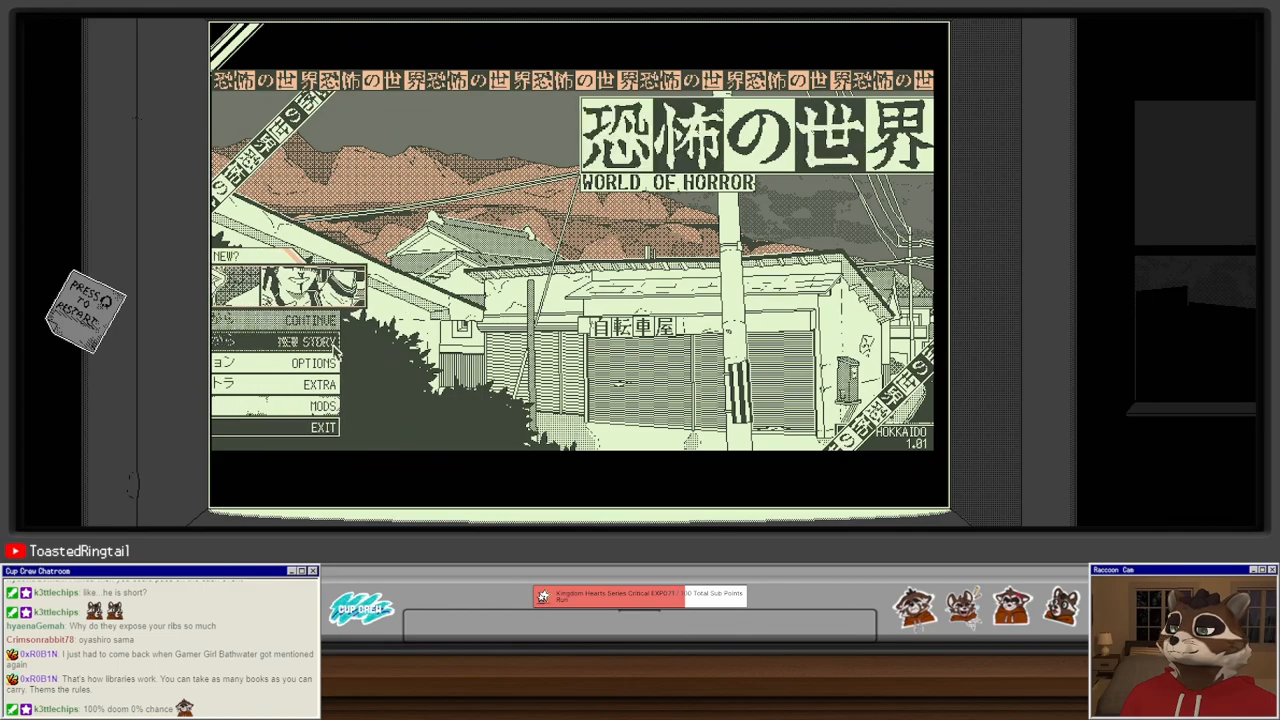
Step: Start a new story and cycle the palette arrows to the black-and-white palette
left_click(321, 342)
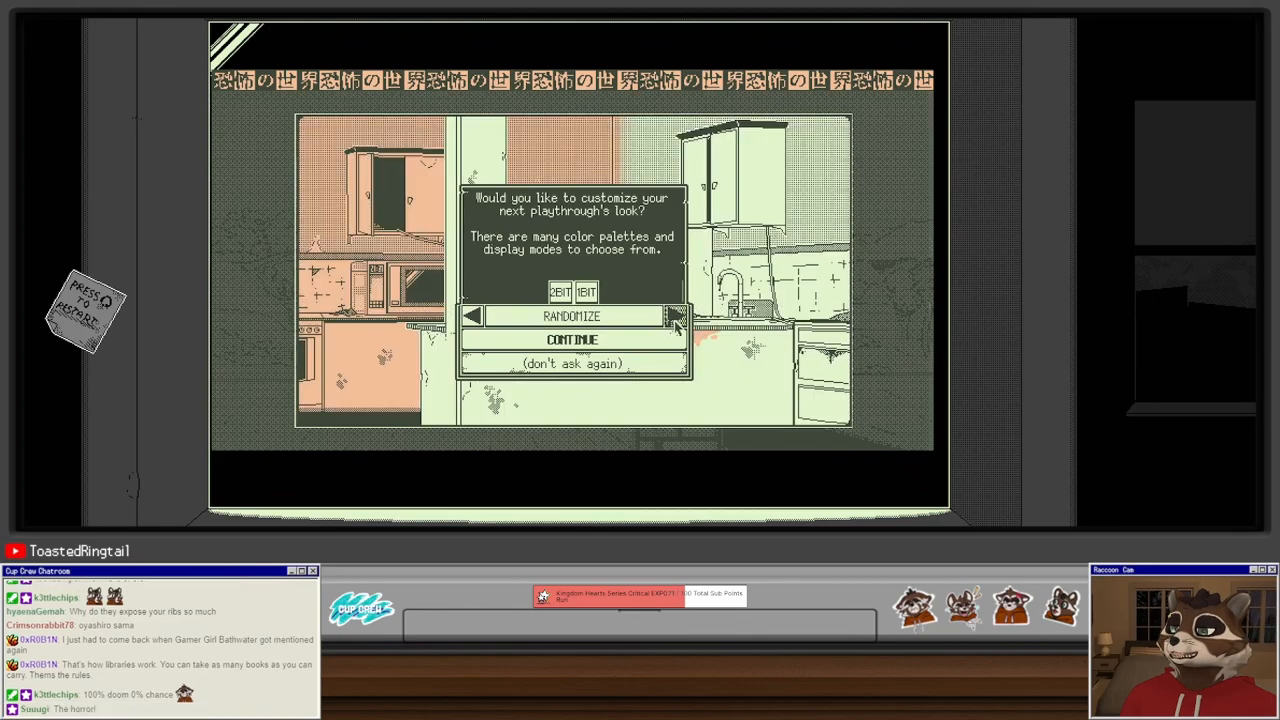
left_click(676, 316)
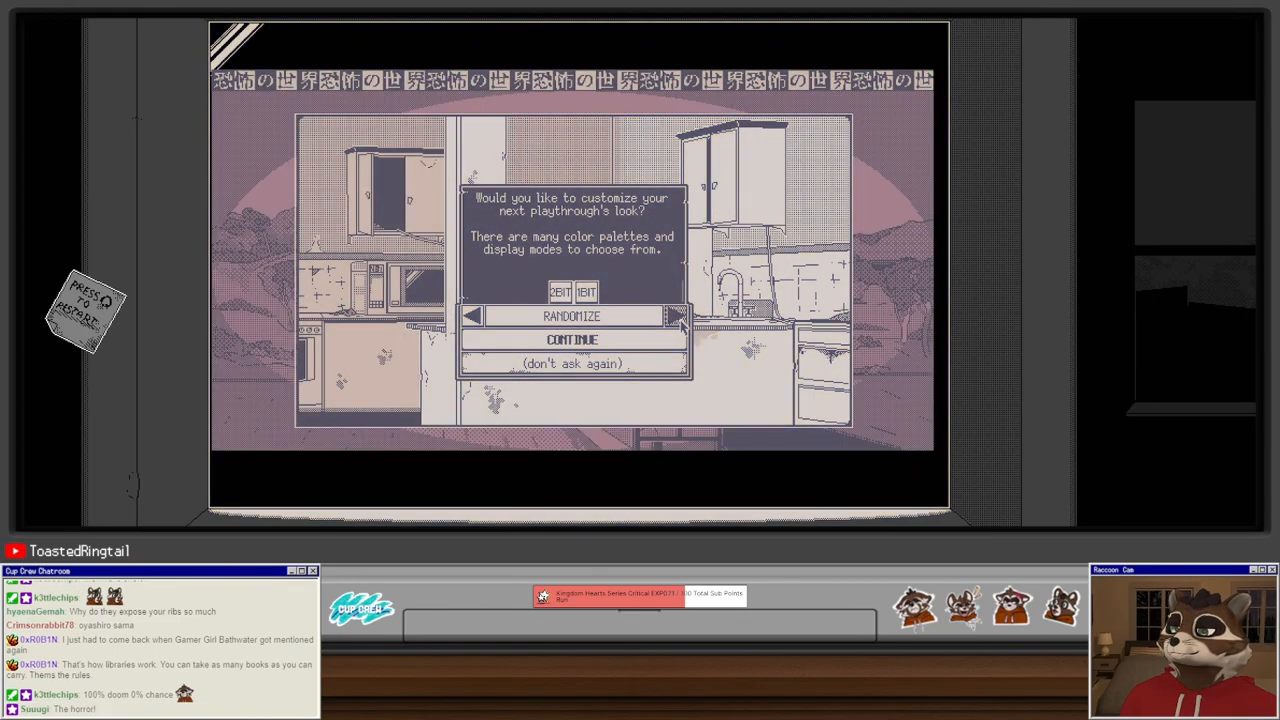
left_click(677, 316)
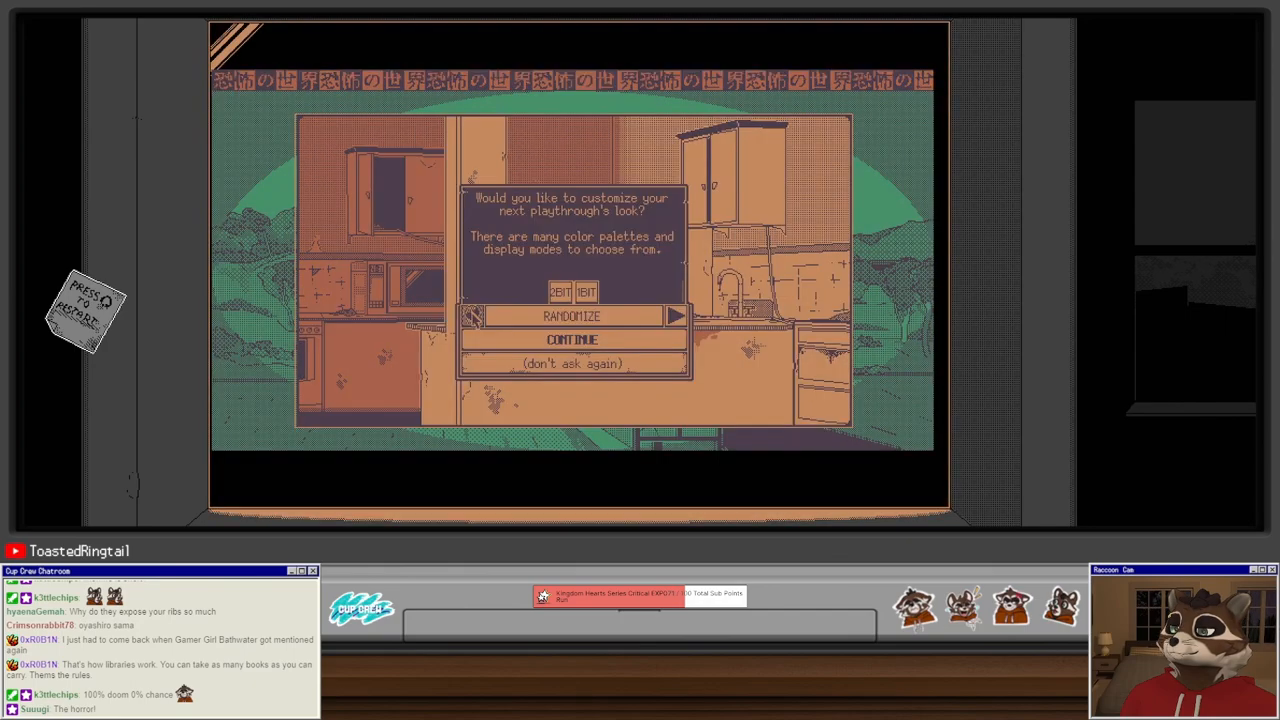
left_click(676, 316)
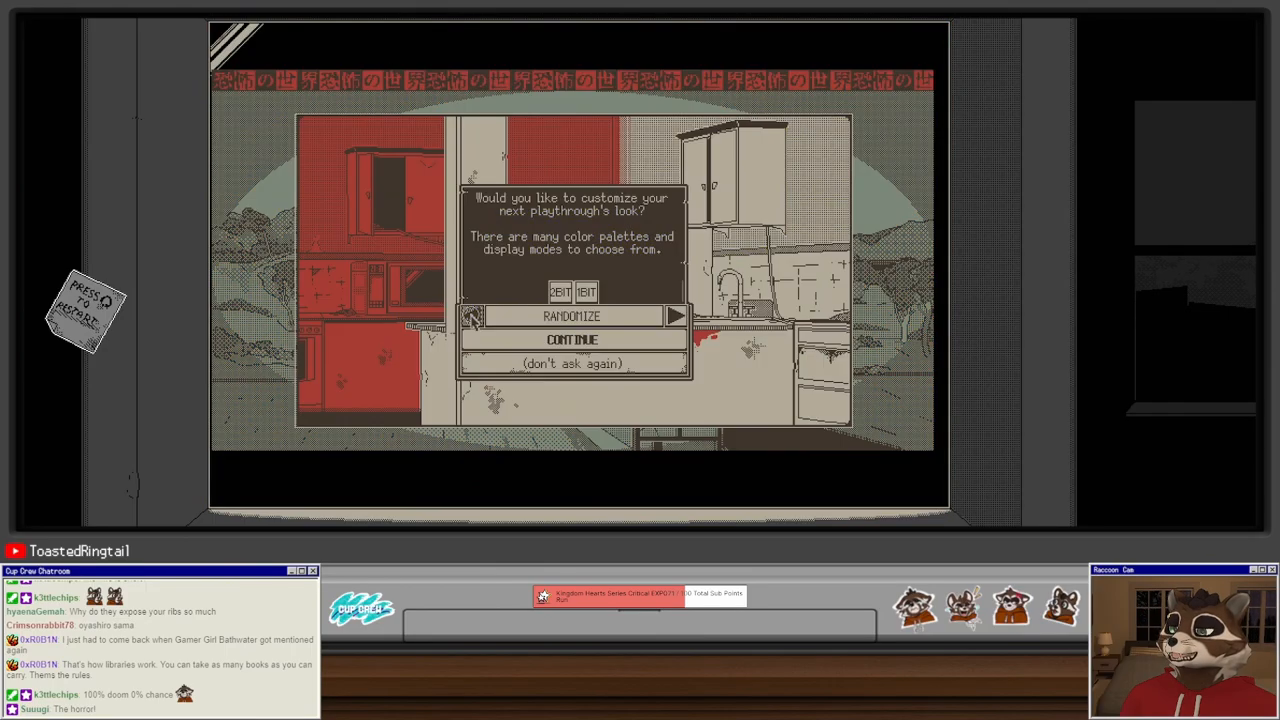
left_click(571, 316)
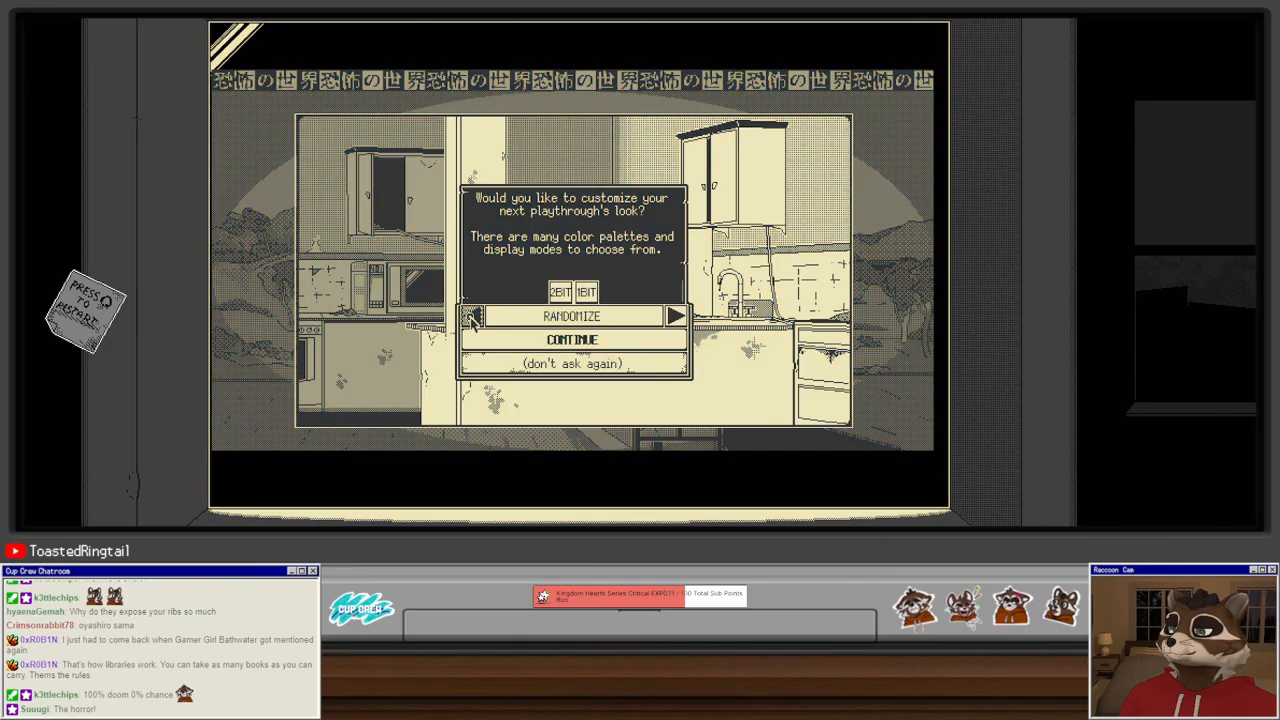
left_click(676, 316)
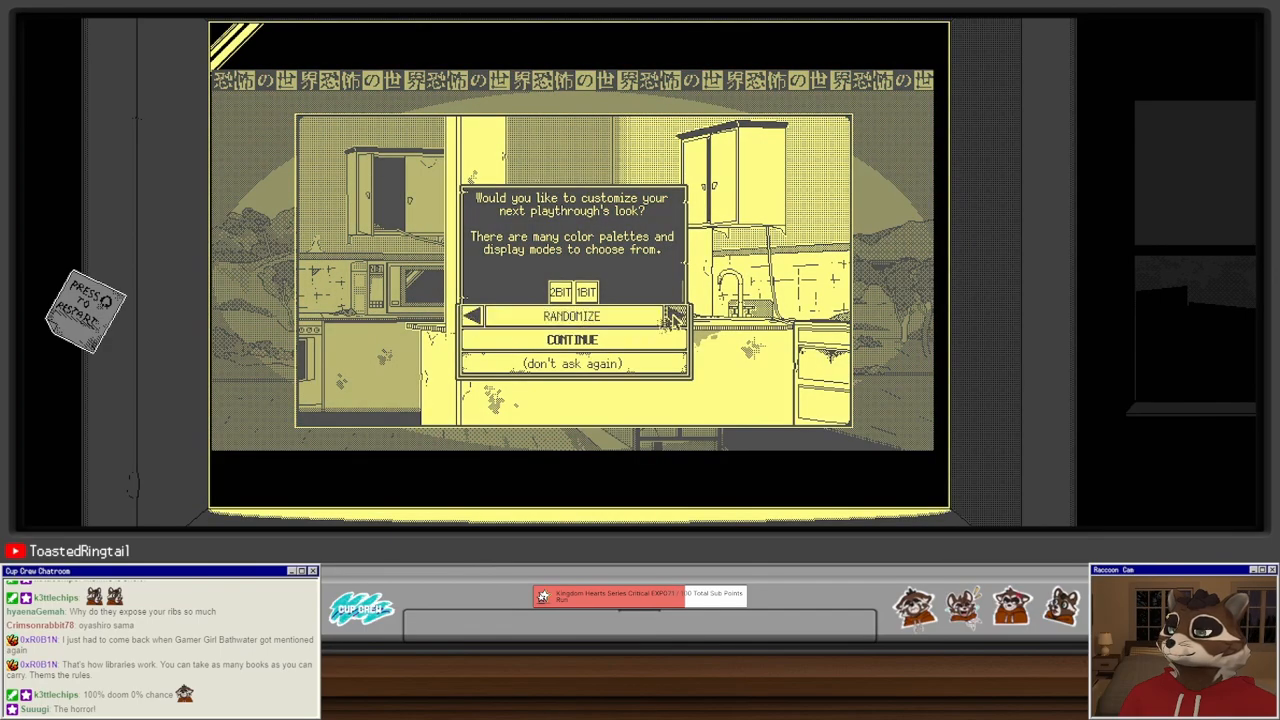
left_click(677, 316)
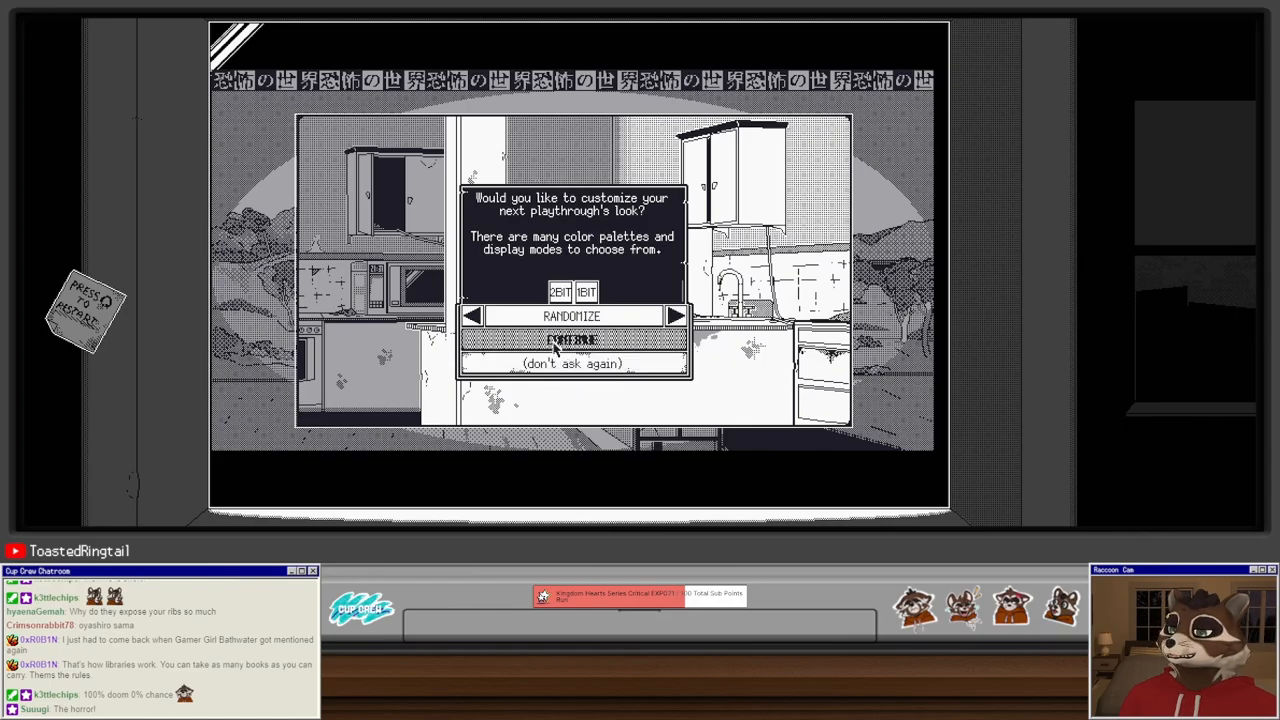
Step: Set quick play to a random timeline, sudden-death combat, and another difficulty, then start
left_click(572, 340)
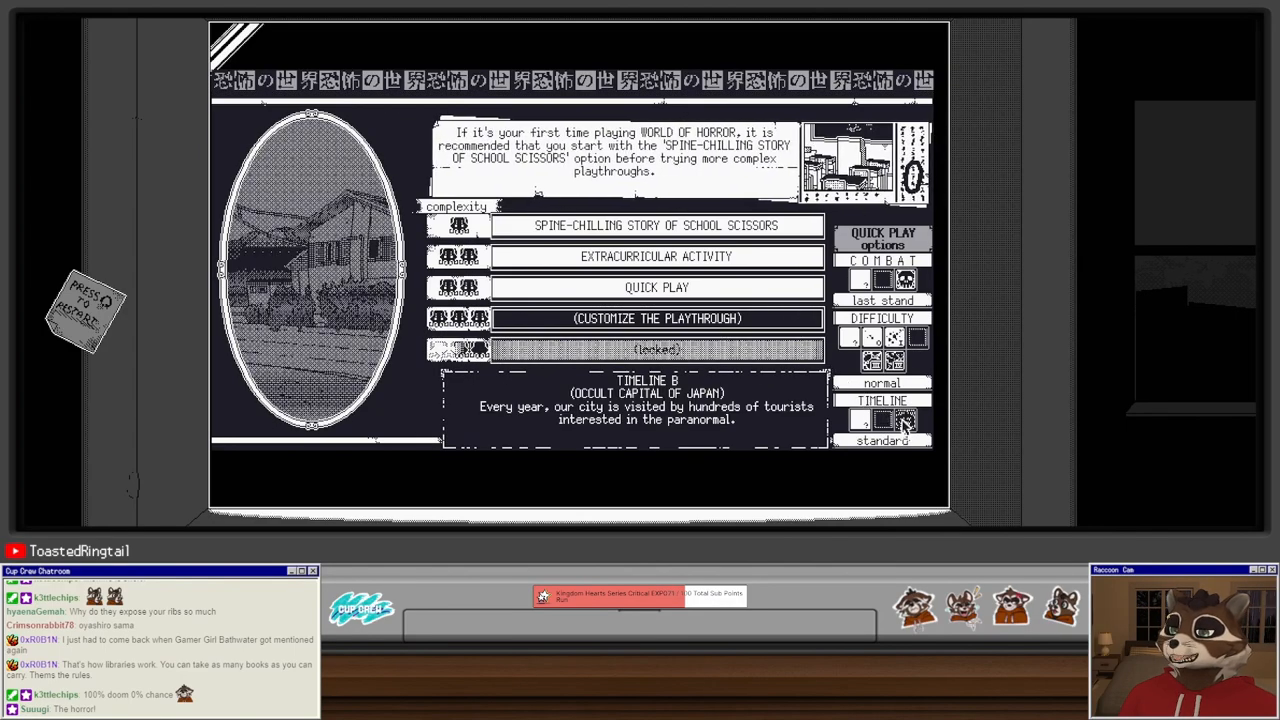
left_click(905, 420)
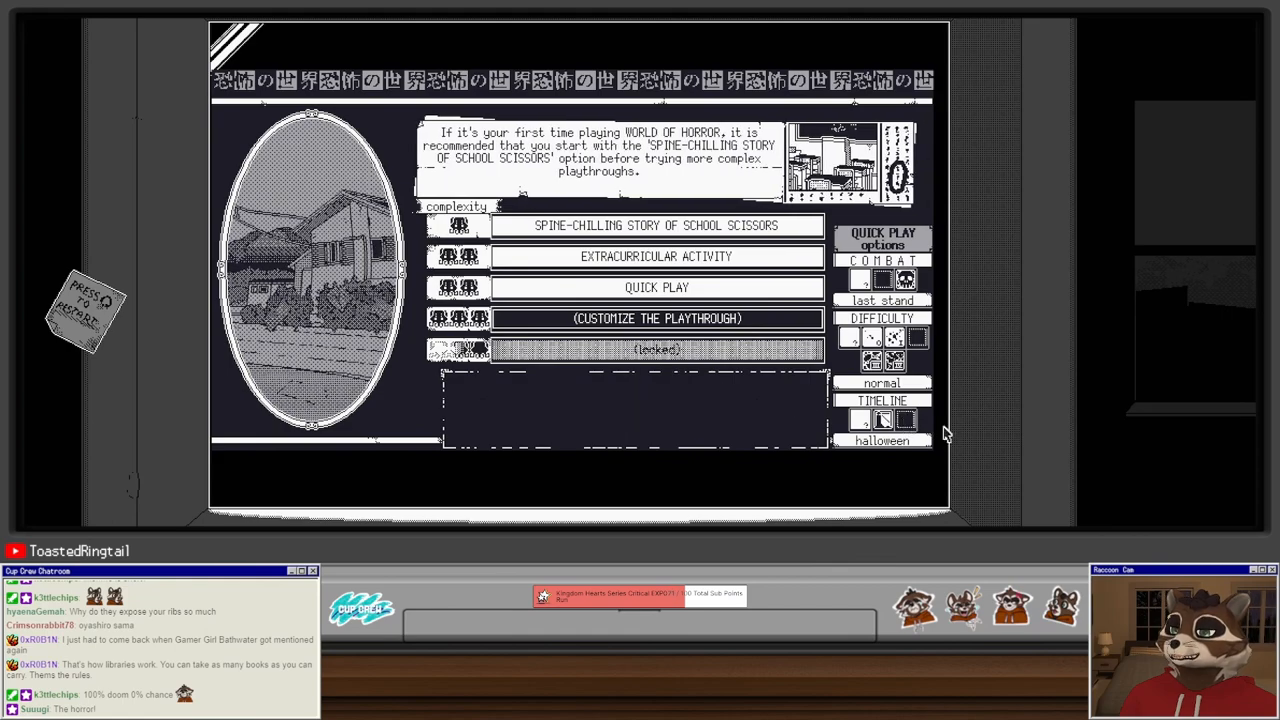
left_click(858, 419)
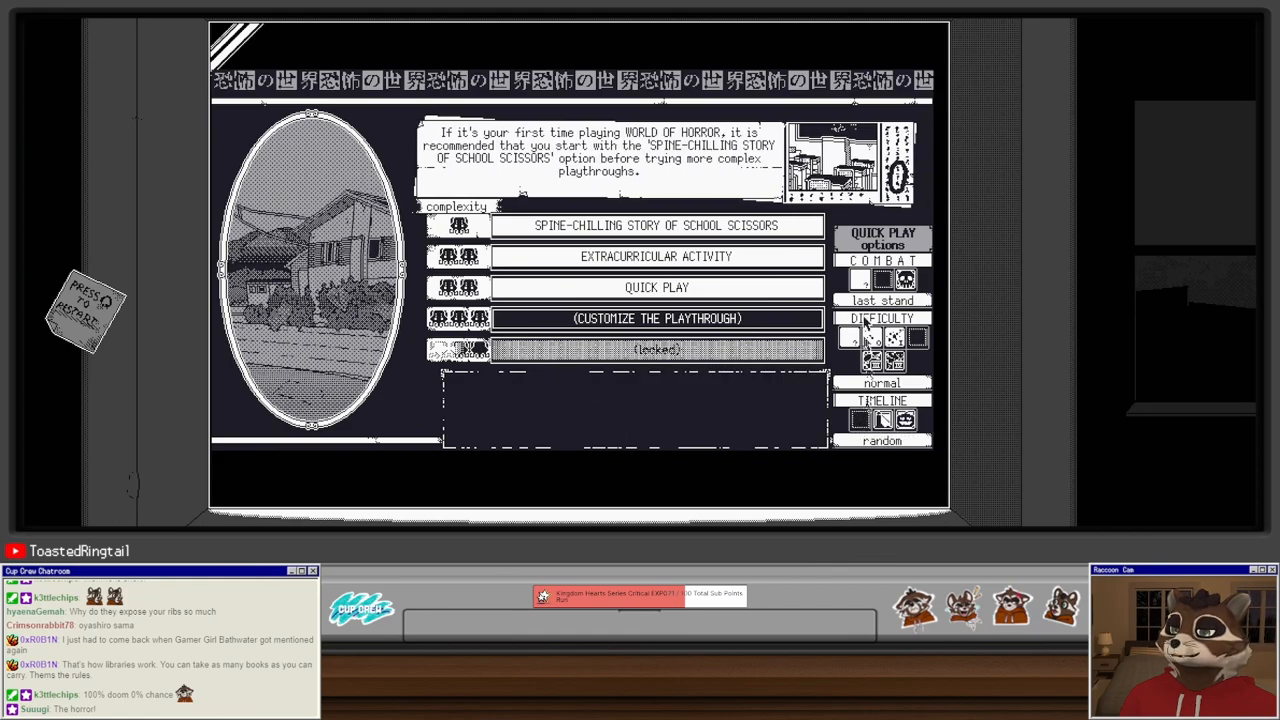
left_click(905, 280)
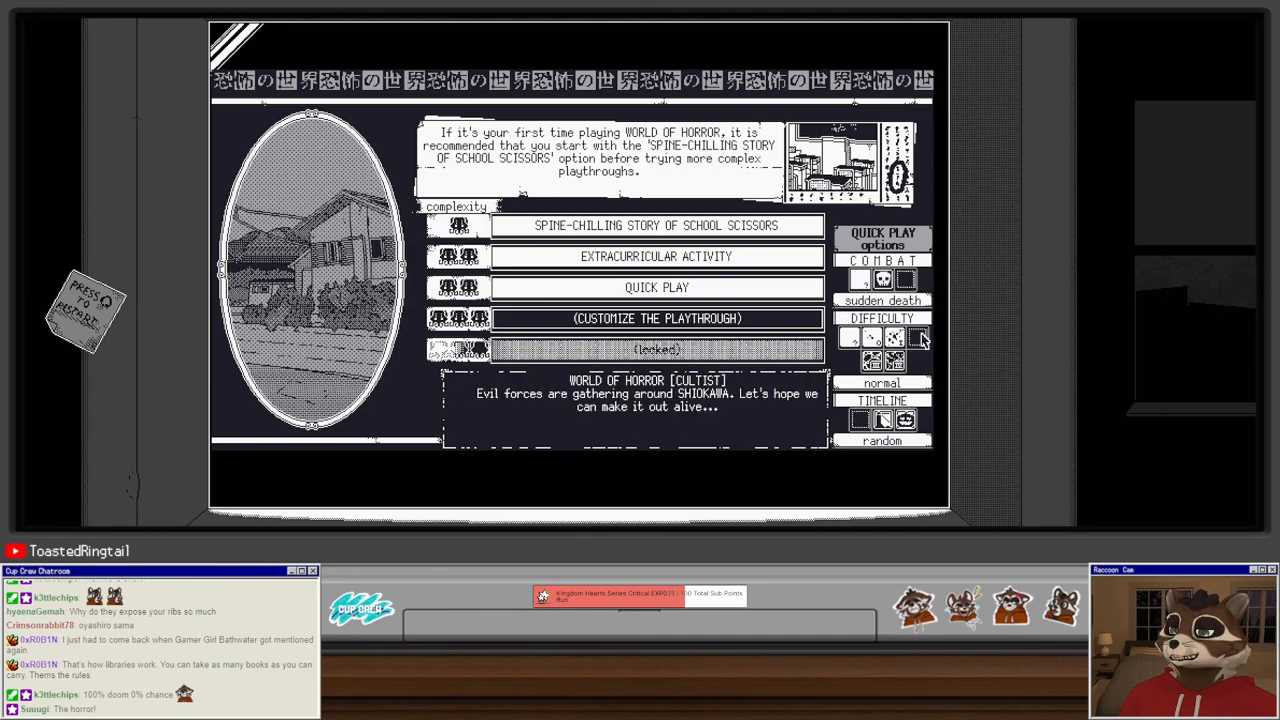
left_click(895, 338)
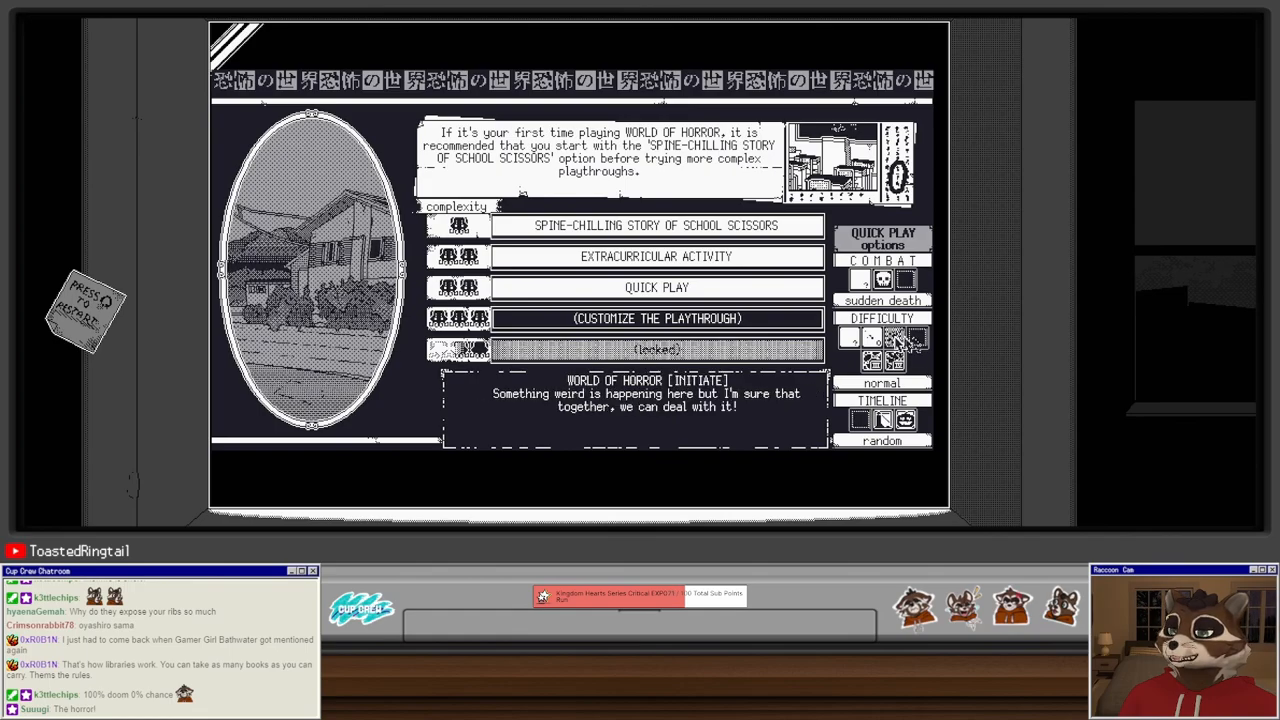
left_click(656, 287)
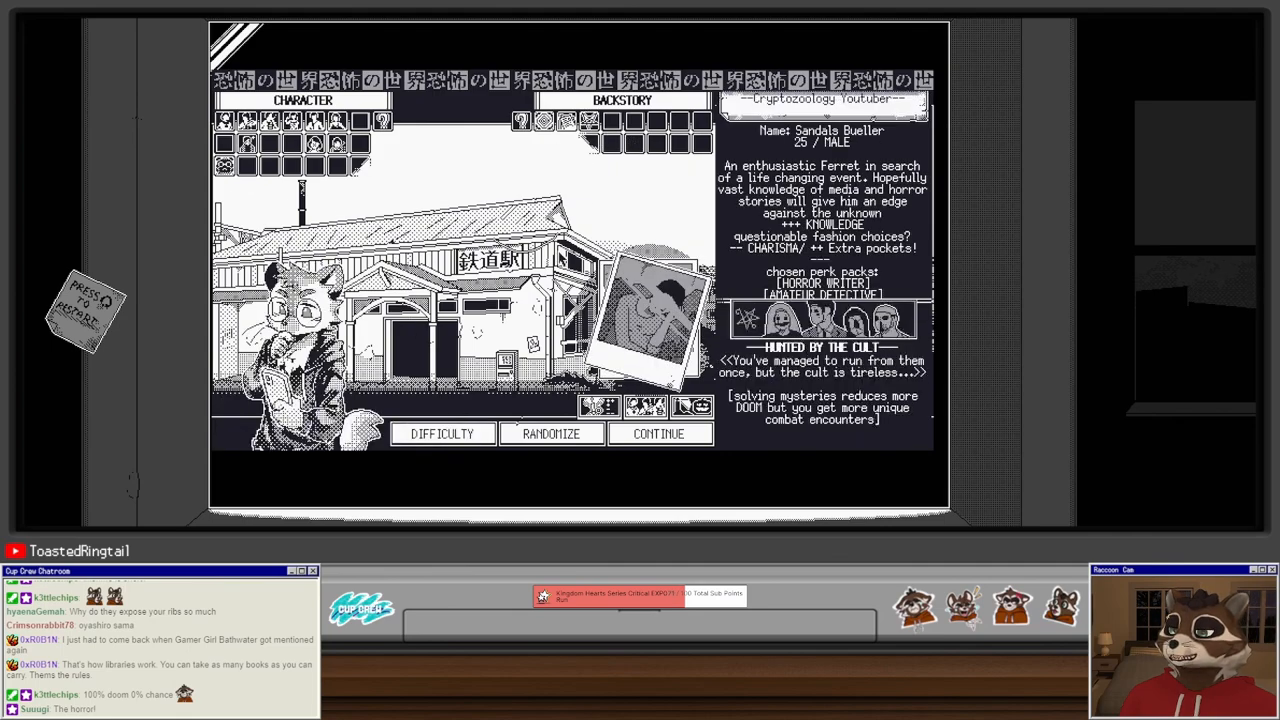
Step: Accept the Cryptozoology Youtuber and close the Third Eye spell details
left_click(441, 433)
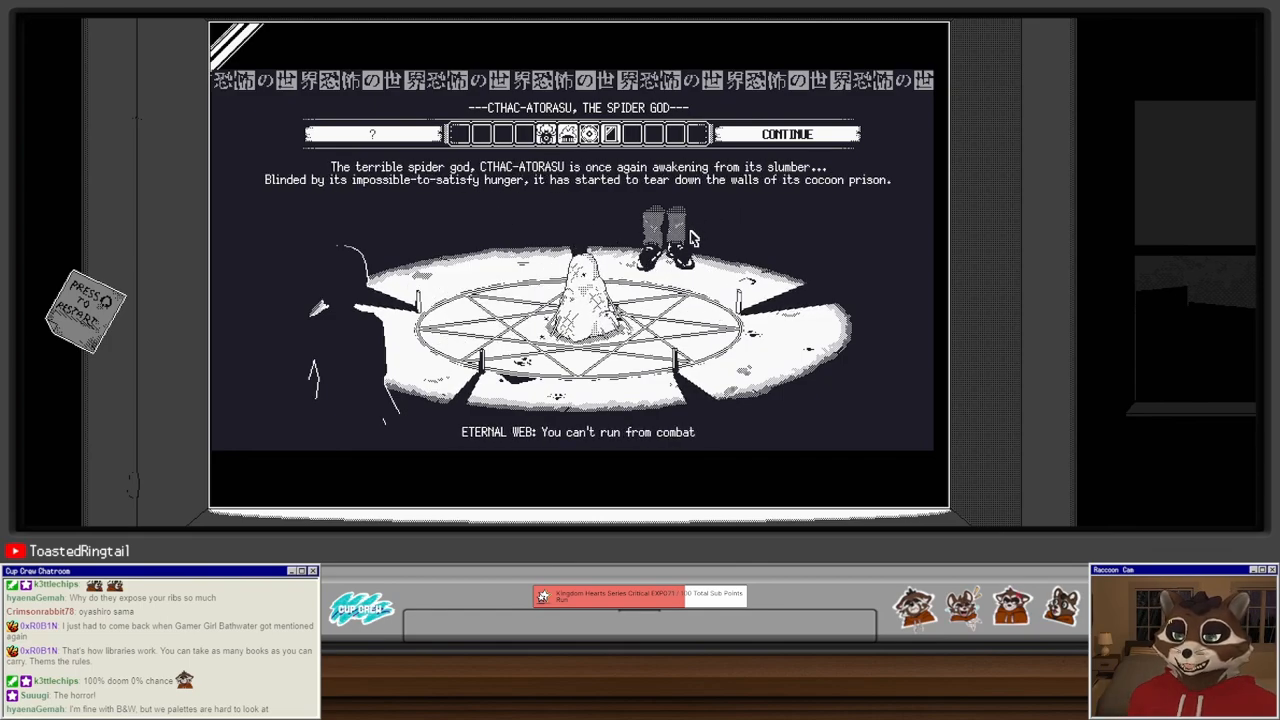
mouse_move(635, 177)
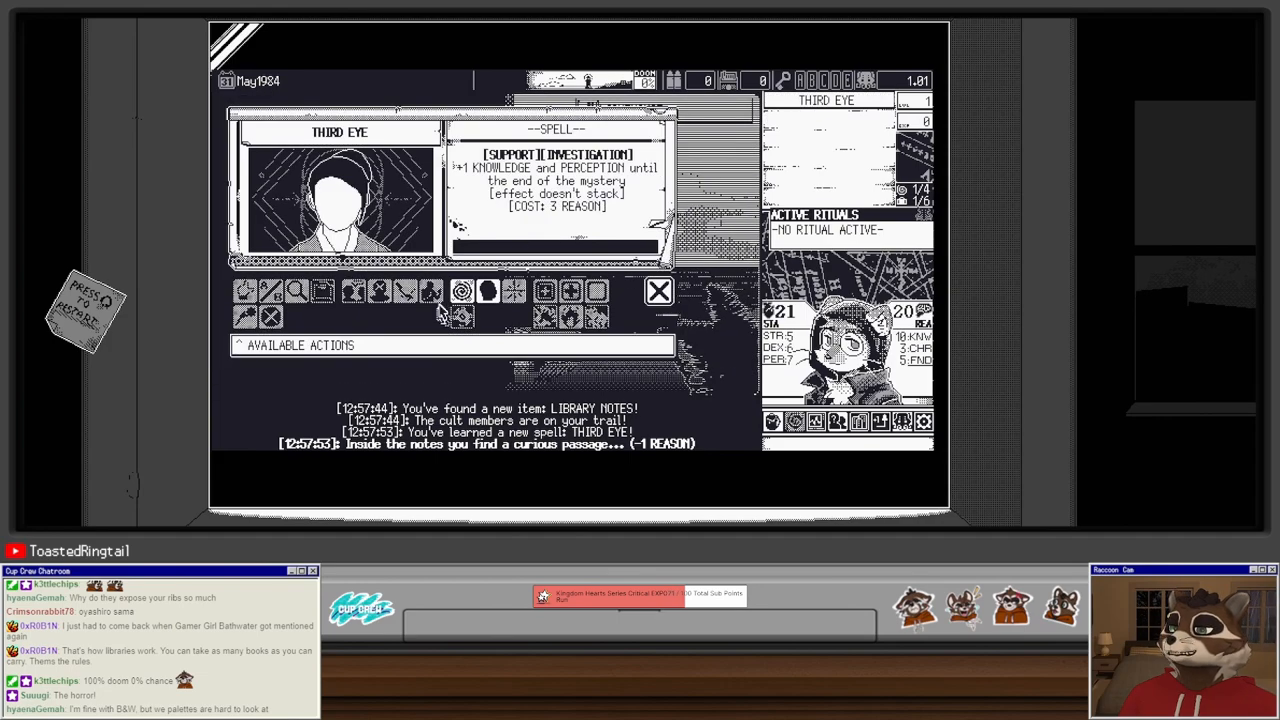
left_click(658, 291)
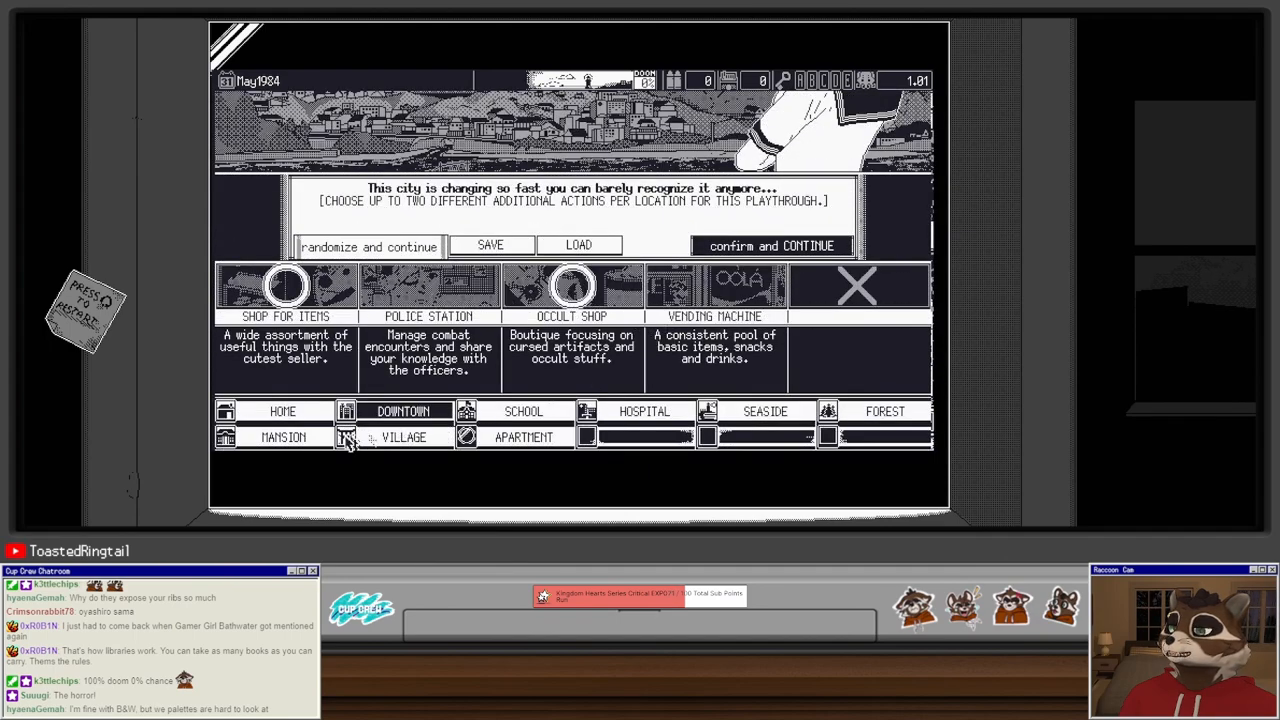
Step: Preview the Village and Forest actions, then confirm the location actions
left_click(404, 437)
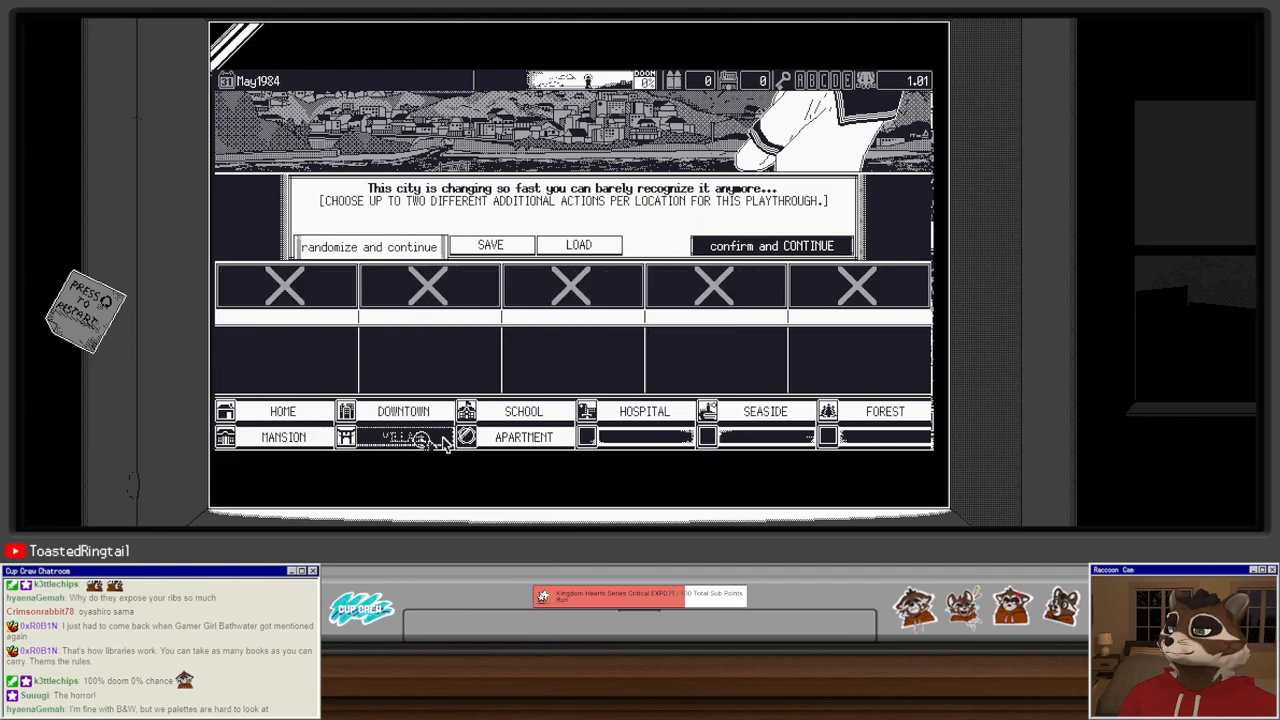
left_click(369, 246)
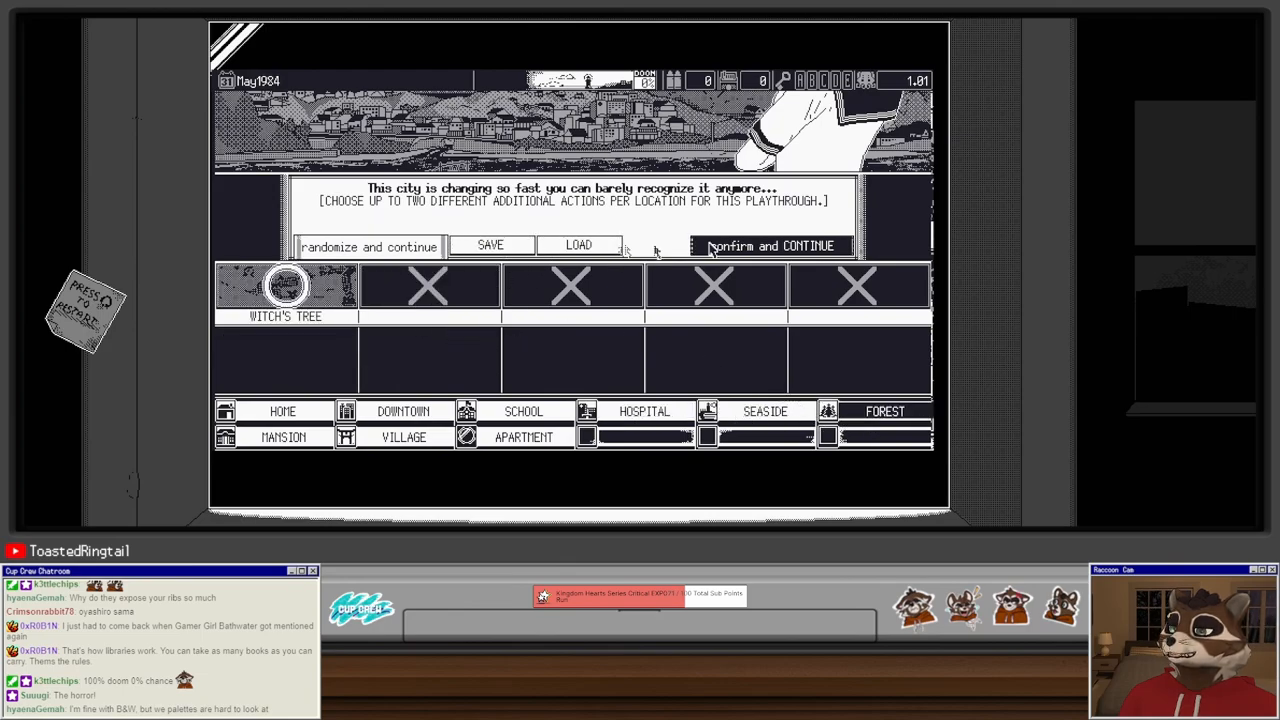
left_click(770, 246)
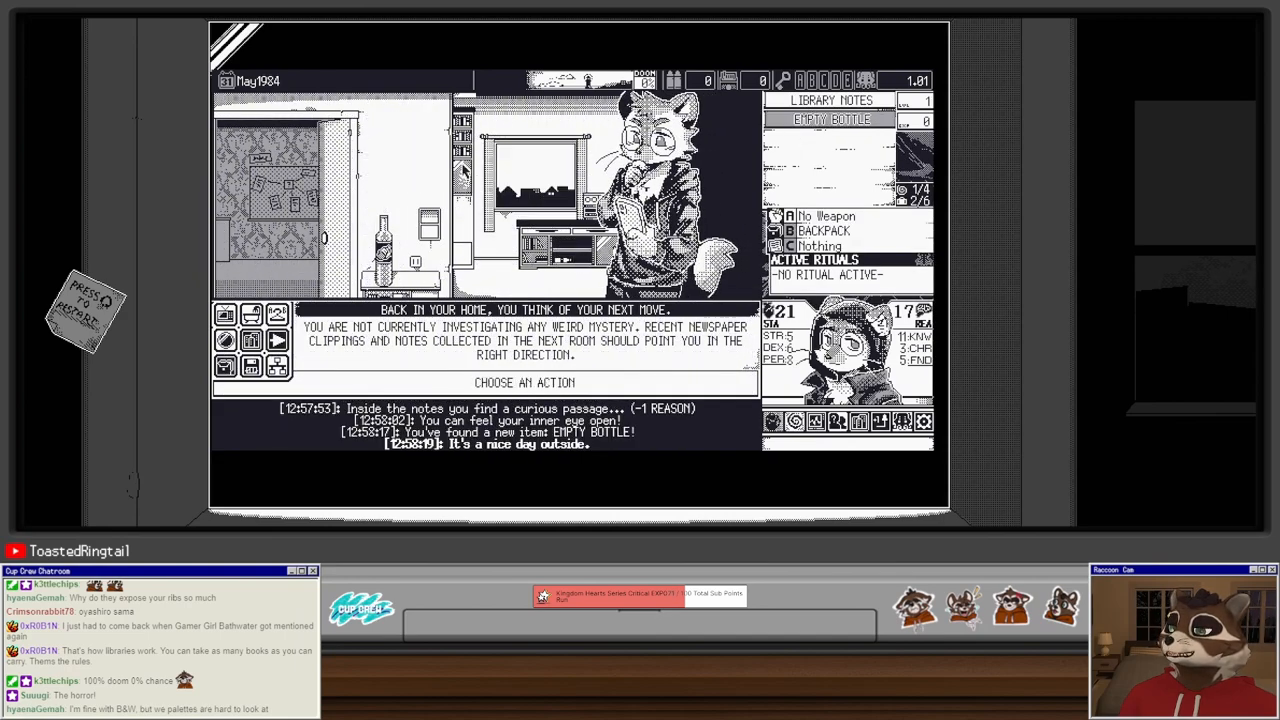
Step: Study the library notes to learn Absorb, then open the Crimson Cape mystery
left_click(425, 237)
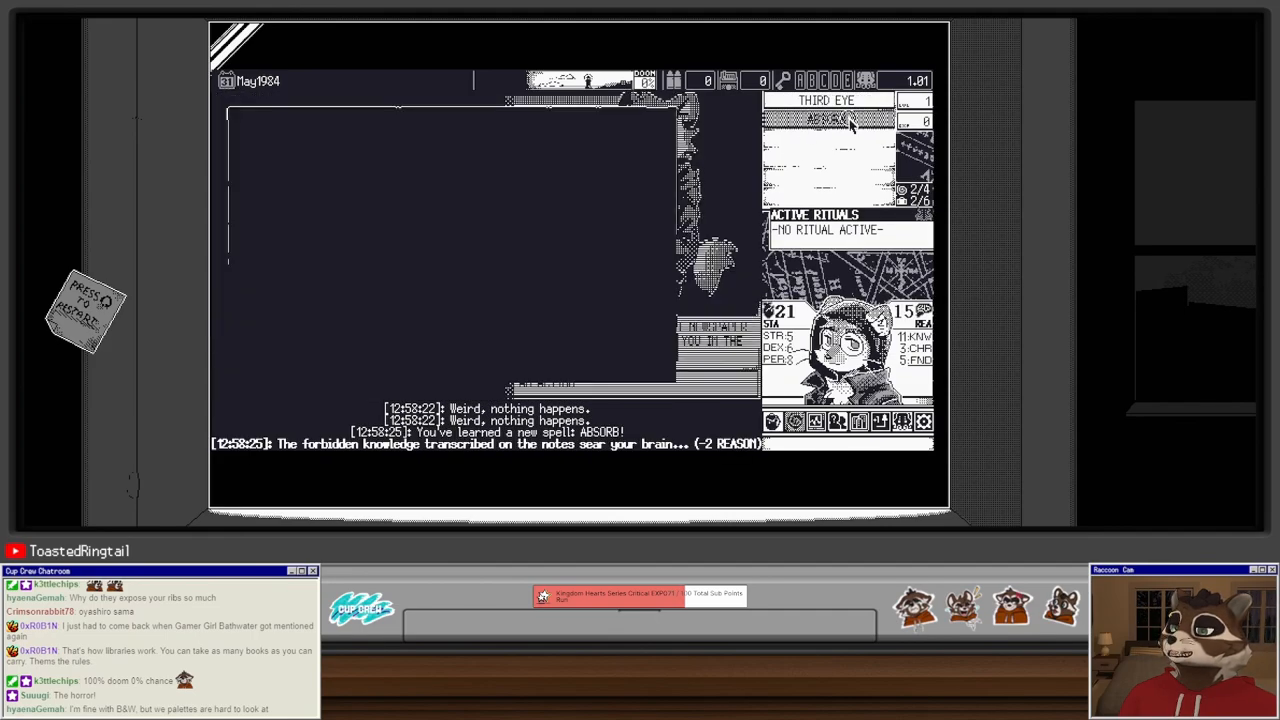
left_click(826, 119)
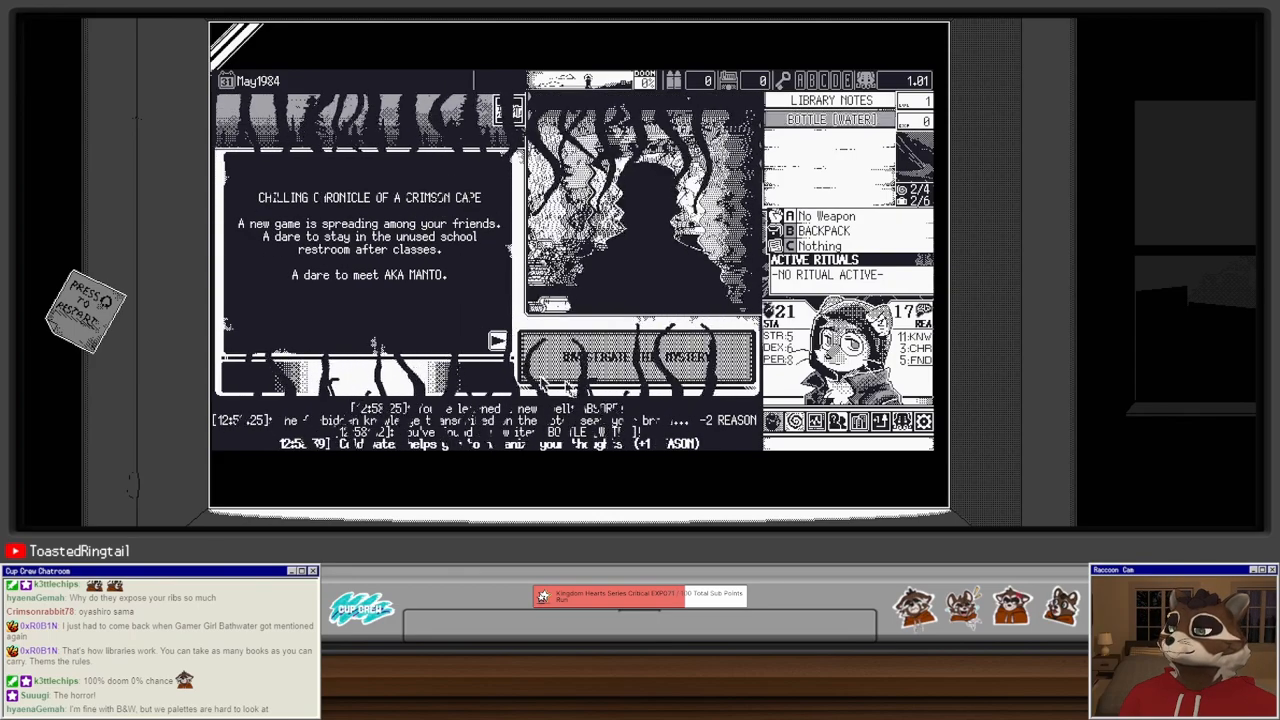
Step: Start the Crimson Cape mystery and buy a ritual dagger at the Downtown shop
left_click(637, 358)
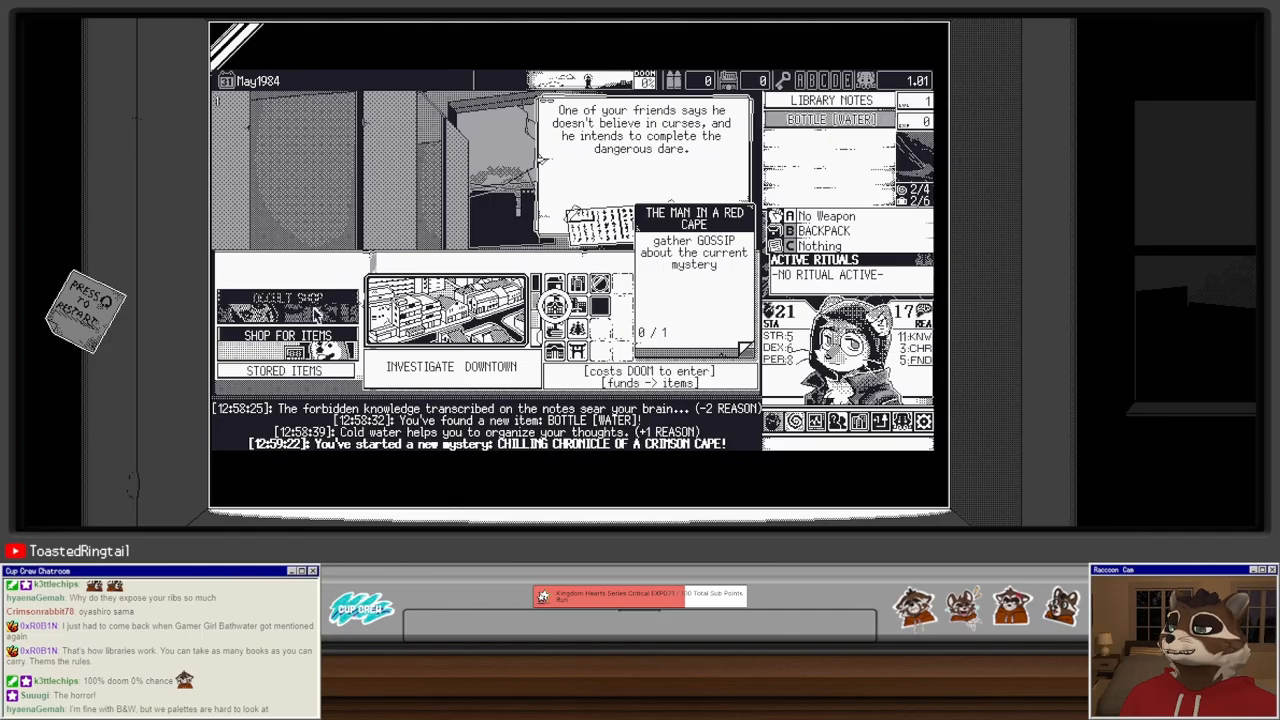
left_click(285, 335)
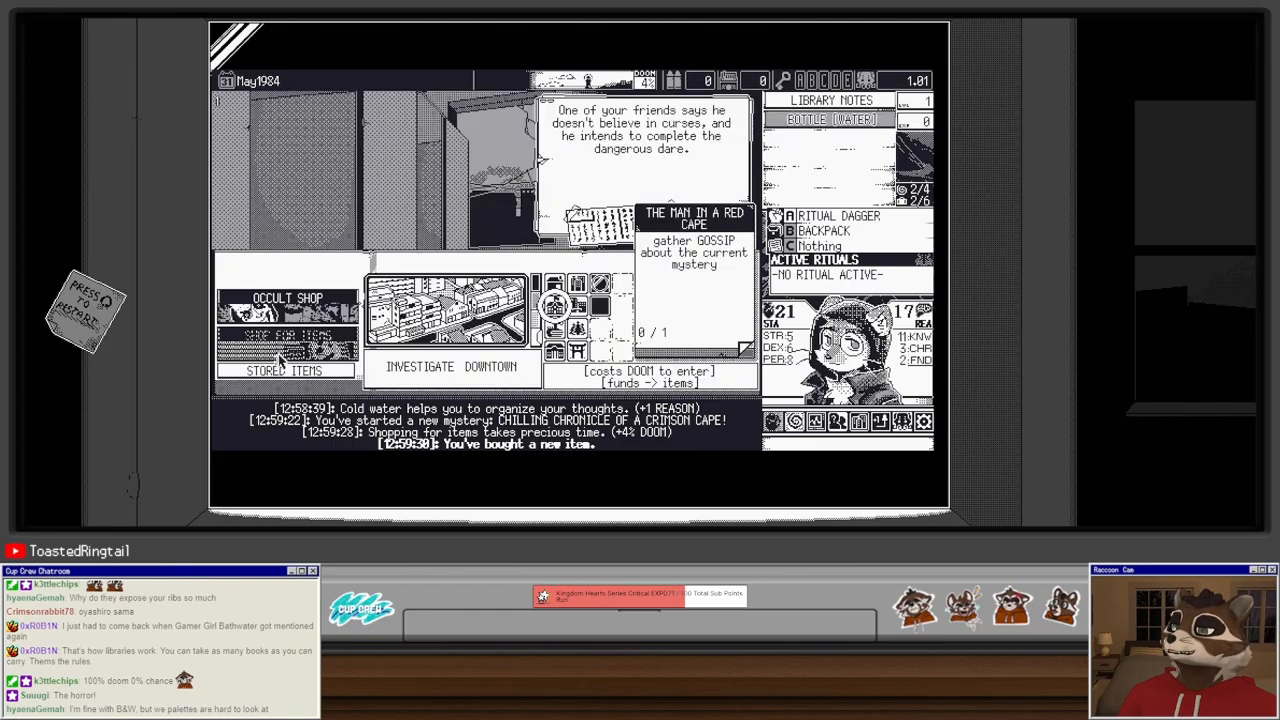
left_click(287, 334)
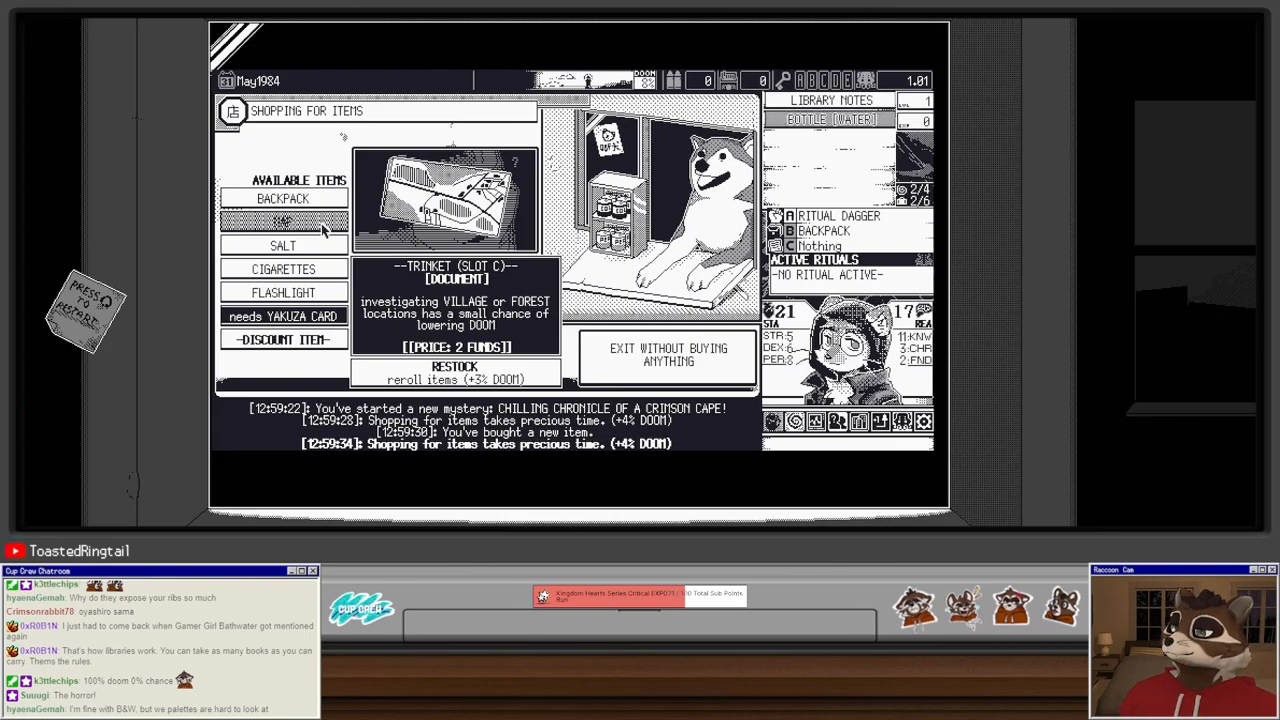
mouse_move(324, 228)
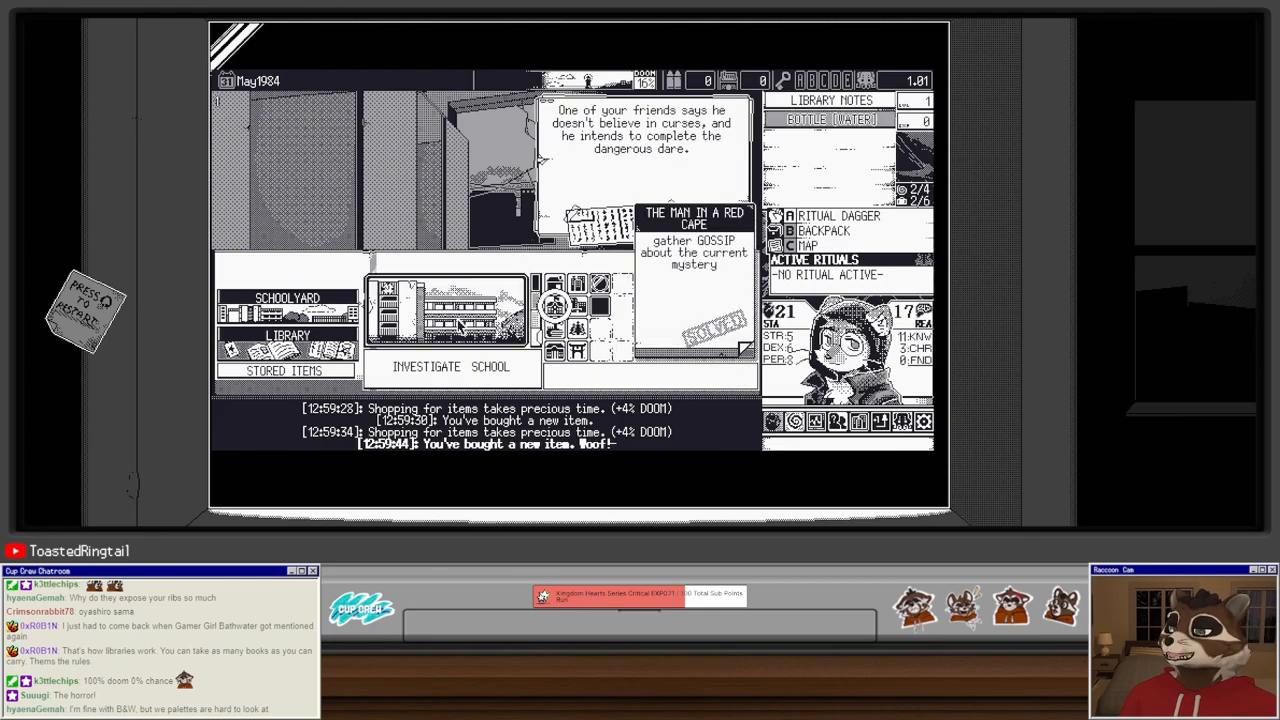
Step: Investigate the school and find a first aid kit in the kitchen for 2 stamina
left_click(451, 366)
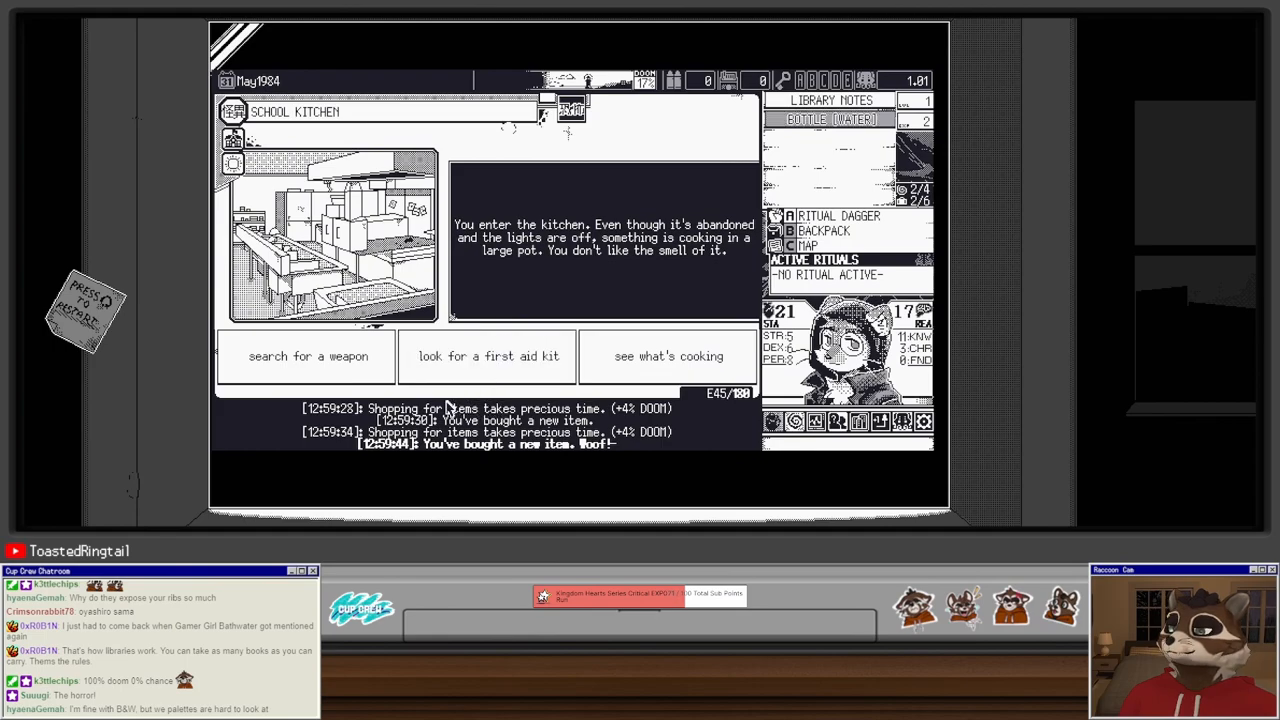
mouse_move(513, 260)
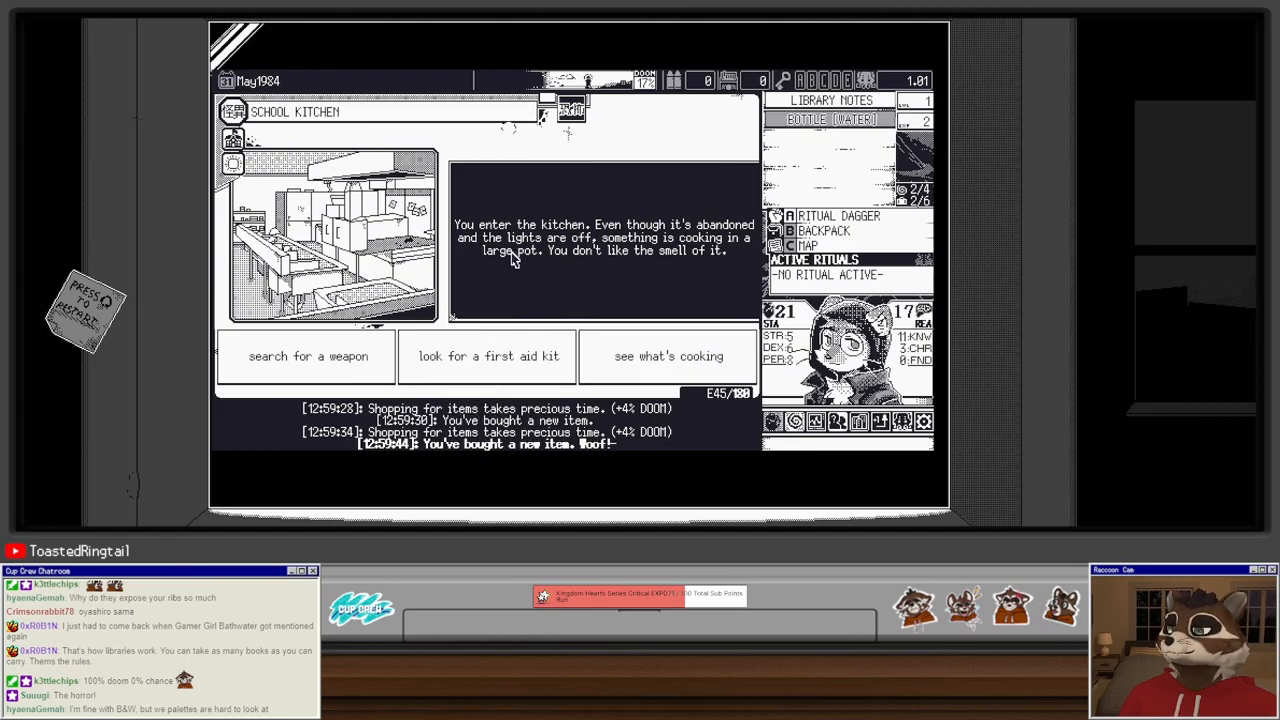
mouse_move(535, 293)
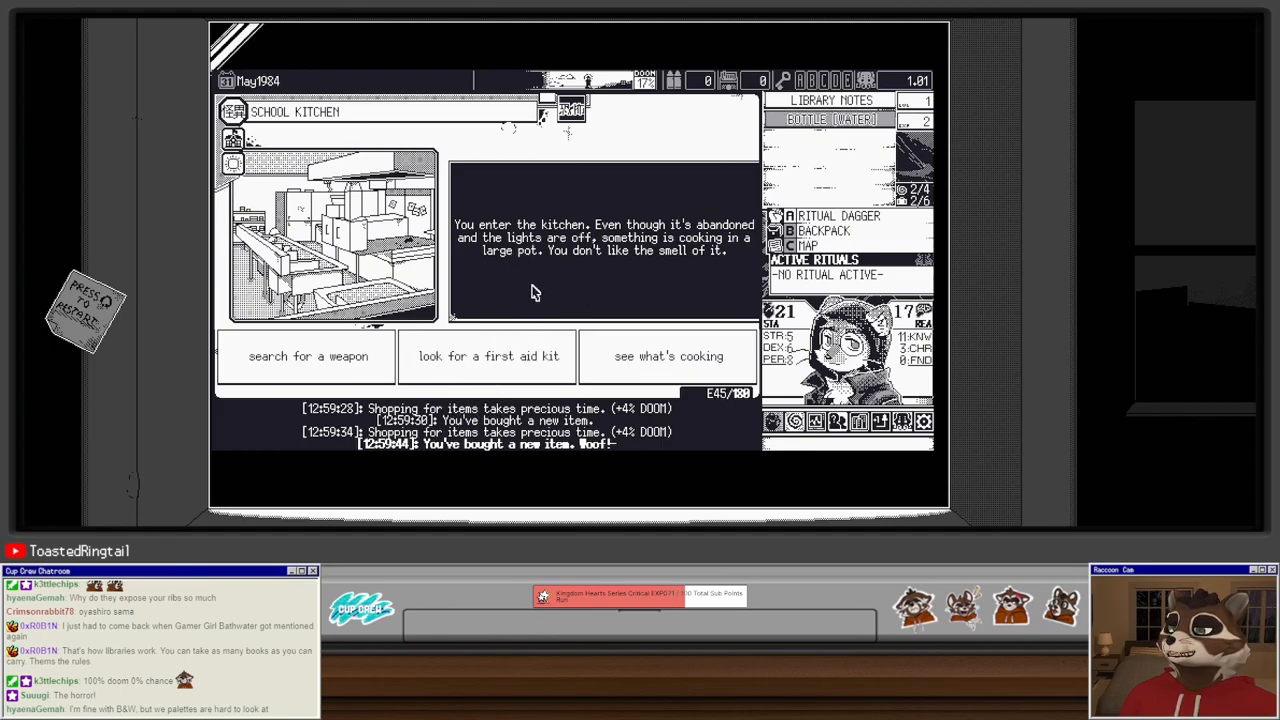
mouse_move(540, 300)
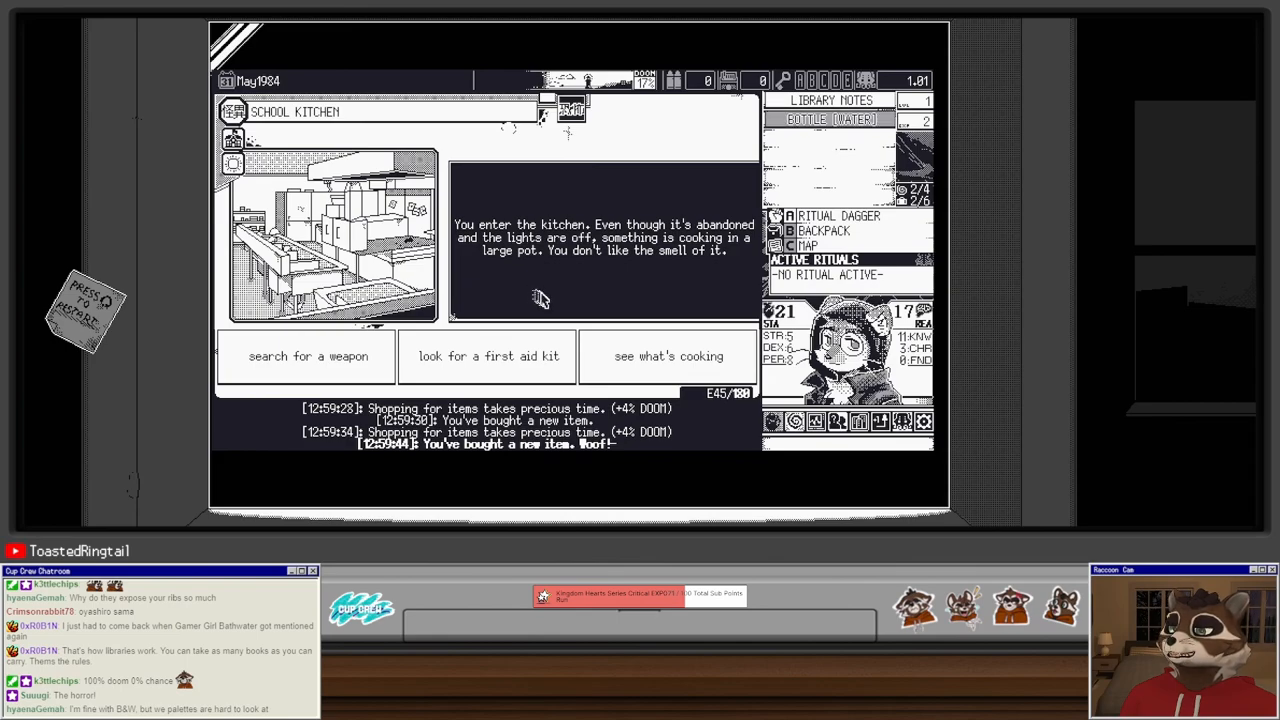
left_click(488, 355)
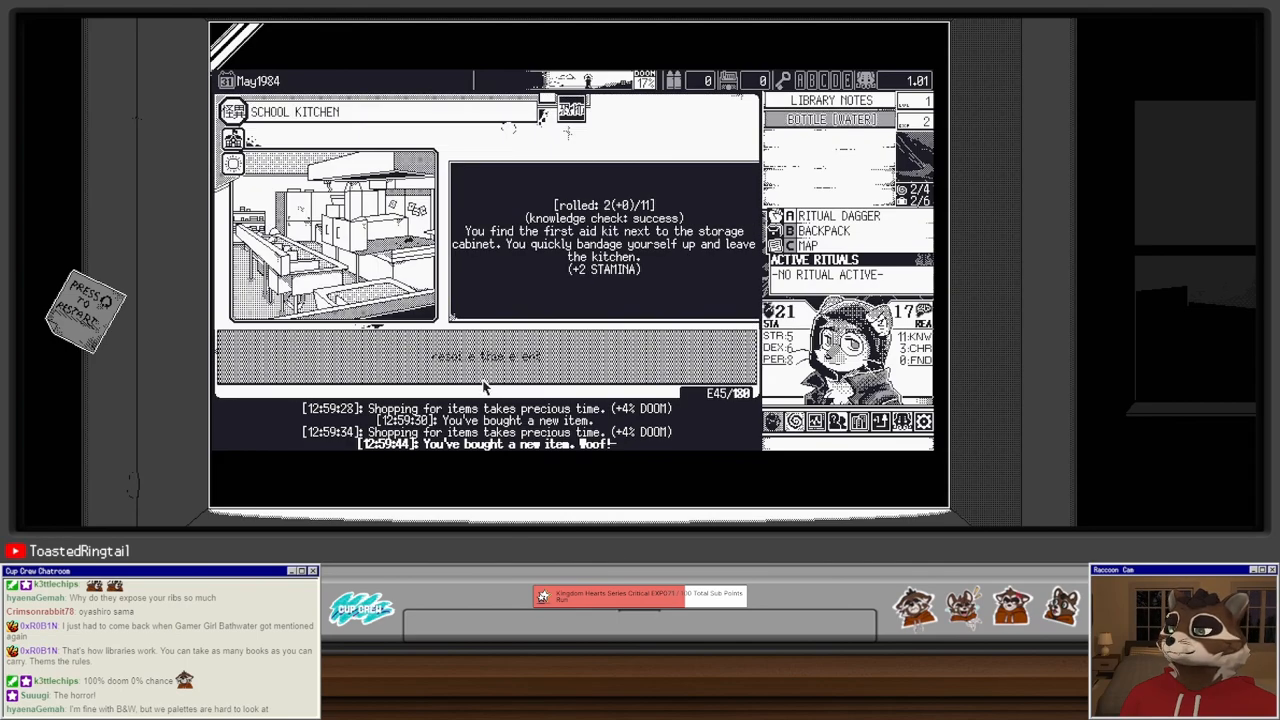
mouse_move(515, 363)
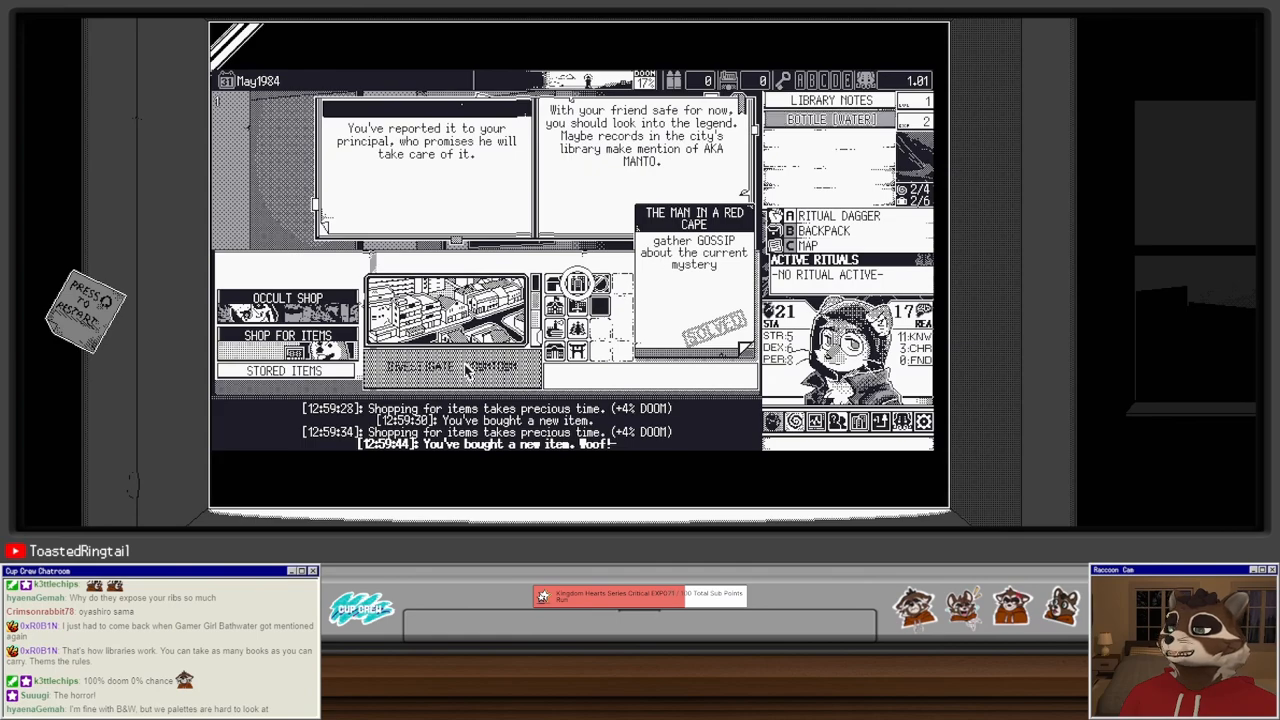
Step: Investigate downtown and leave the missing girl to the police, losing 1 reason
left_click(418, 366)
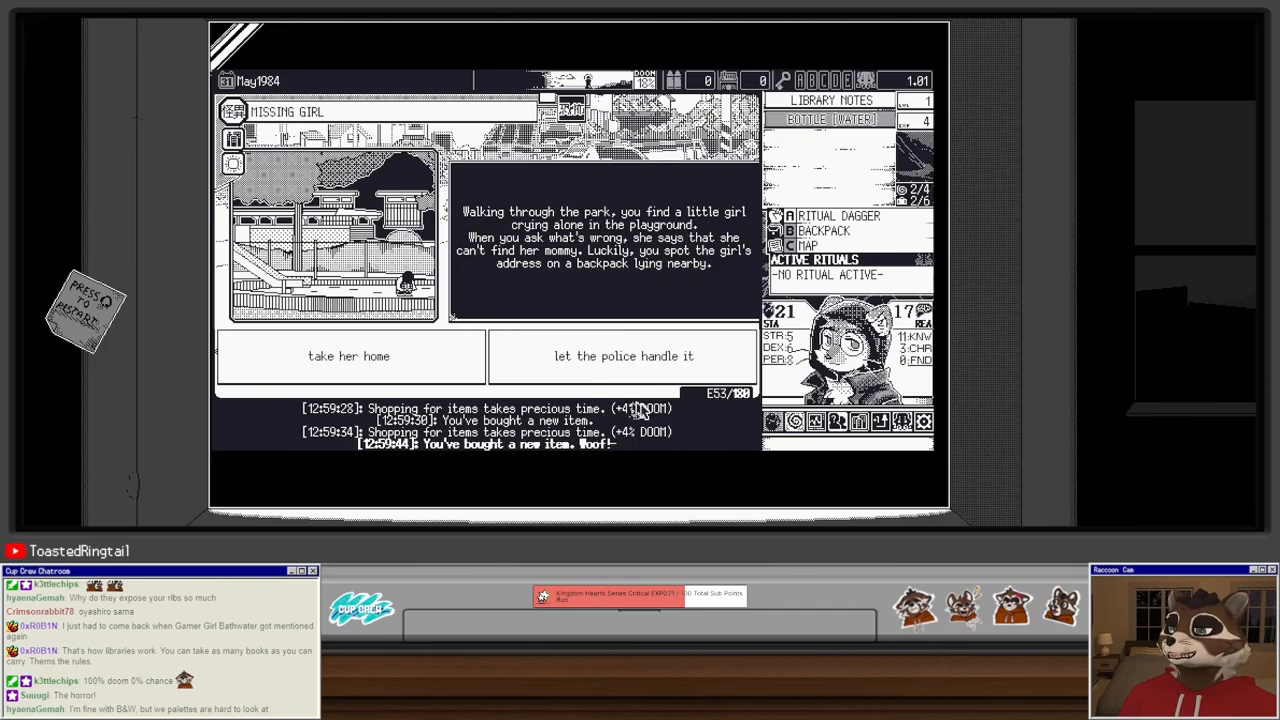
left_click(623, 356)
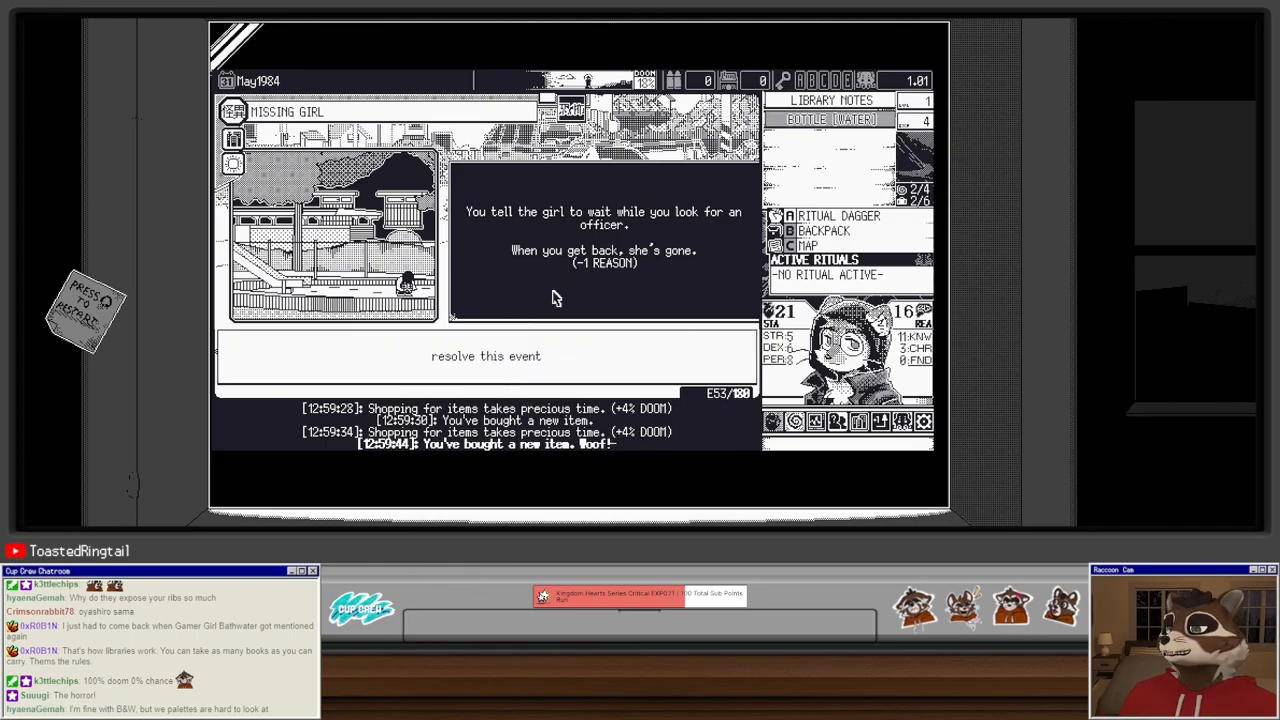
left_click(486, 355)
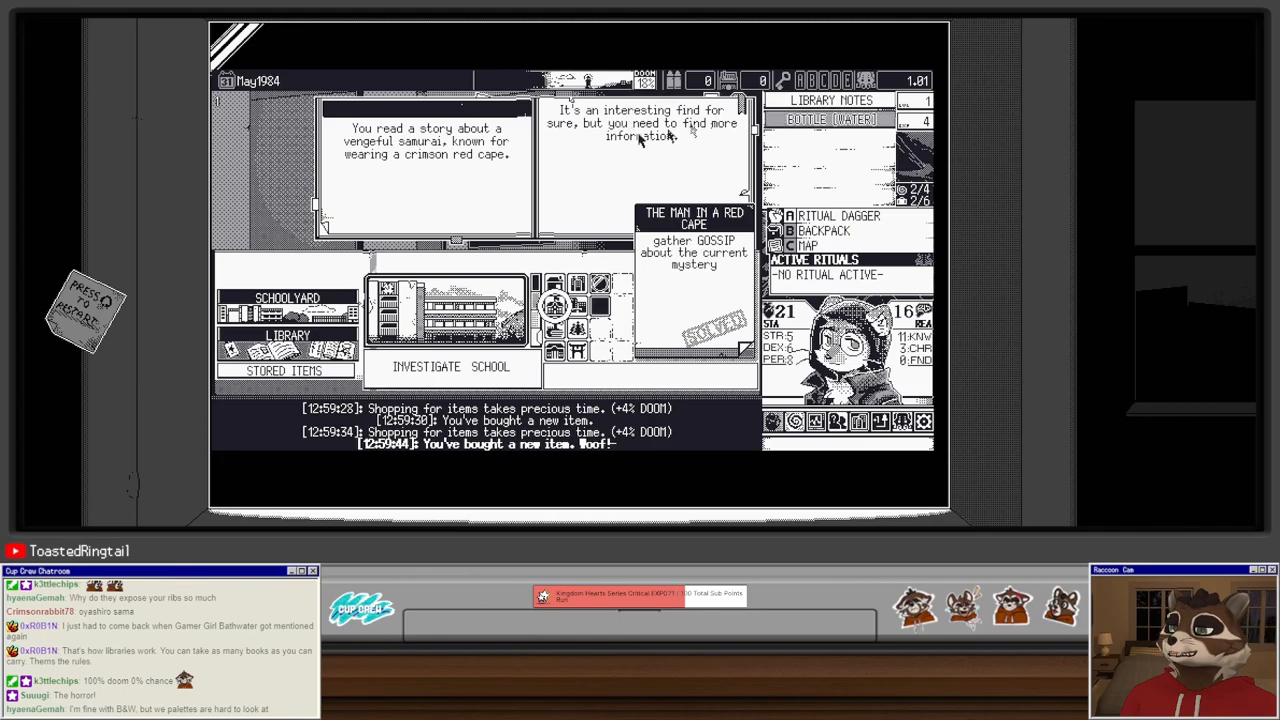
Step: Investigate the school and attack the Young Witch until she dies for 6 EXP
left_click(450, 367)
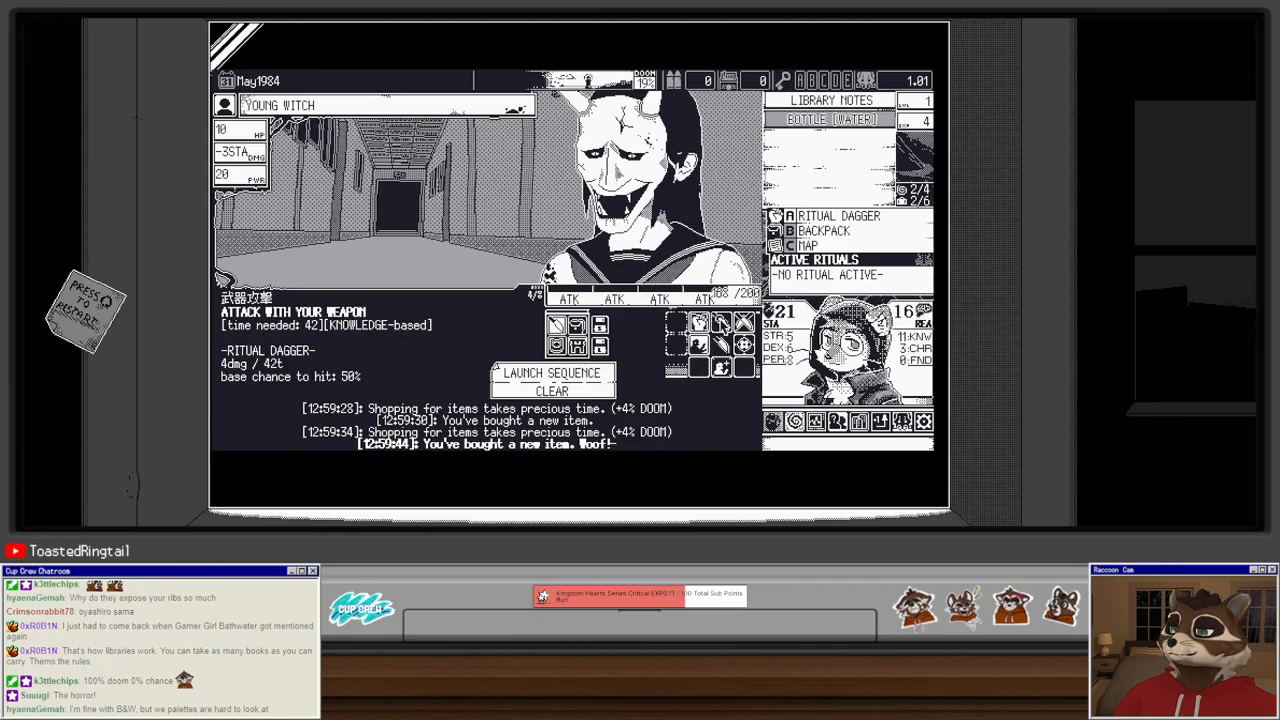
left_click(553, 390)
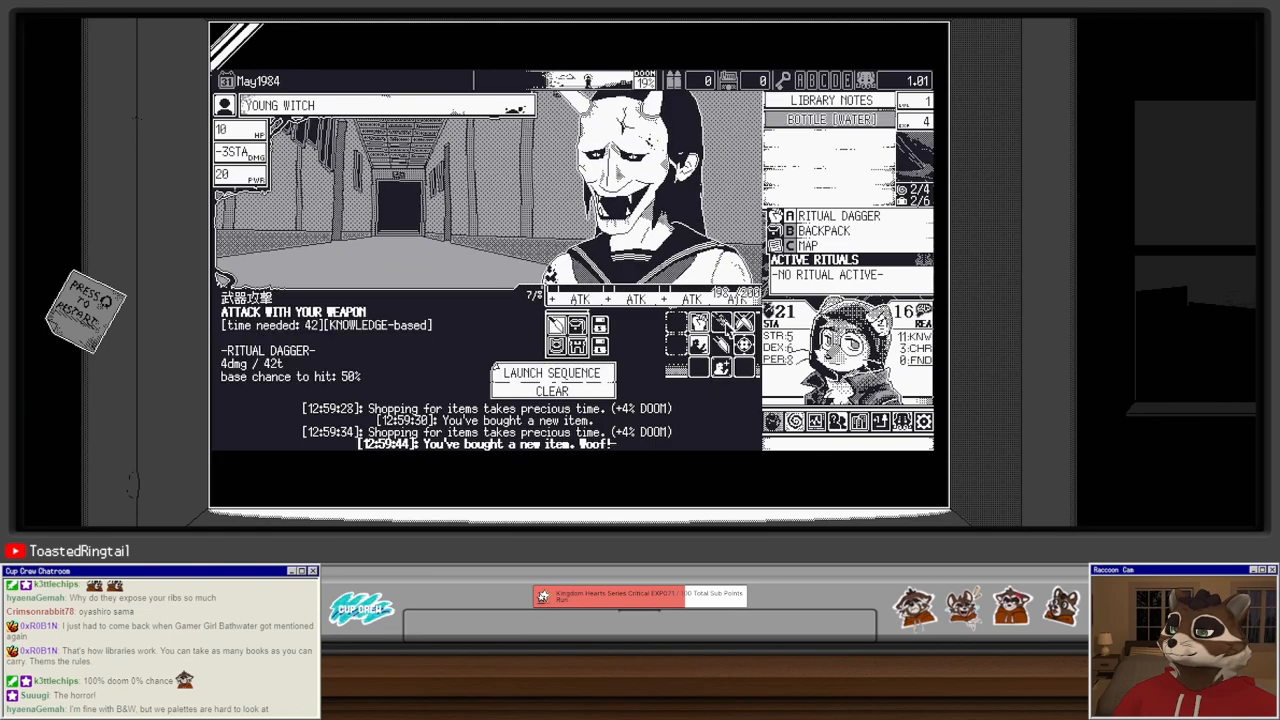
left_click(552, 374)
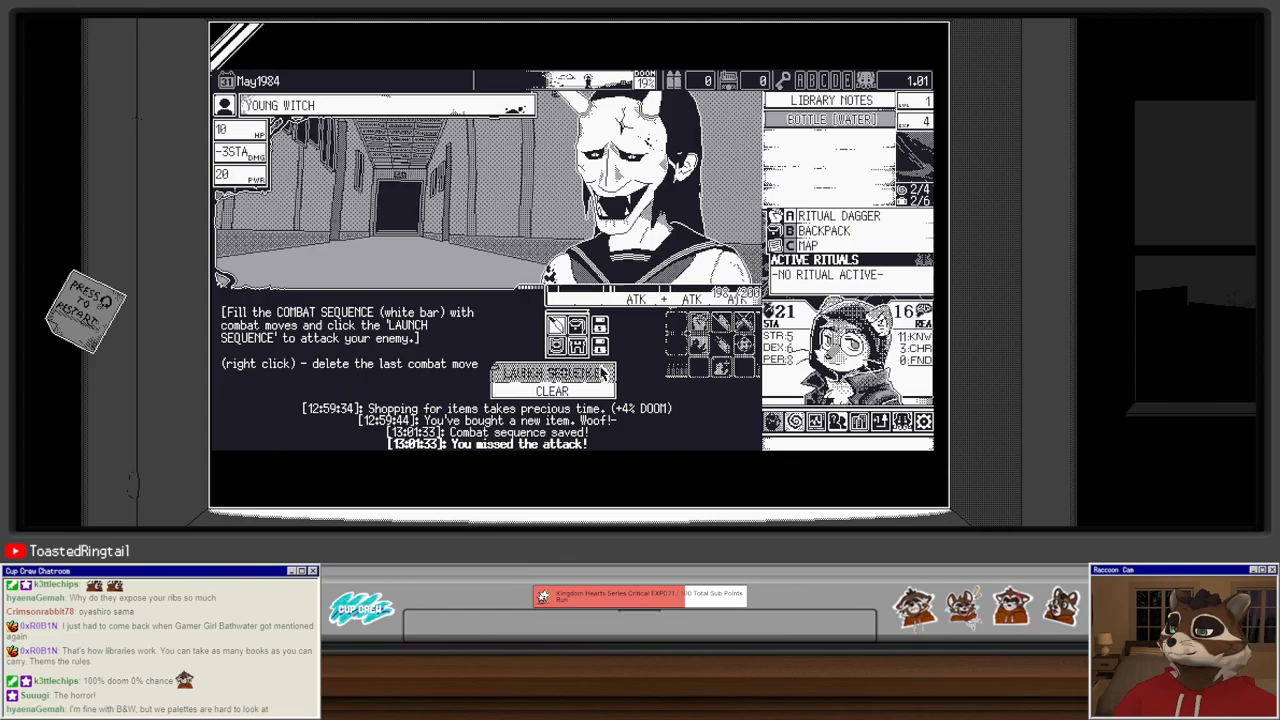
left_click(553, 373)
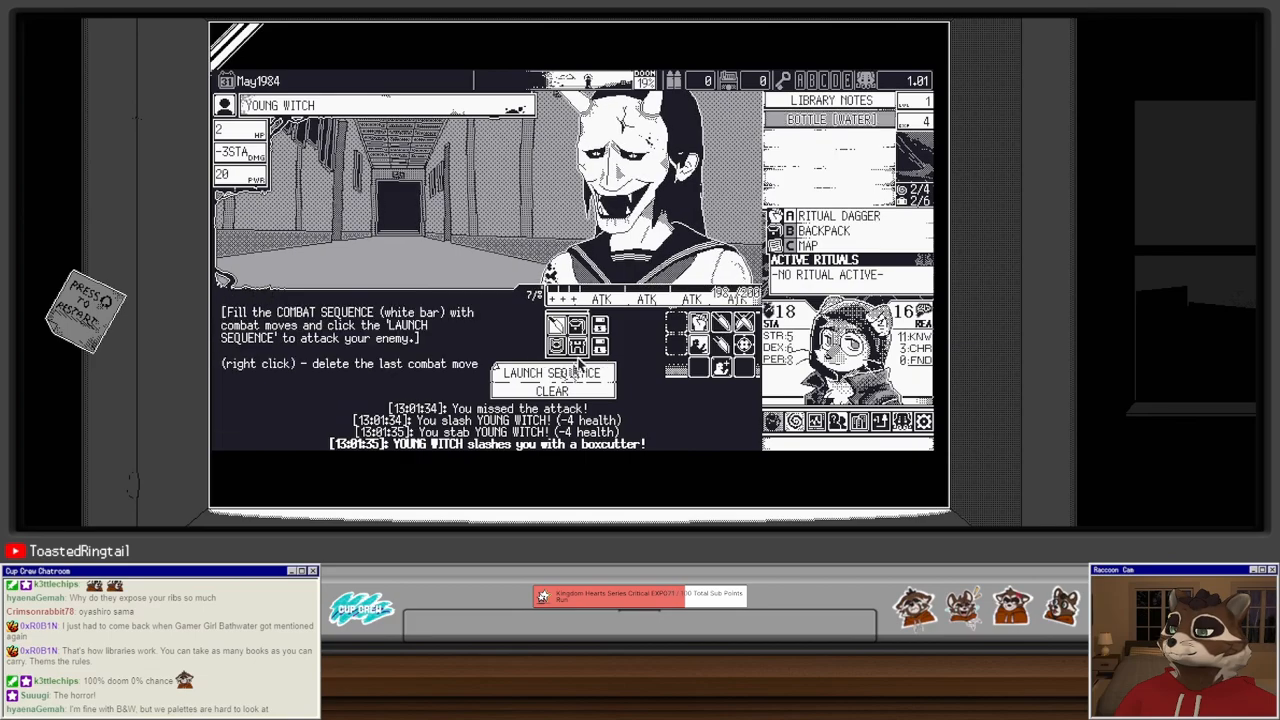
left_click(552, 373)
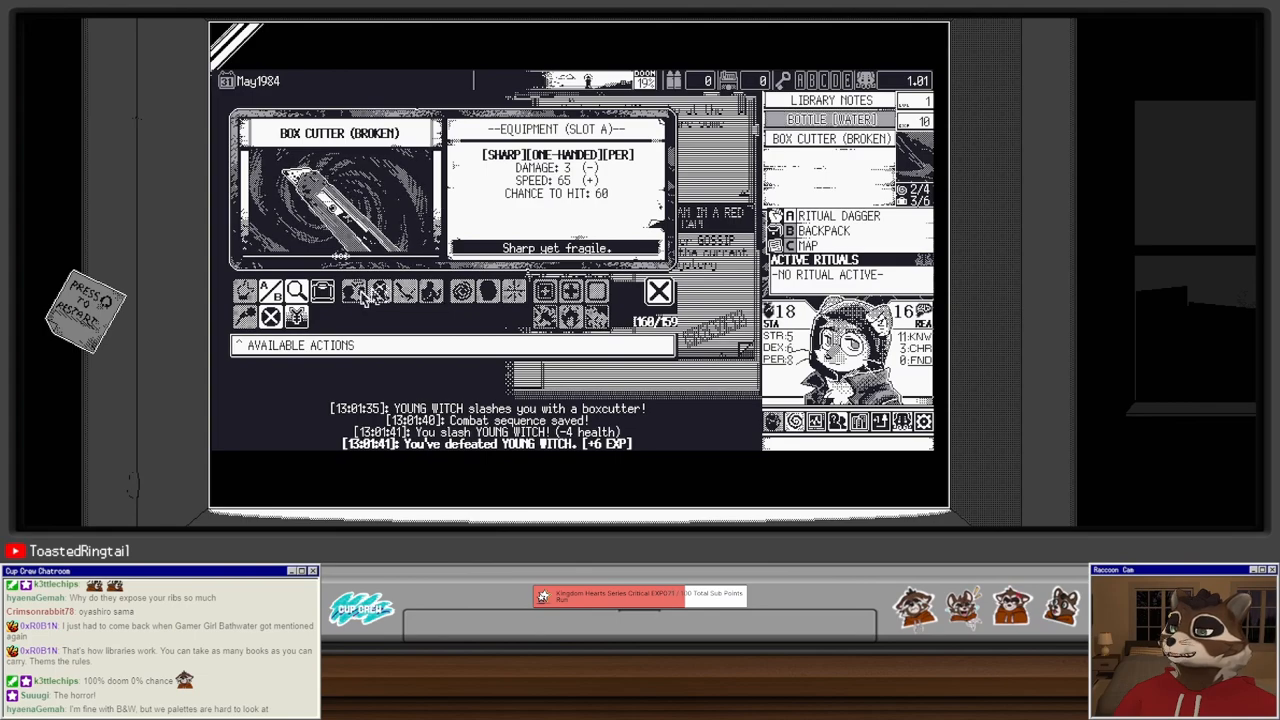
Step: Store the box cutter, recruit Kyoko by talking, then investigate the school and downtown
left_click(659, 291)
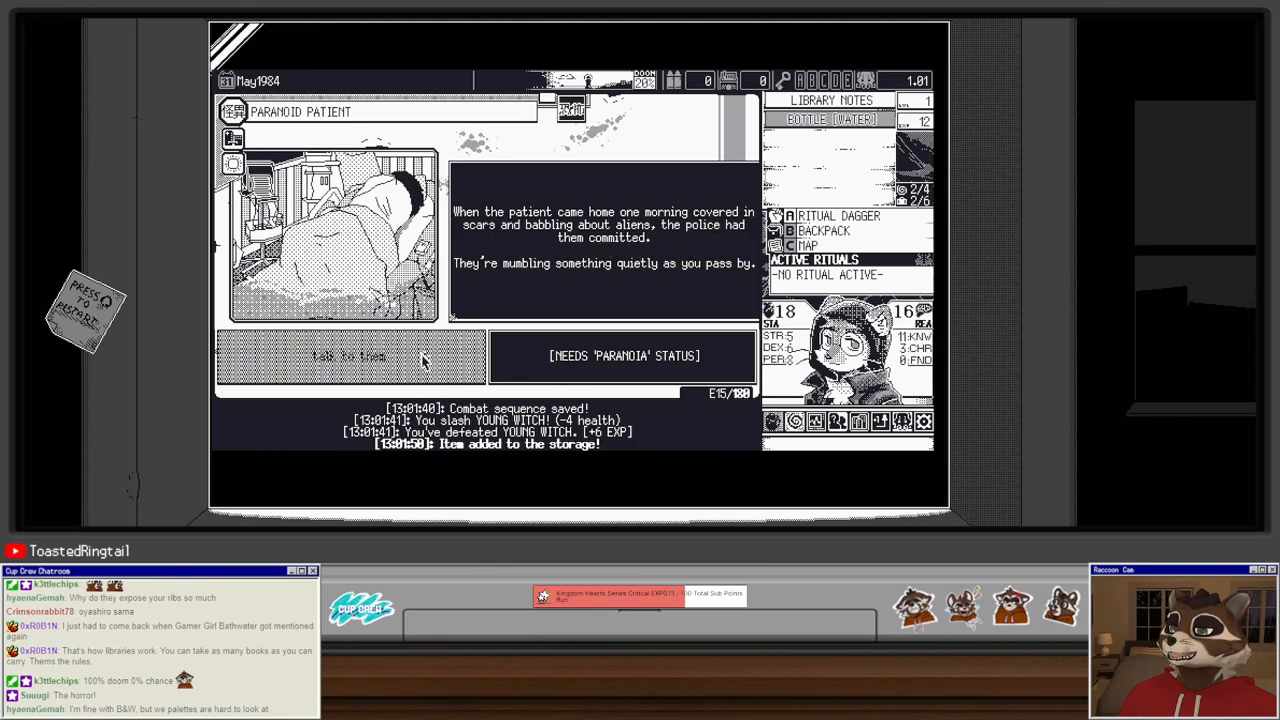
left_click(350, 356)
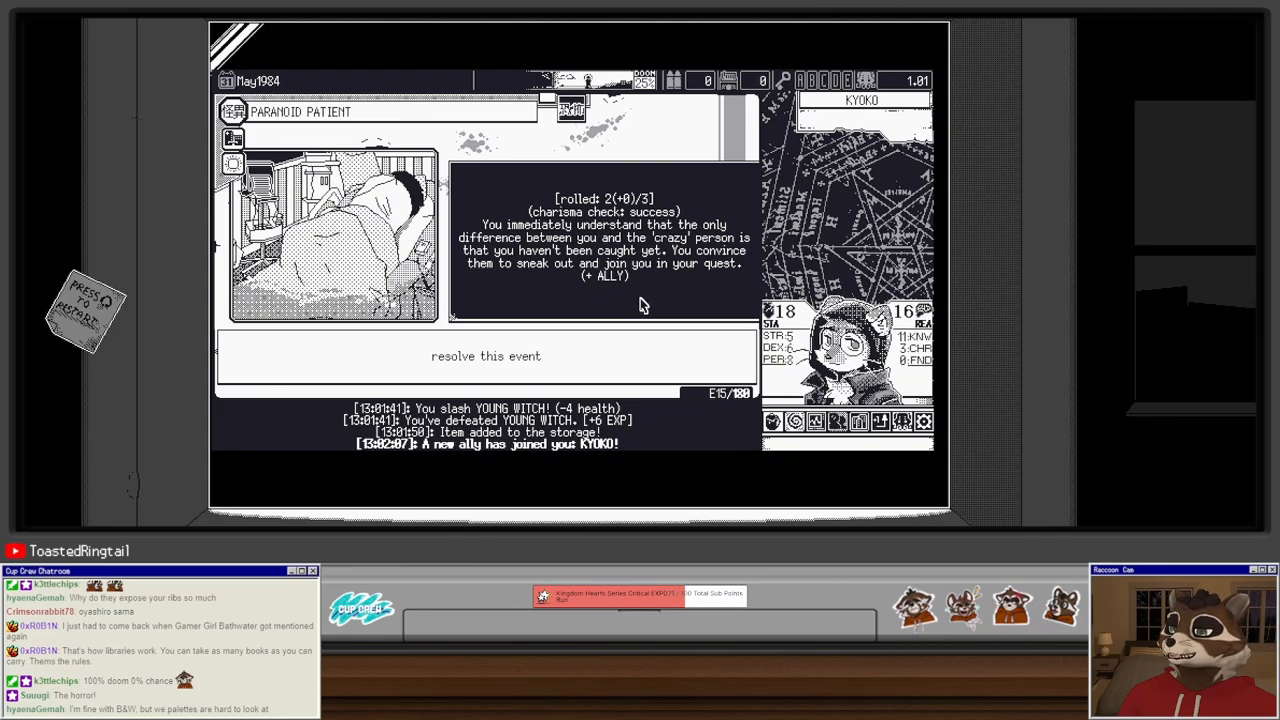
mouse_move(655, 300)
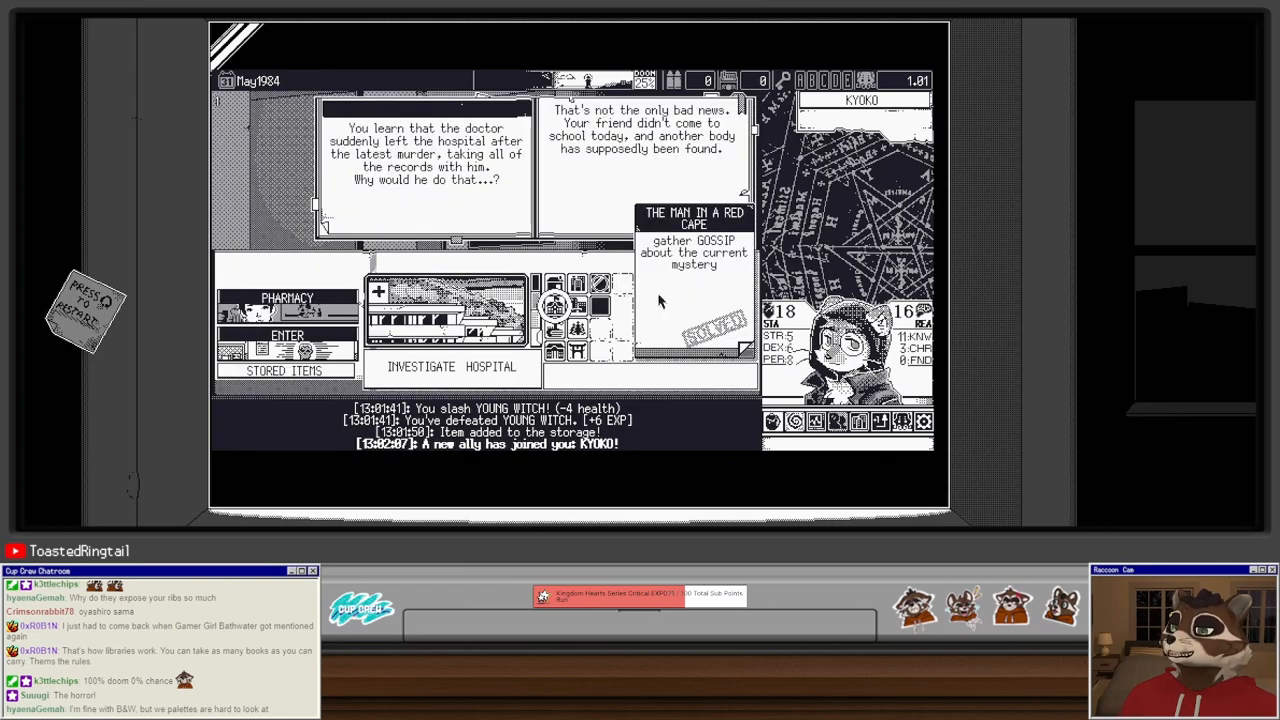
mouse_move(570, 240)
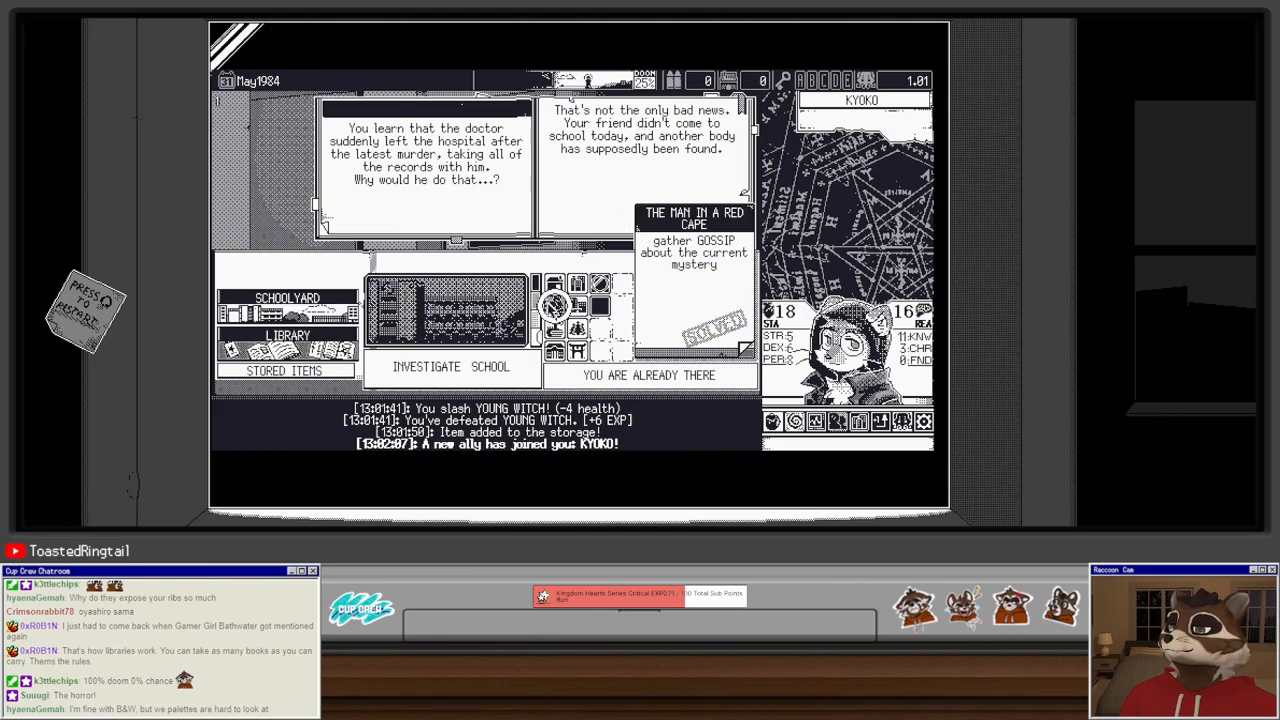
left_click(449, 366)
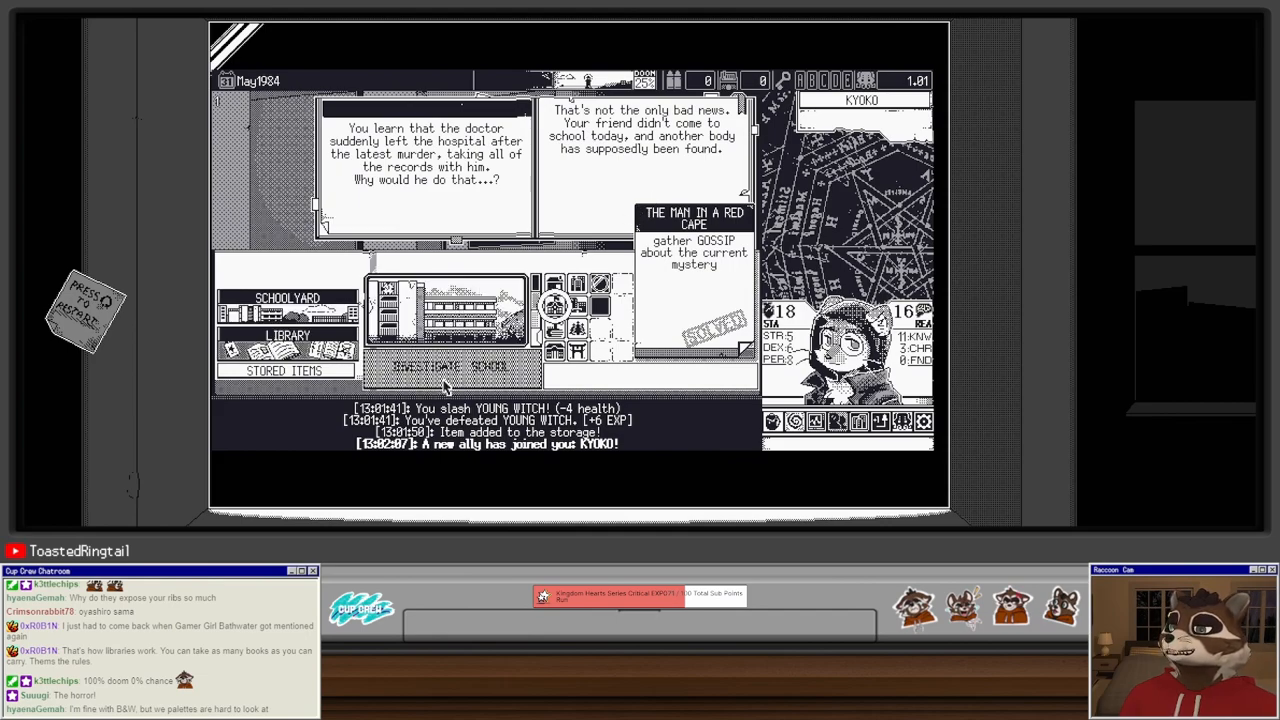
mouse_move(452, 375)
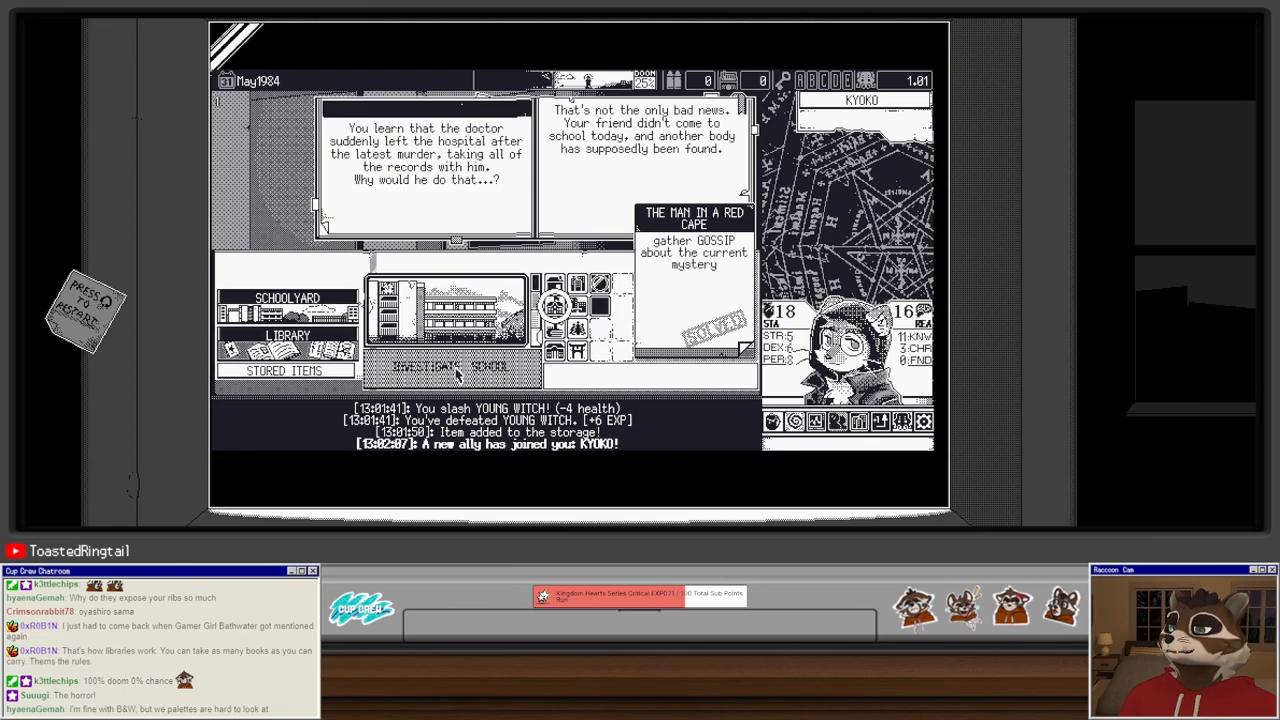
left_click(288, 335)
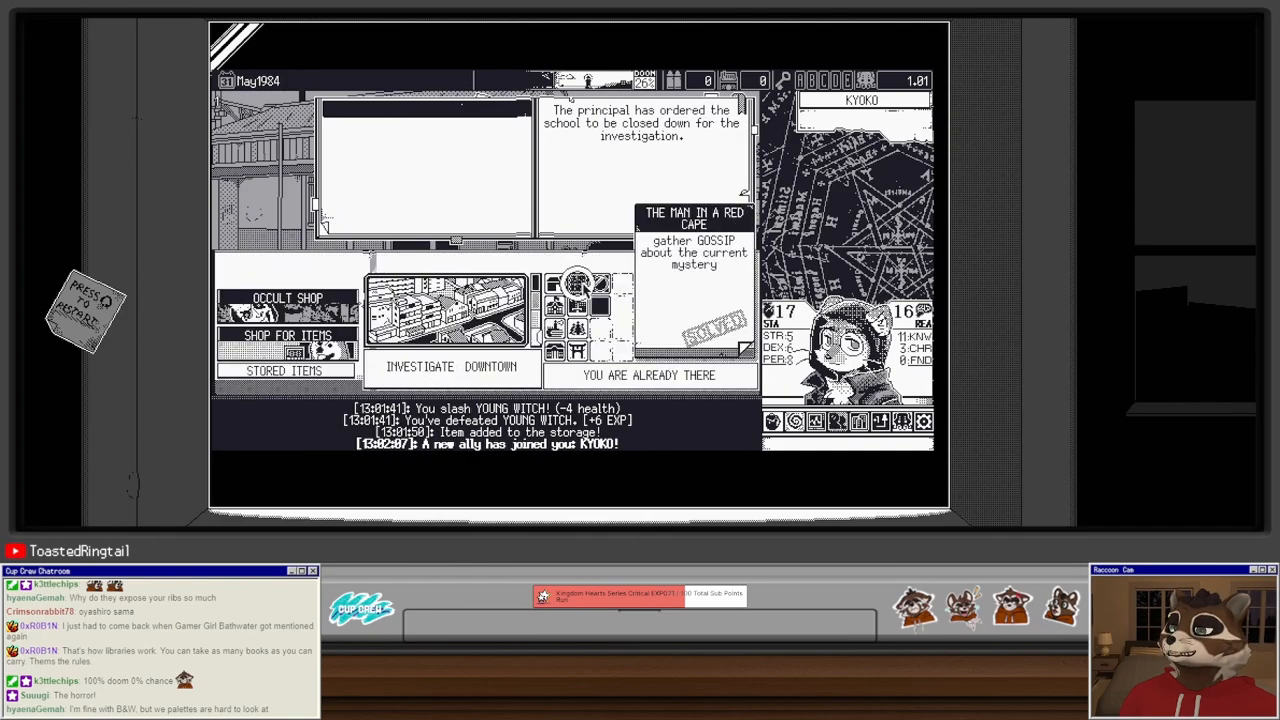
Step: Escape the downtown labyrinth by following the map (+2 reason), then investigate the school
left_click(447, 365)
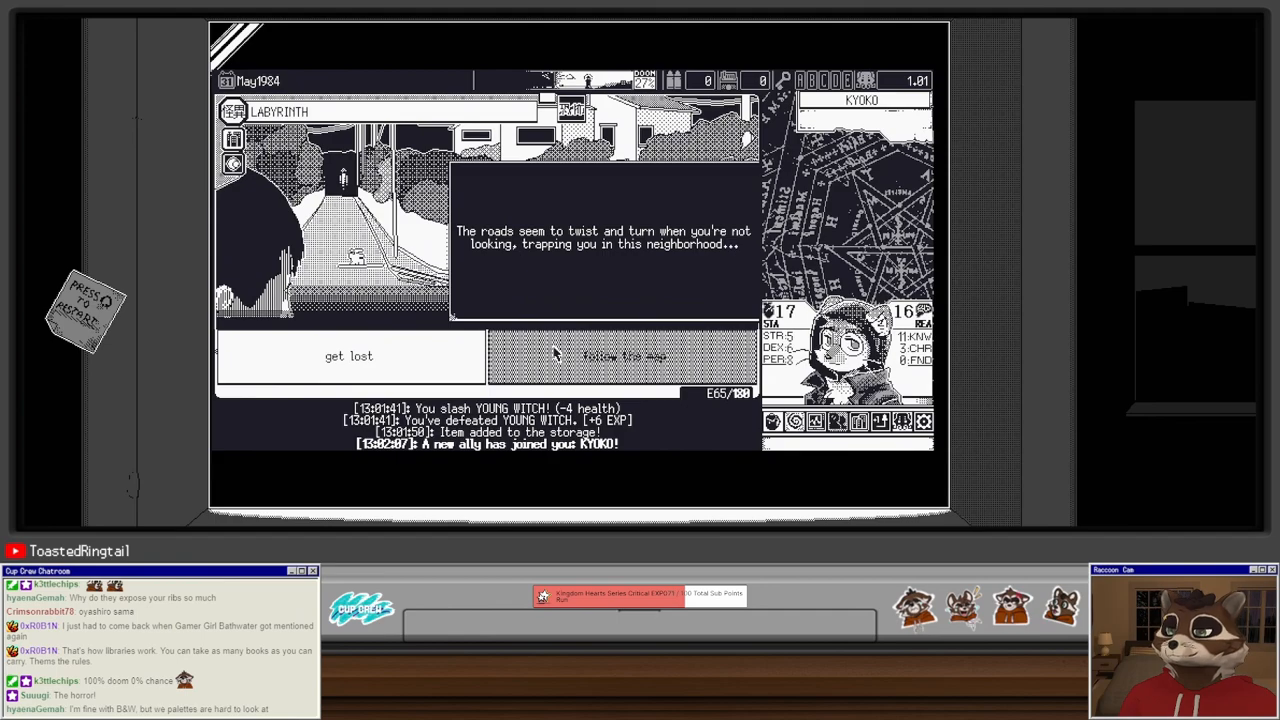
left_click(622, 356)
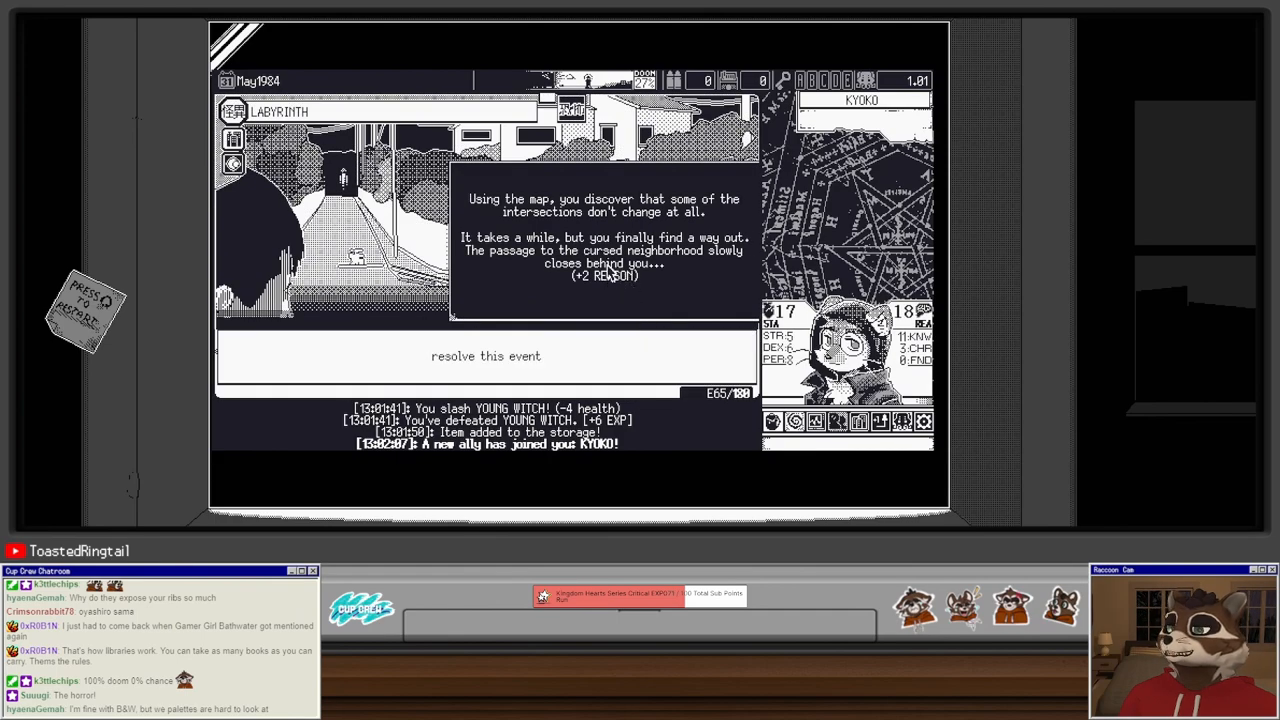
mouse_move(573, 303)
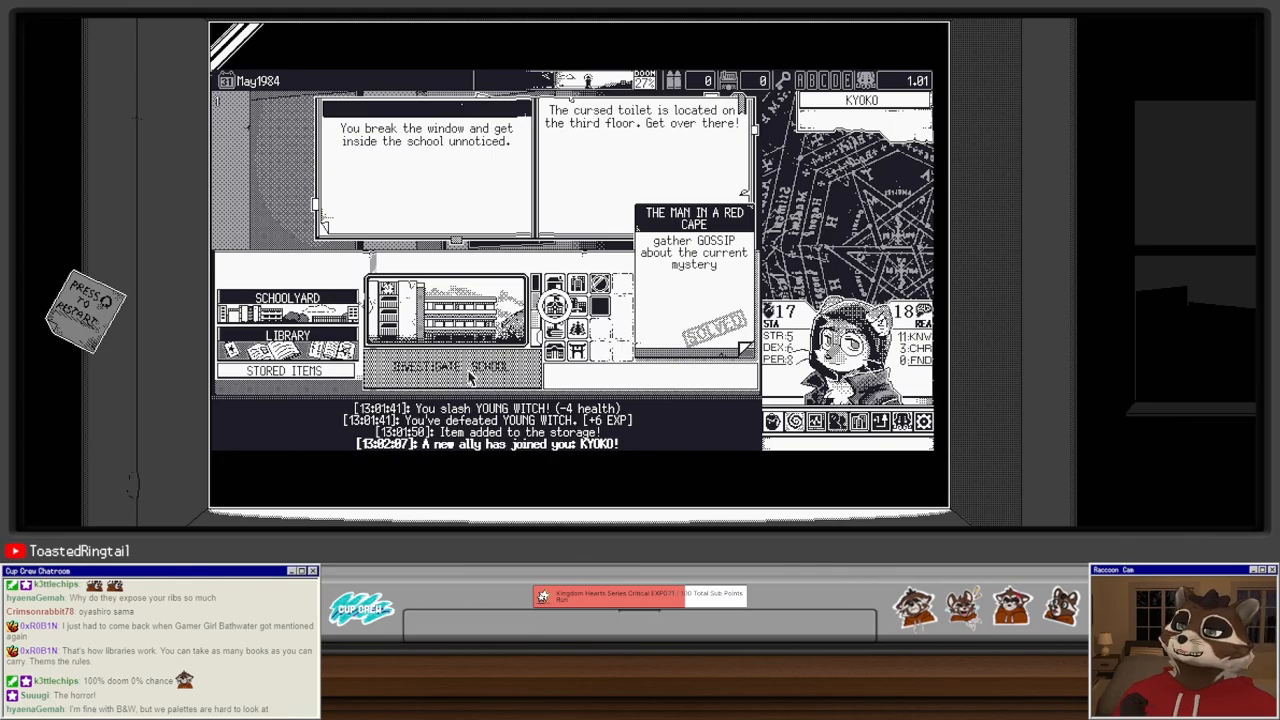
left_click(445, 365)
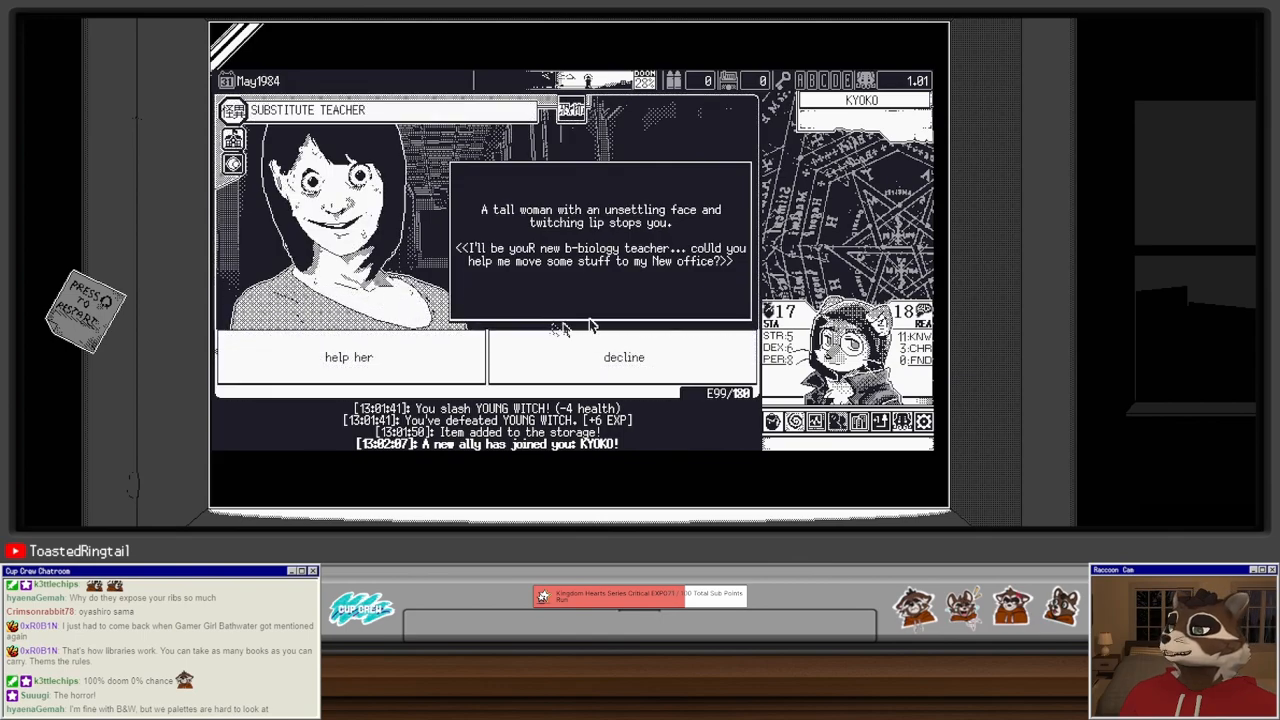
mouse_move(627, 293)
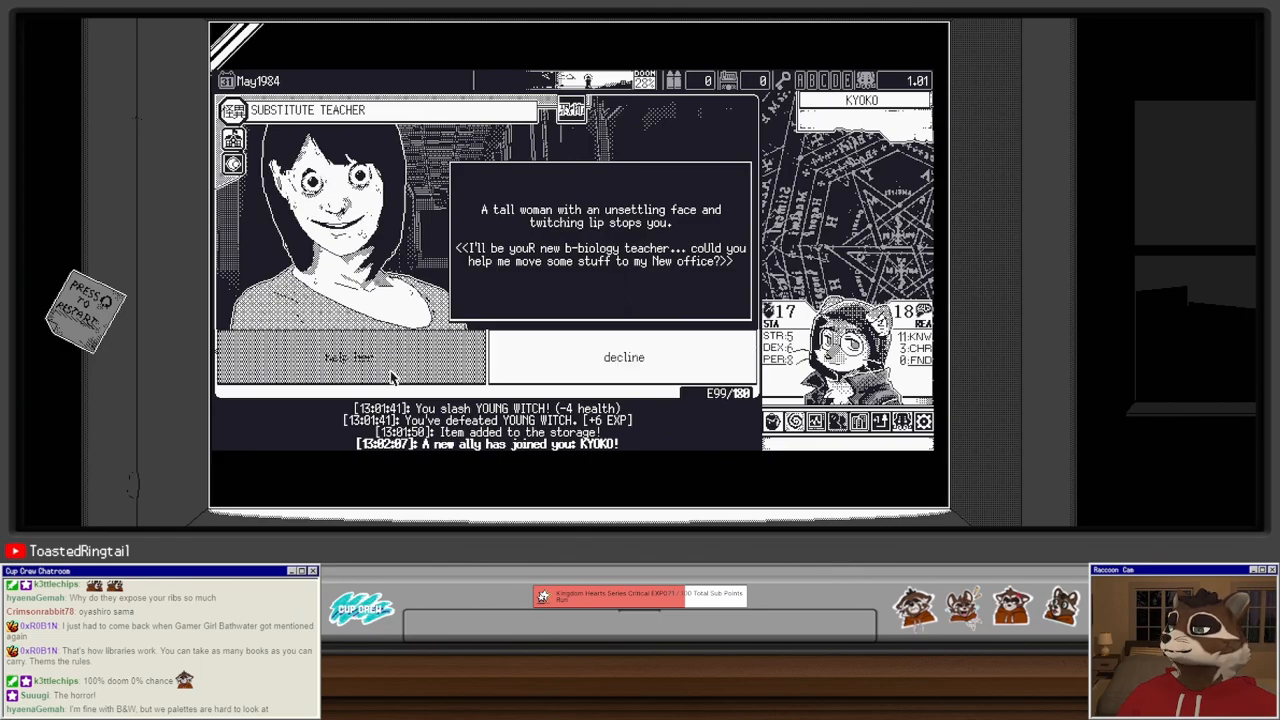
Step: Agree to help the substitute teacher, then resolve the red-caped man event to start combat
left_click(350, 357)
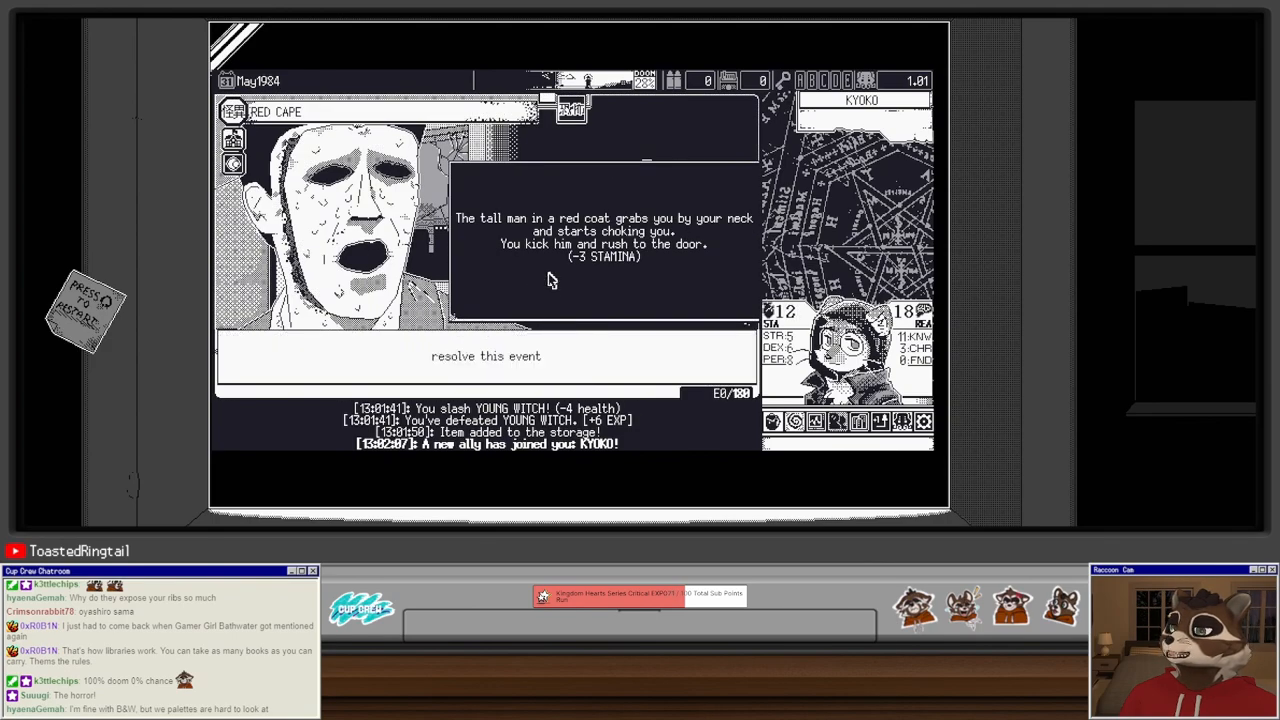
mouse_move(555, 285)
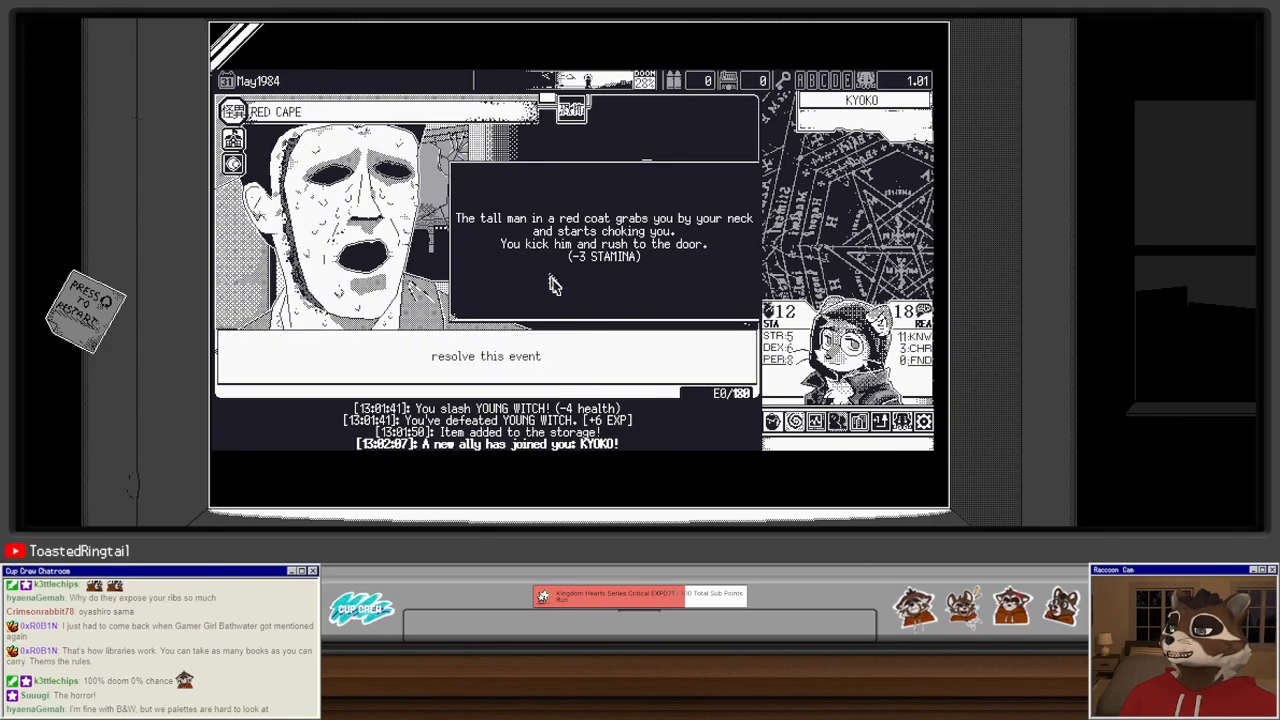
left_click(486, 355)
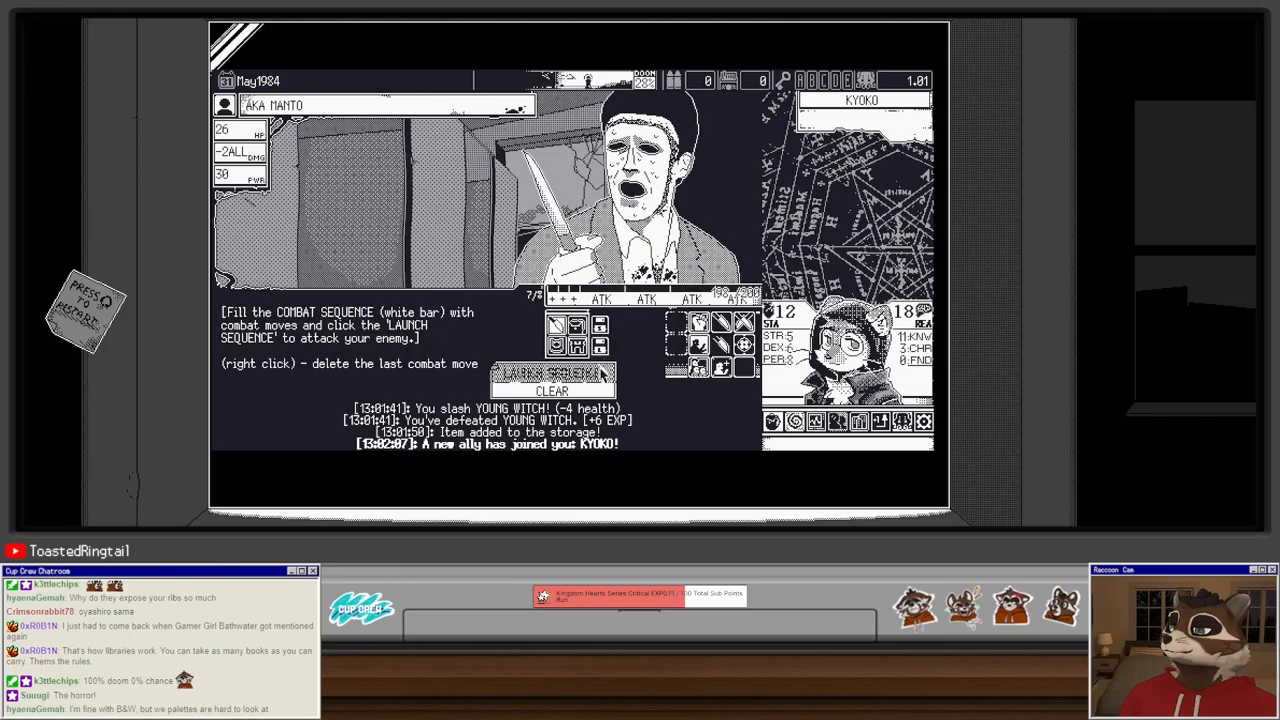
Step: Attack AKA MANTO twice to defeat him for +13 EXP and close the fight
left_click(552, 374)
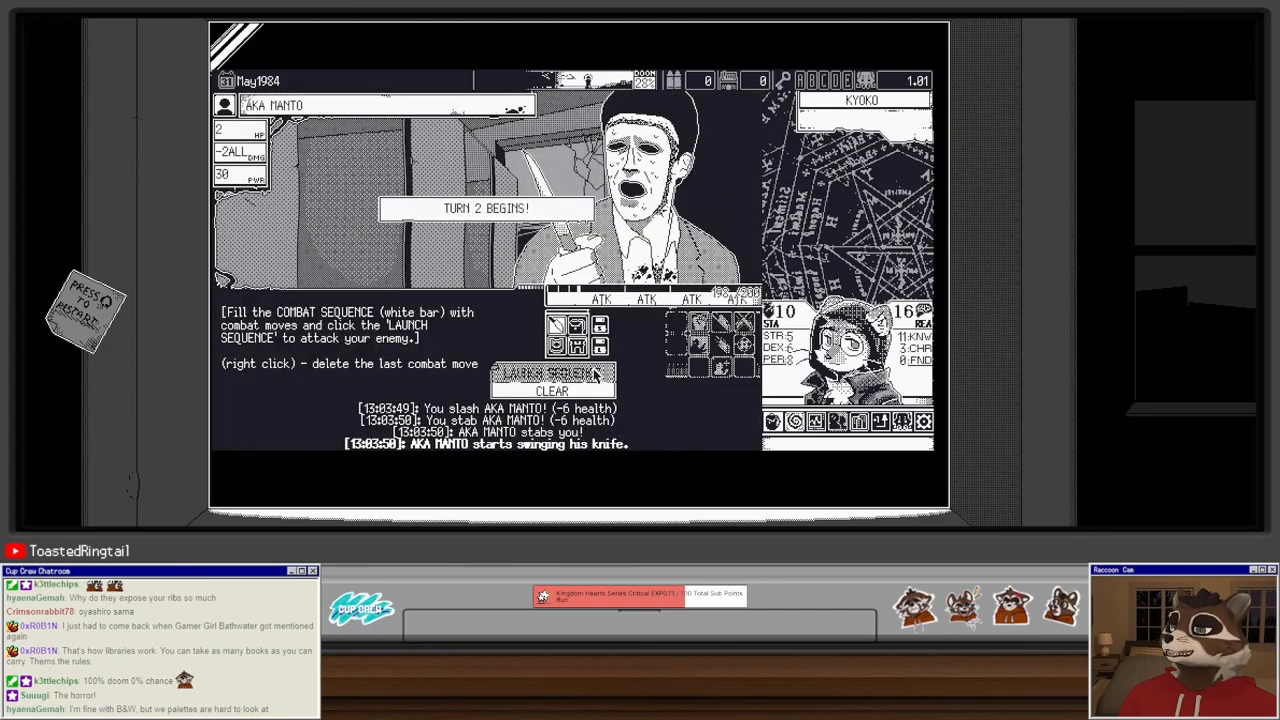
left_click(553, 374)
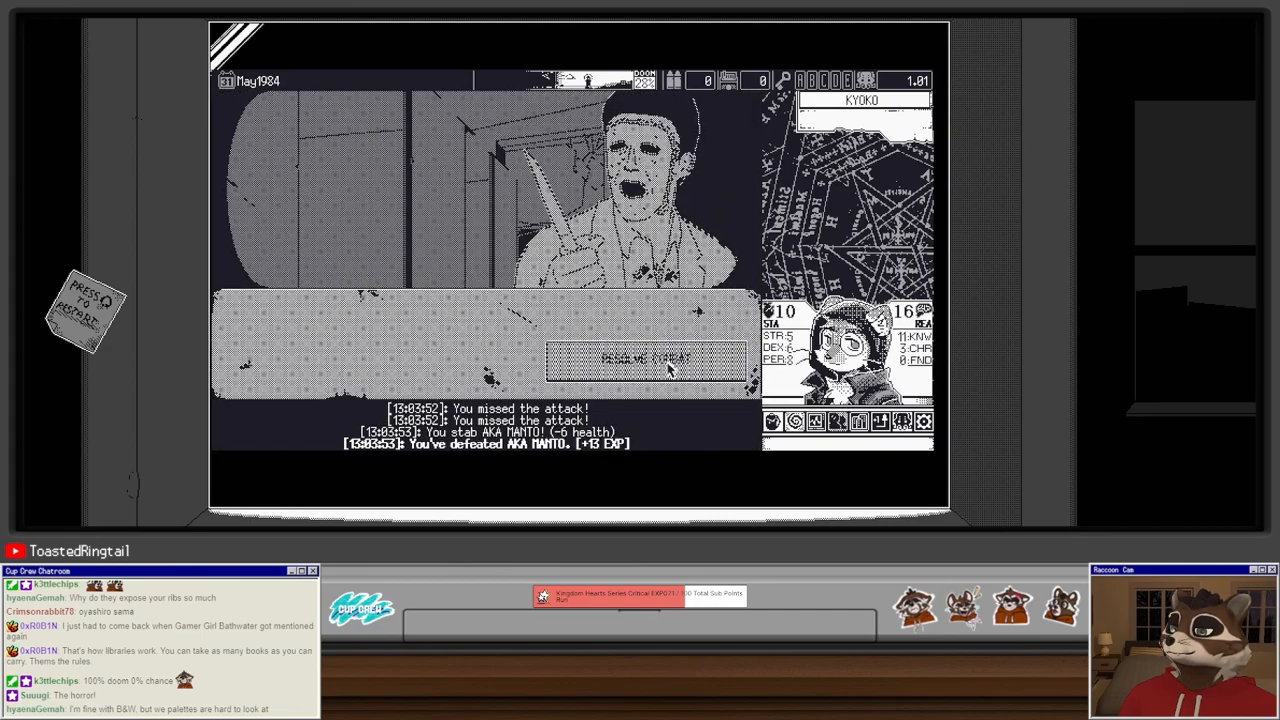
left_click(647, 358)
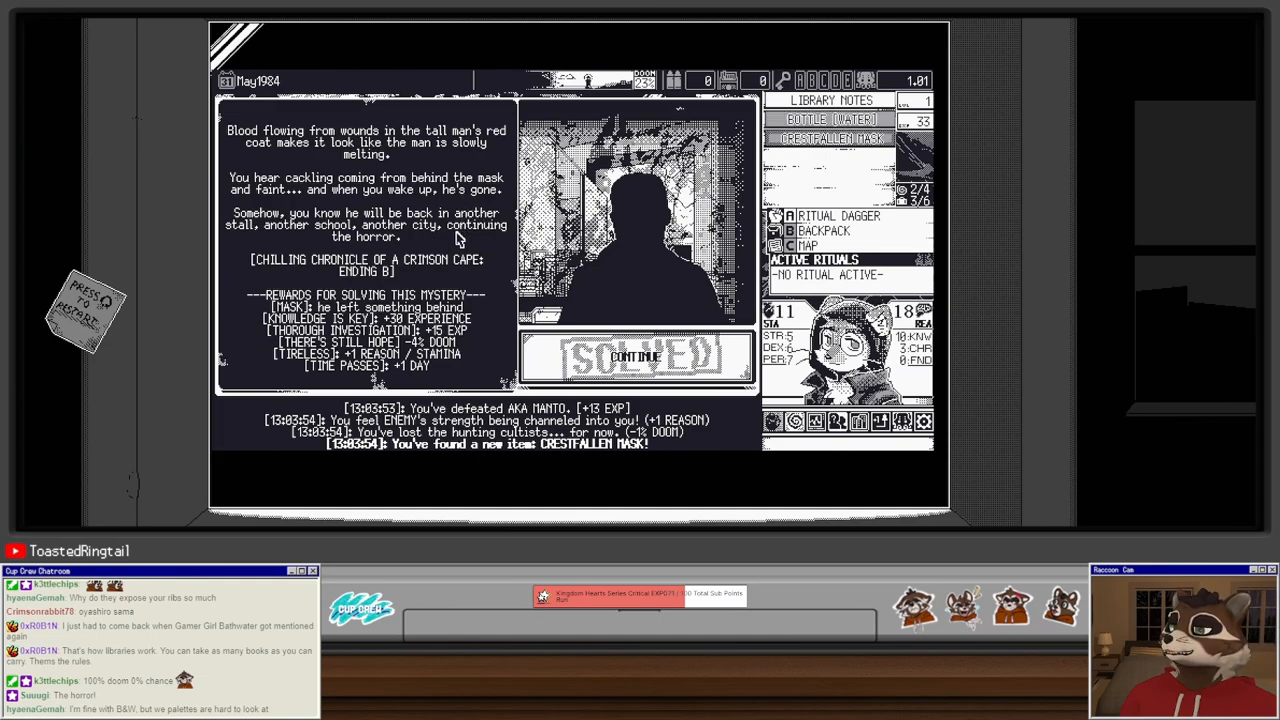
mouse_move(462, 280)
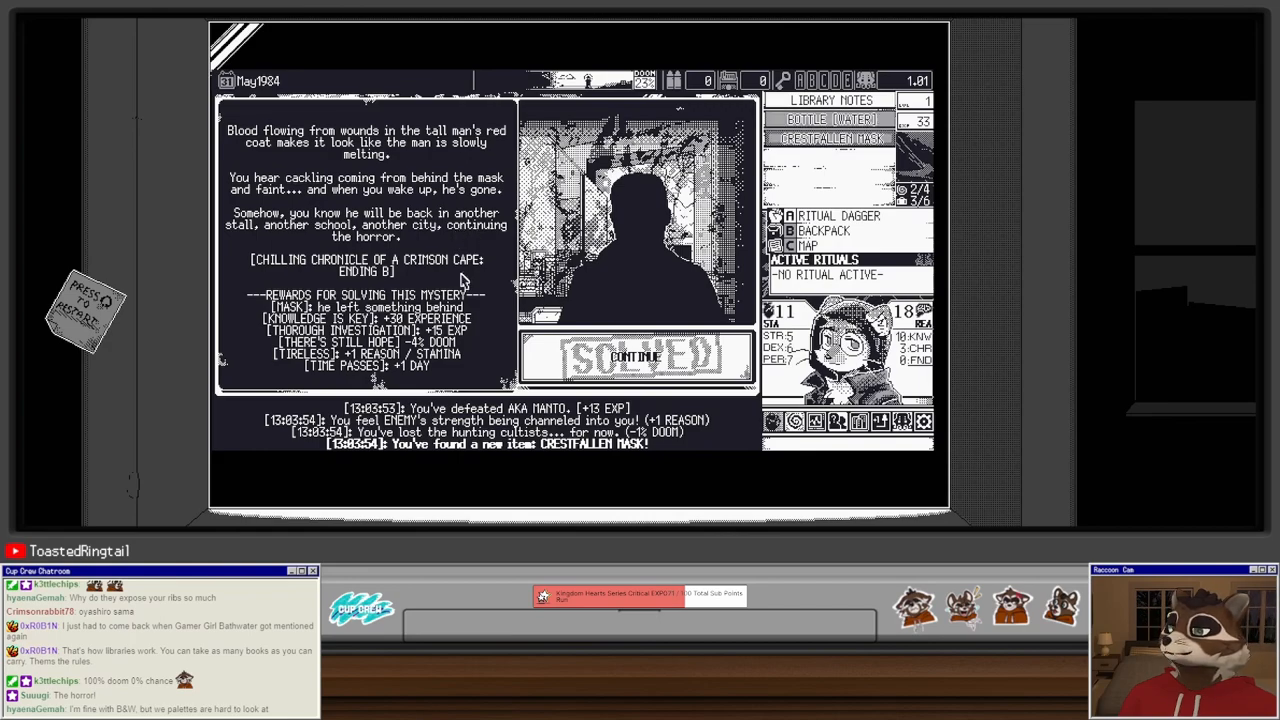
mouse_move(475, 262)
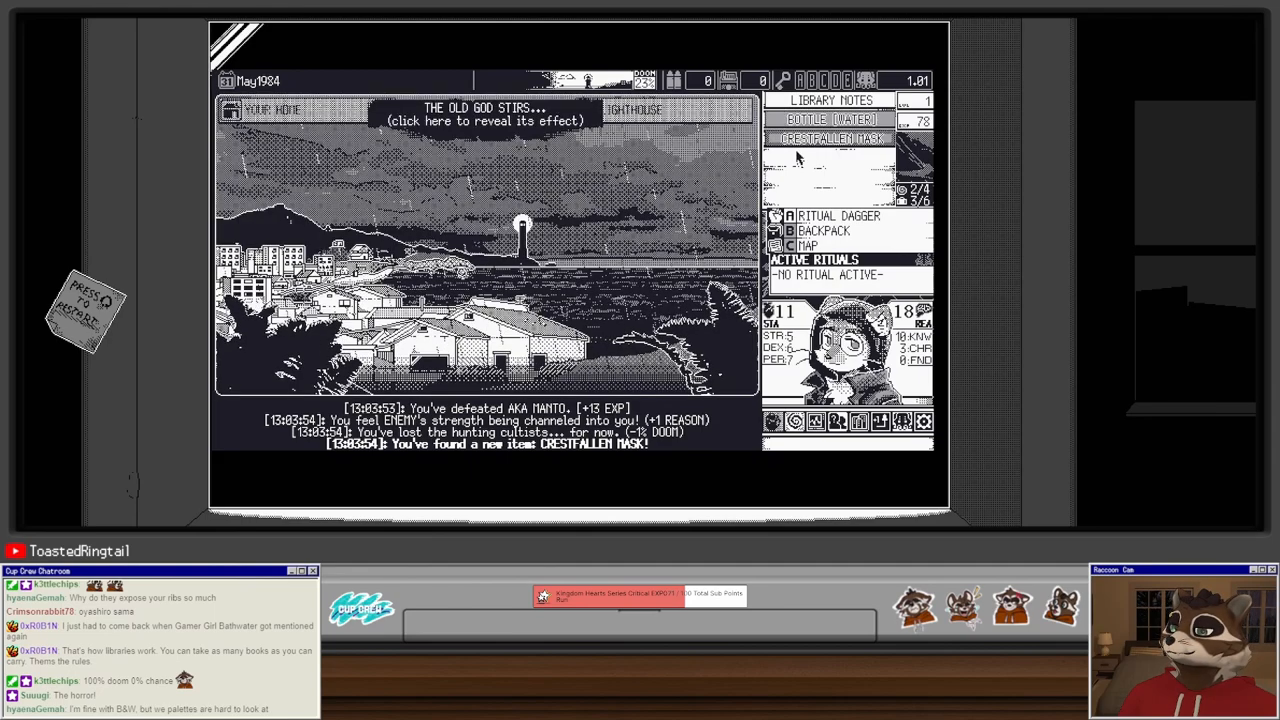
Step: Inspect the newly found Crestfallen Mask and equip it as a trinket
left_click(485, 120)
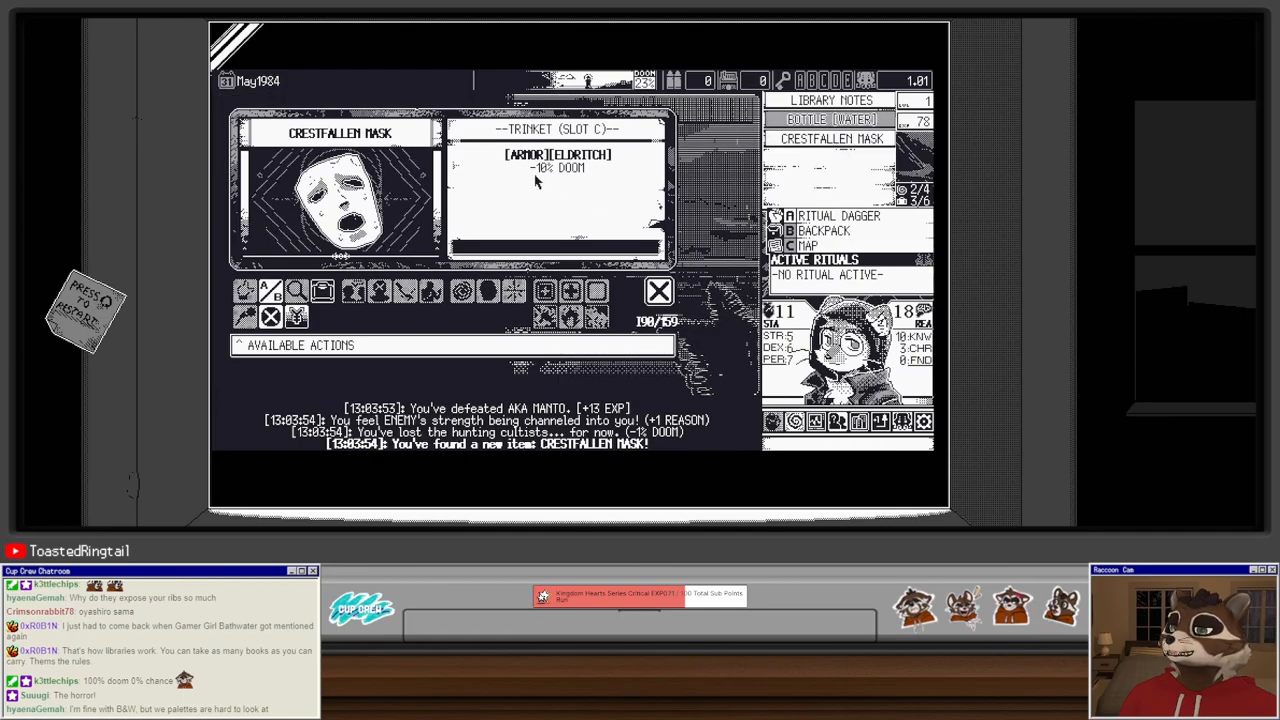
left_click(658, 291)
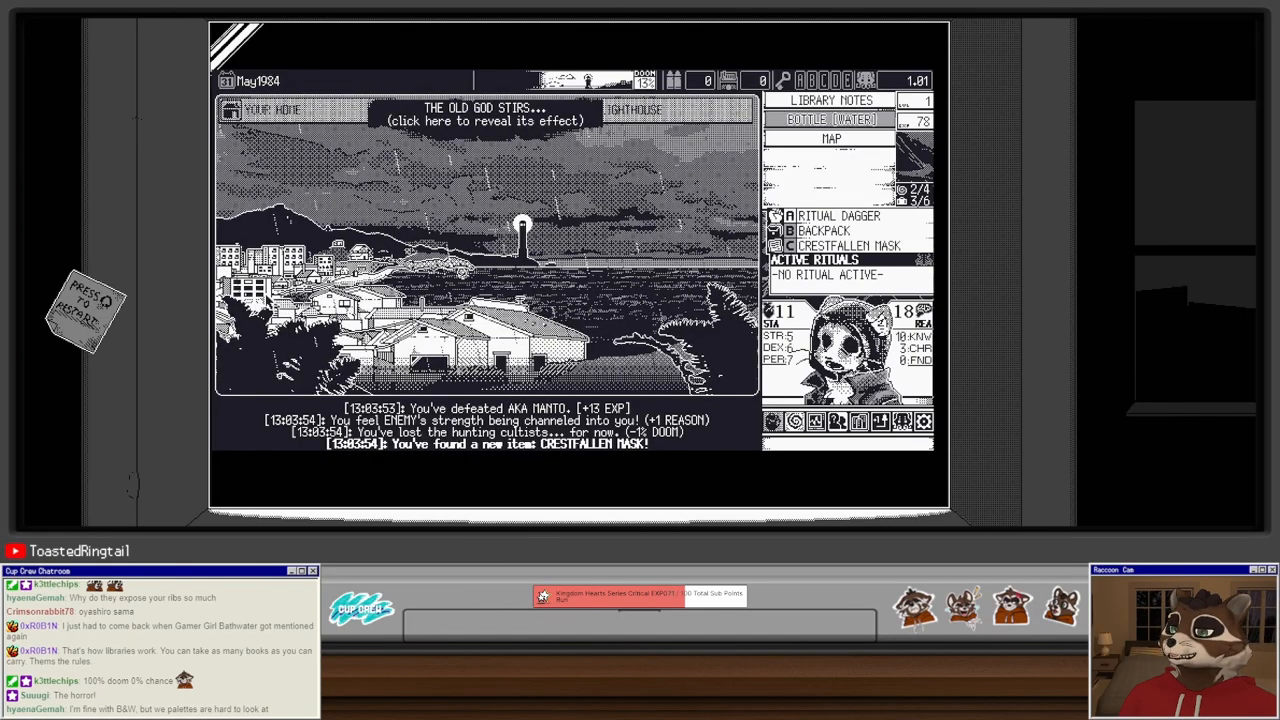
left_click(483, 114)
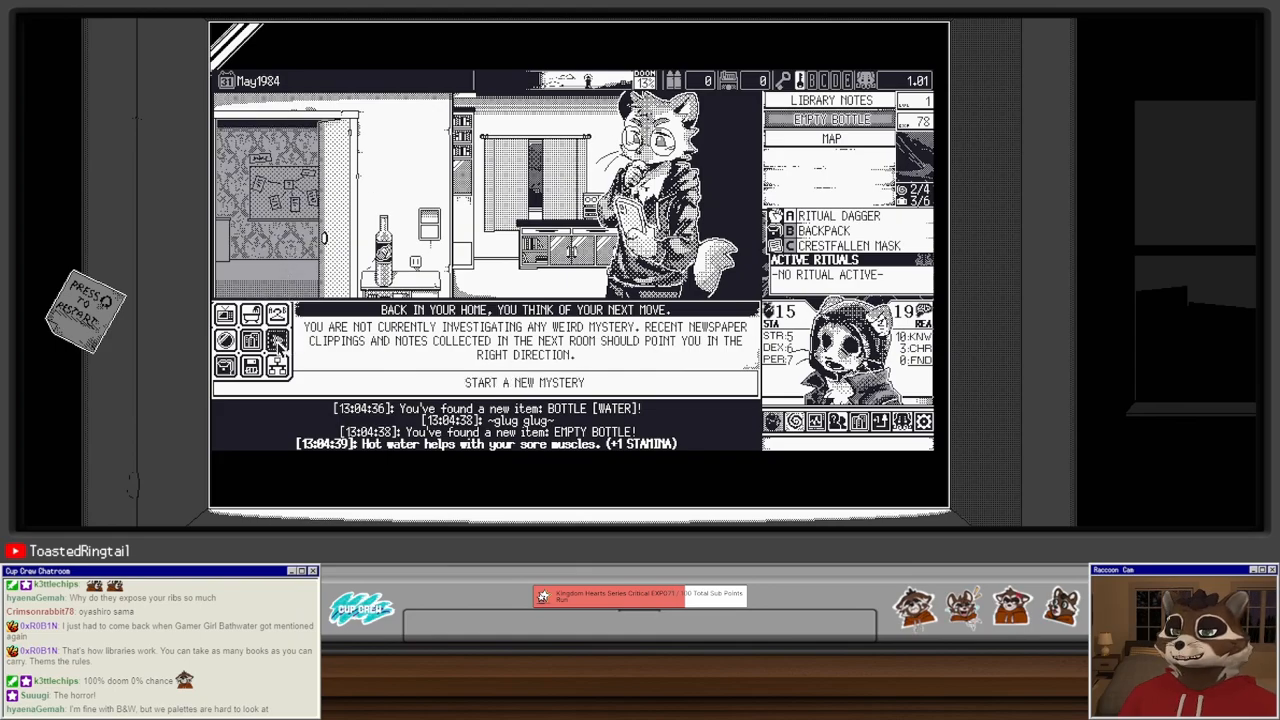
Step: Start the Moonlight Sailors mystery, check the Faceless status, and discard items for Hooks and Nets
left_click(524, 382)
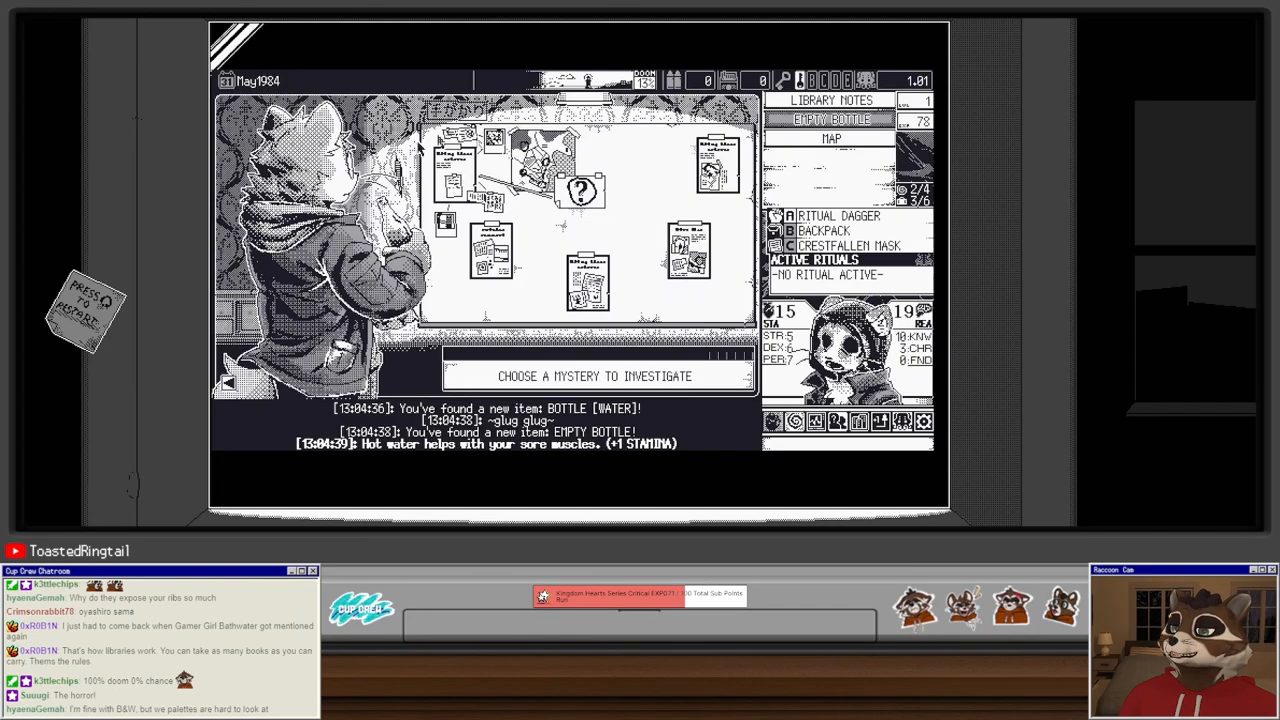
mouse_move(575, 235)
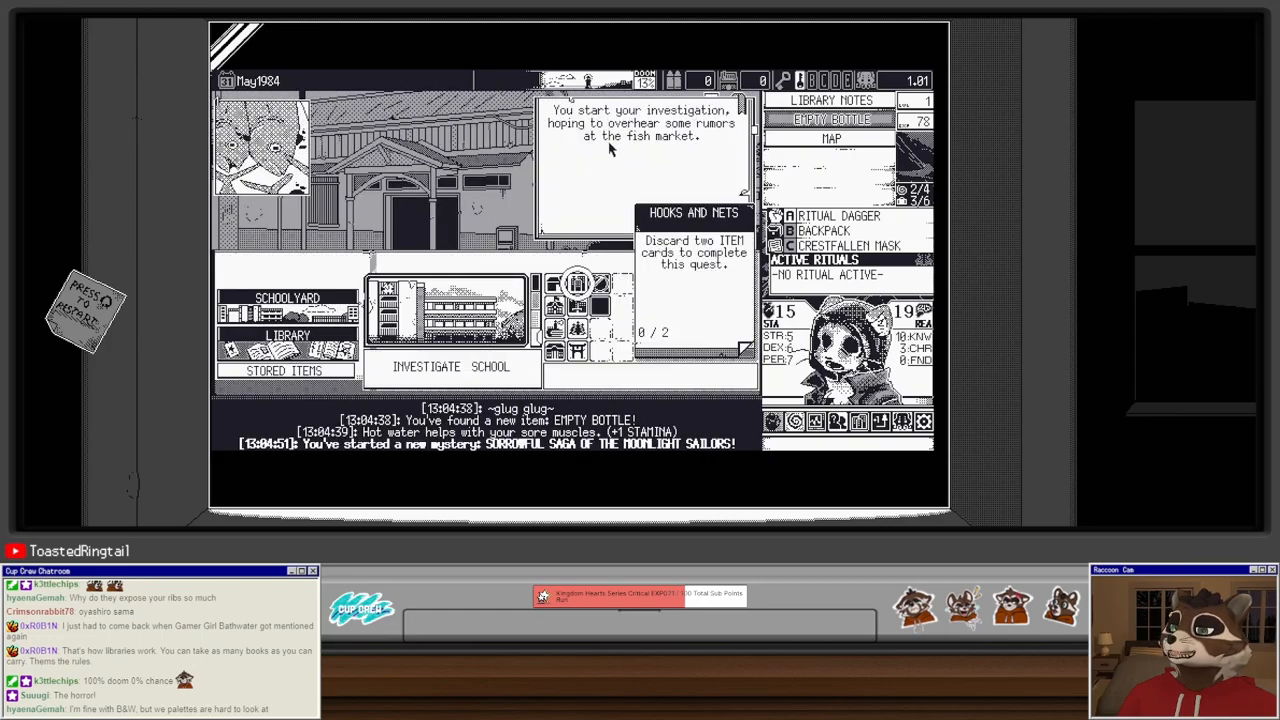
mouse_move(700, 347)
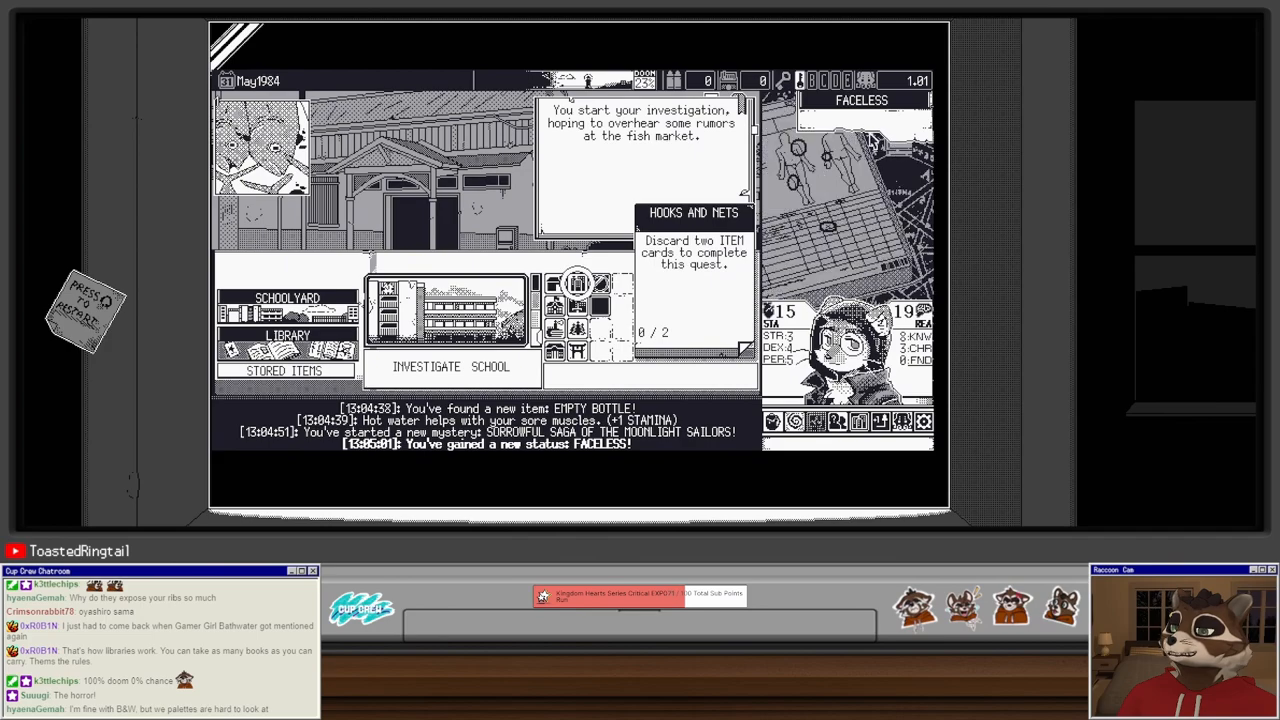
mouse_move(665, 297)
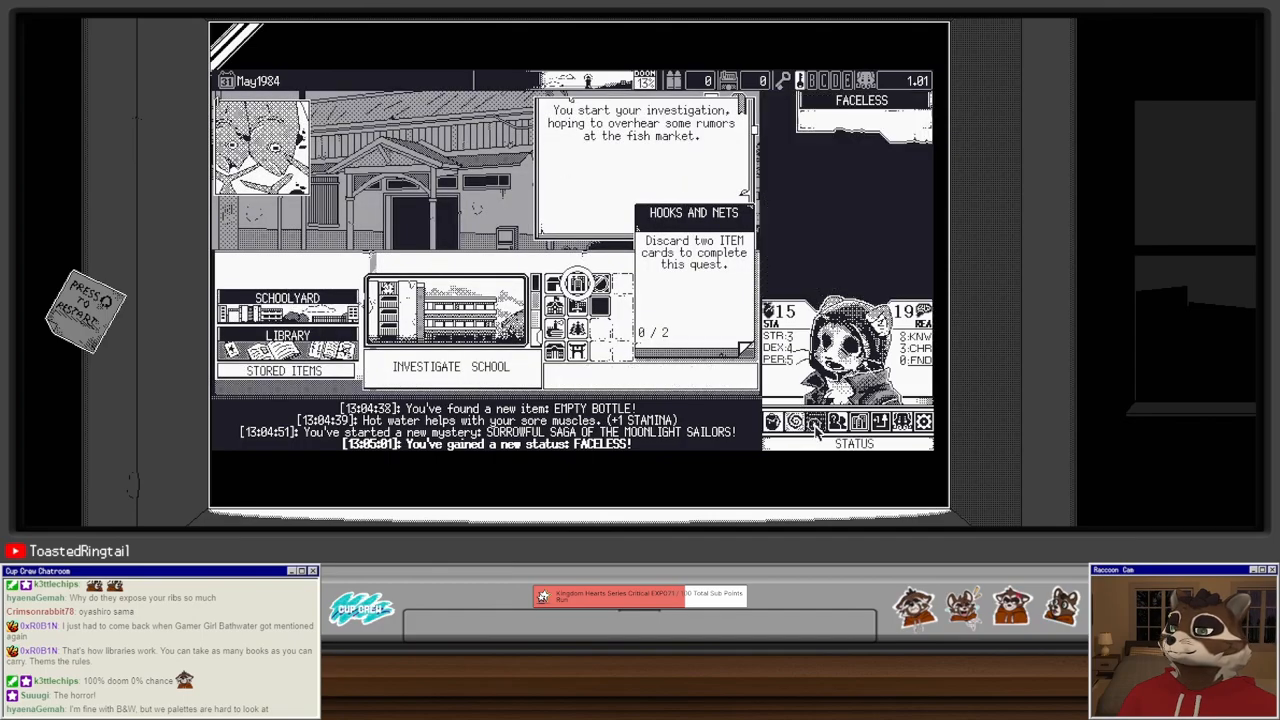
left_click(853, 443)
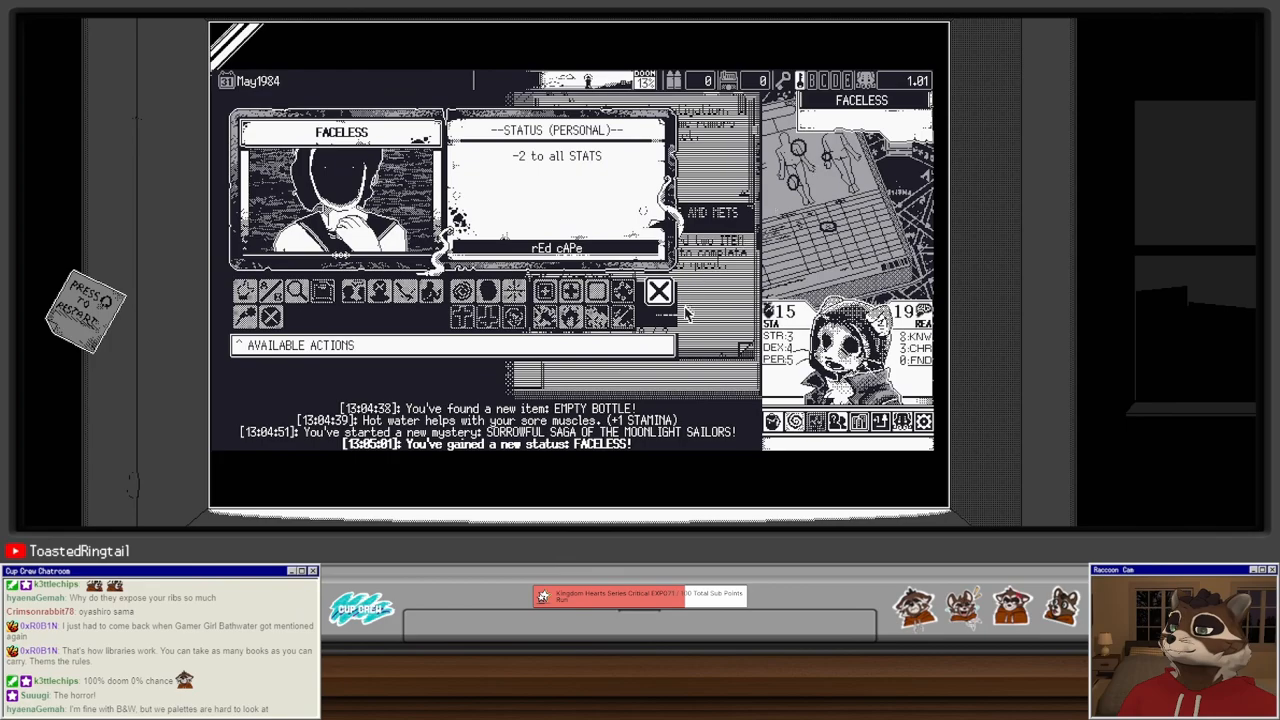
left_click(658, 291)
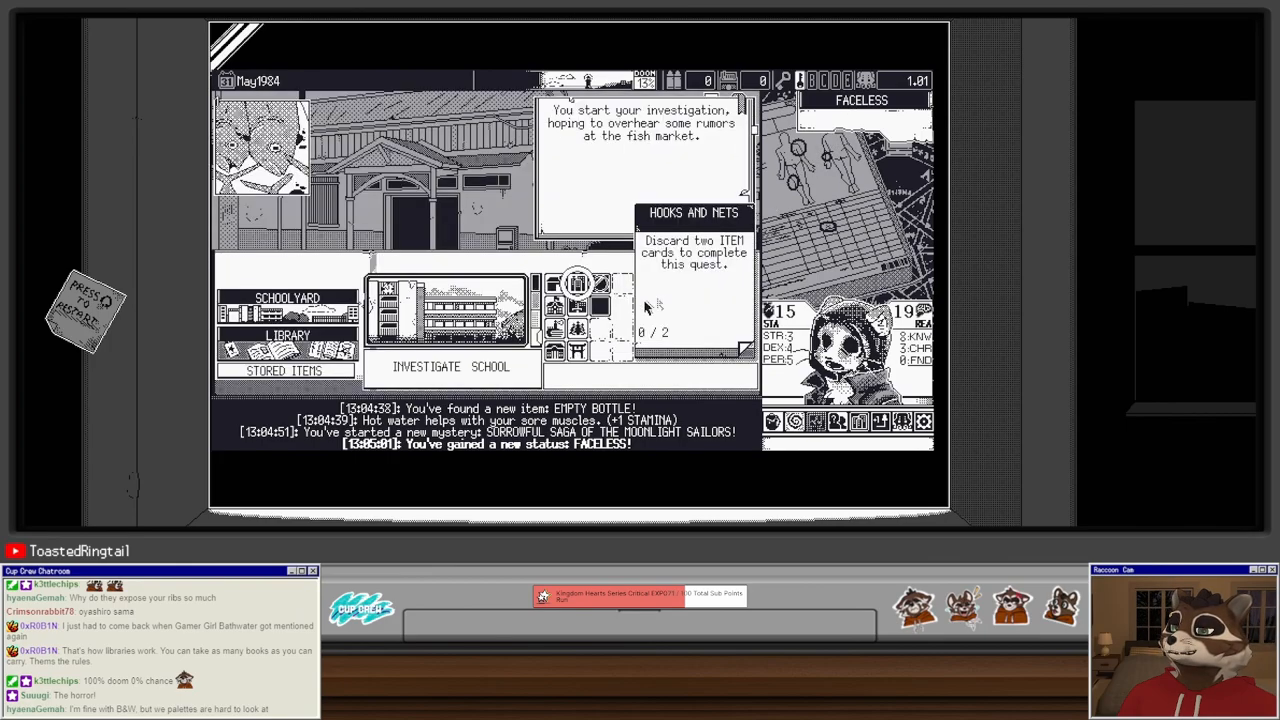
mouse_move(650, 365)
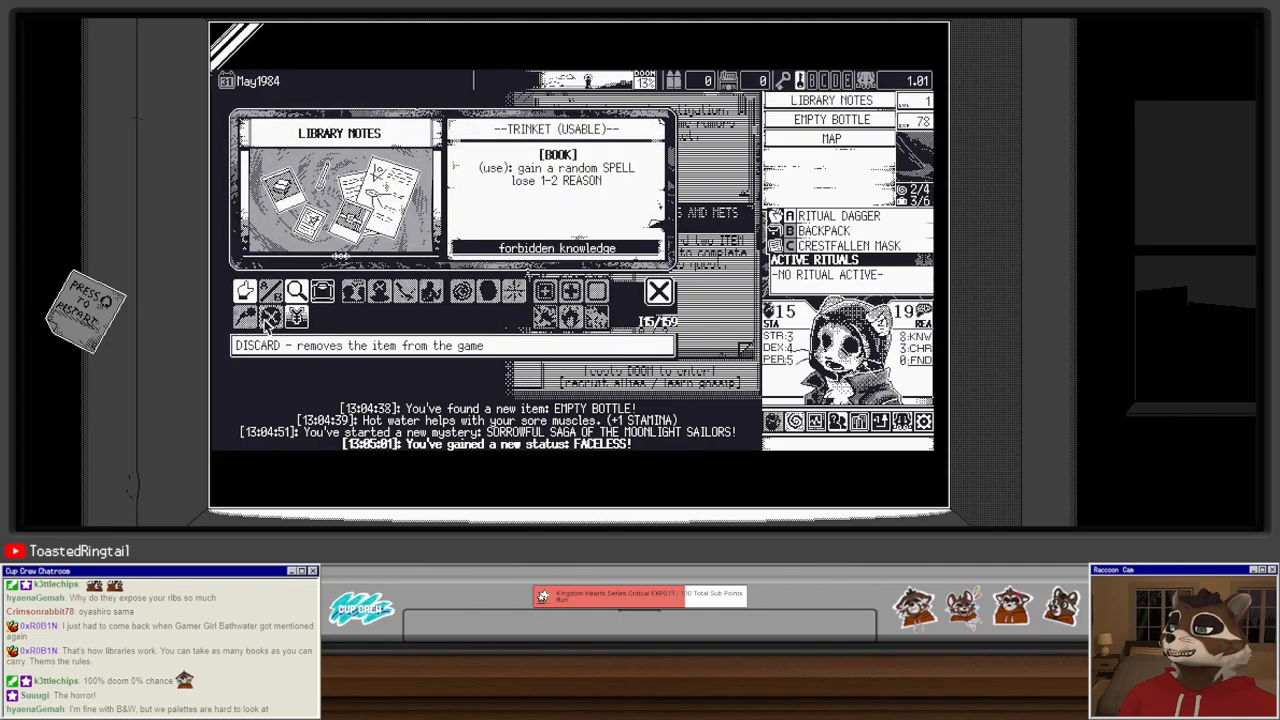
left_click(658, 291)
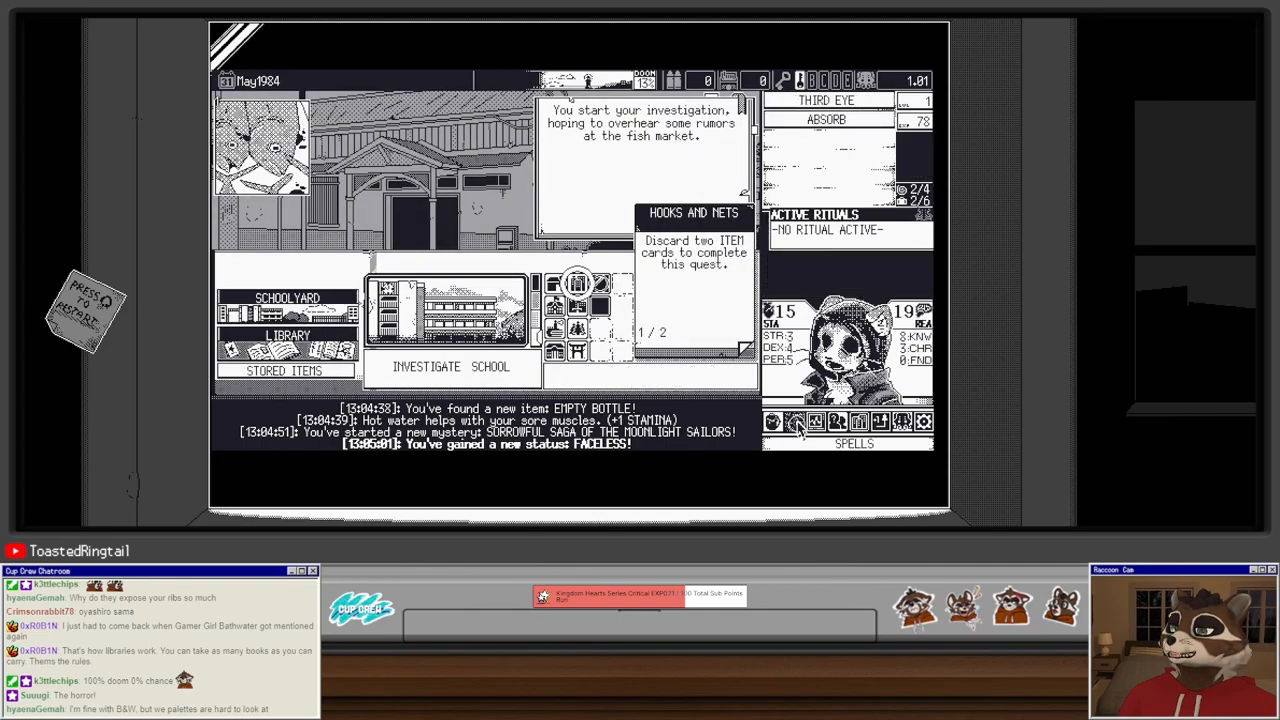
left_click(795, 421)
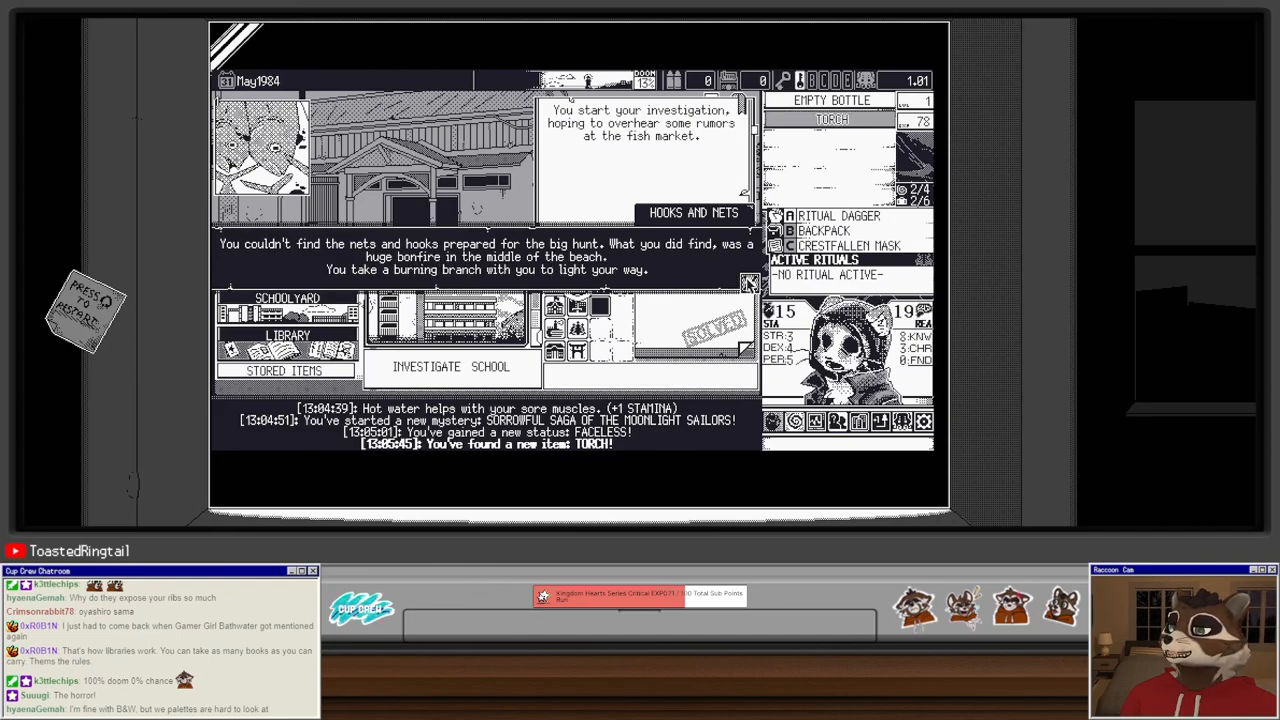
Step: Inspect the ritual dagger and torch cards, then investigate downtown, triggering the Rioter fight
left_click(831, 120)
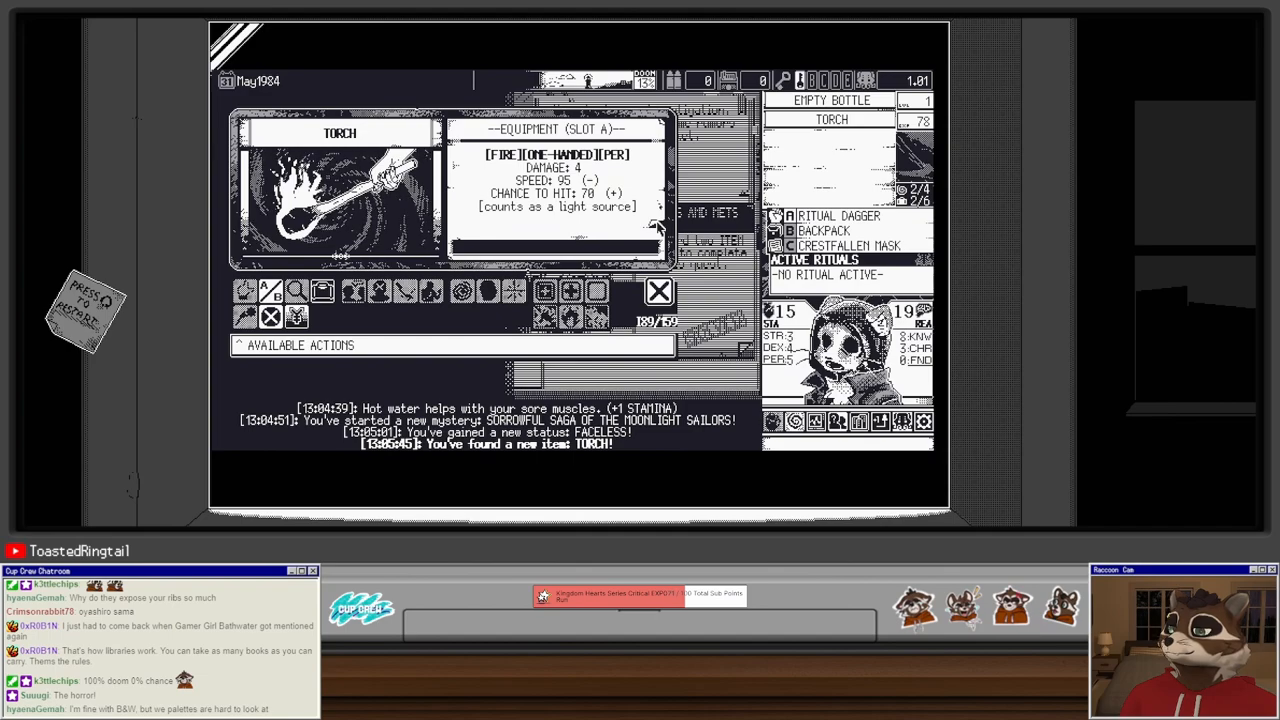
left_click(838, 216)
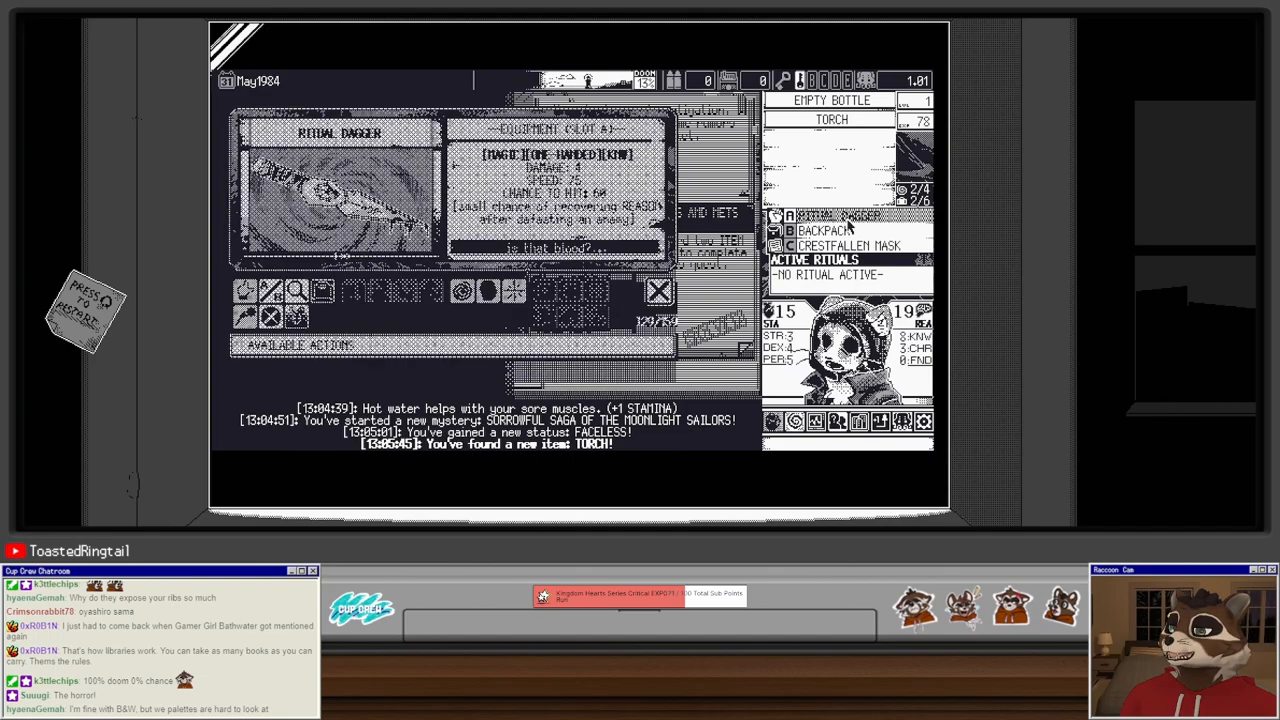
left_click(658, 290)
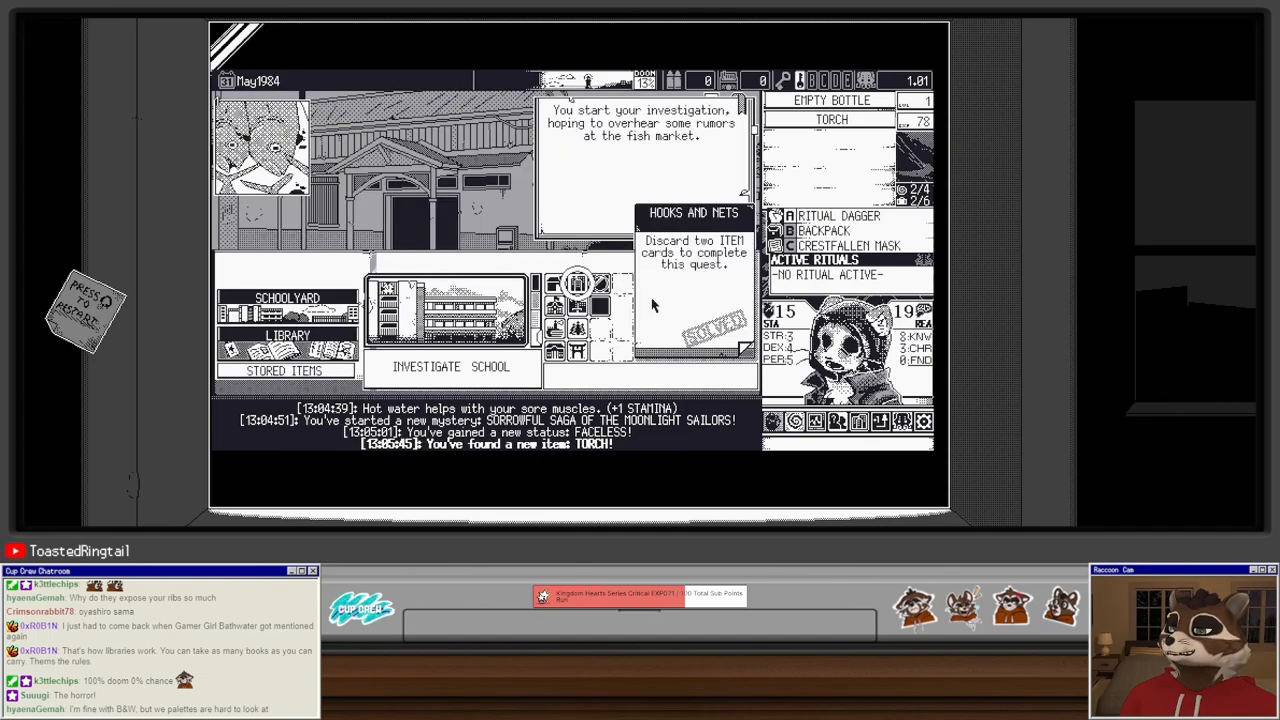
left_click(831, 119)
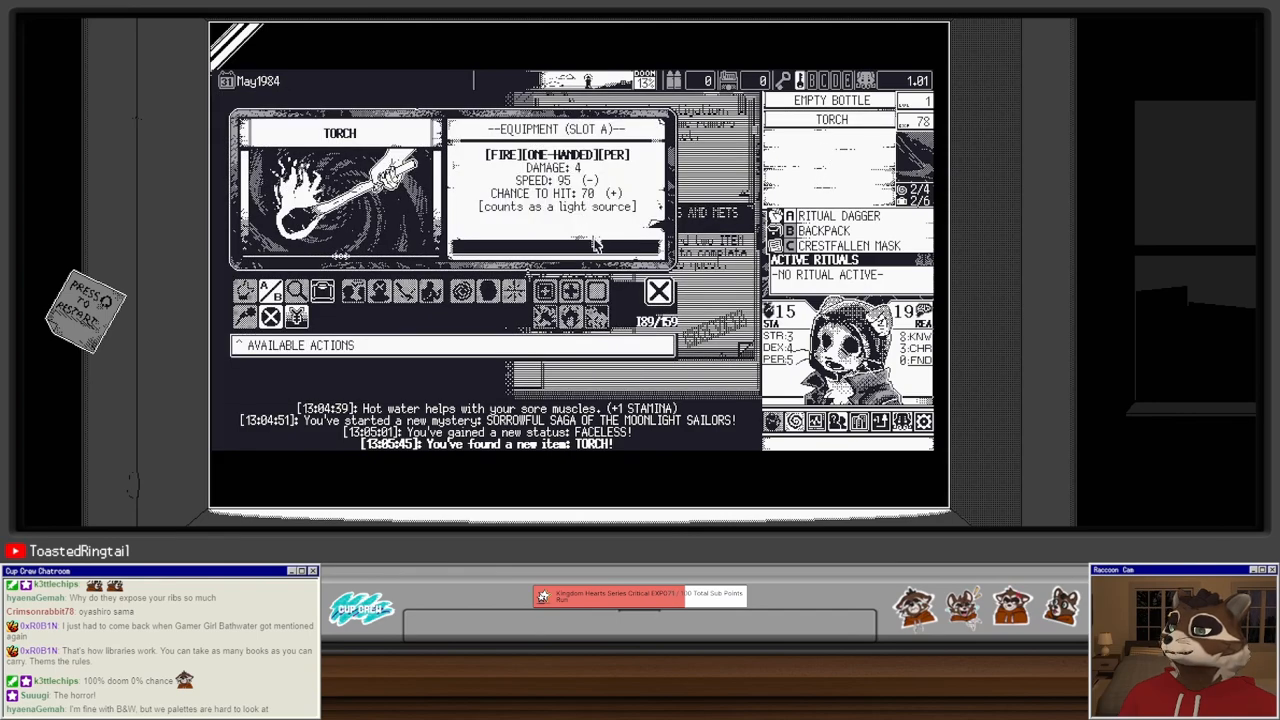
left_click(659, 290)
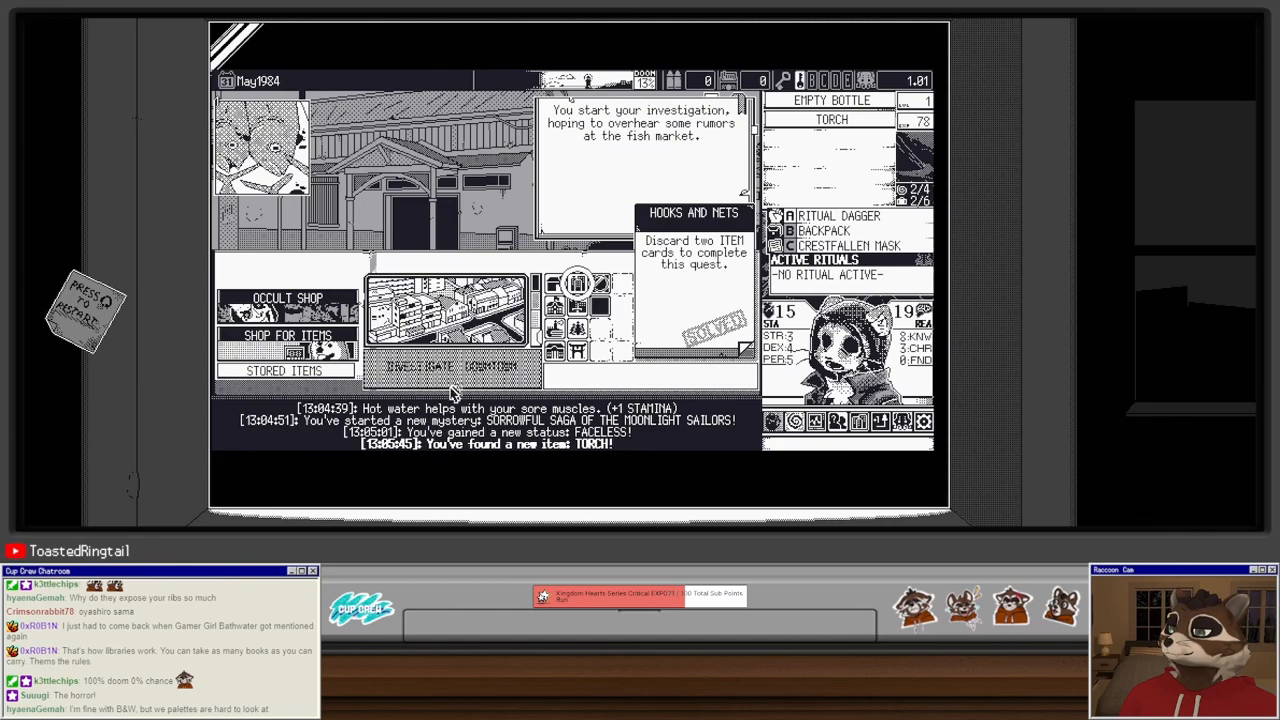
left_click(448, 366)
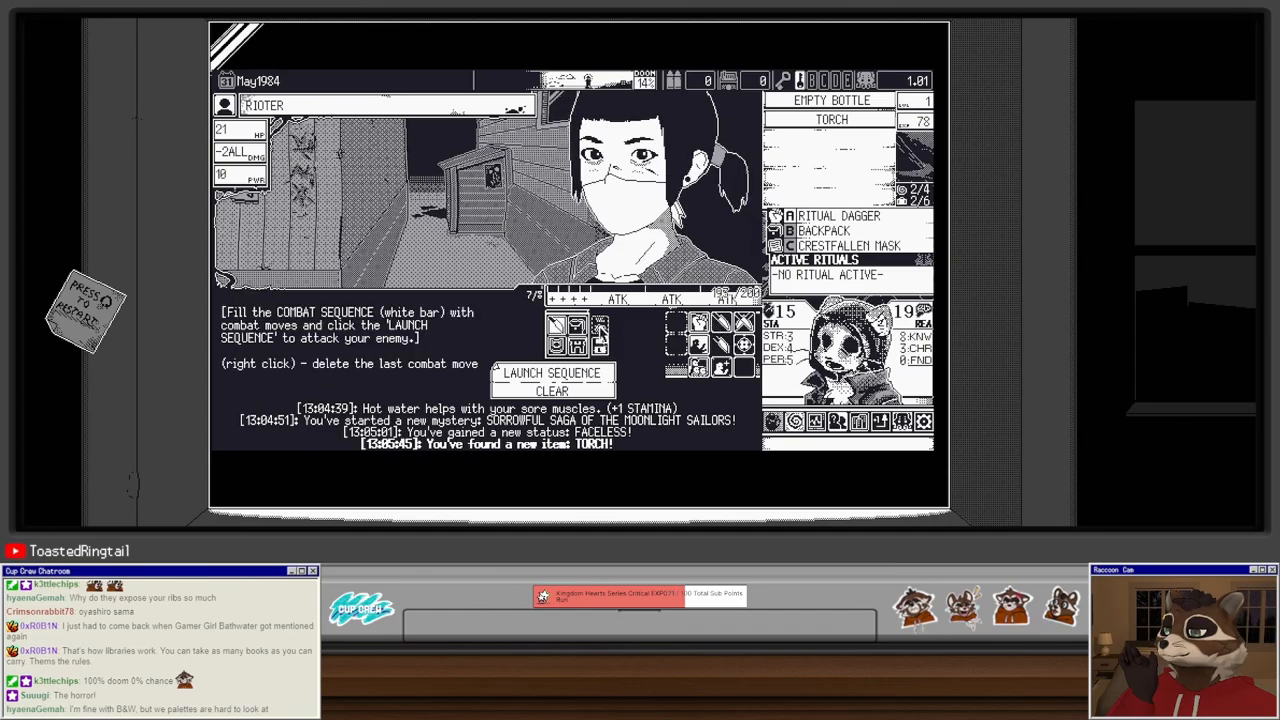
Step: Stab the Rioter twice to defeat it for +12 EXP and store the prescription
left_click(553, 373)
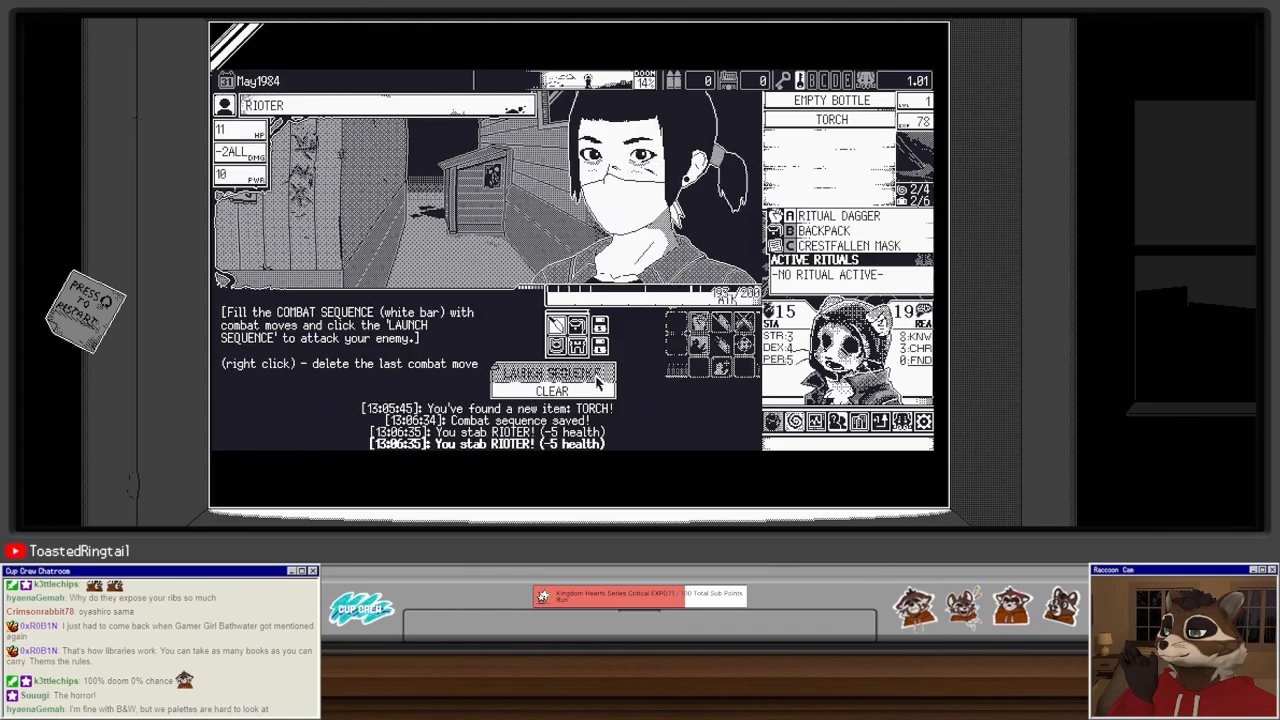
left_click(550, 373)
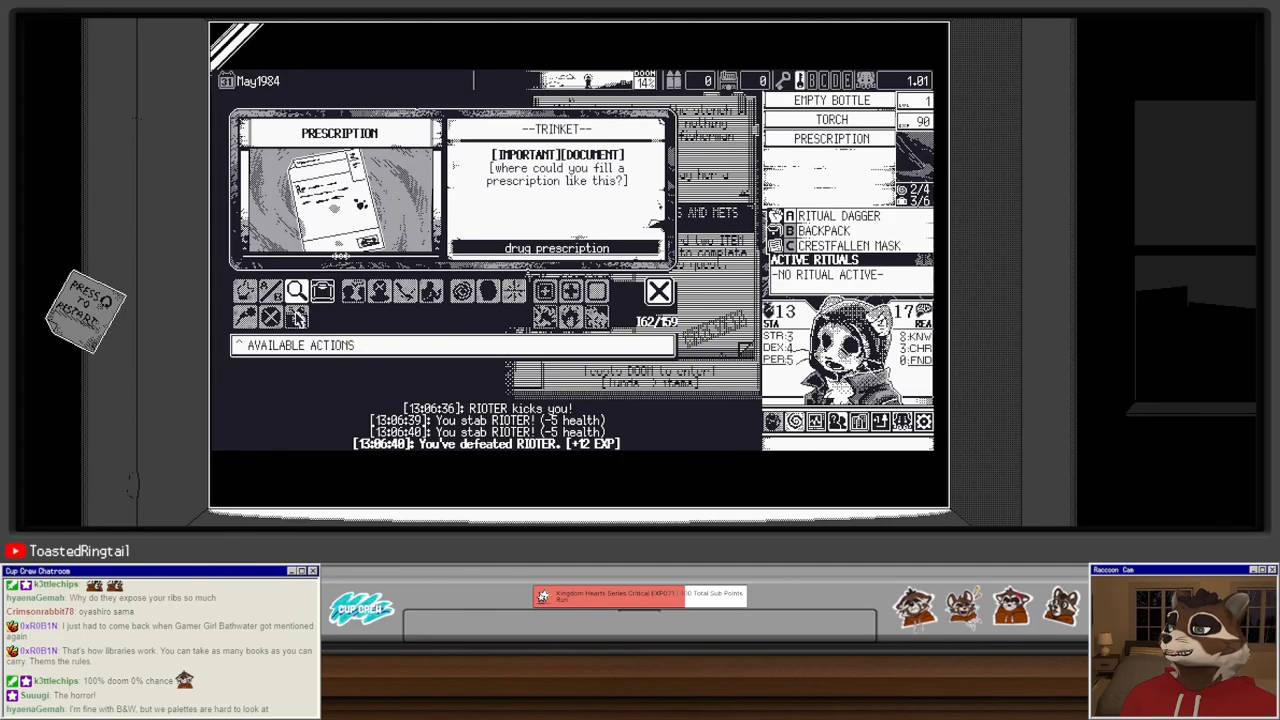
left_click(659, 291)
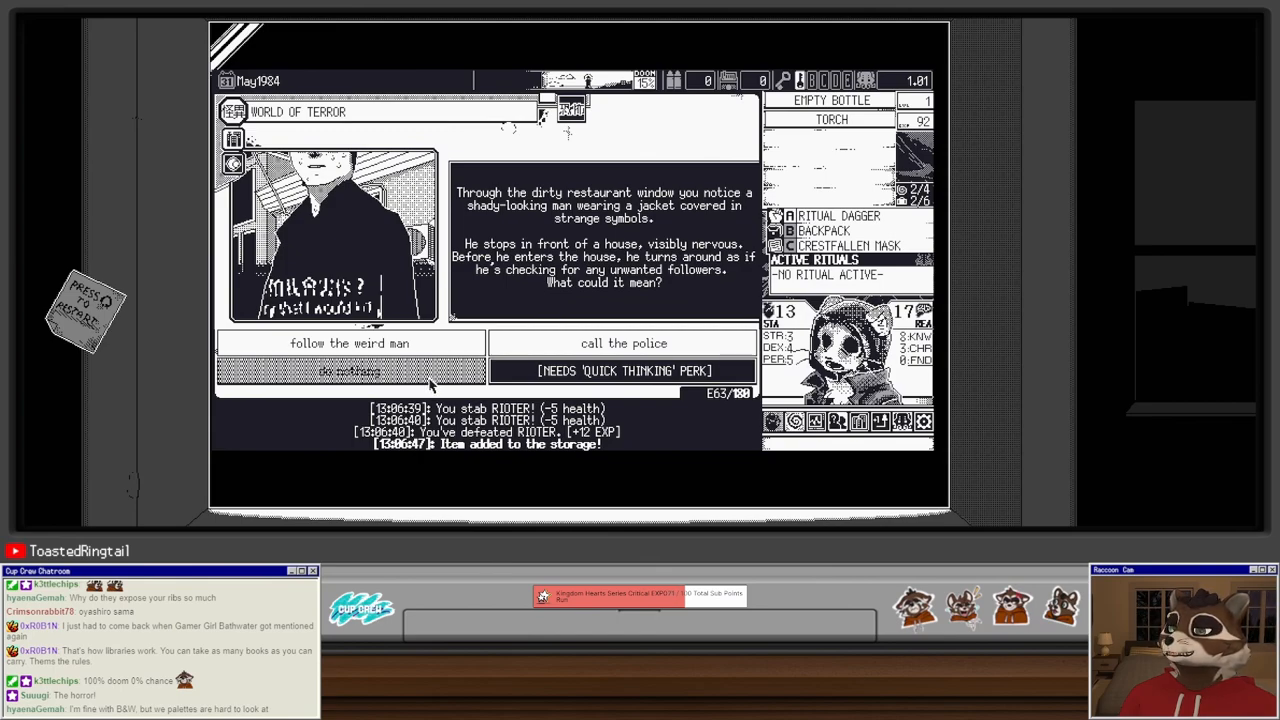
Step: Leave the shady man alone and investigate the fisherman's house until the Pillar Vampire attacks
left_click(349, 371)
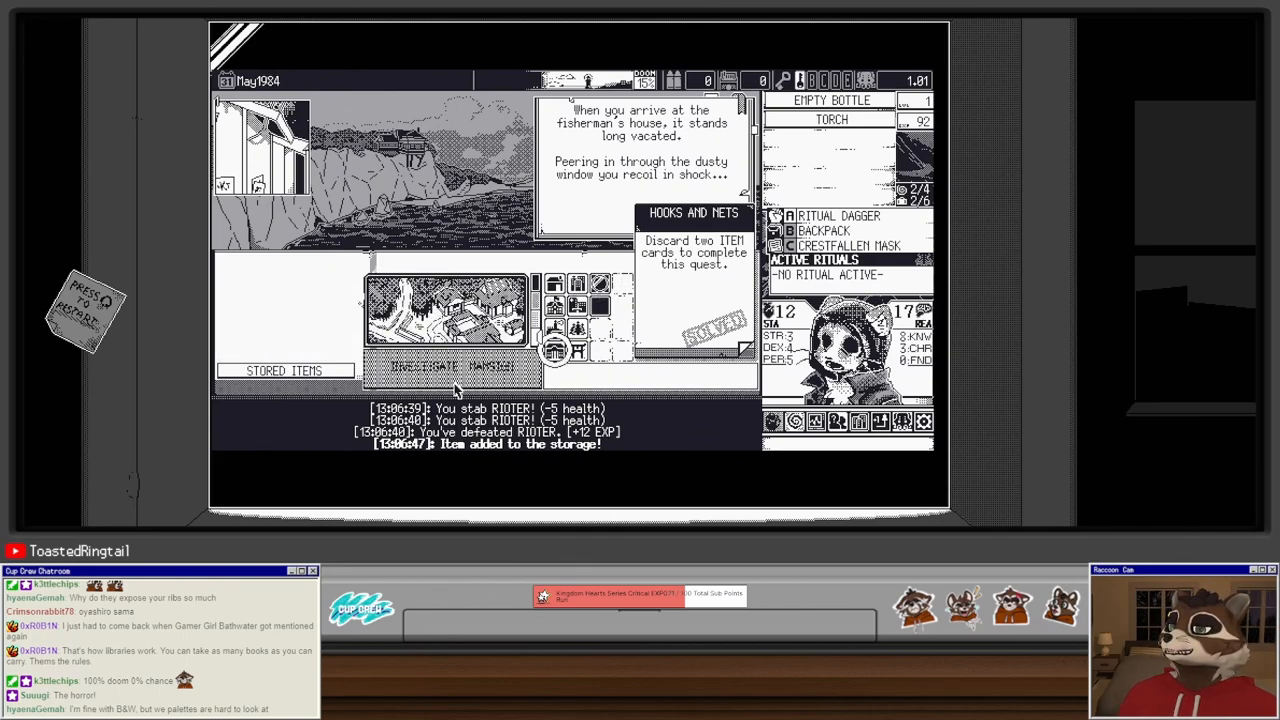
left_click(452, 365)
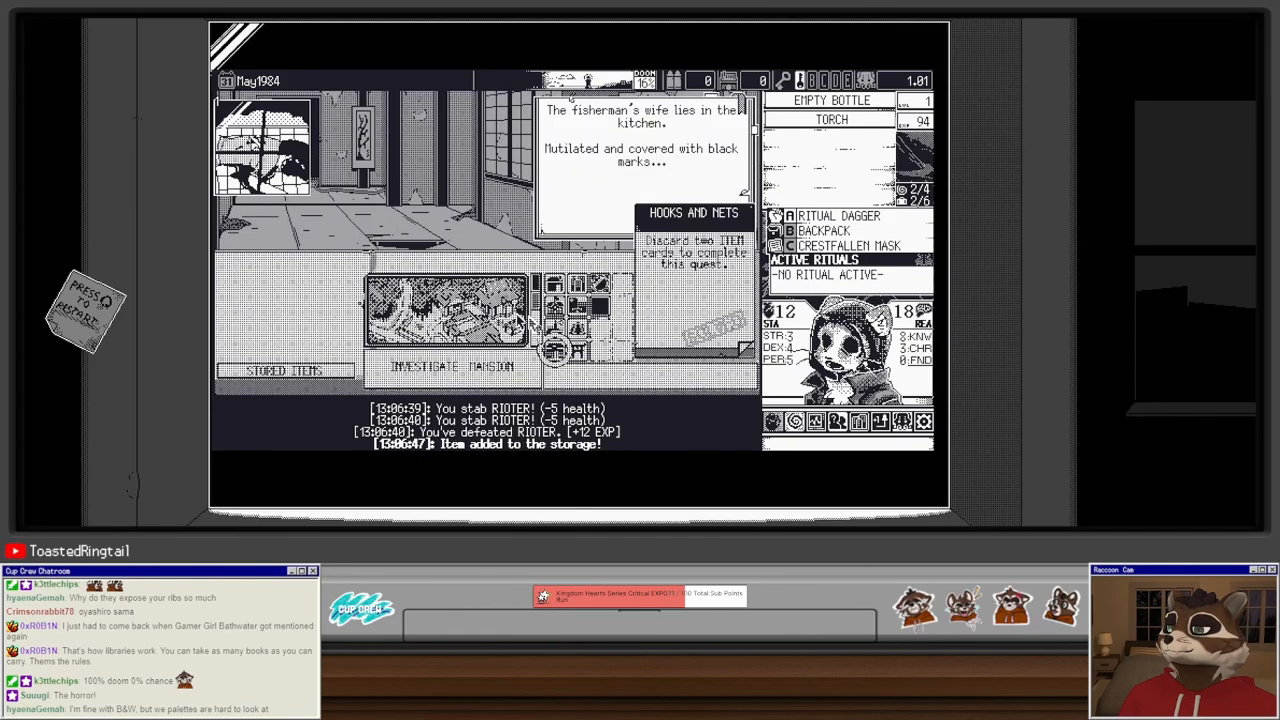
left_click(450, 367)
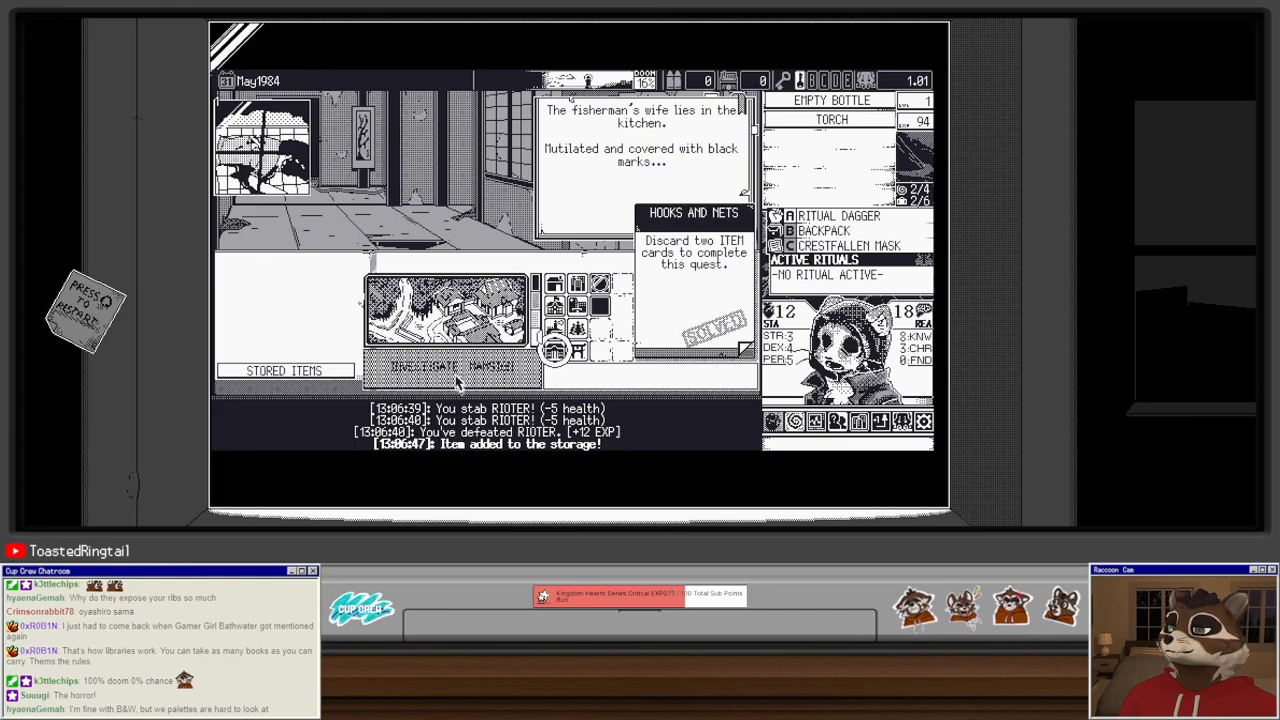
left_click(452, 367)
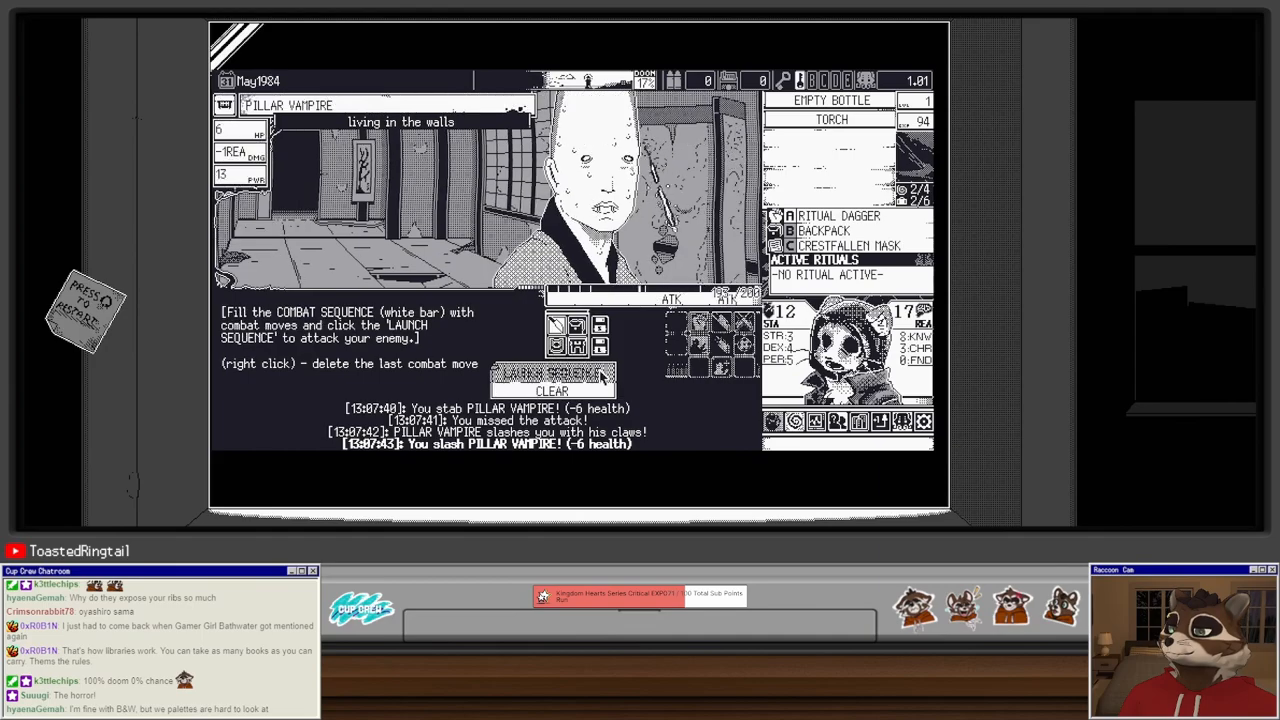
Step: Finish off the Pillar Vampire and level up with Quick Thinking and knowledge
left_click(551, 374)
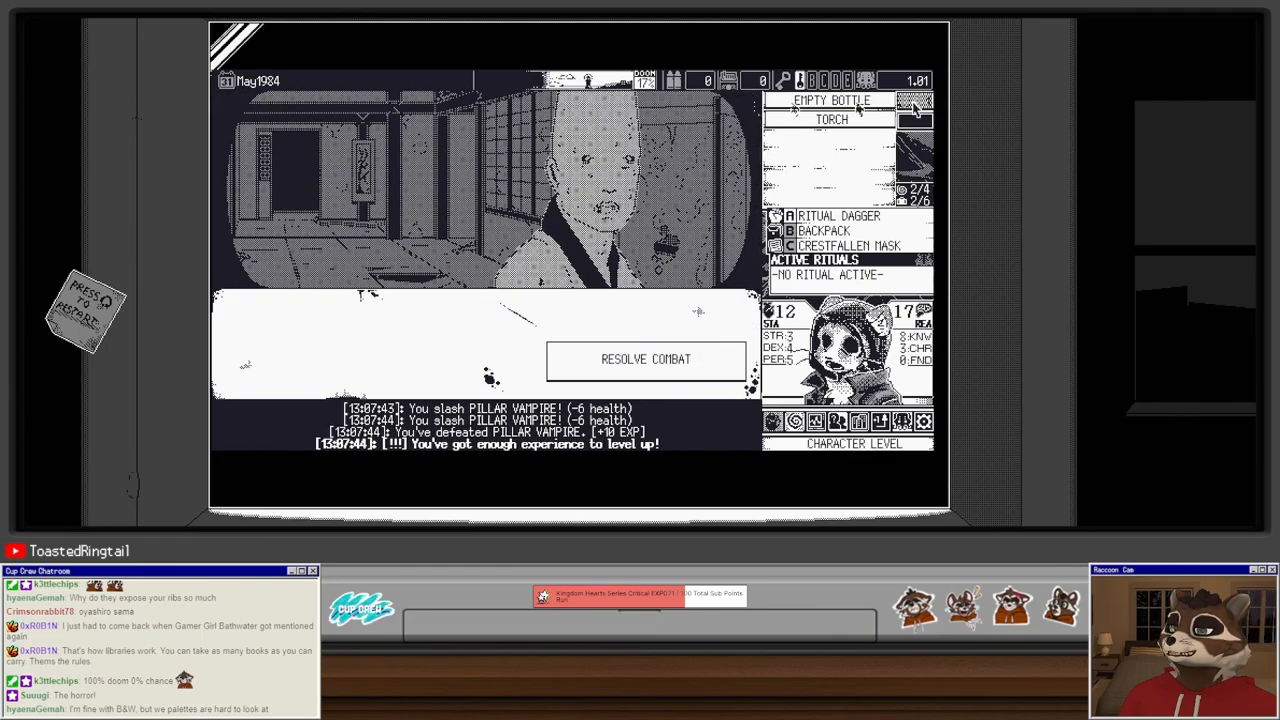
left_click(646, 359)
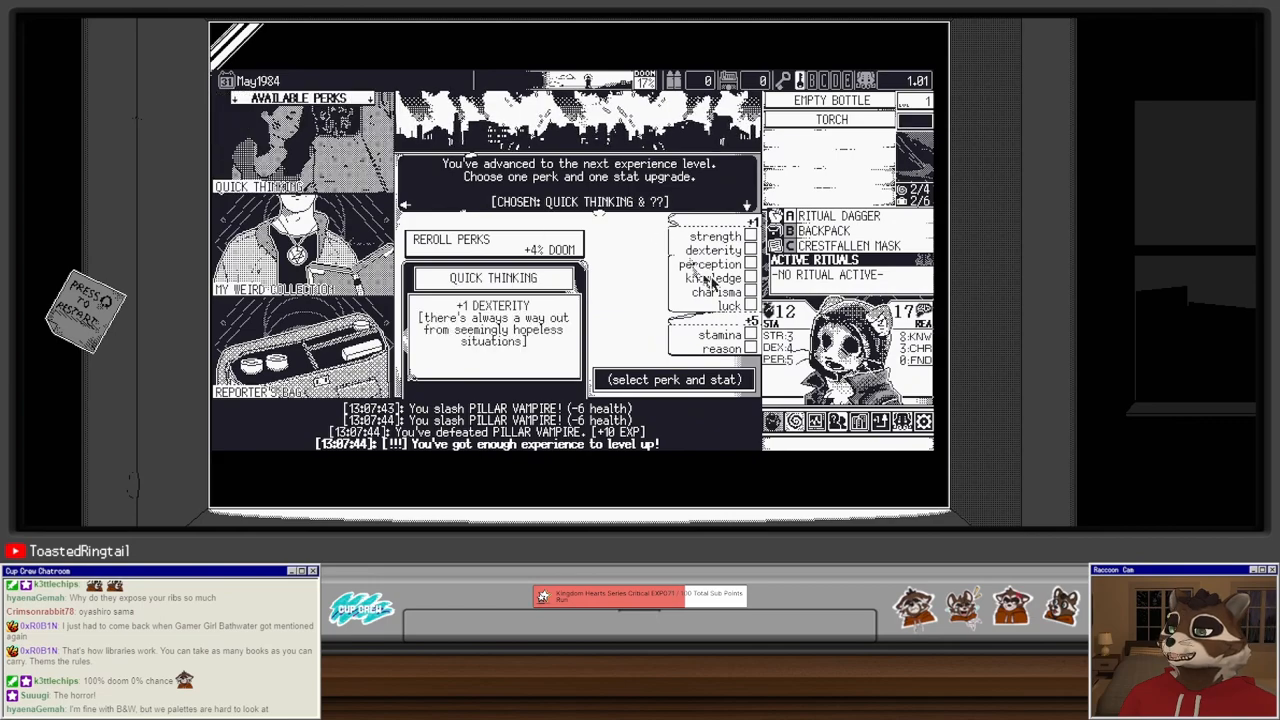
left_click(750, 278)
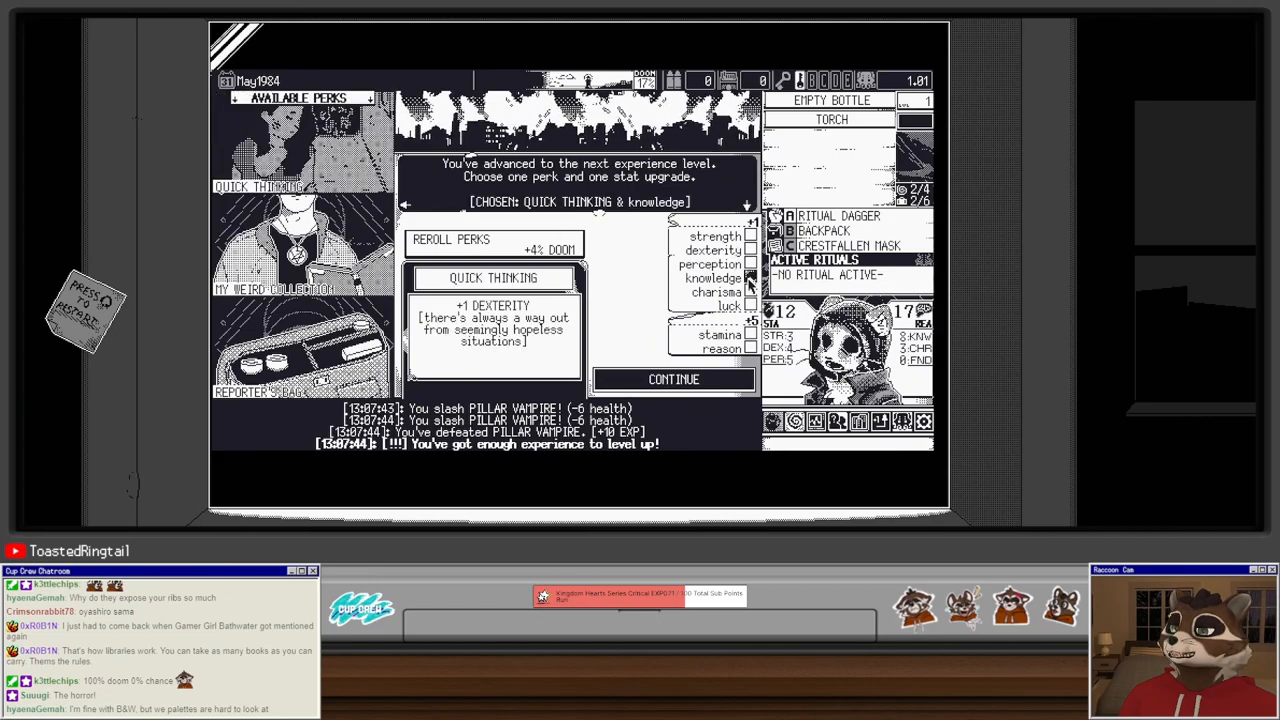
left_click(674, 379)
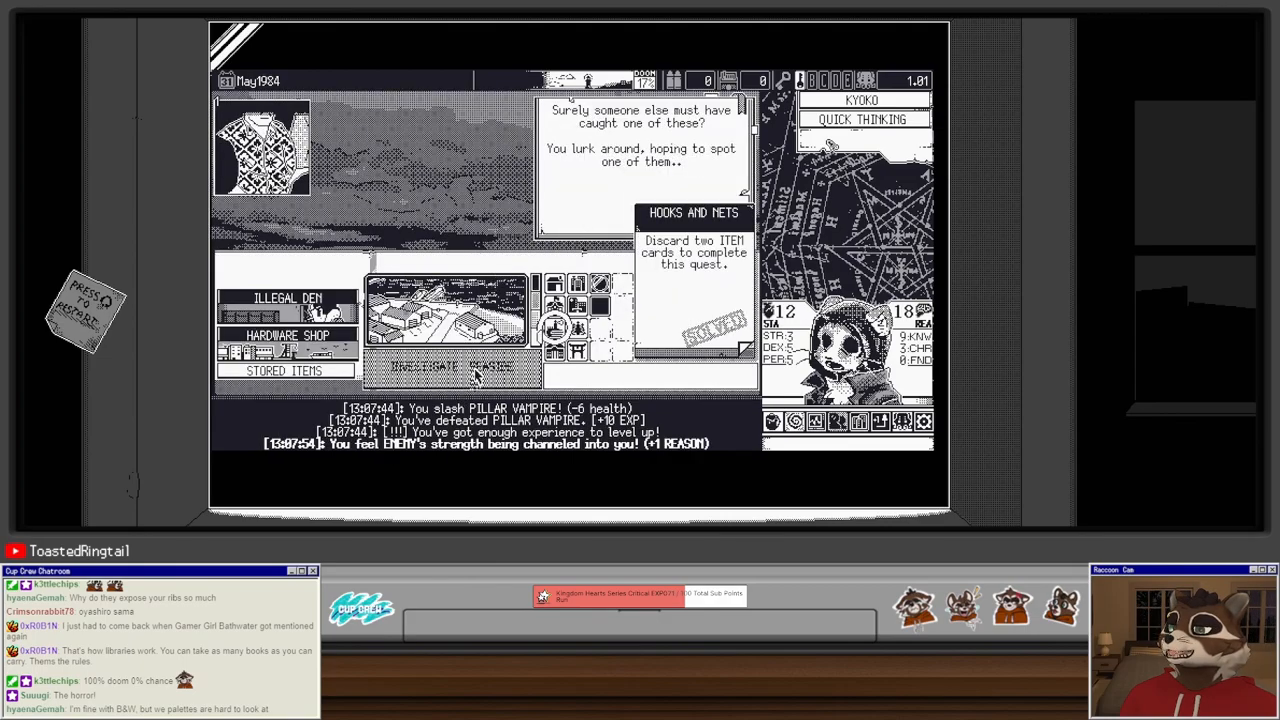
Step: Buy the old fishermen a round at the seaside, then investigate again to reach the Cliffside Ritual
left_click(450, 365)
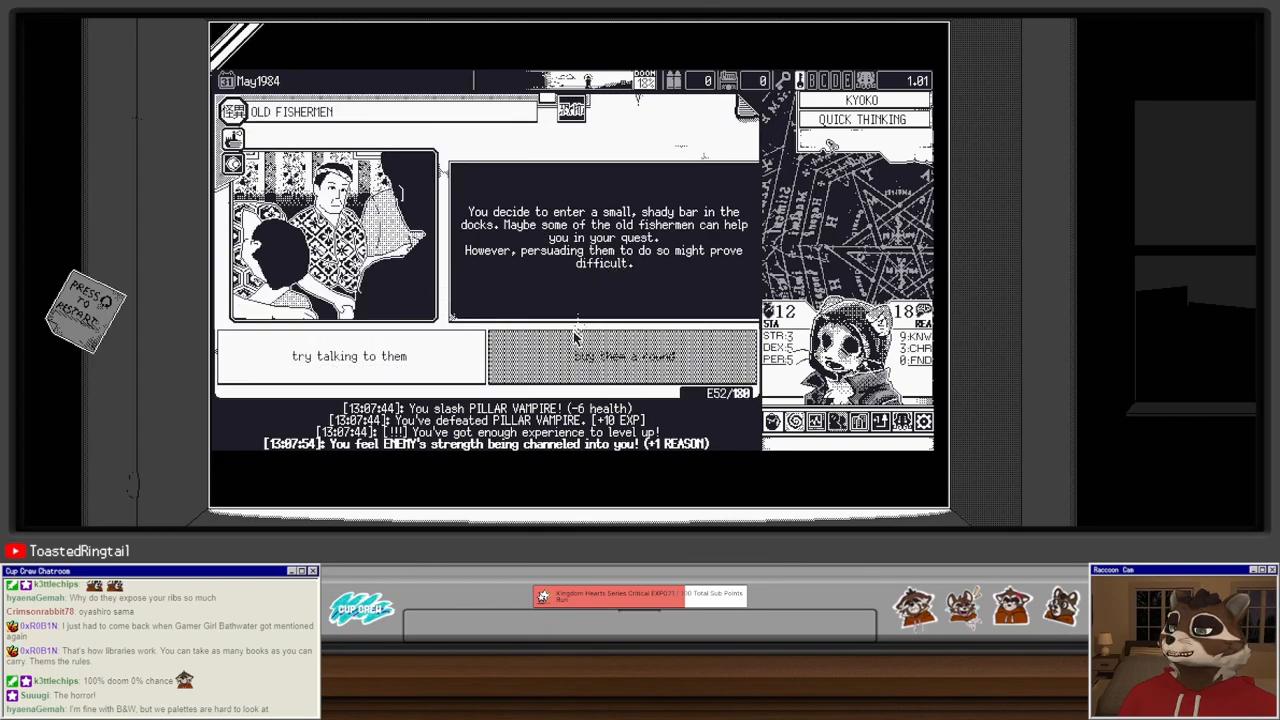
left_click(625, 356)
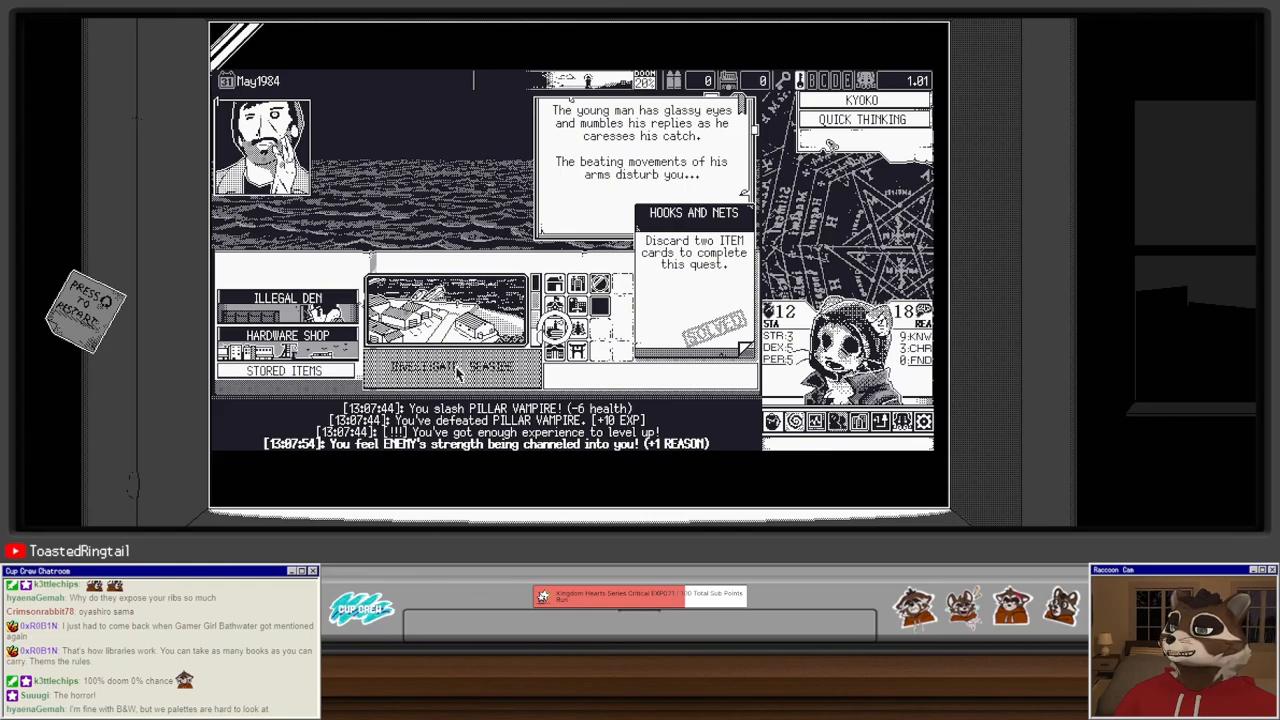
left_click(450, 366)
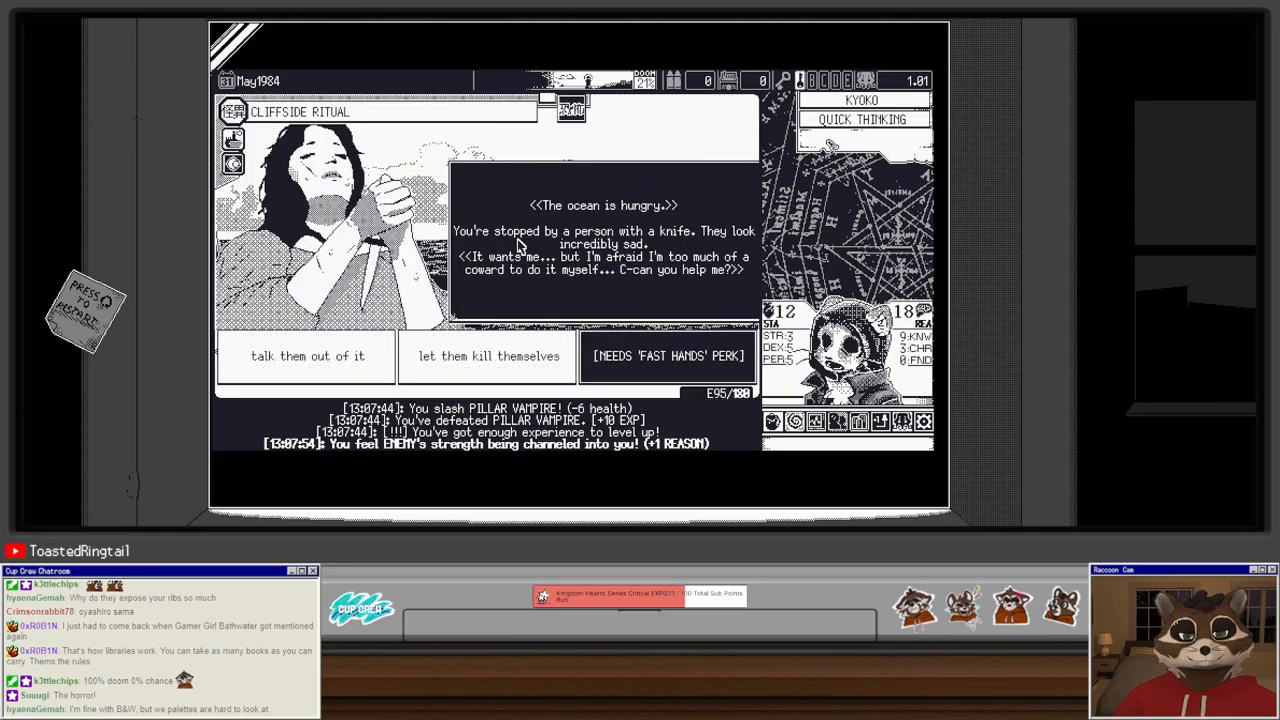
mouse_move(497, 230)
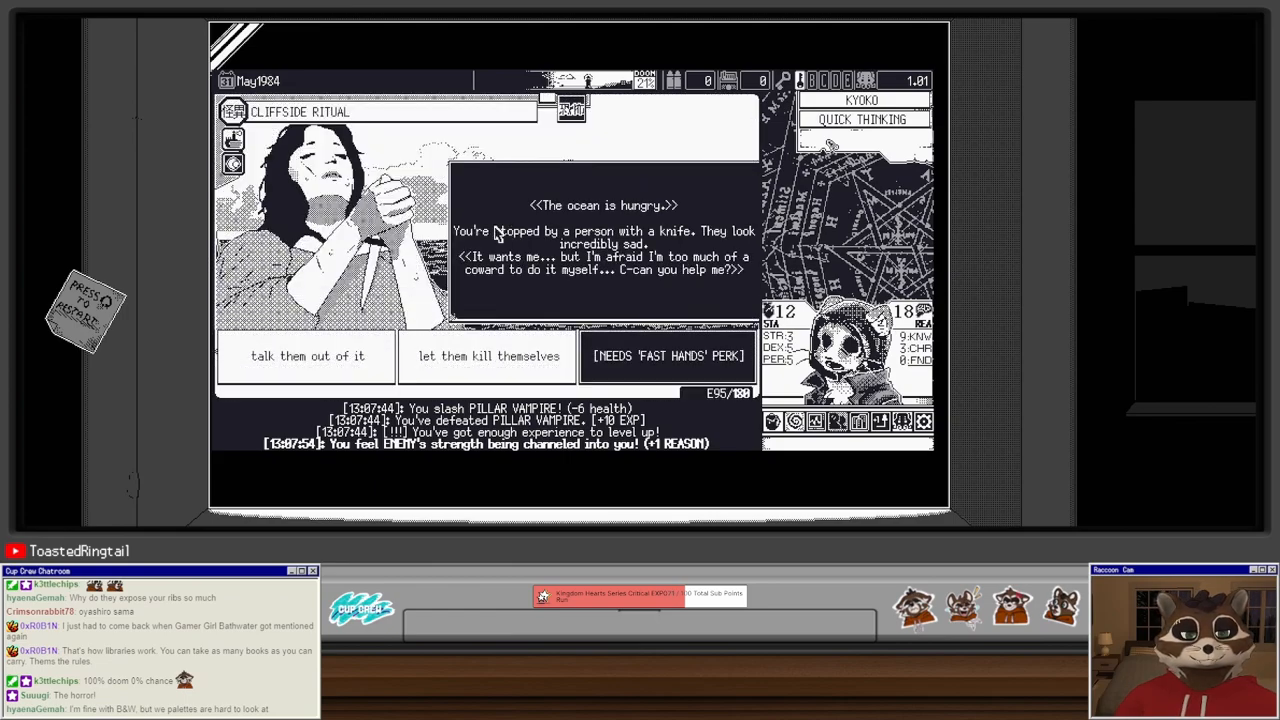
mouse_move(551, 241)
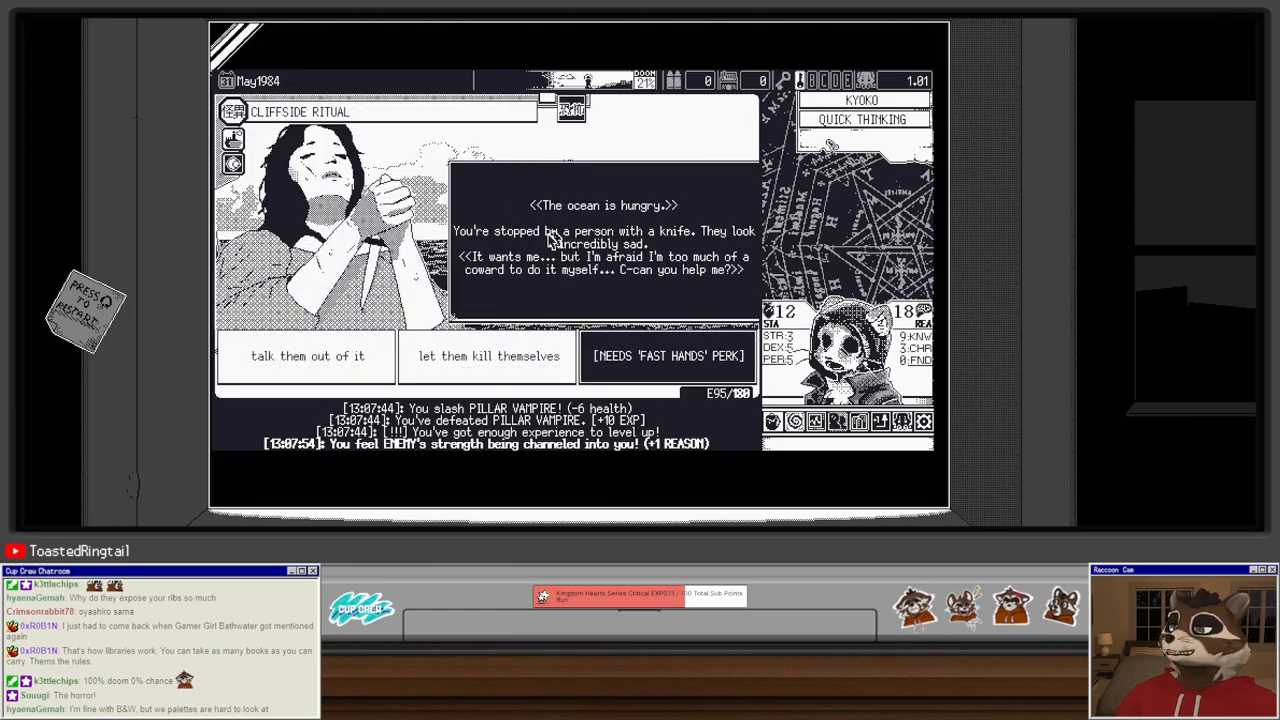
mouse_move(700, 270)
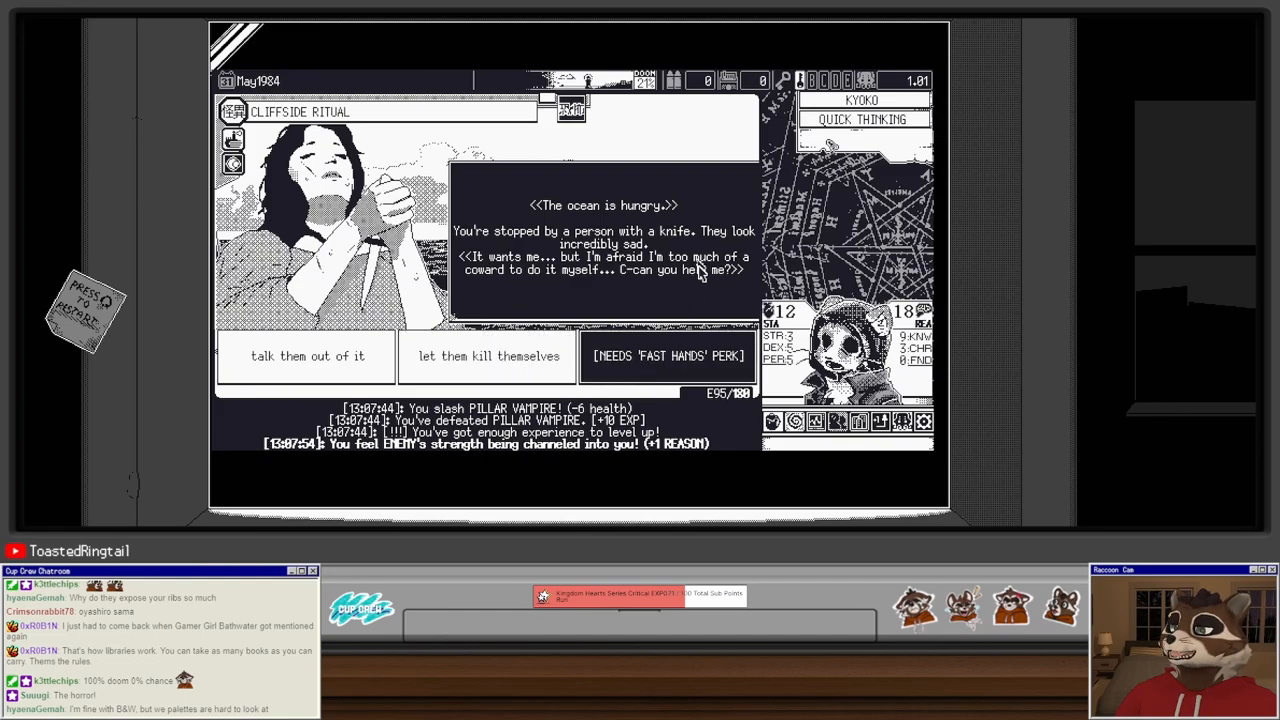
mouse_move(585, 308)
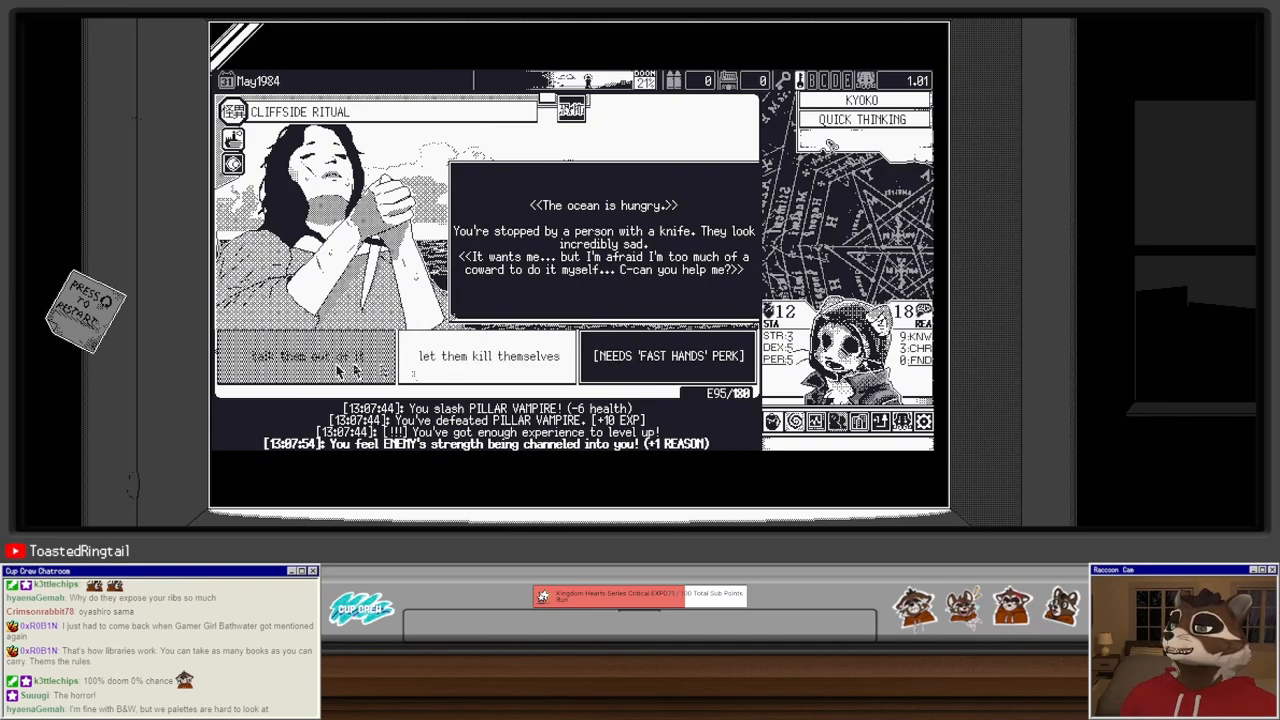
Step: Let the cliff jumper fall to their death and resolve the Invisible Watcher event
left_click(488, 356)
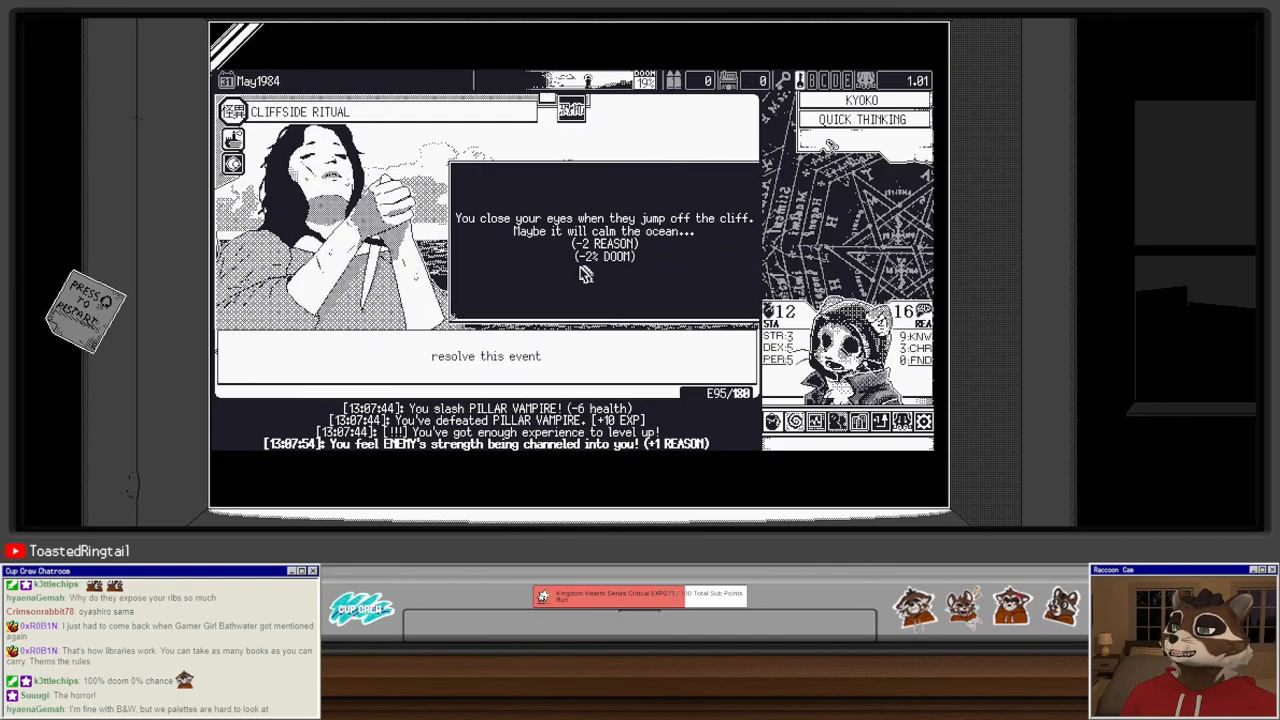
mouse_move(540, 295)
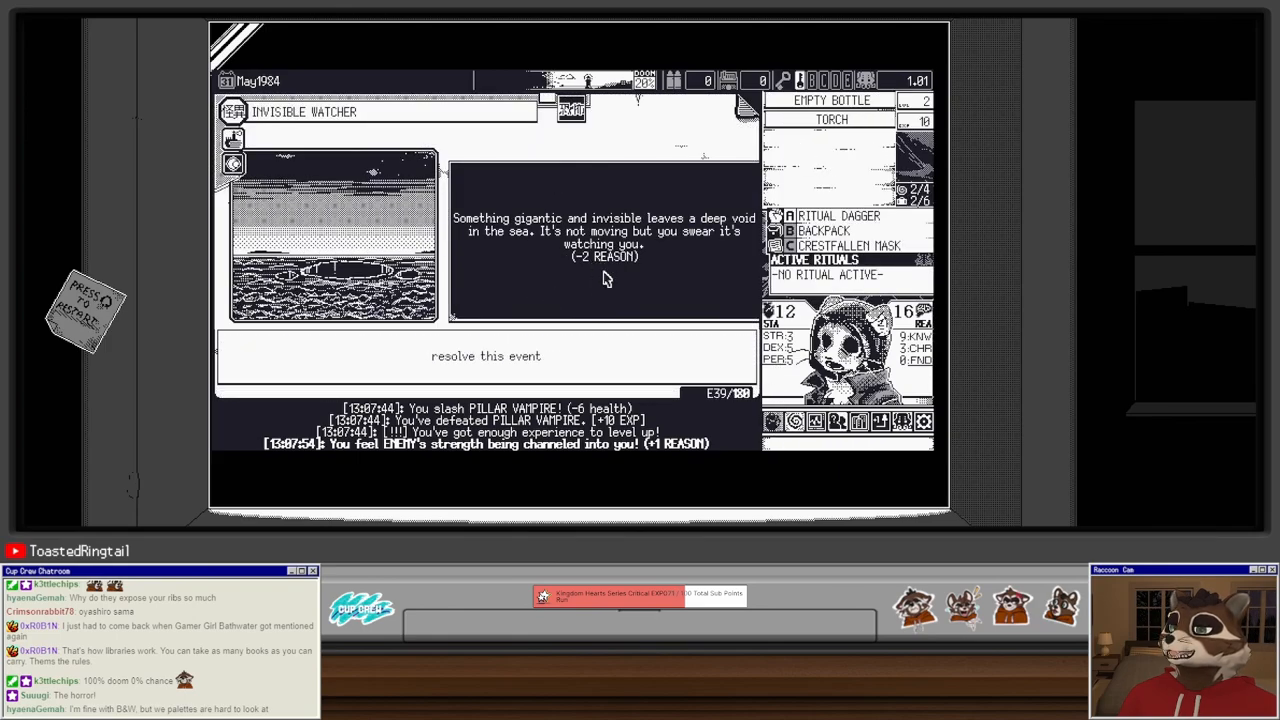
left_click(486, 355)
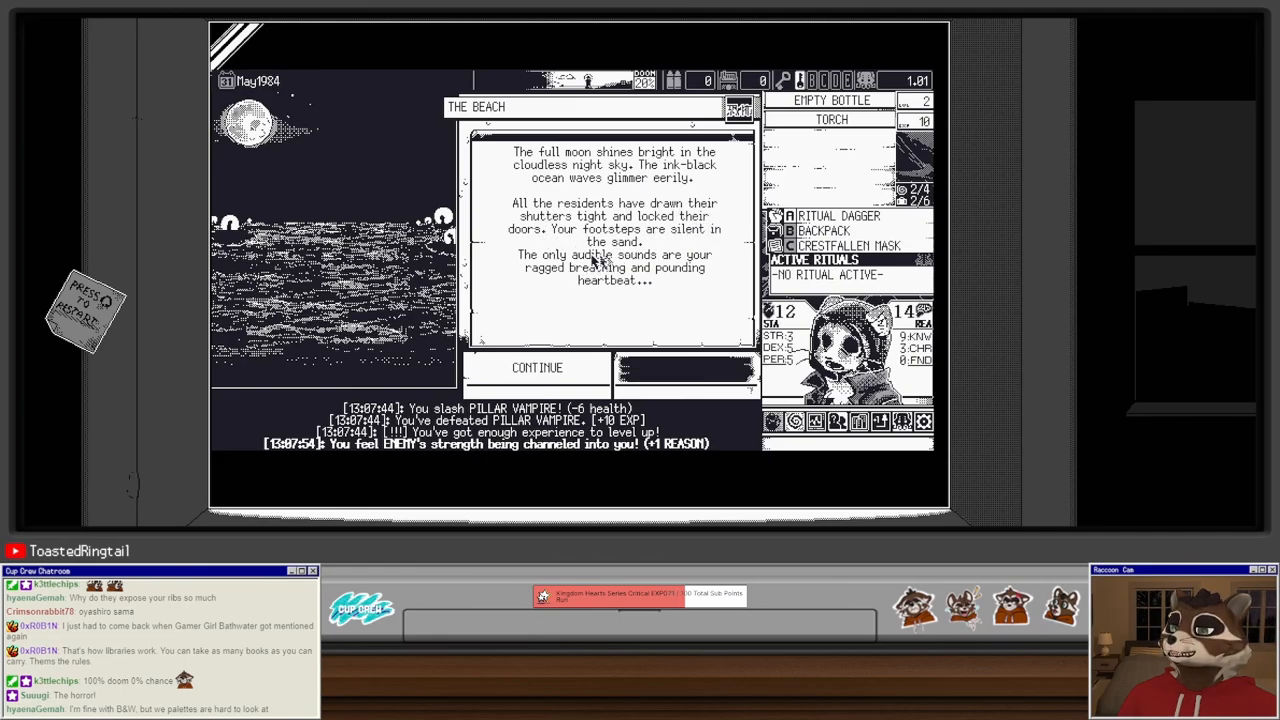
mouse_move(583, 333)
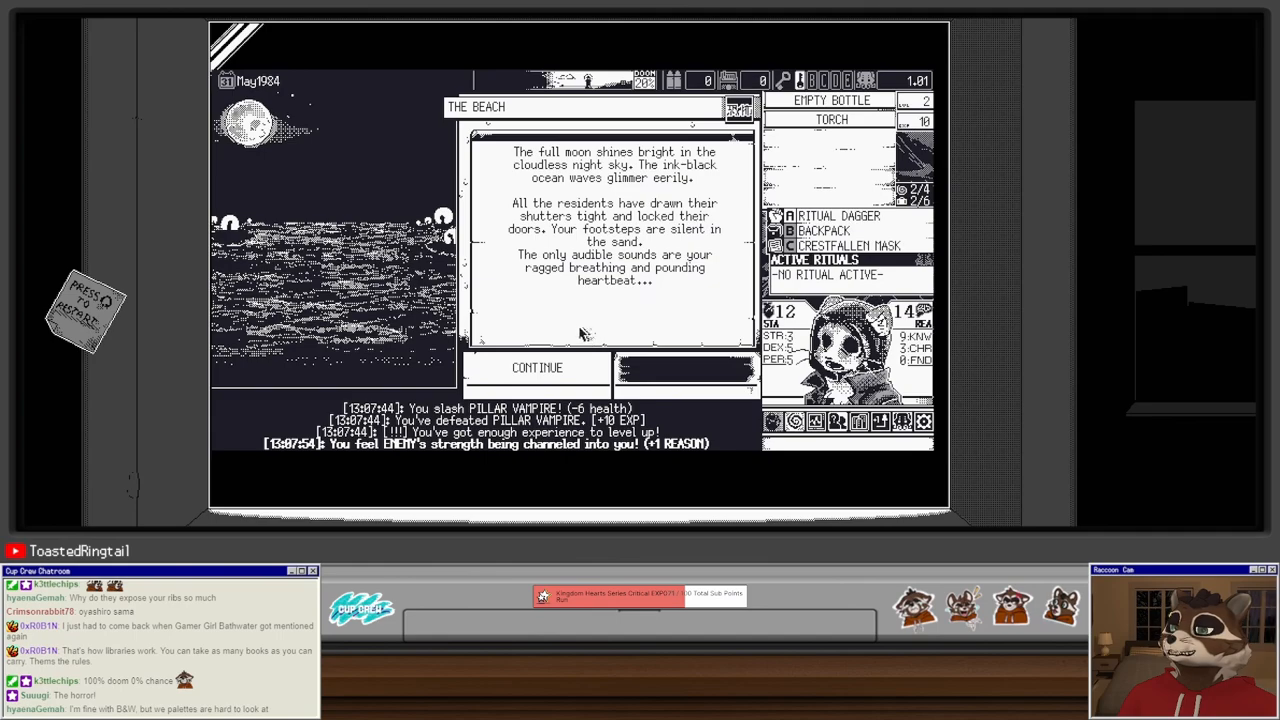
Step: Advance past the moonlit beach description to the Seeping Apostle encounter at the water's edge
left_click(537, 368)
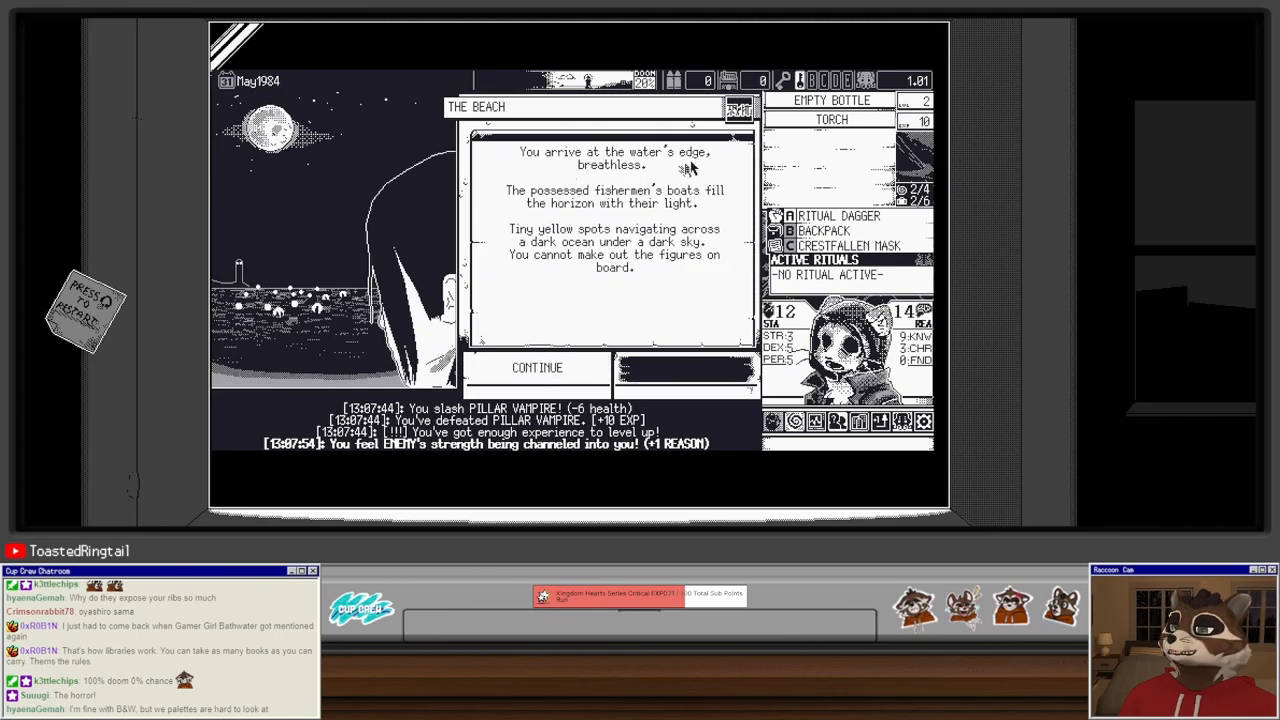
mouse_move(575, 220)
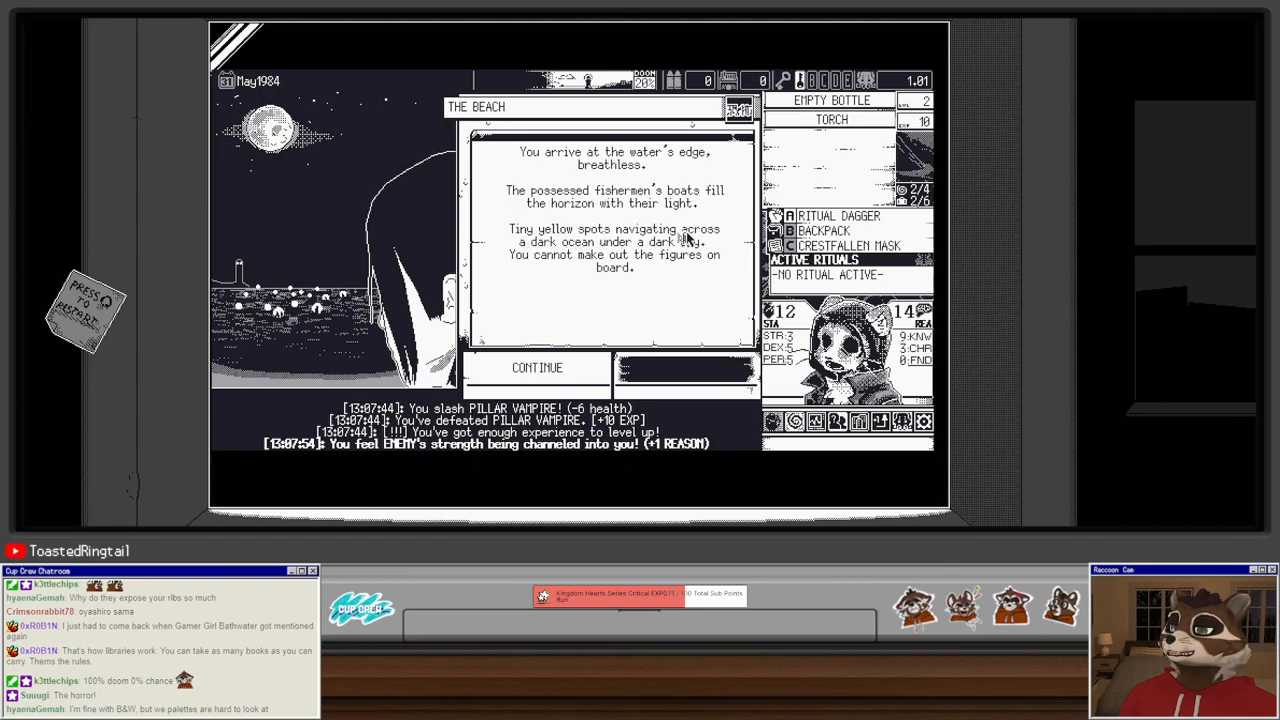
mouse_move(557, 310)
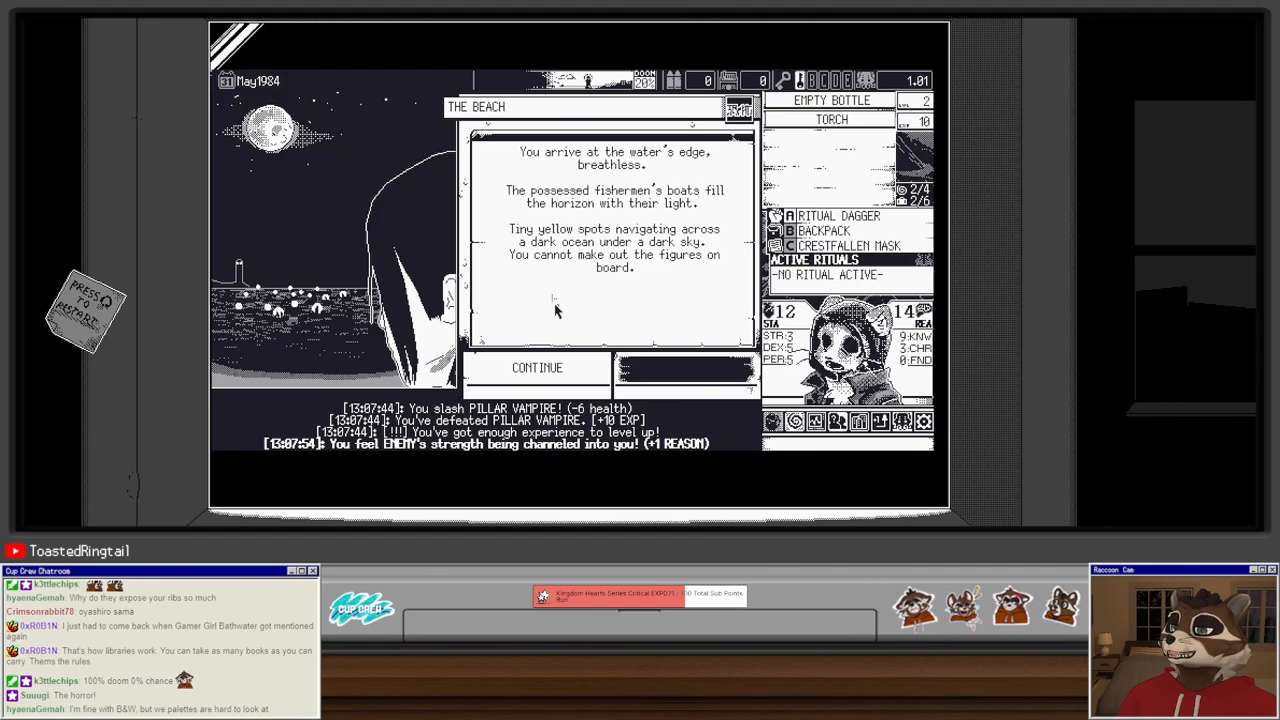
left_click(537, 367)
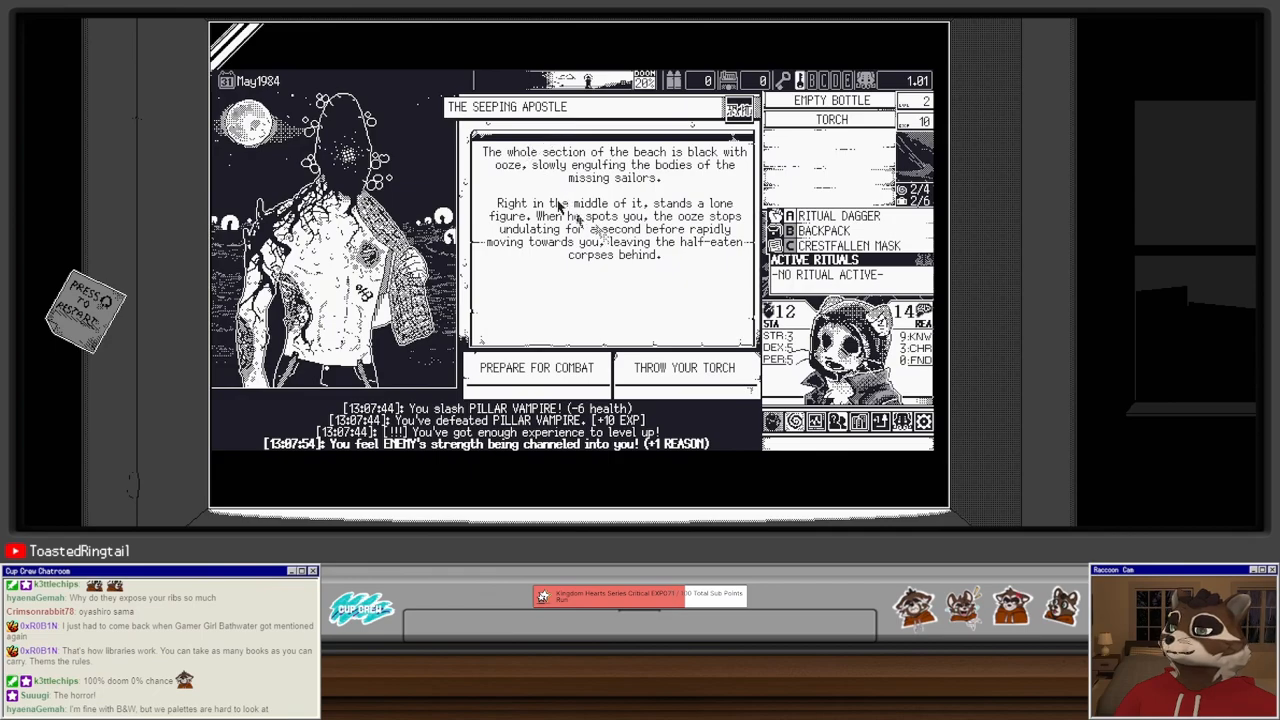
mouse_move(507, 185)
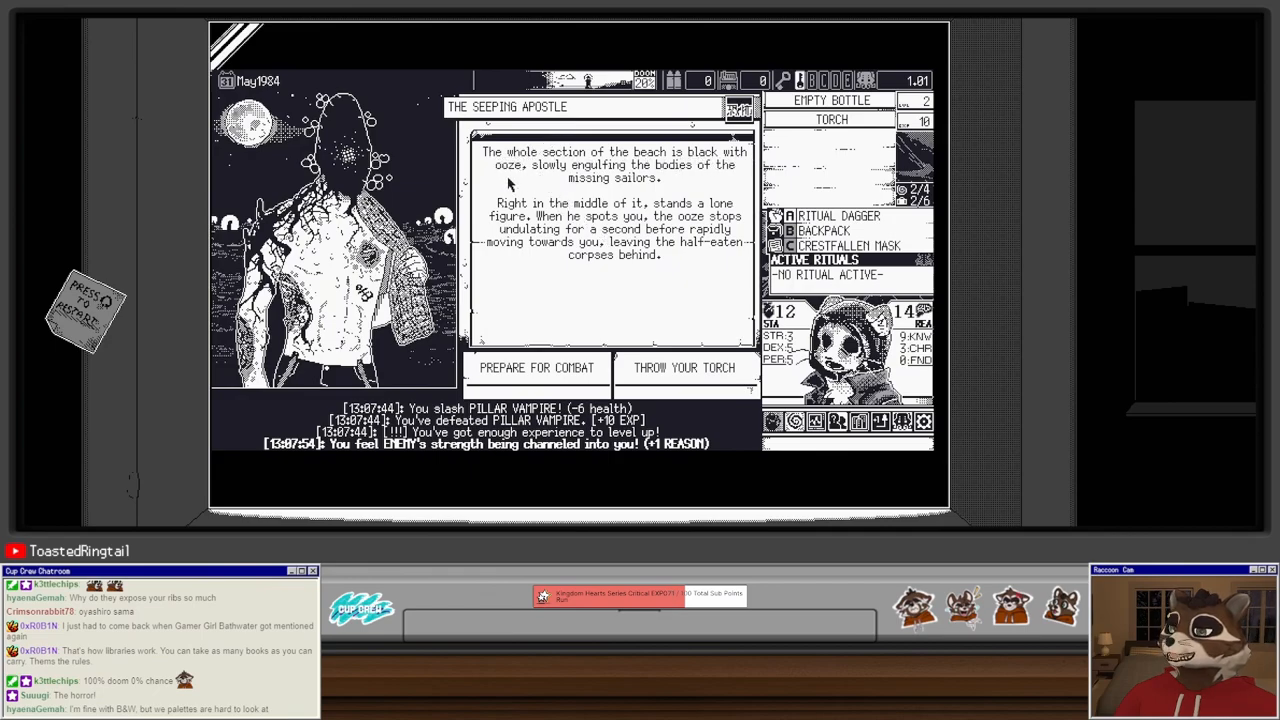
mouse_move(540, 208)
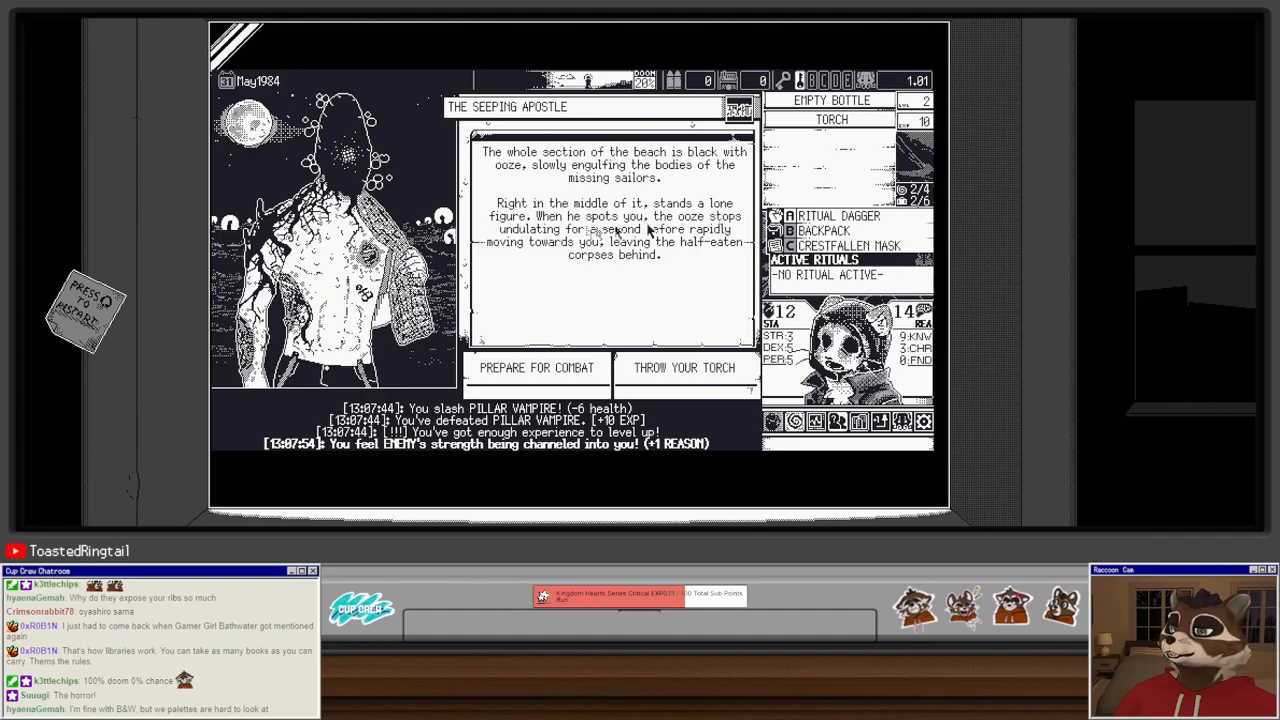
mouse_move(565, 262)
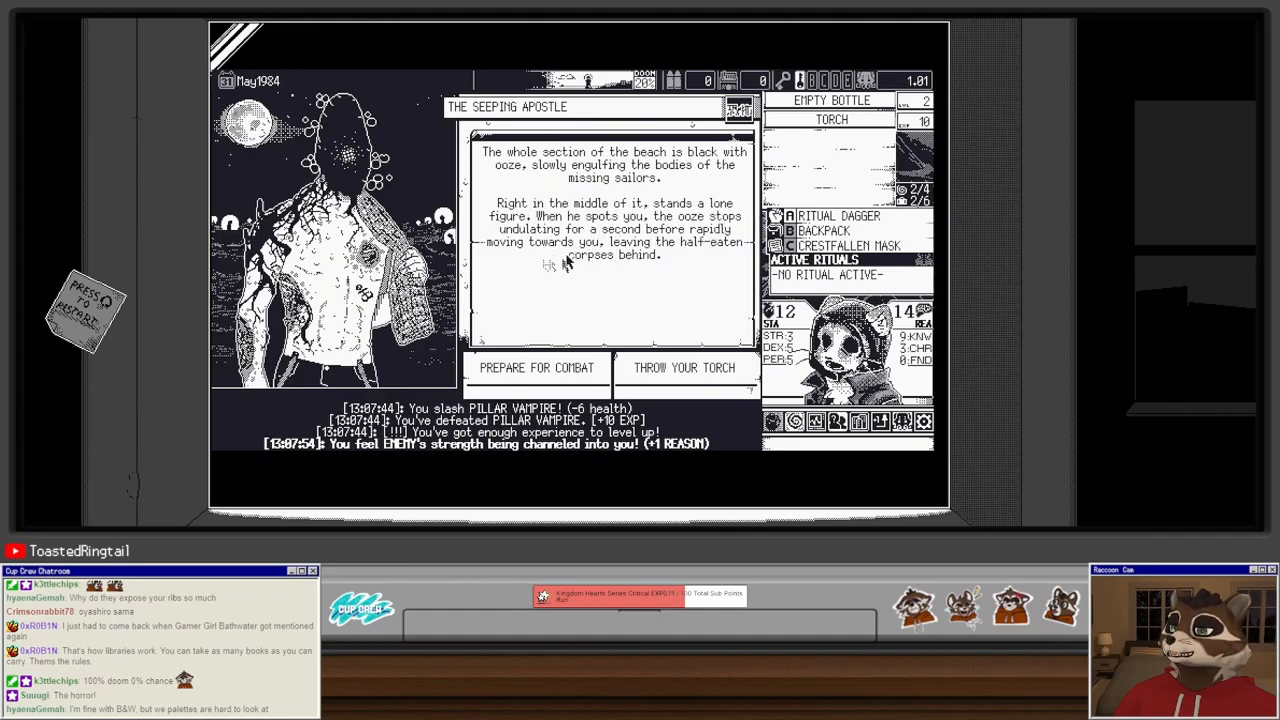
mouse_move(684, 368)
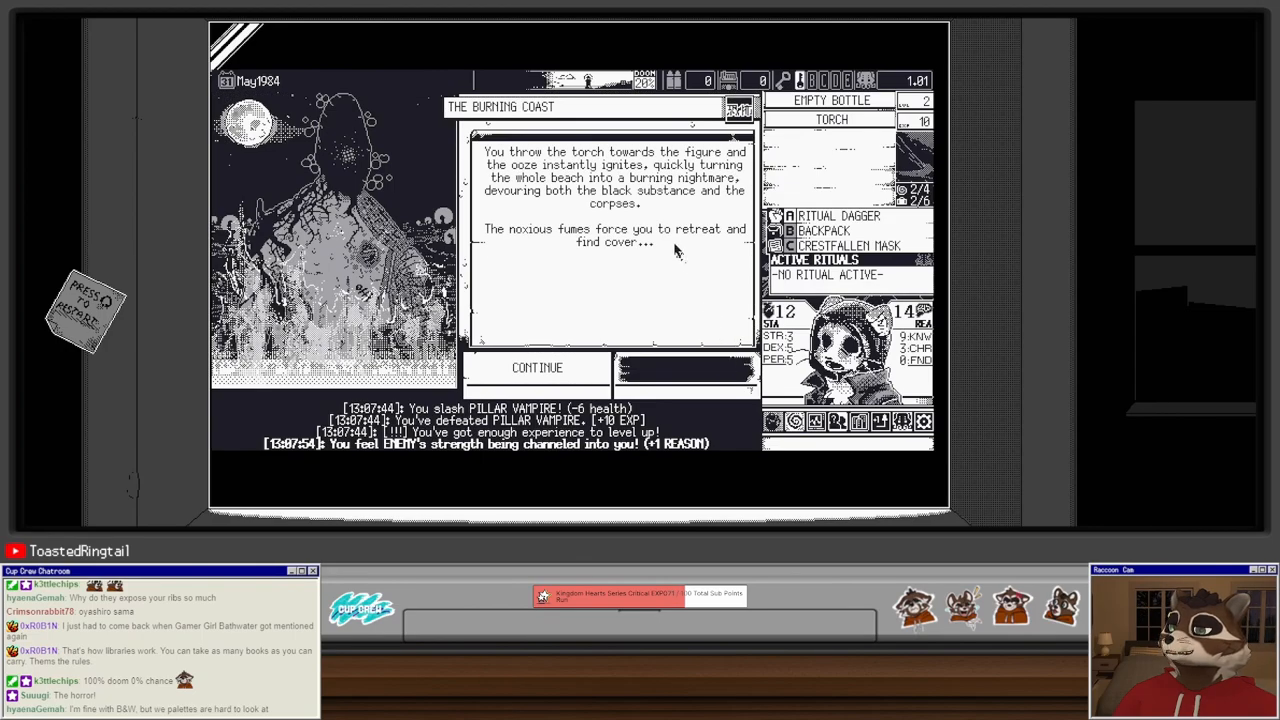
mouse_move(620, 222)
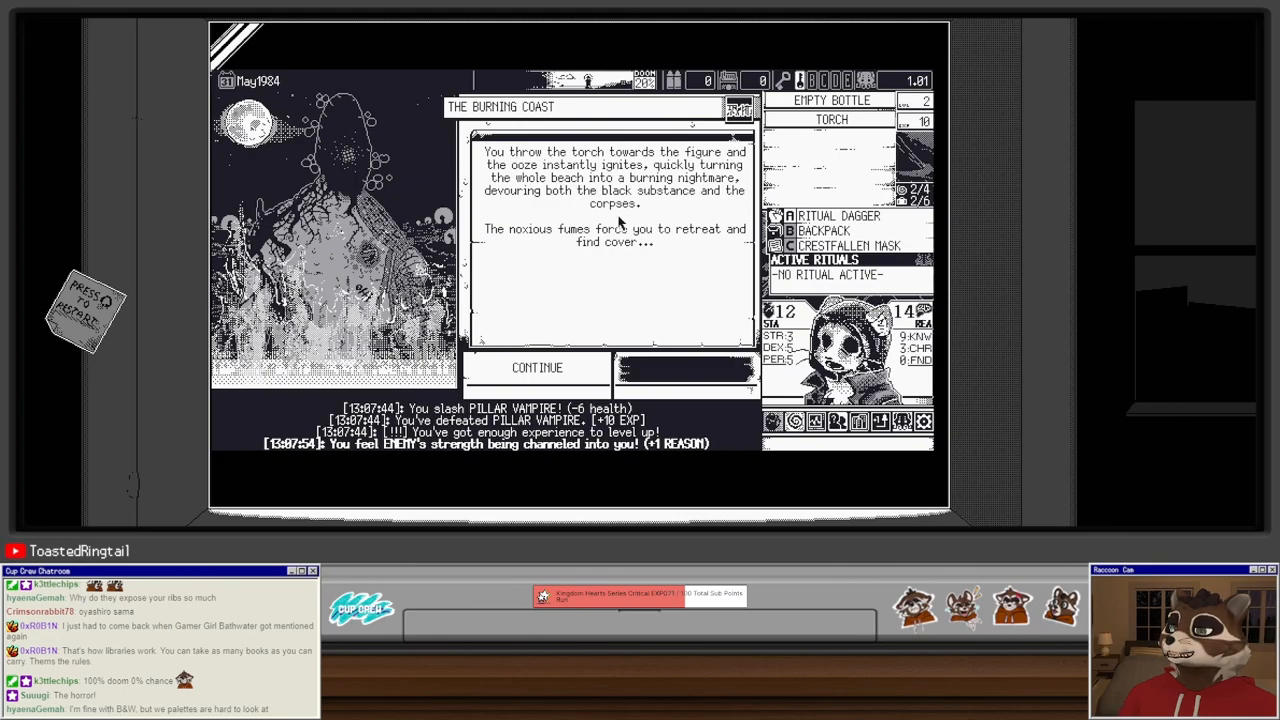
mouse_move(553, 340)
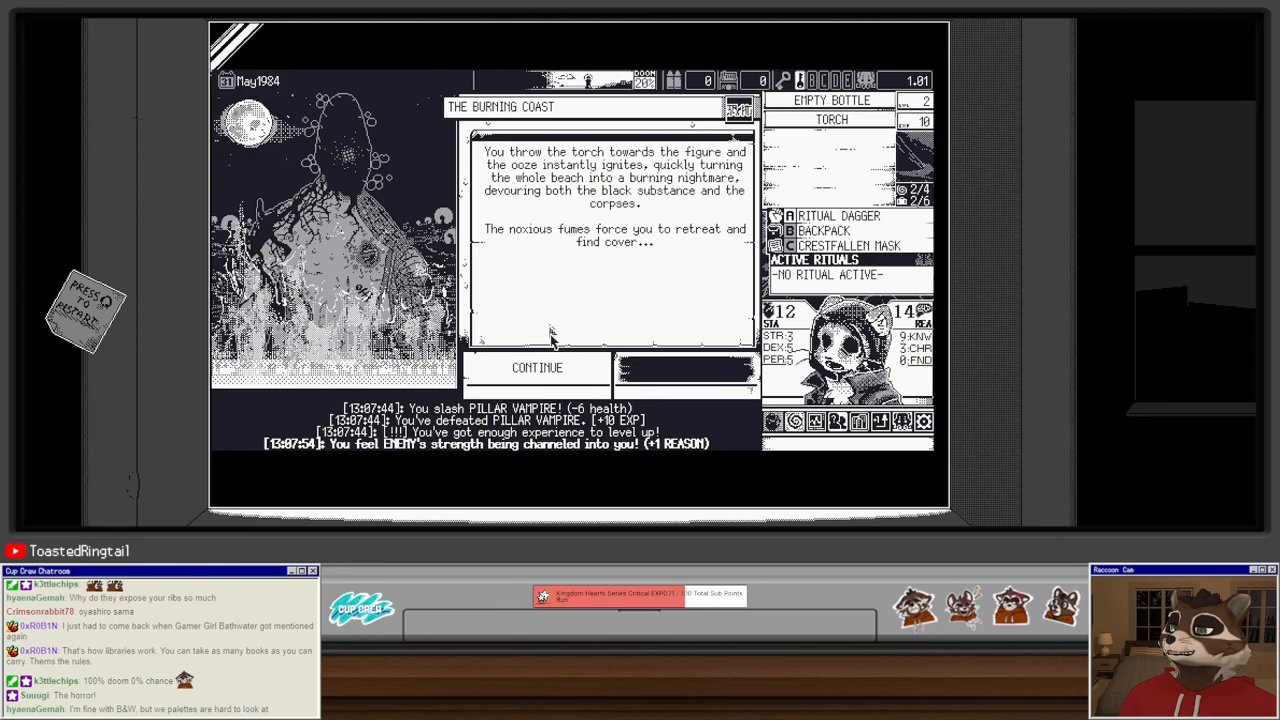
Step: View the Ending C results, reveal the stirring old god's effect, and dismiss the cut-off notice
left_click(537, 367)
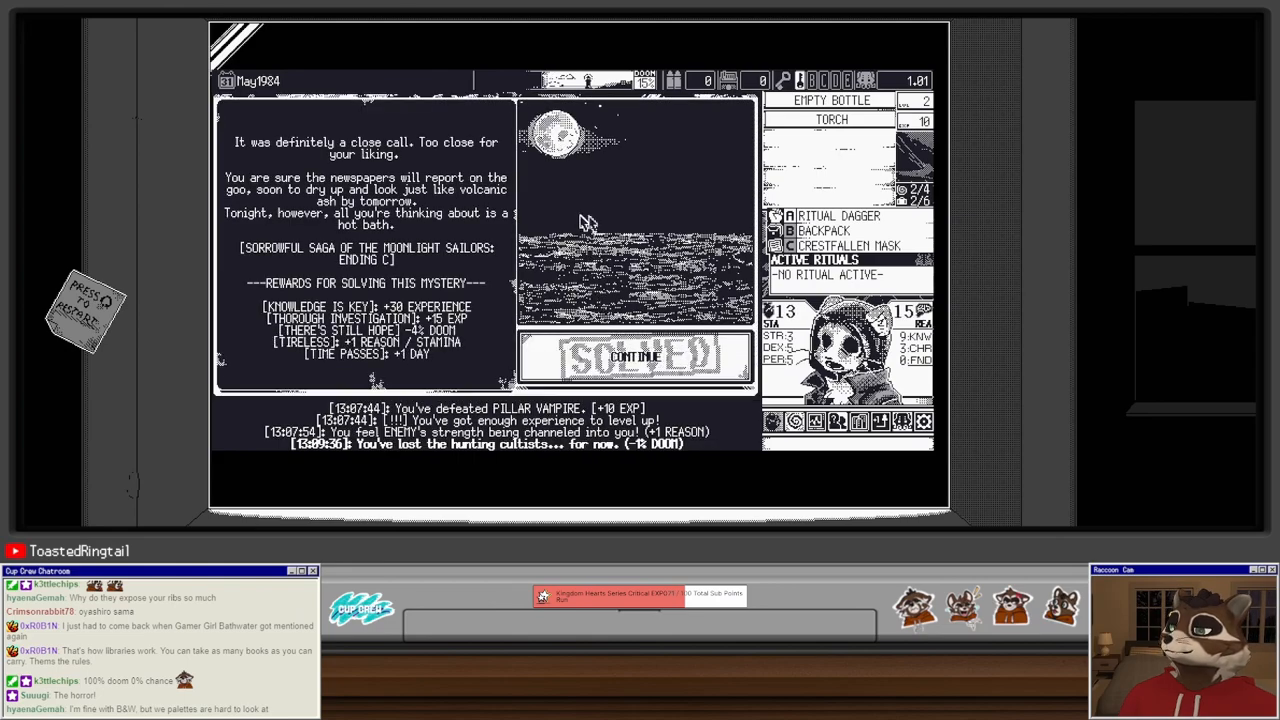
mouse_move(644, 203)
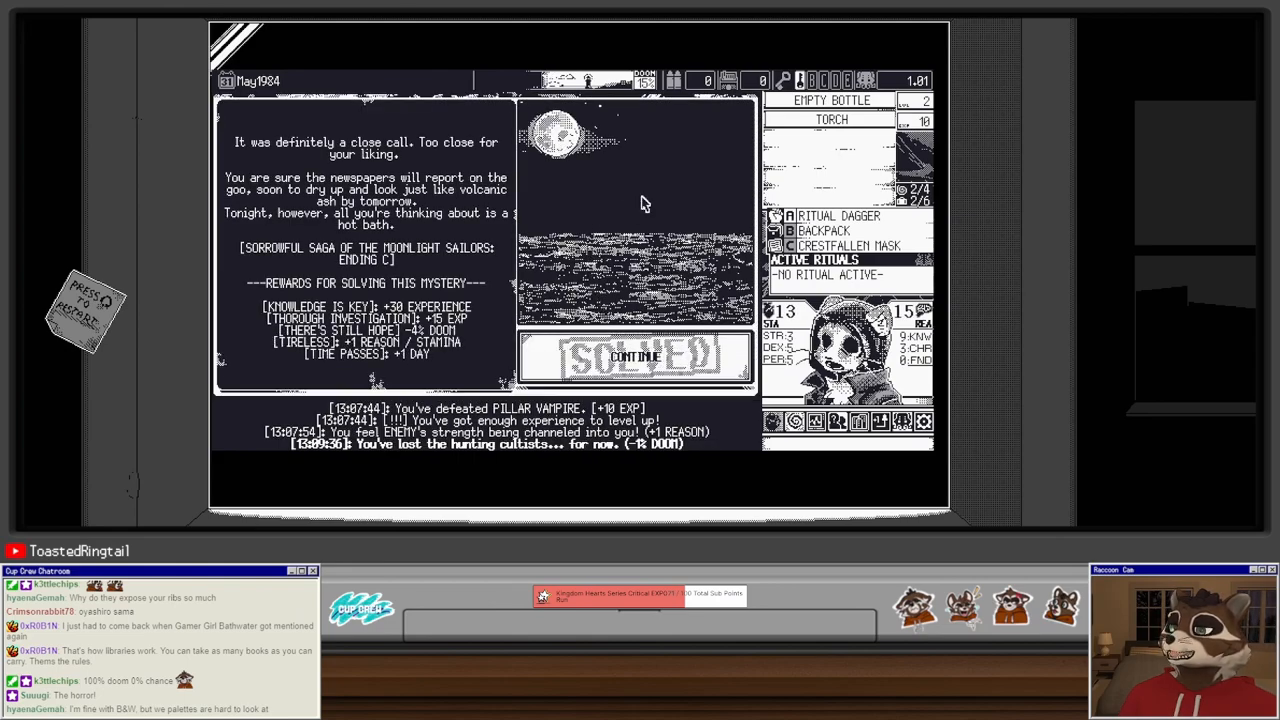
mouse_move(615, 210)
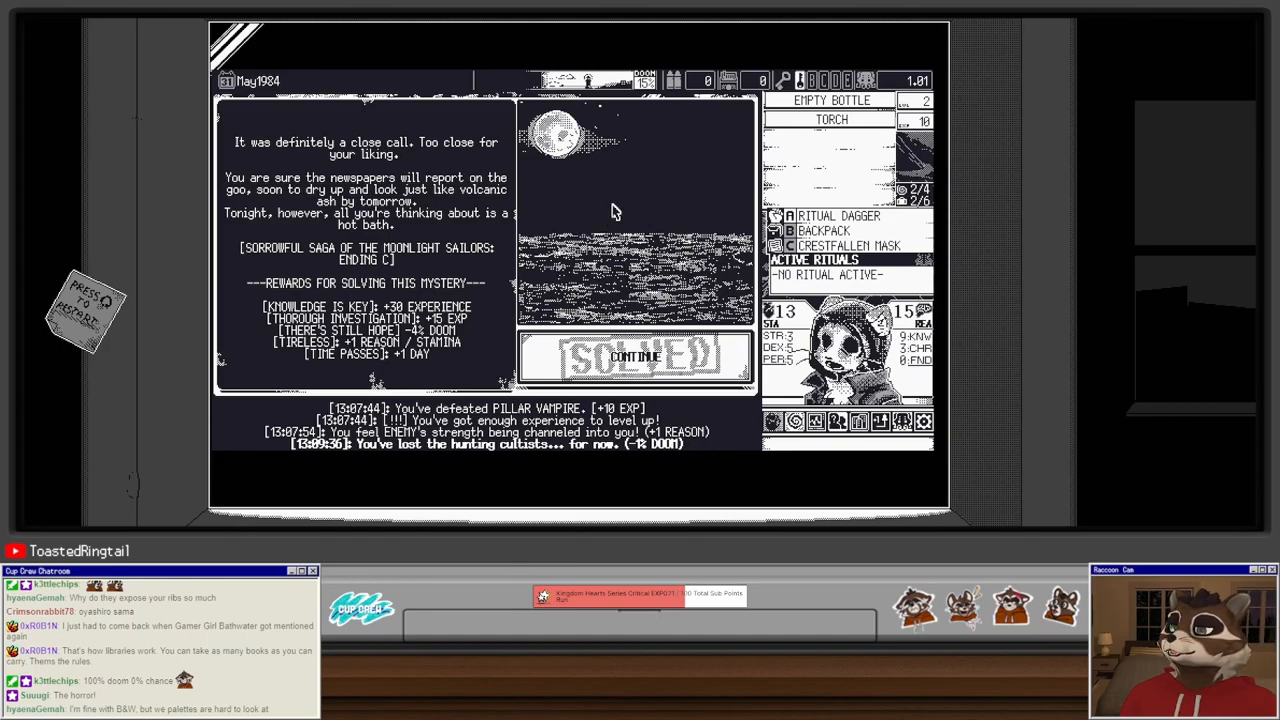
mouse_move(585, 165)
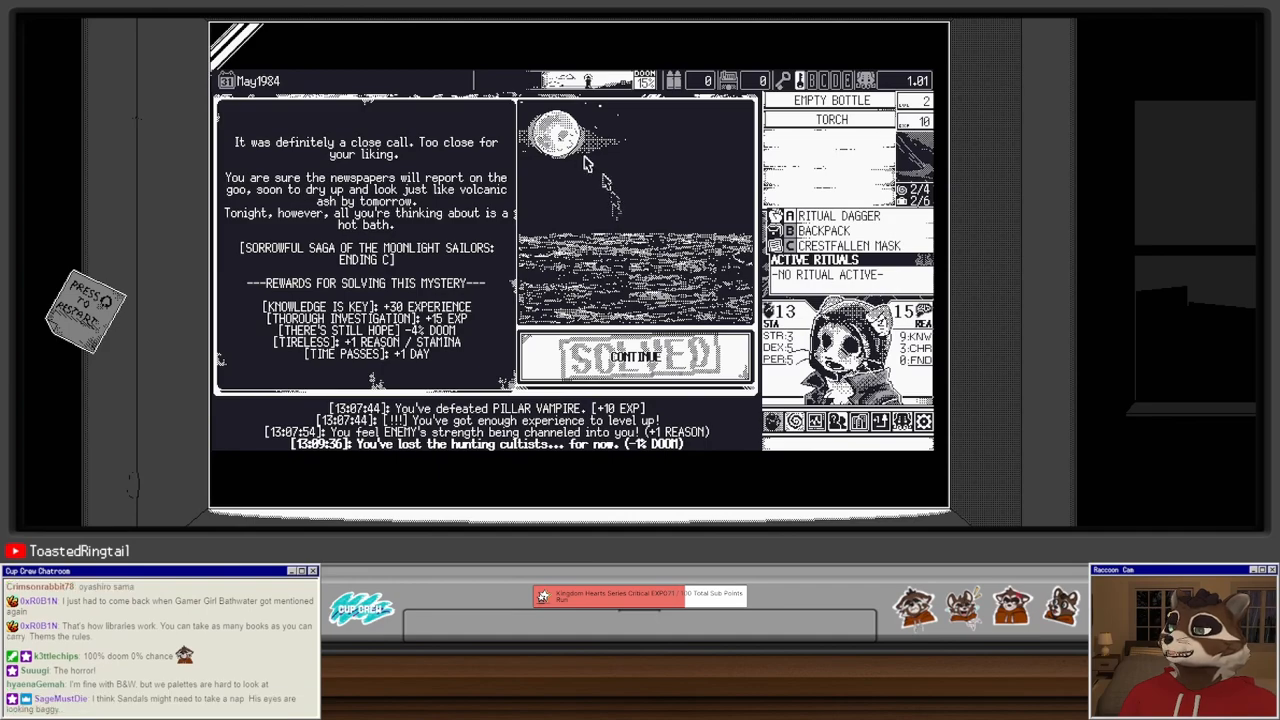
mouse_move(590, 285)
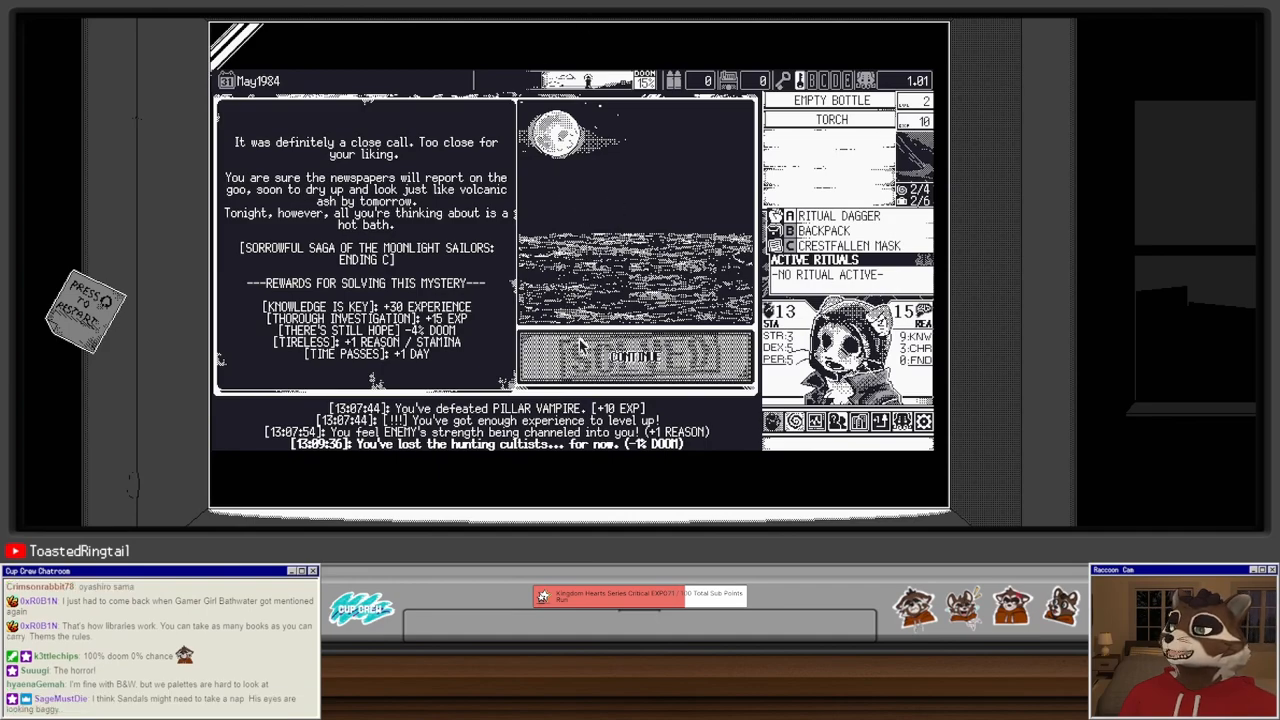
left_click(636, 357)
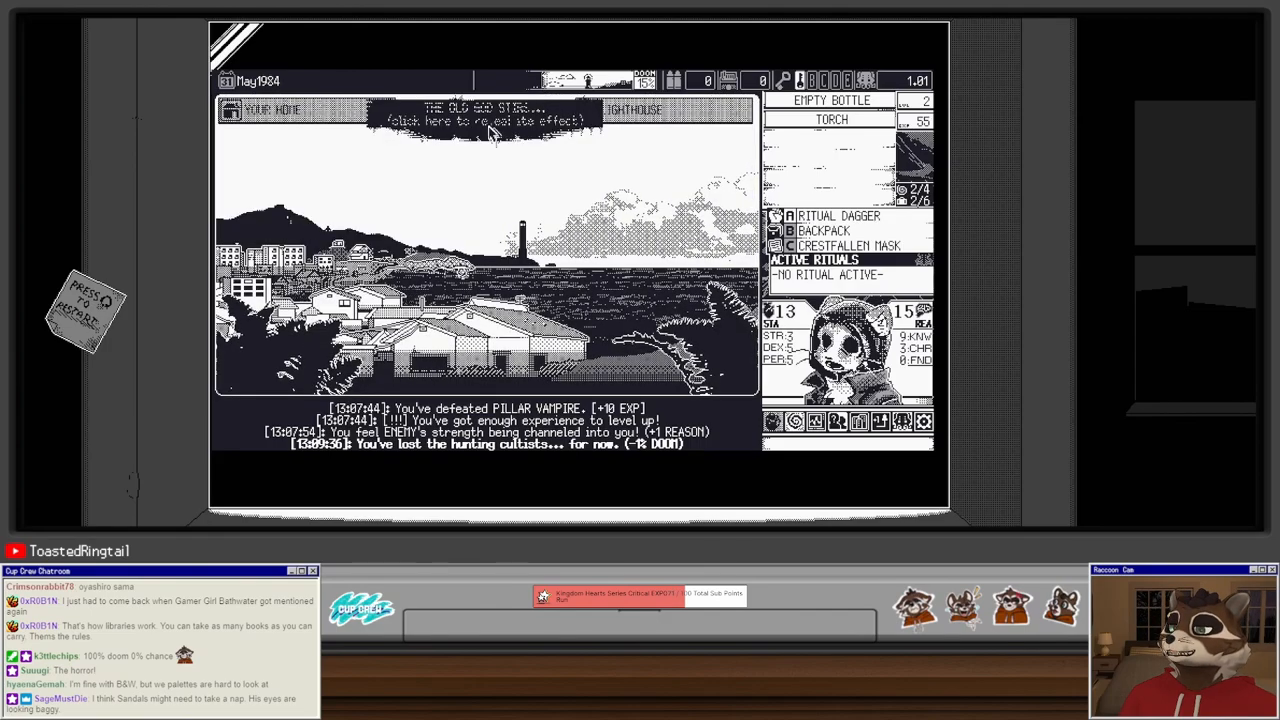
left_click(487, 122)
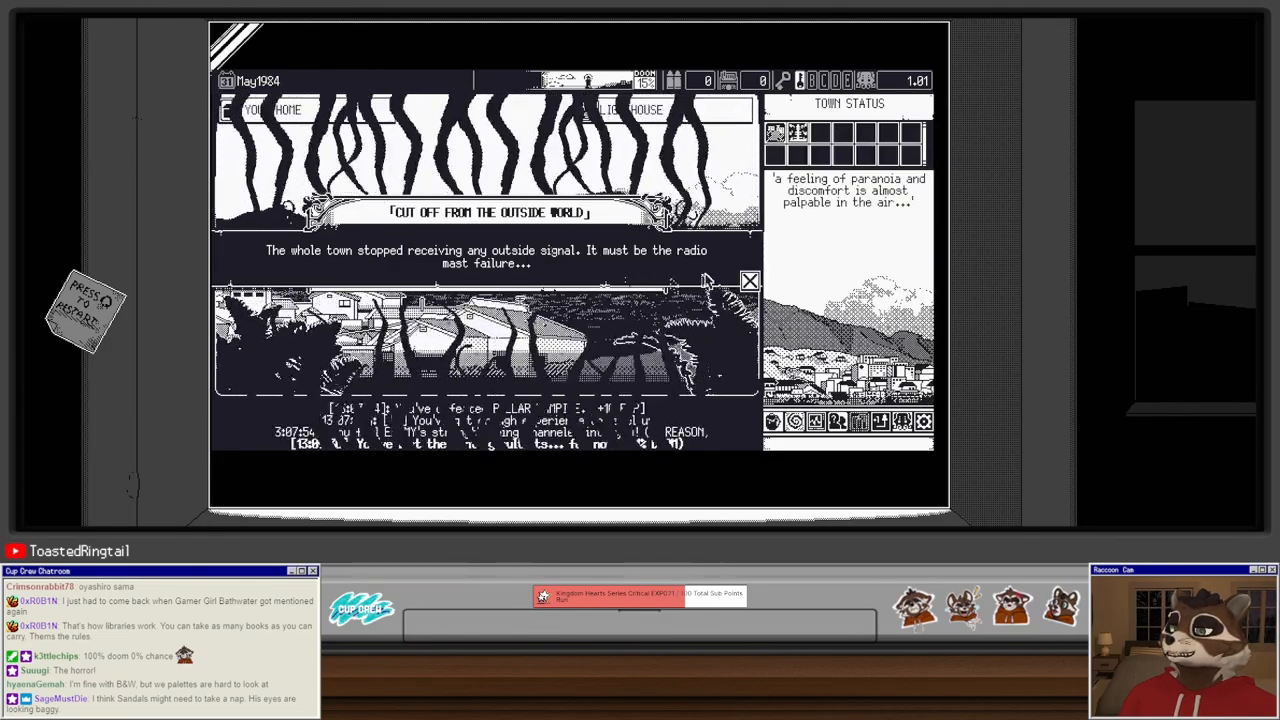
left_click(750, 281)
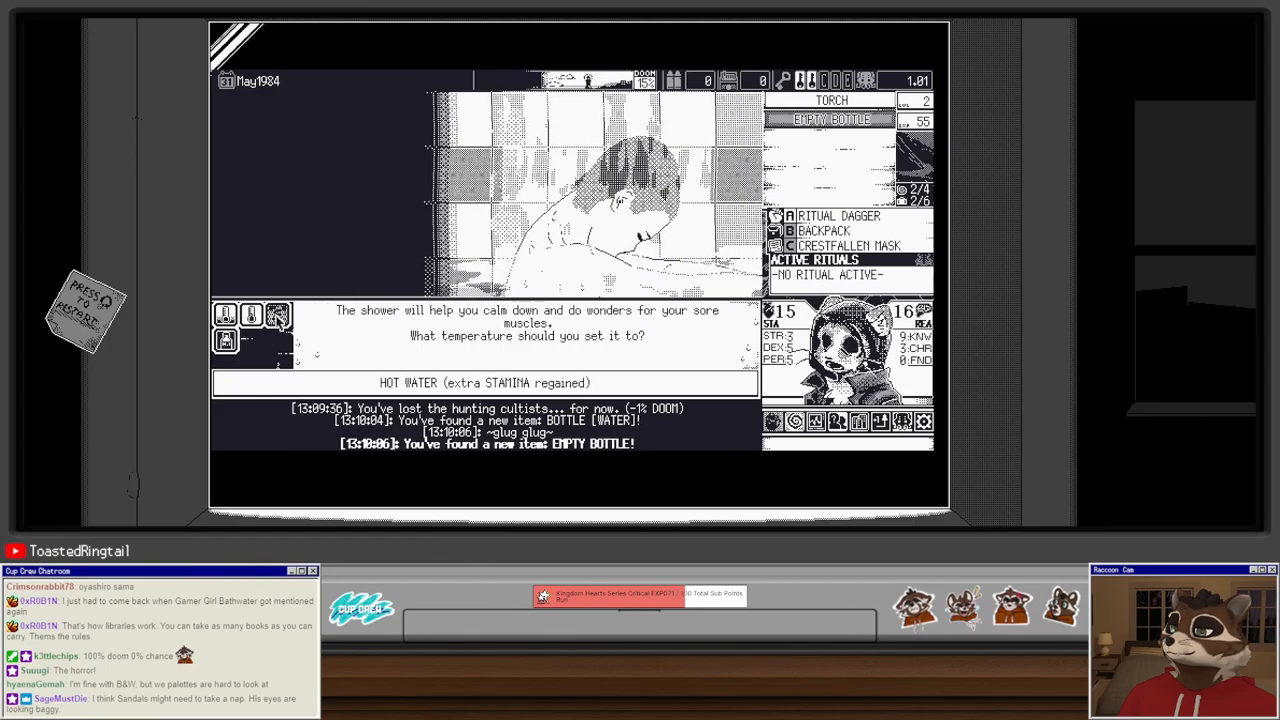
Step: Take a hot-water shower for +1 stamina and begin the overgrown mansion mystery
left_click(485, 382)
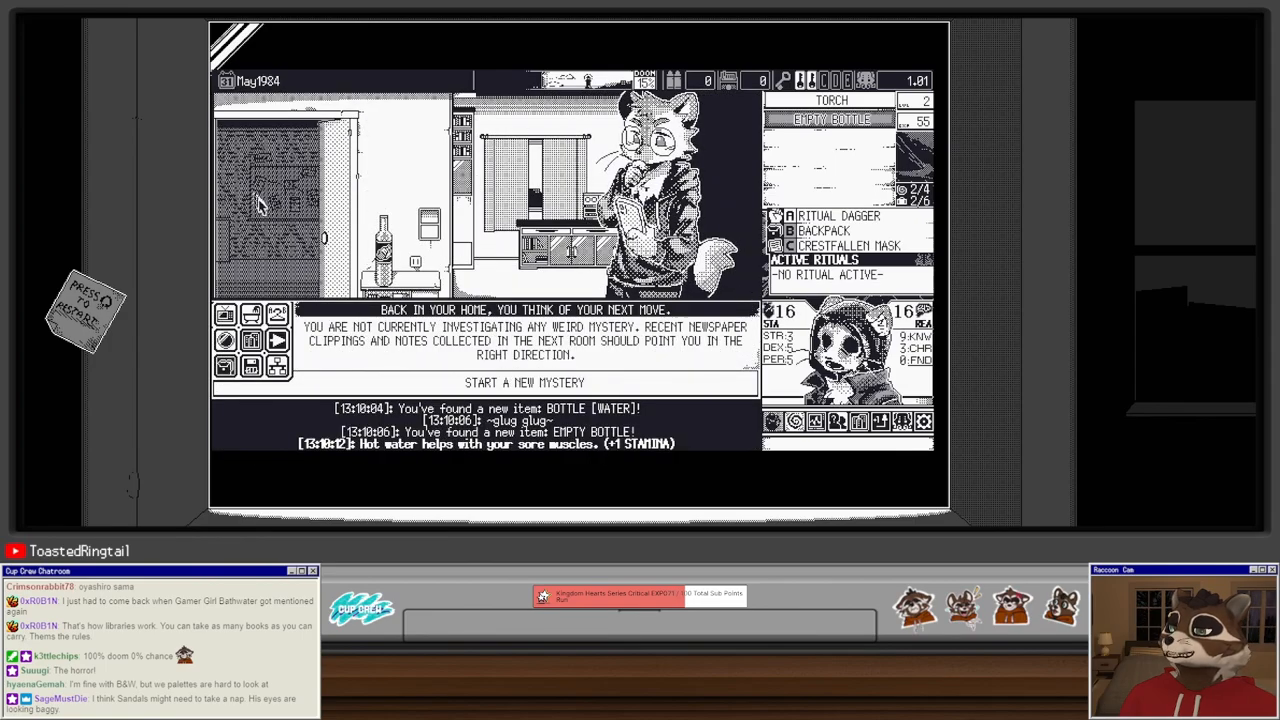
left_click(525, 382)
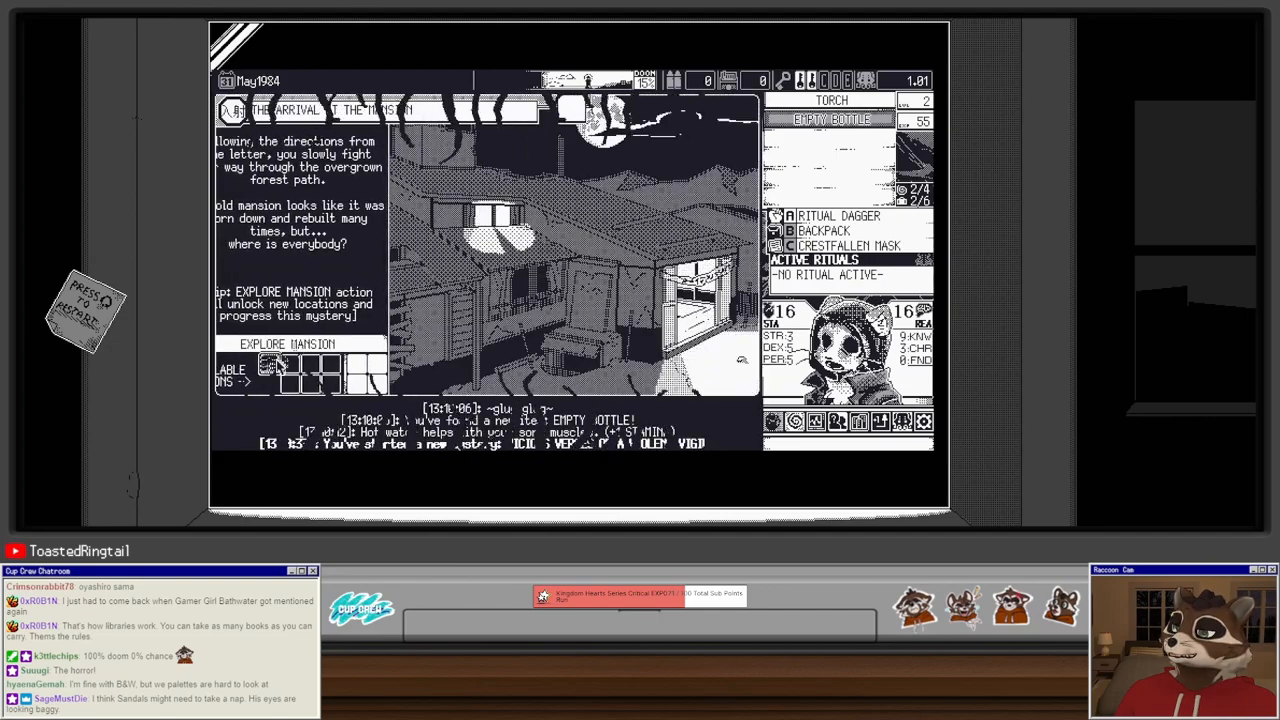
Step: Explore the mansion, retreat from the watching presence, and search the rundown room
left_click(287, 343)
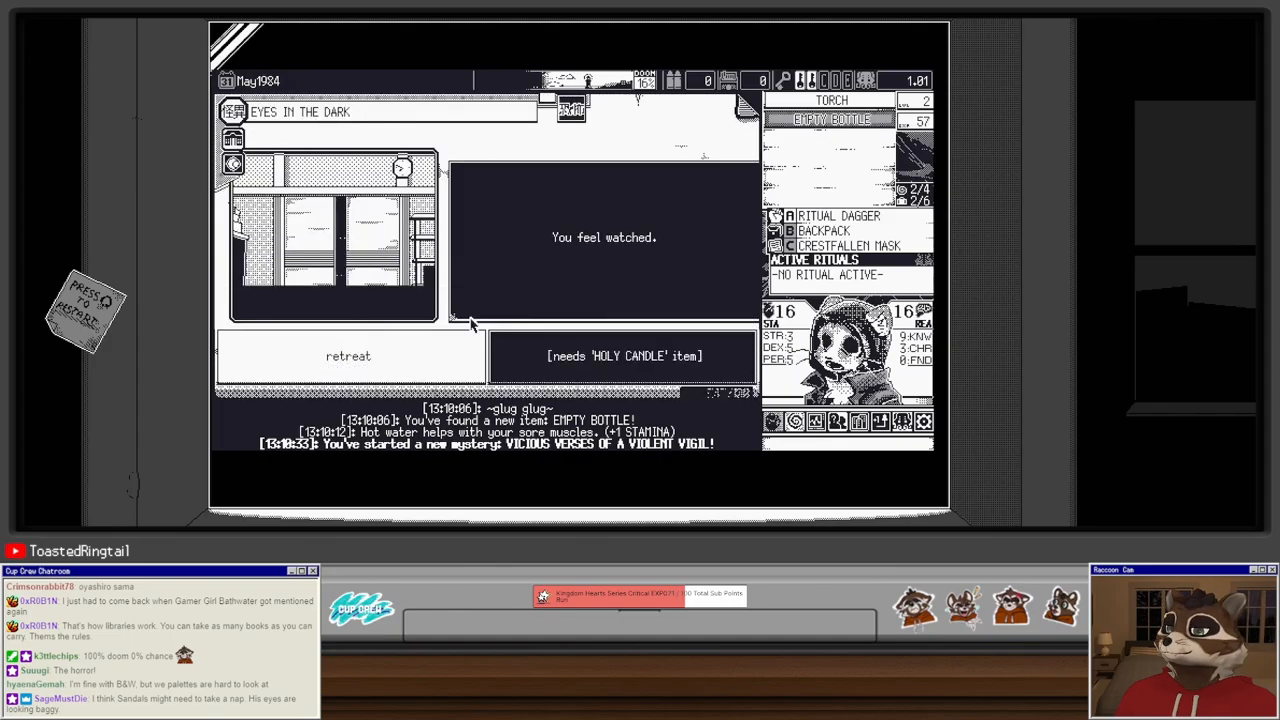
left_click(348, 355)
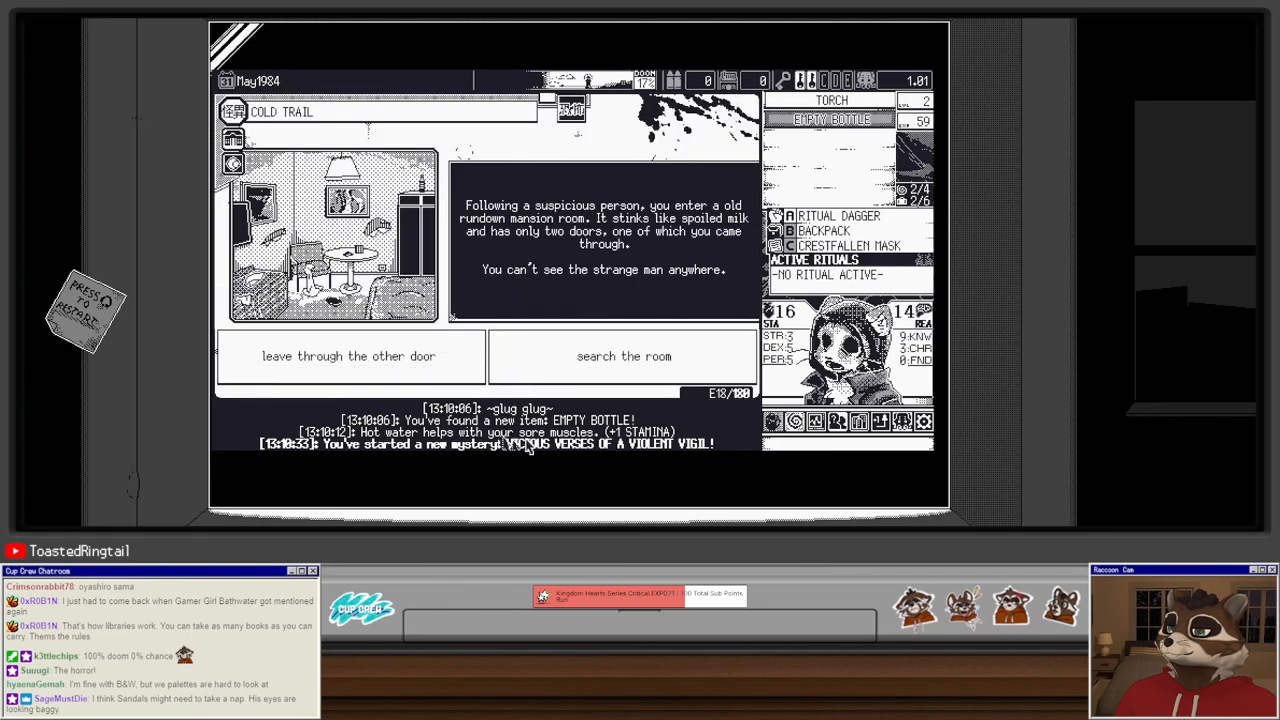
left_click(624, 356)
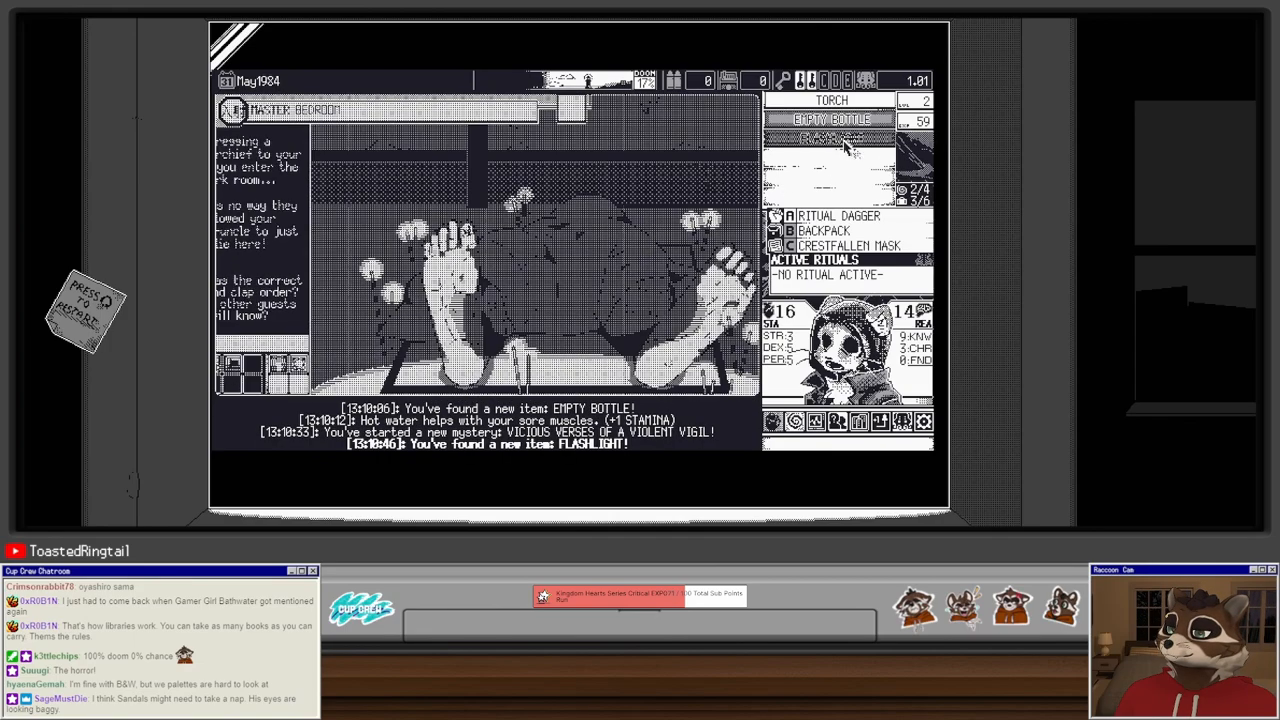
Step: Inspect the new flashlight, put away the vigil pamphlet, and read the cursed grimoire for +10 EXP
left_click(831, 138)
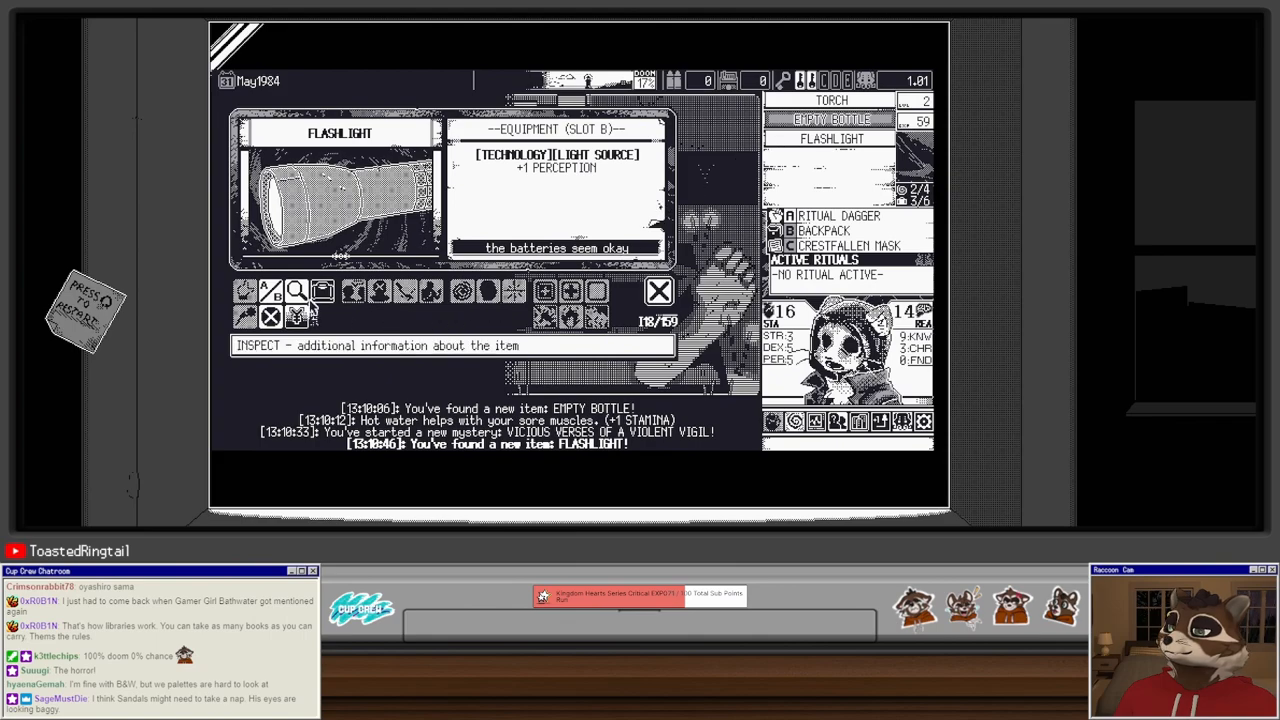
left_click(659, 291)
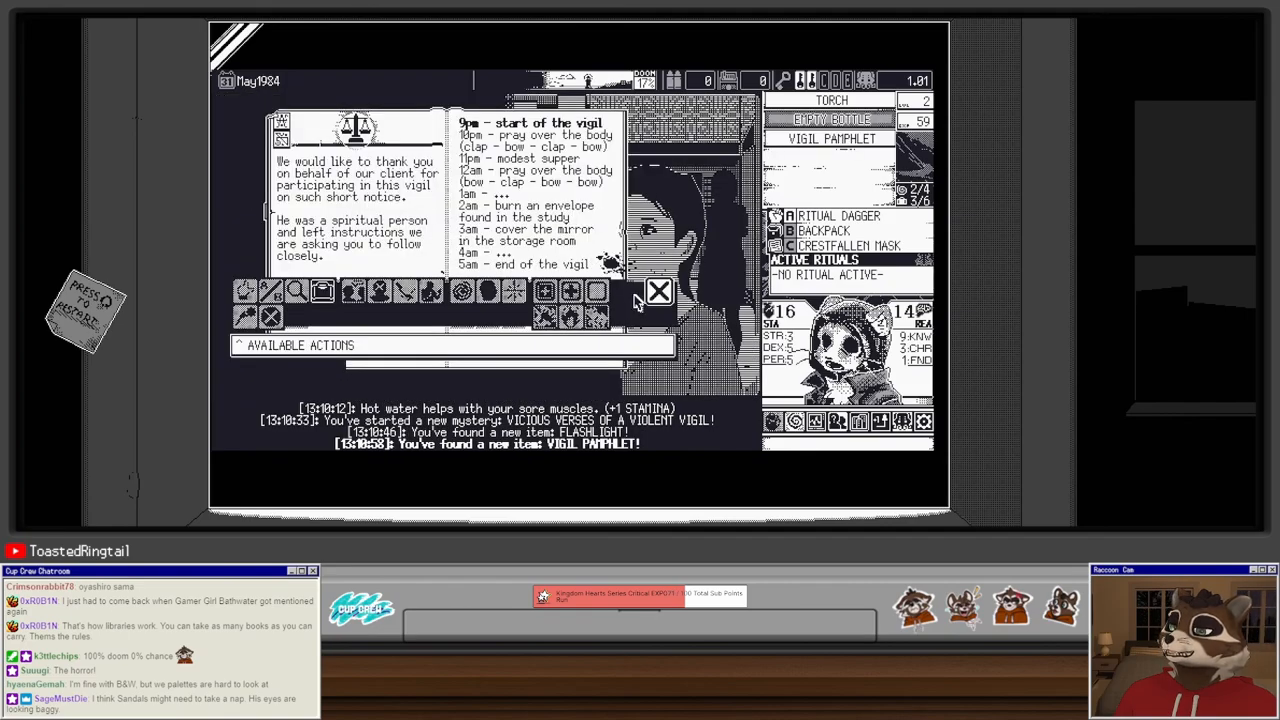
left_click(659, 291)
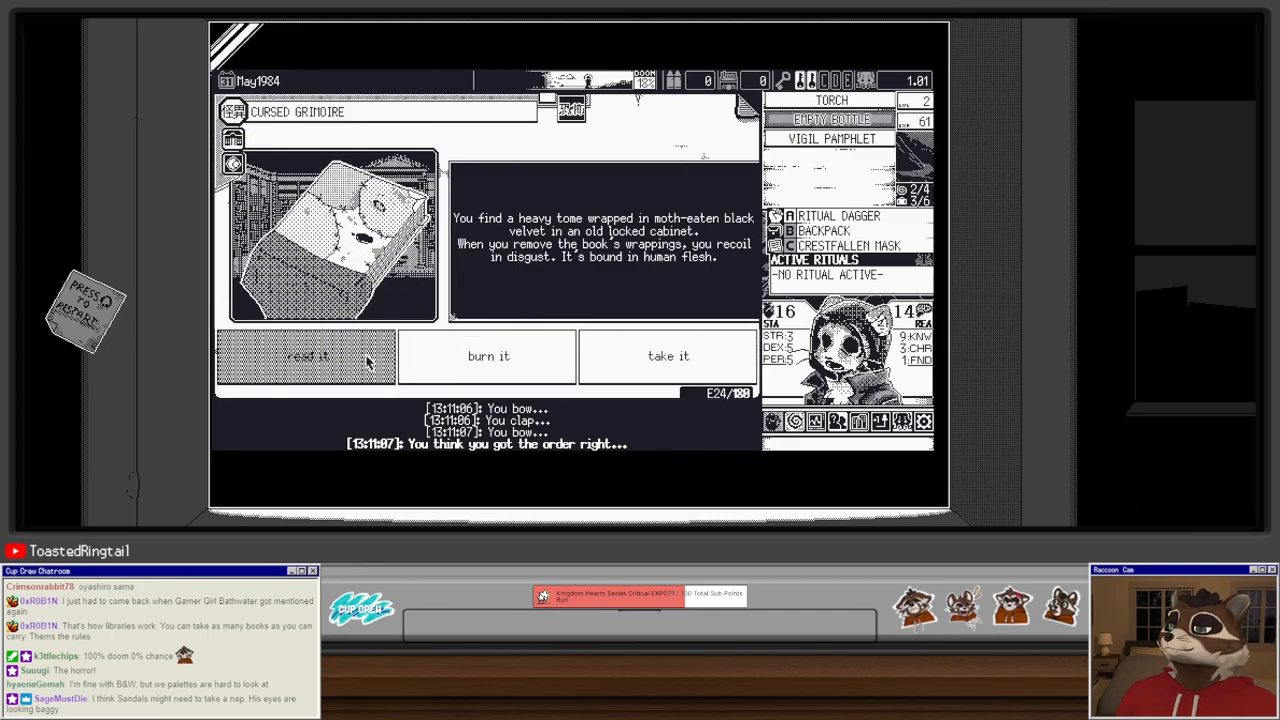
left_click(306, 356)
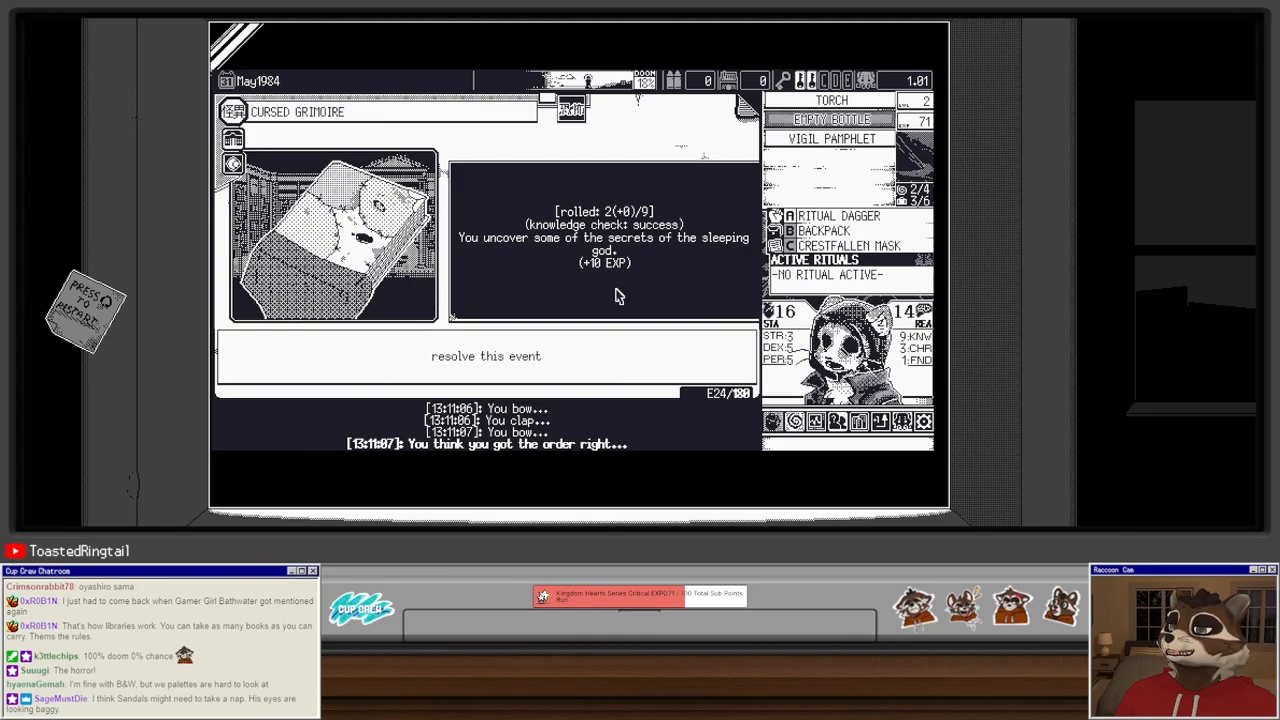
left_click(485, 355)
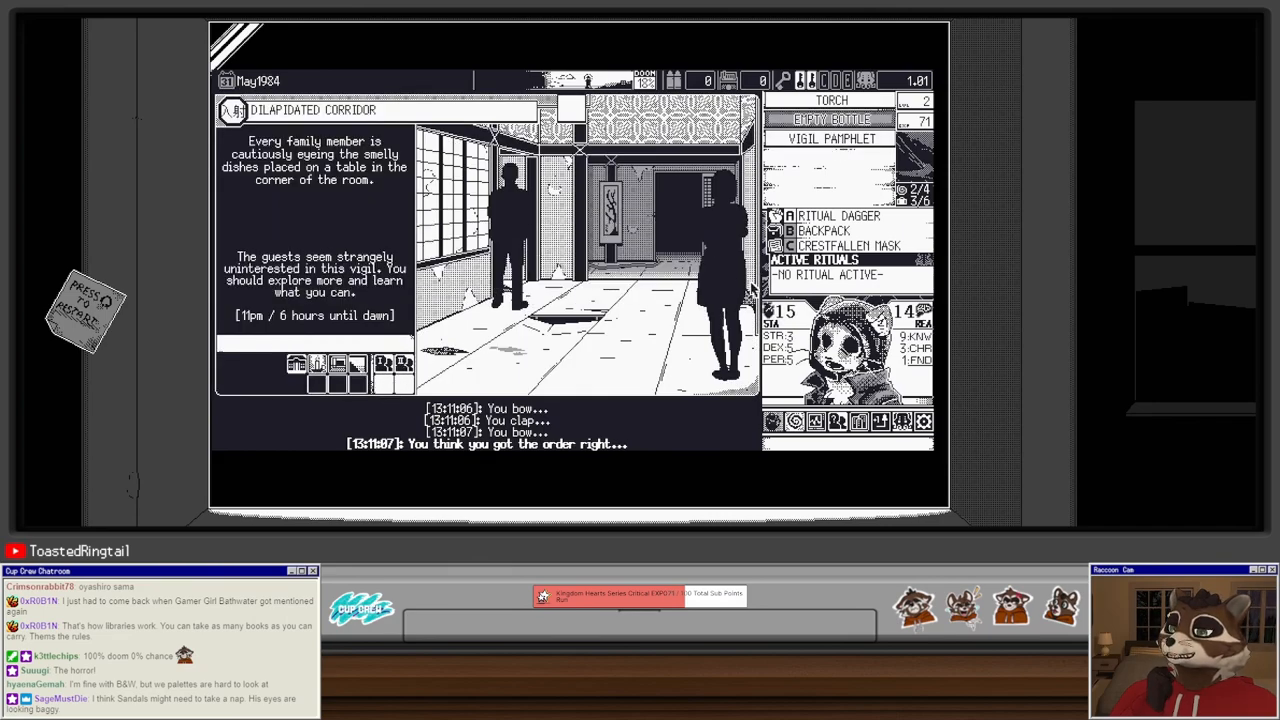
mouse_move(296, 366)
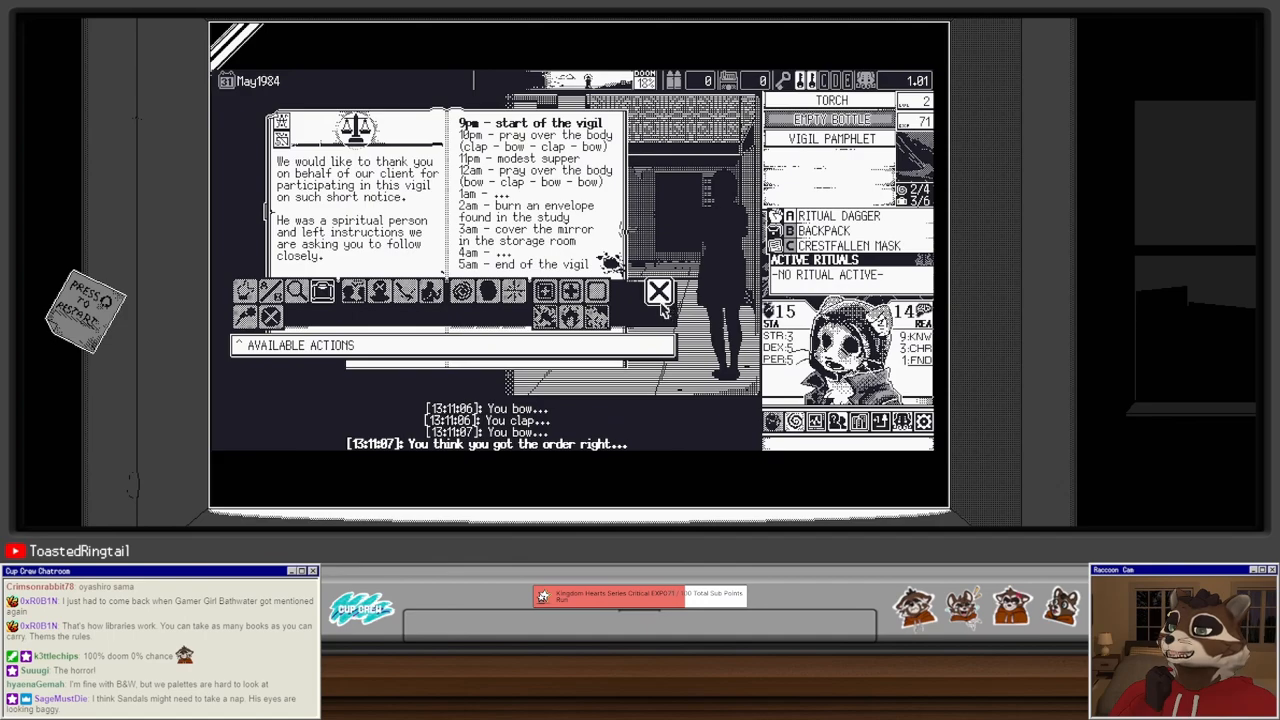
Step: Put away the pamphlet, keep the sculptures' Ritual Mask, and trade it in for funds
left_click(658, 291)
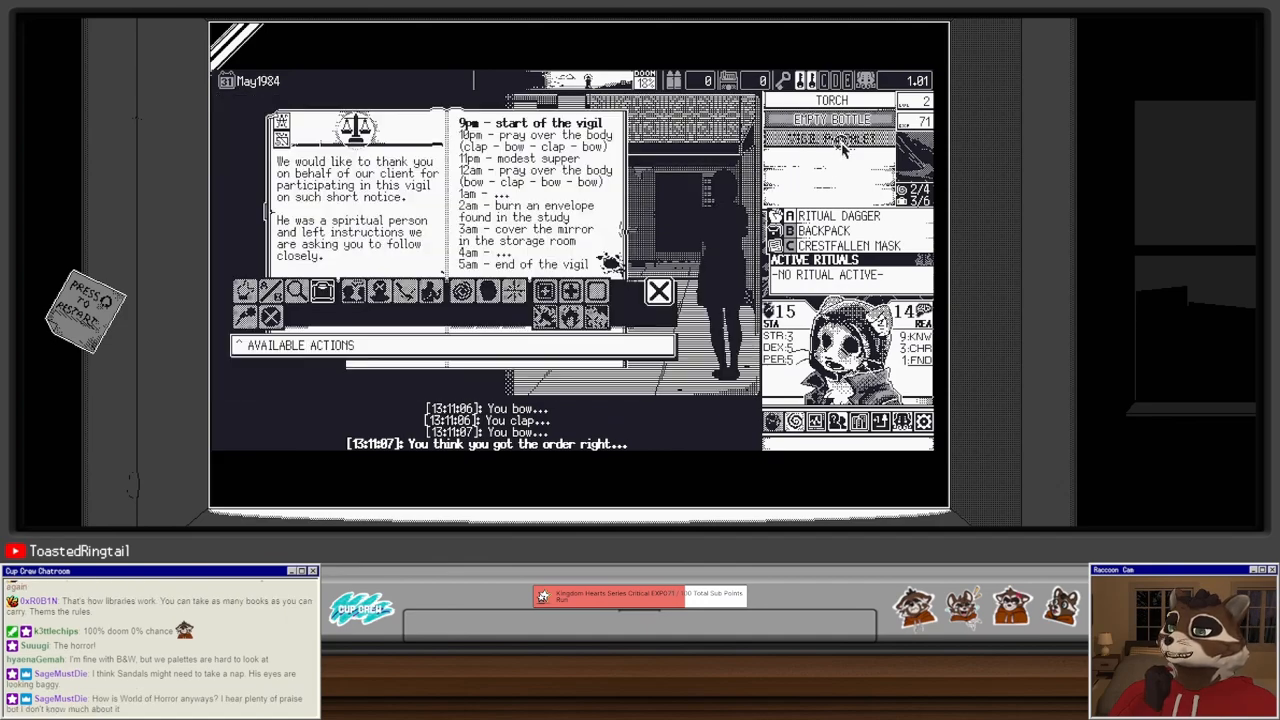
left_click(658, 291)
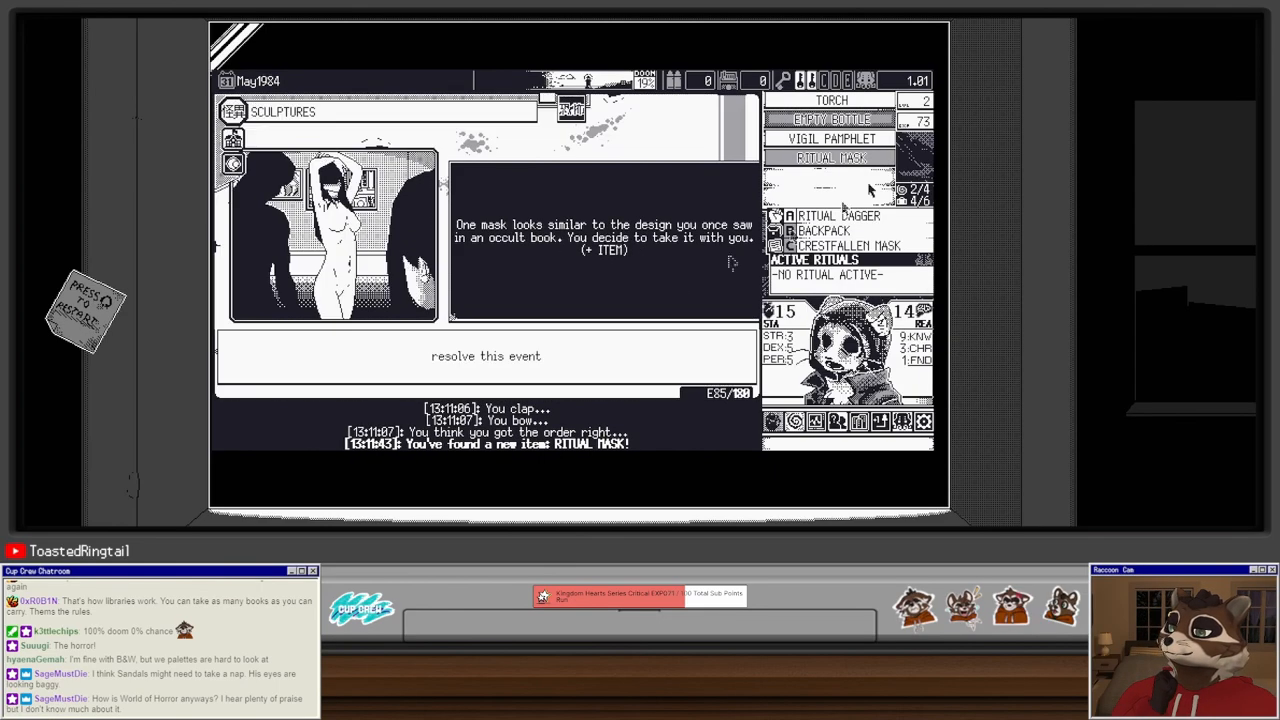
left_click(485, 355)
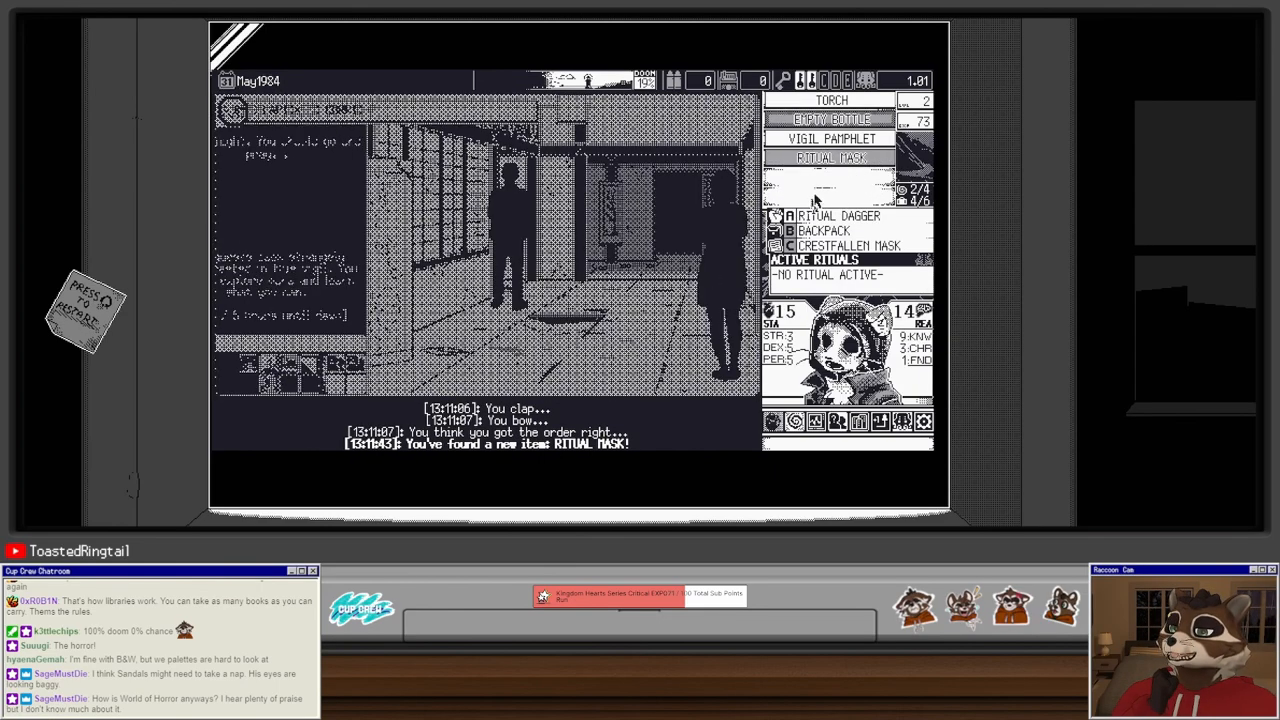
left_click(831, 158)
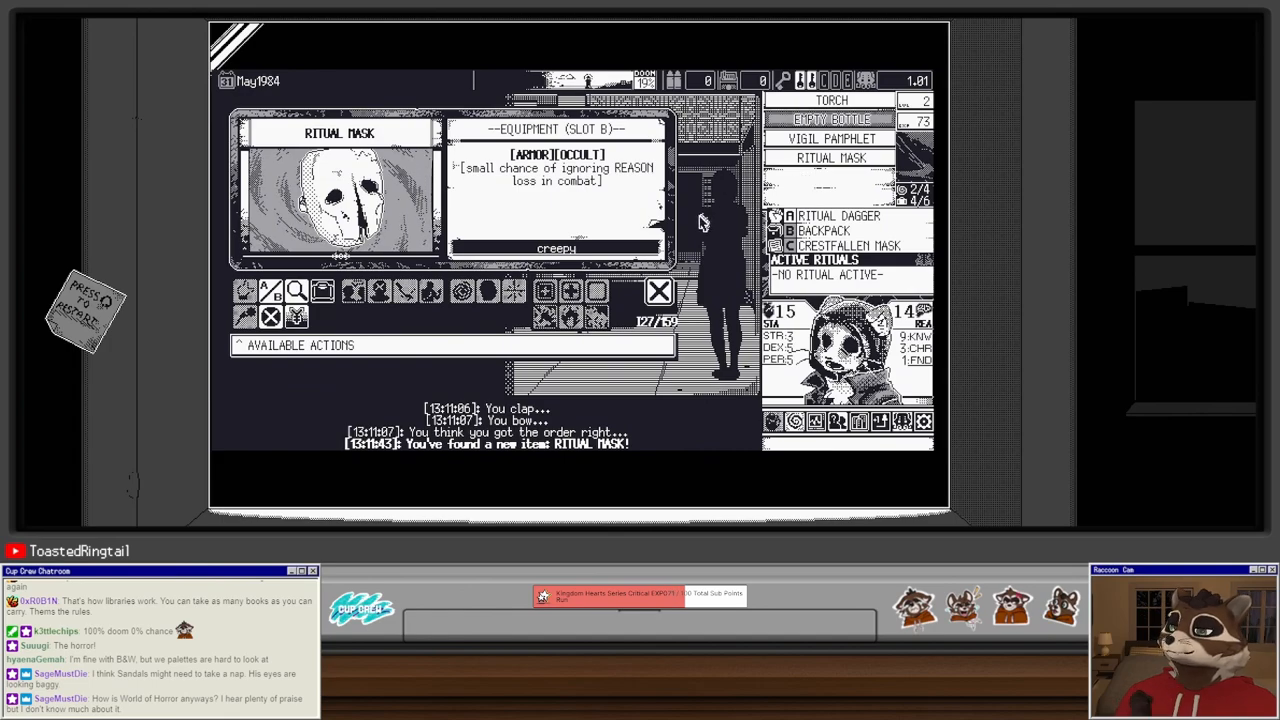
mouse_move(296, 317)
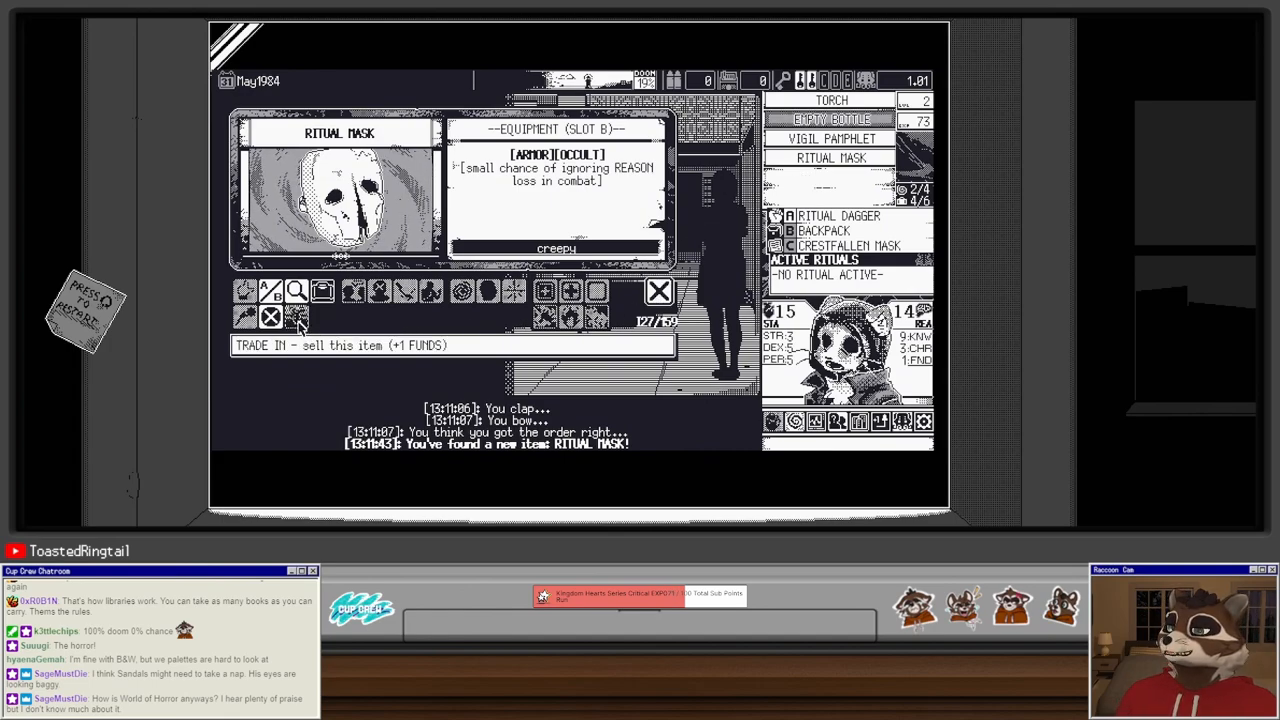
left_click(659, 291)
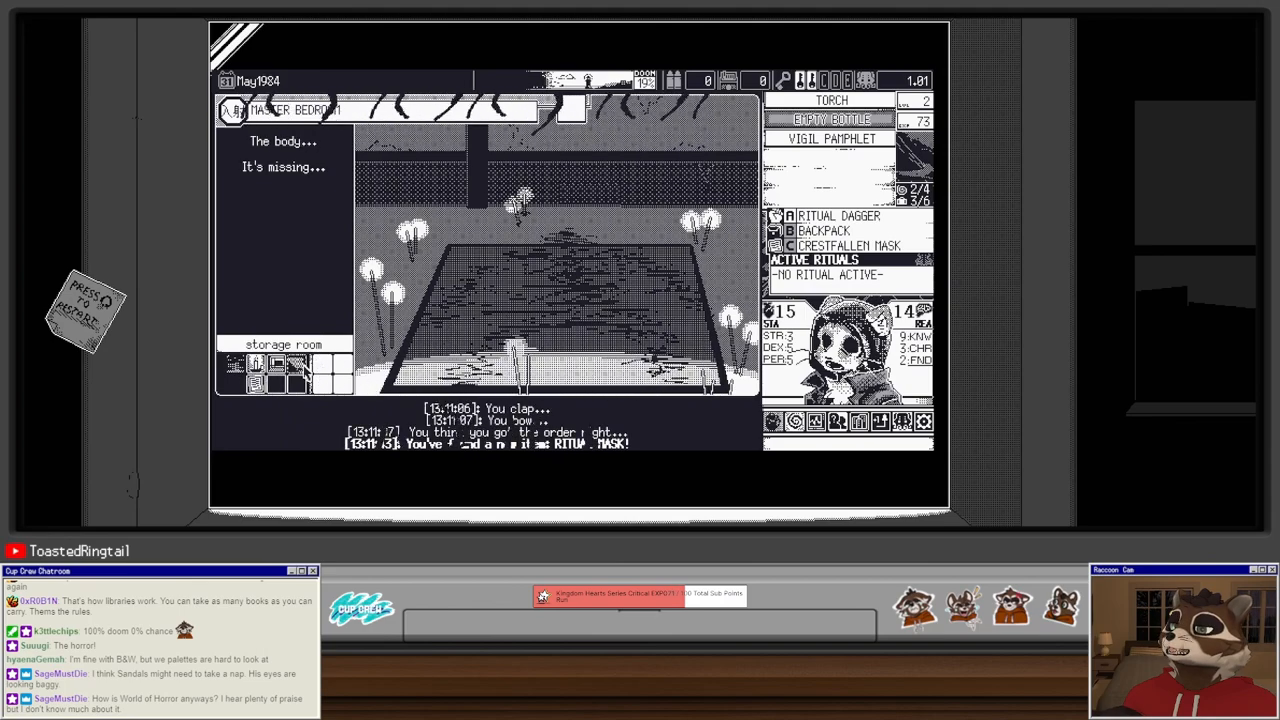
Step: Open the wardrobe's Meat Cleaver and trade it in for funds
left_click(830, 138)
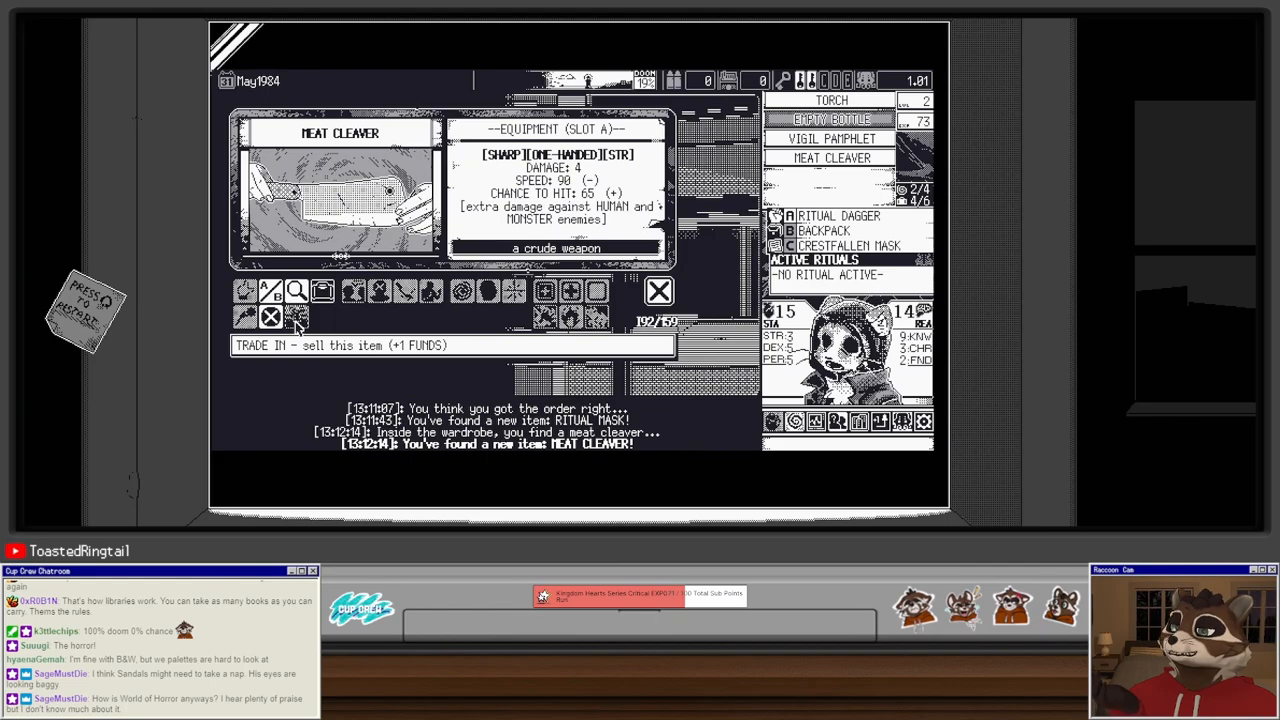
left_click(659, 291)
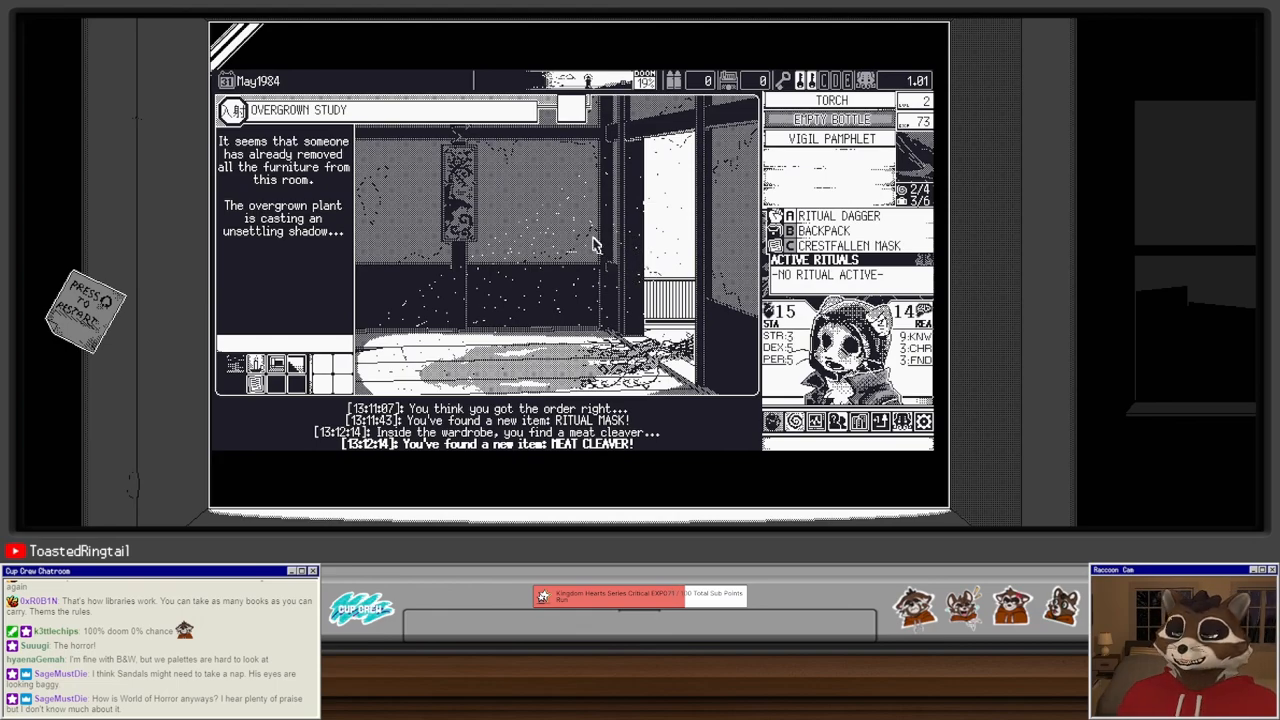
mouse_move(600, 248)
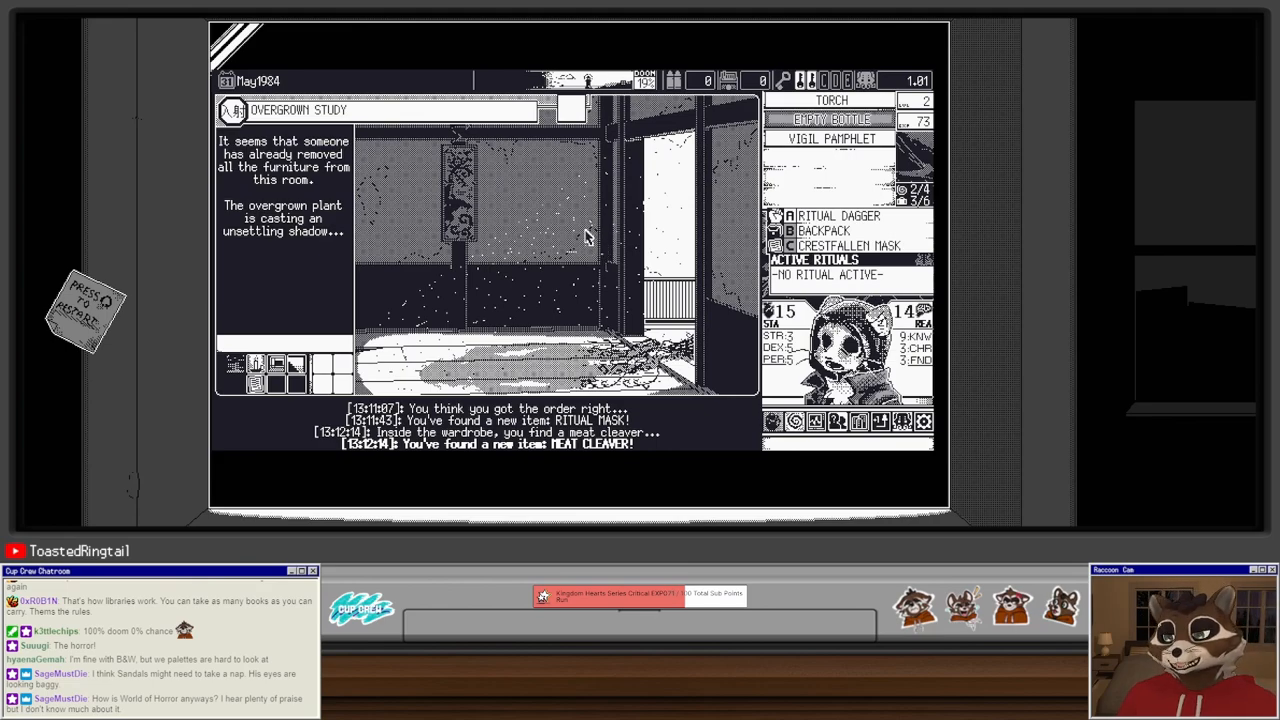
mouse_move(578, 241)
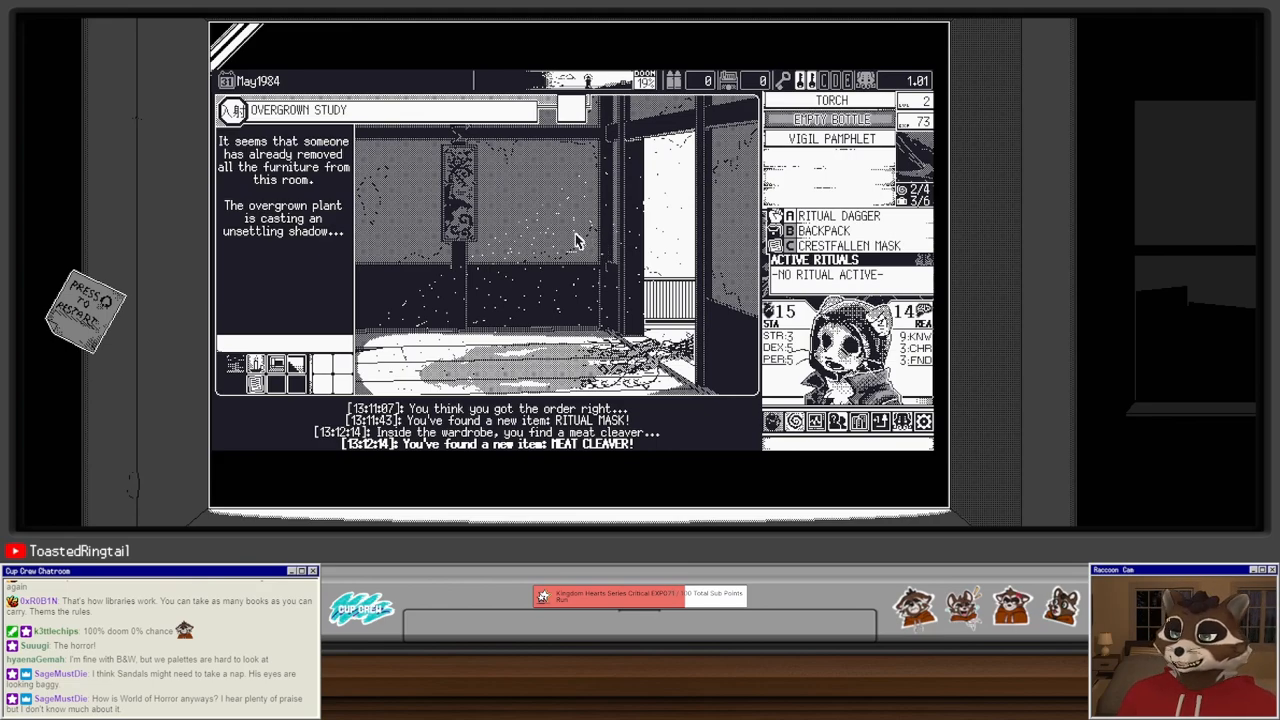
mouse_move(562, 250)
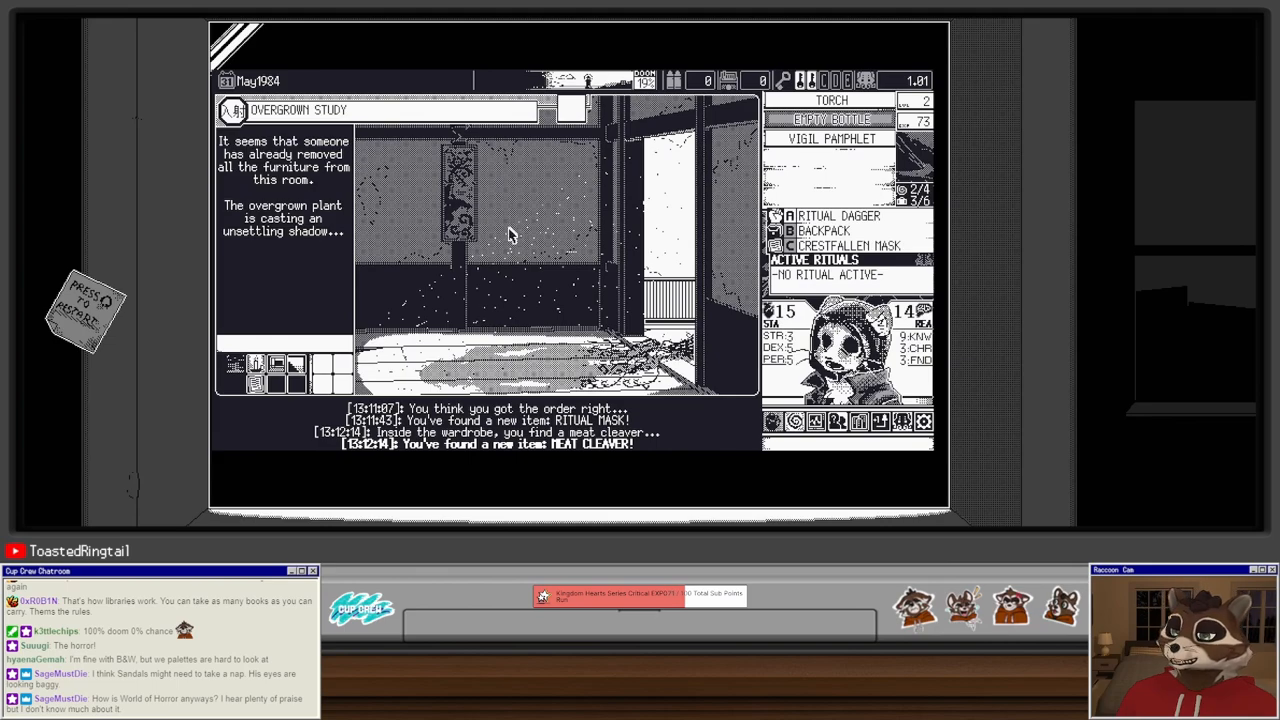
mouse_move(525, 210)
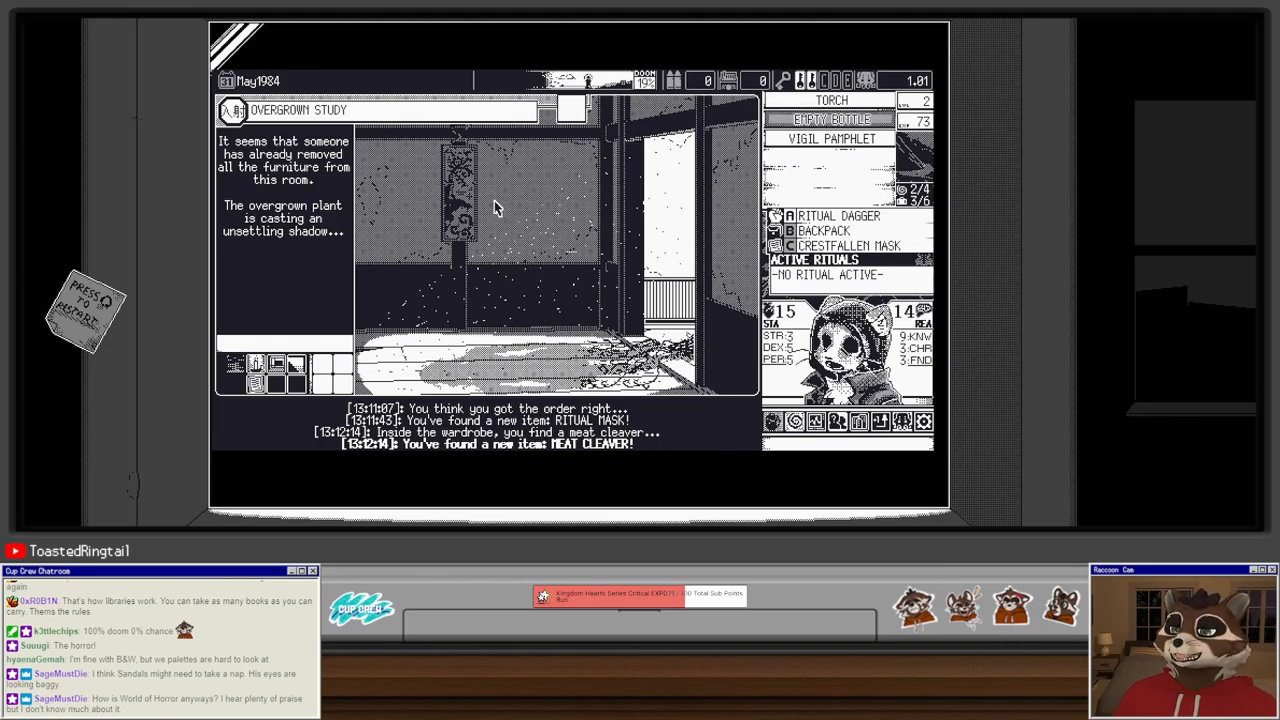
mouse_move(410, 283)
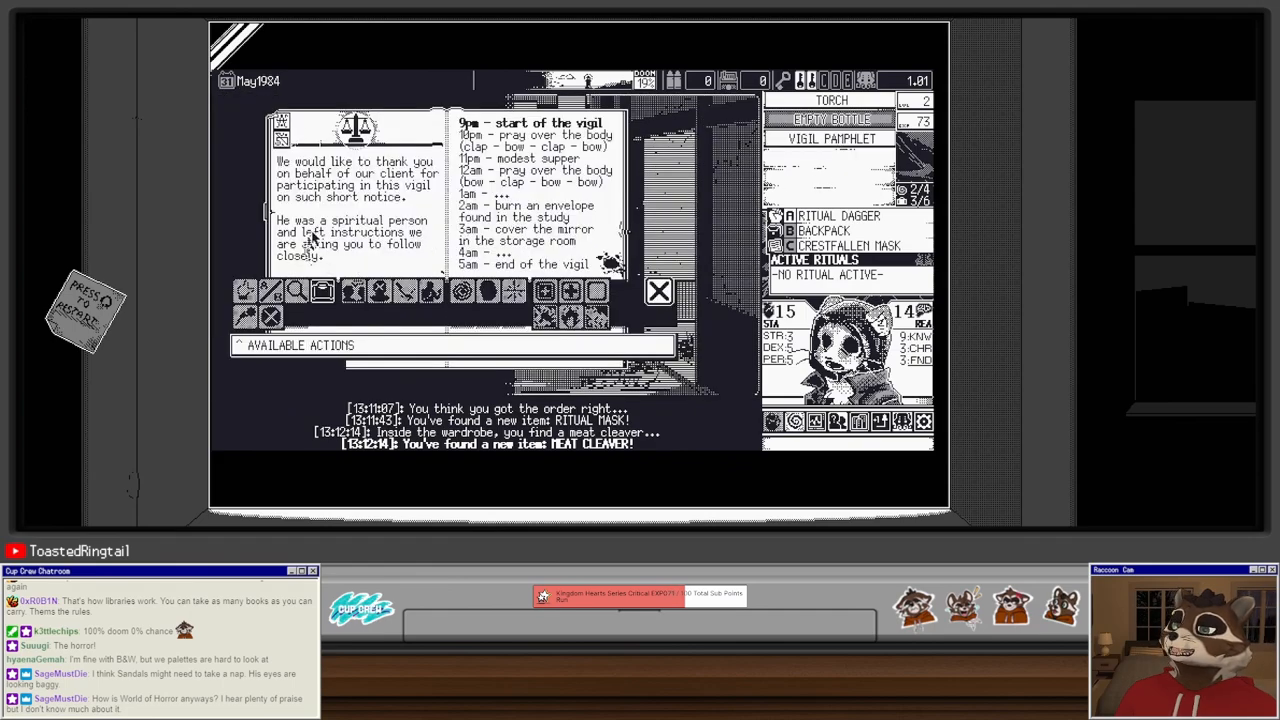
mouse_move(658, 291)
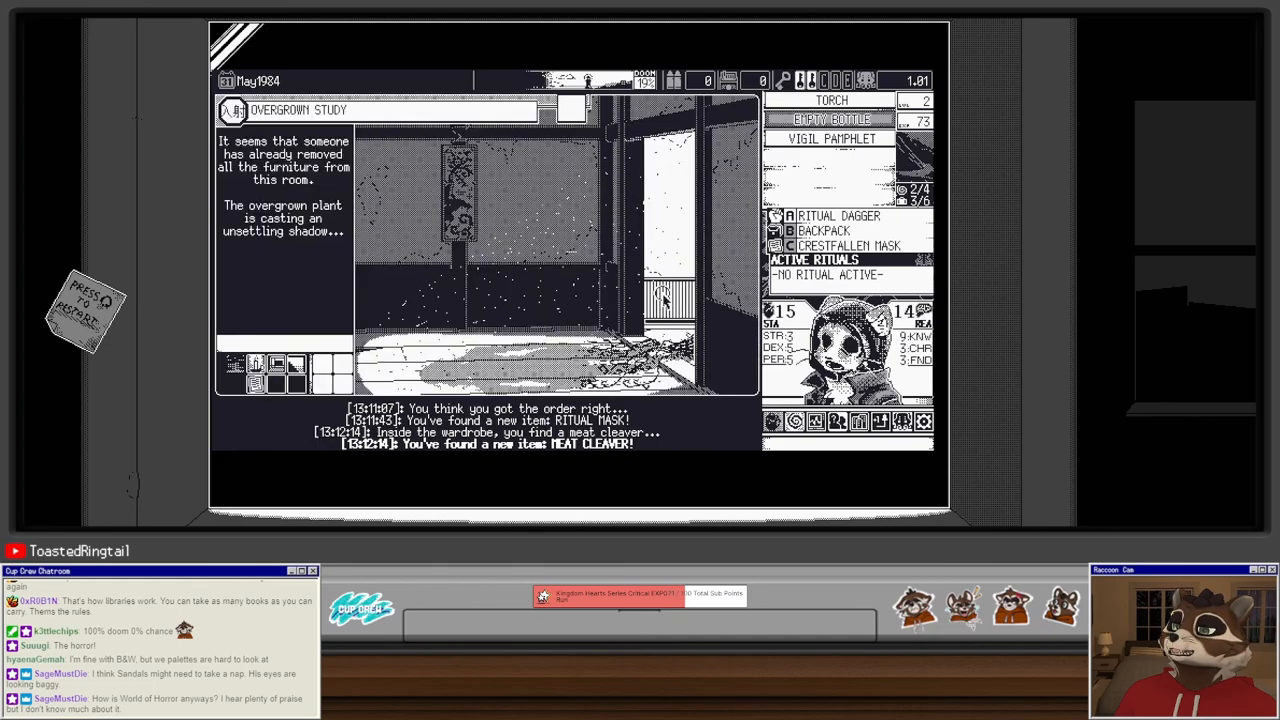
mouse_move(705, 290)
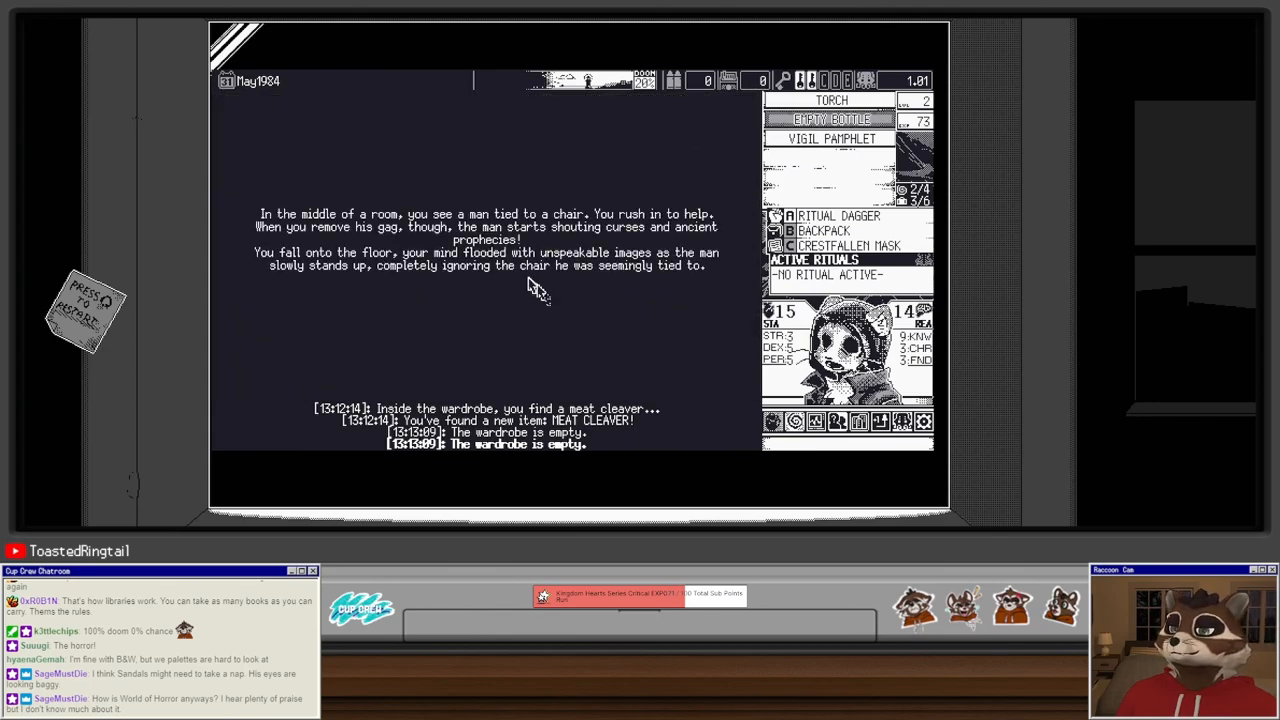
mouse_move(505, 330)
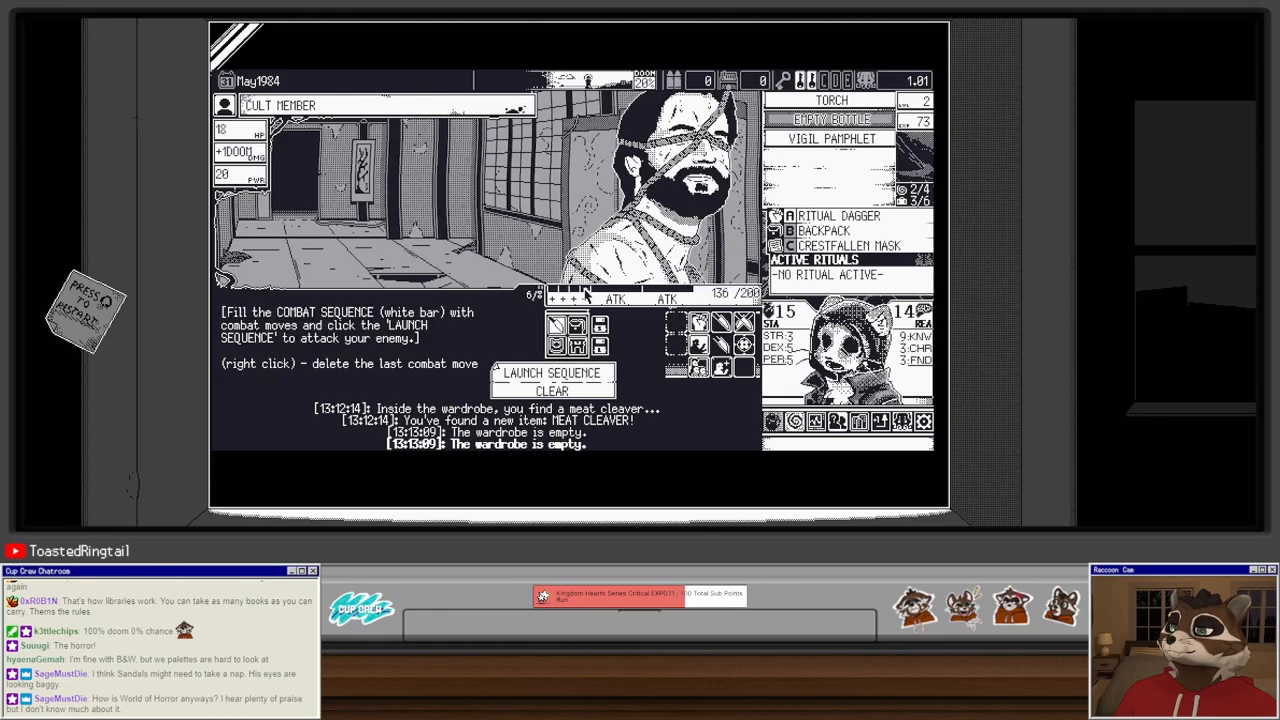
Step: Defeat the cult member with a saved attack-filled sequence, reused on turn two
left_click(553, 373)
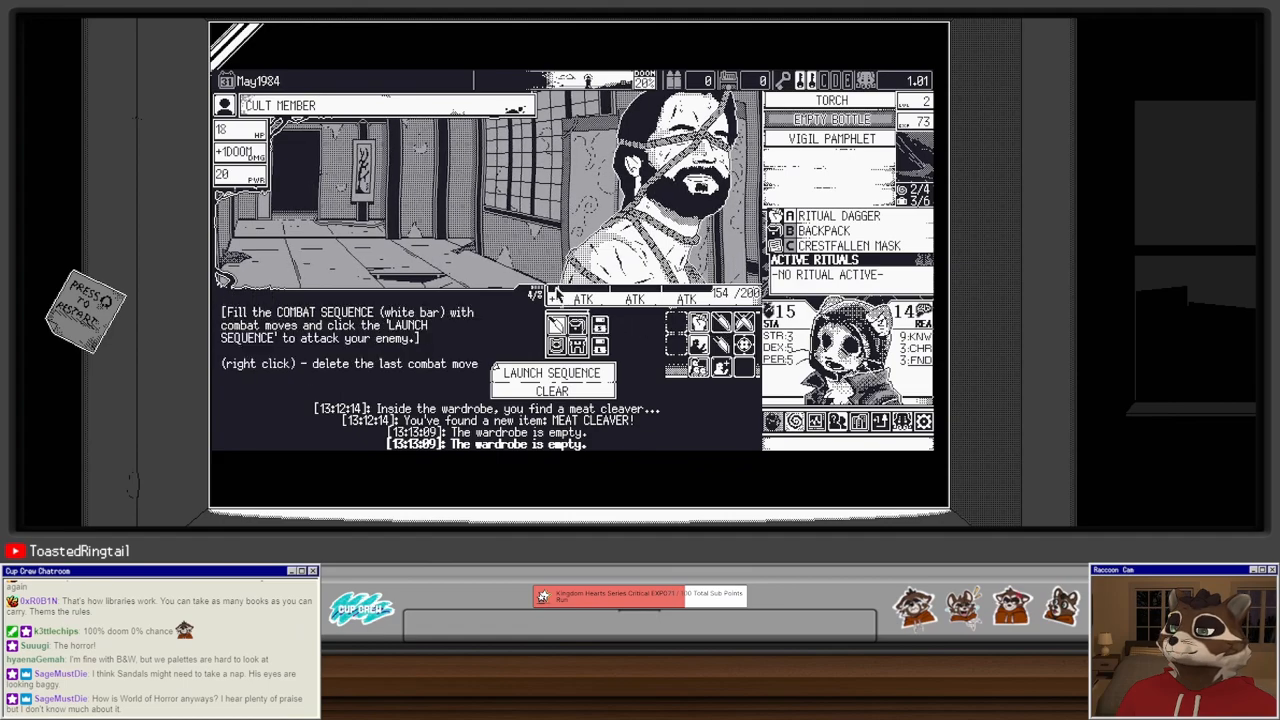
left_click(722, 368)
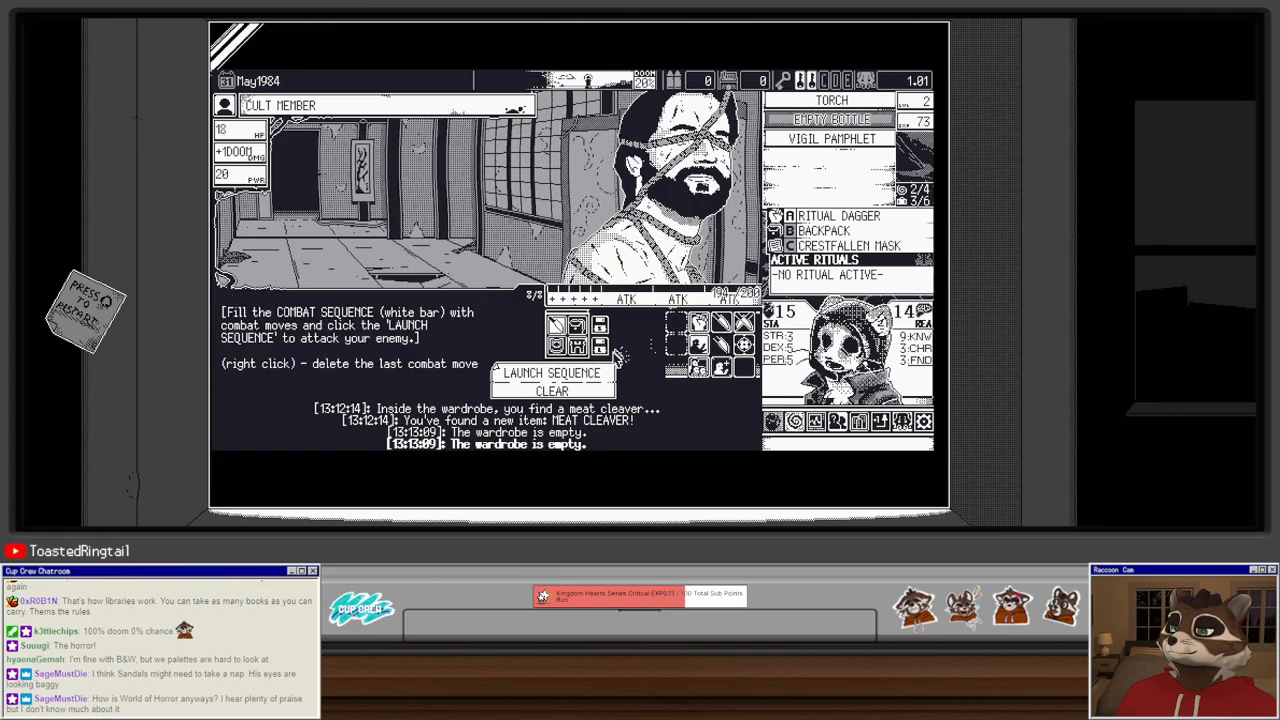
left_click(553, 373)
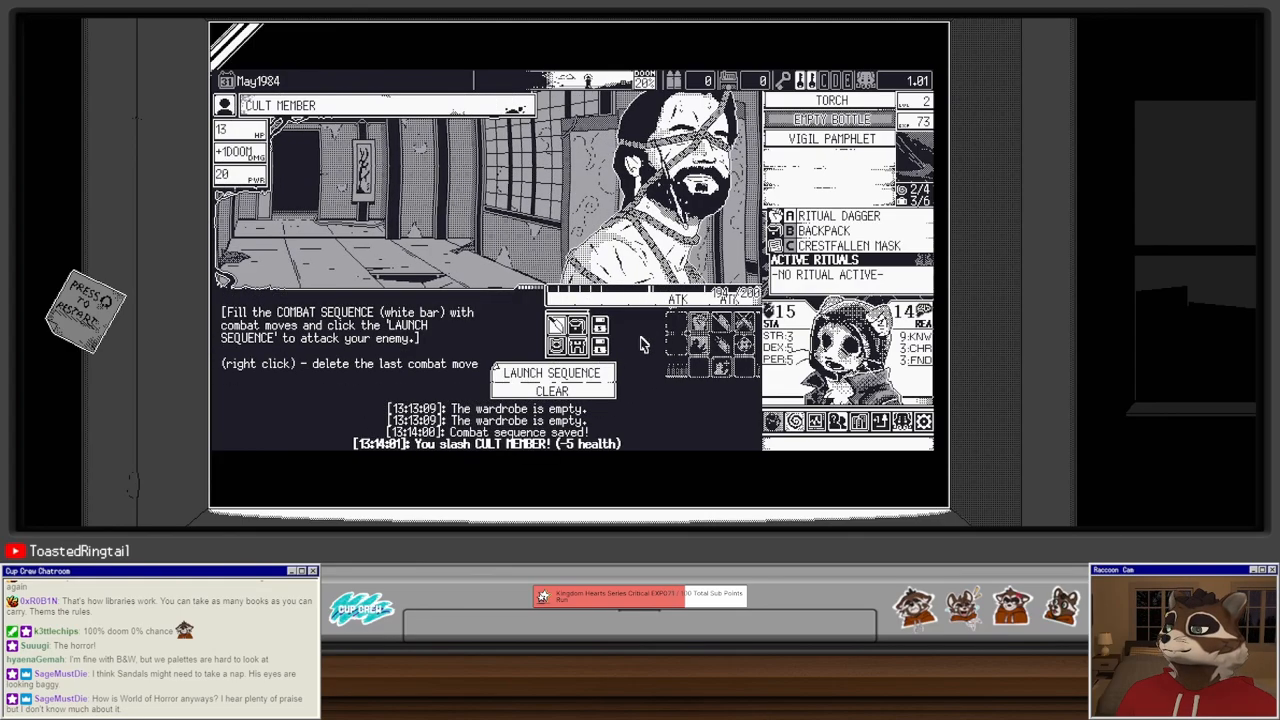
left_click(552, 373)
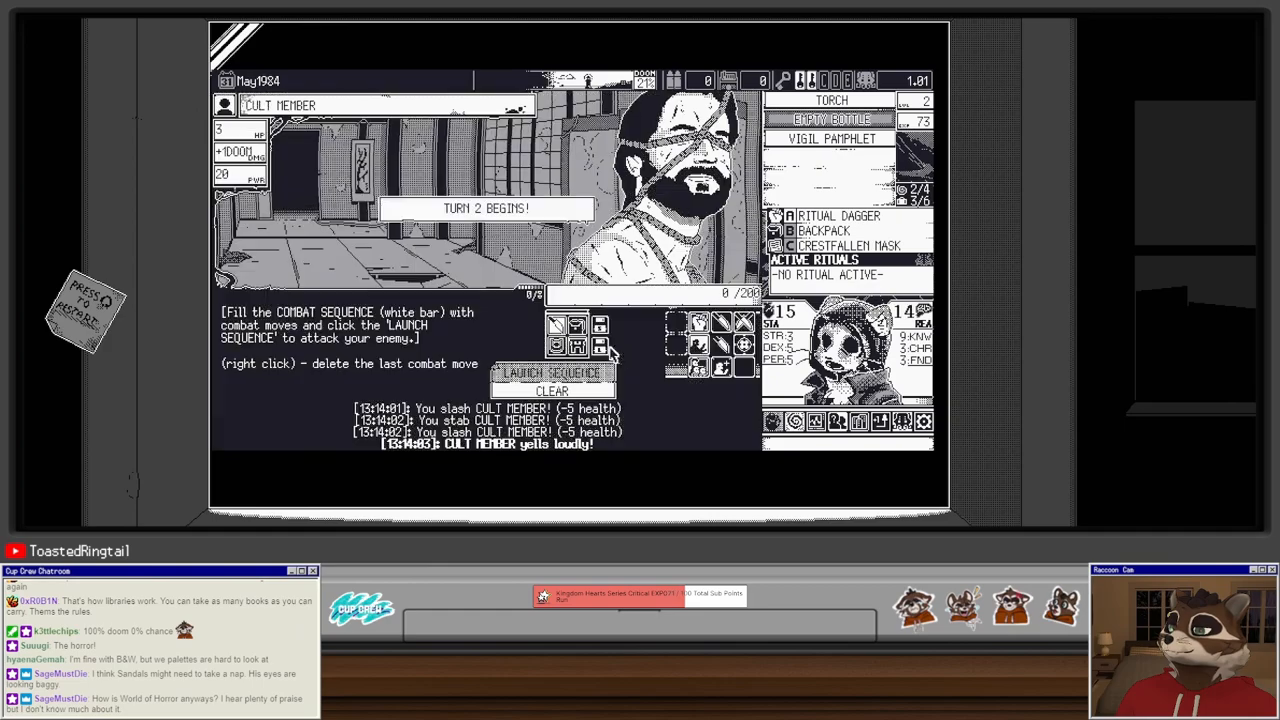
left_click(552, 373)
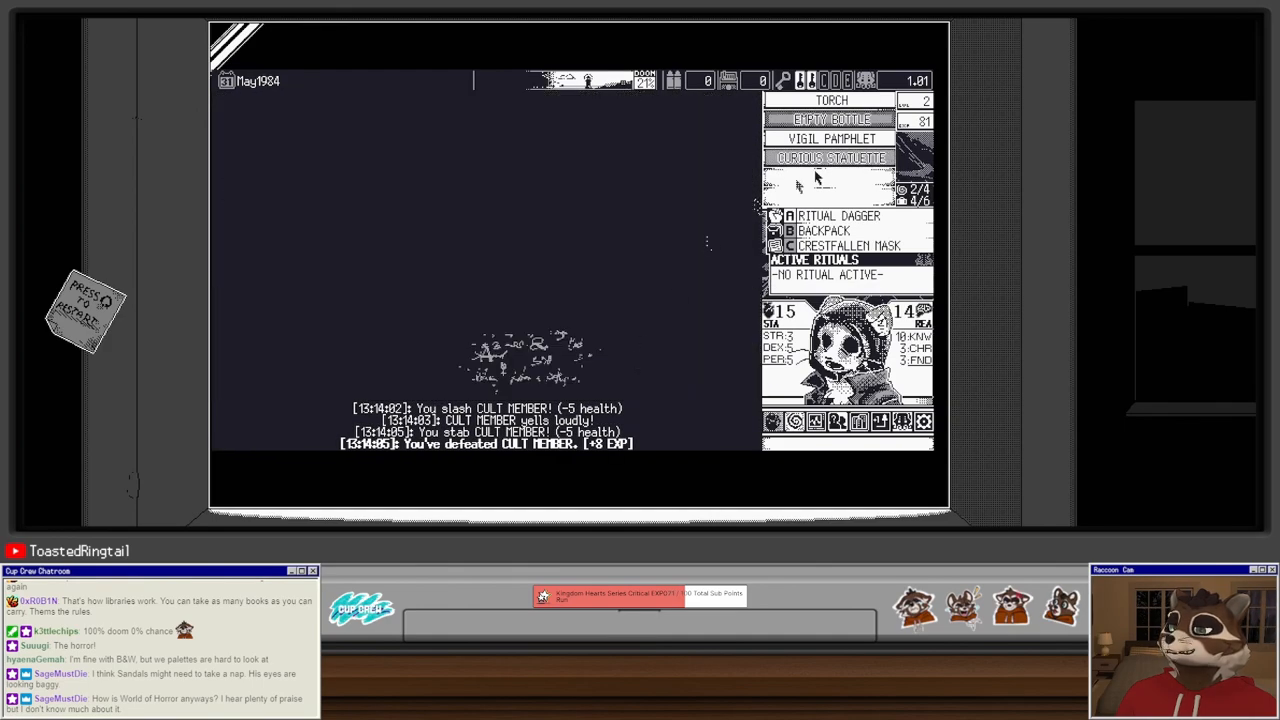
Step: Search the reading room shelves to learn Cauterize, then cast it to stop the bleeding
left_click(831, 158)
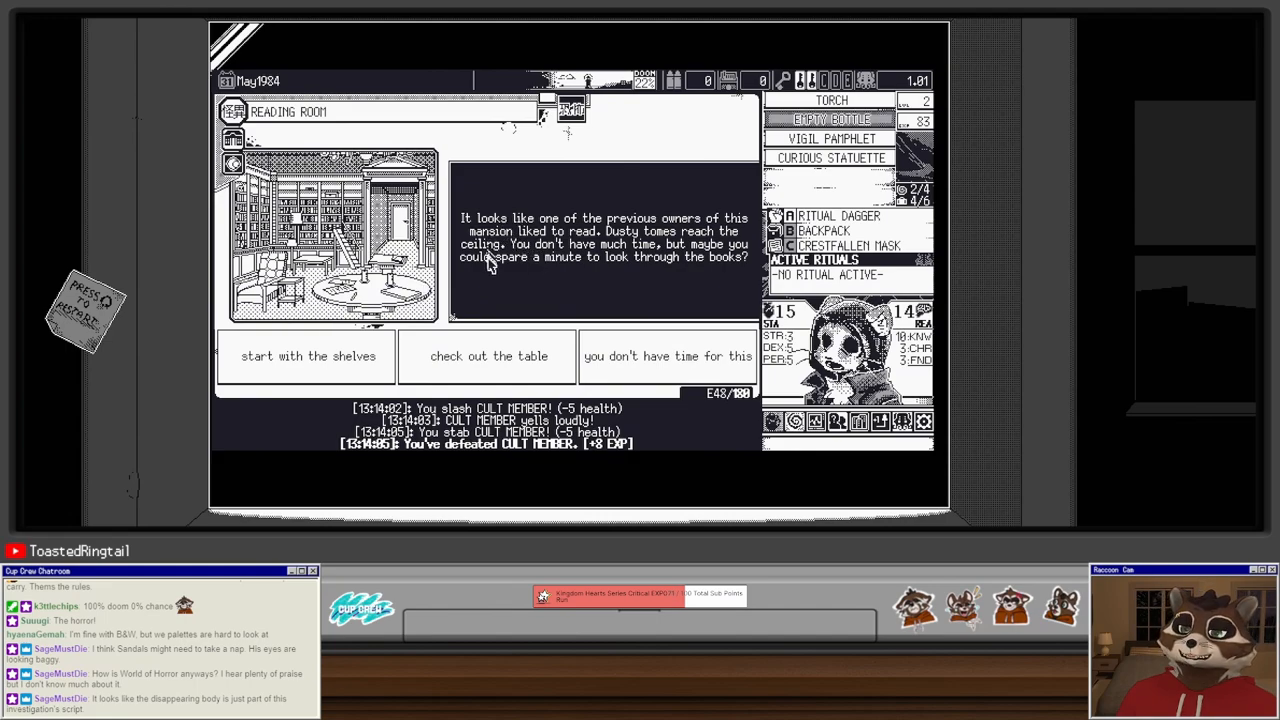
mouse_move(458, 287)
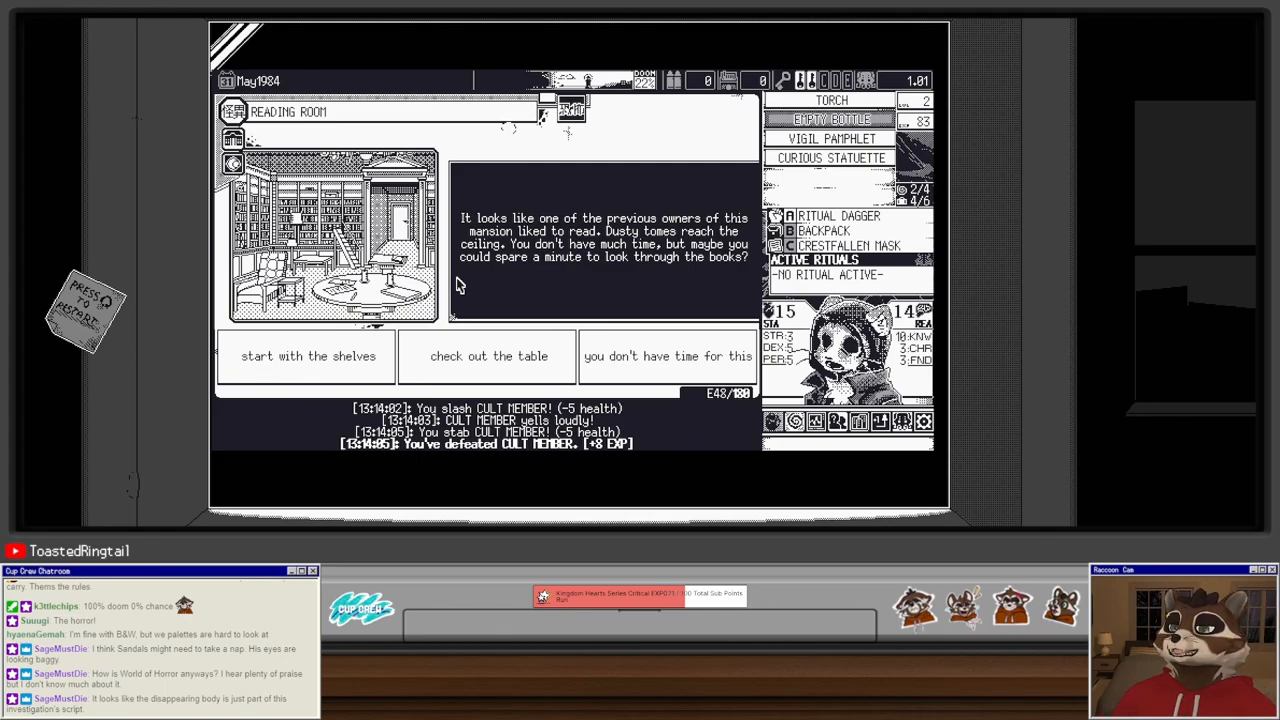
mouse_move(593, 212)
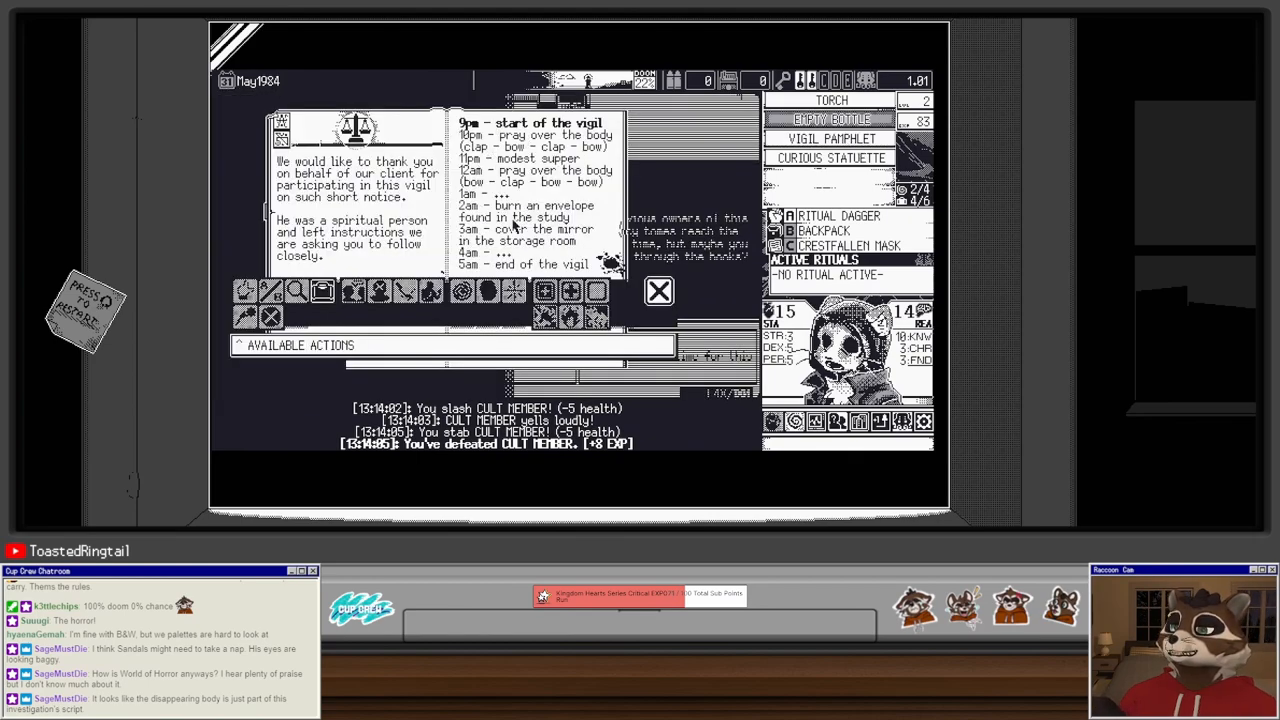
mouse_move(325, 270)
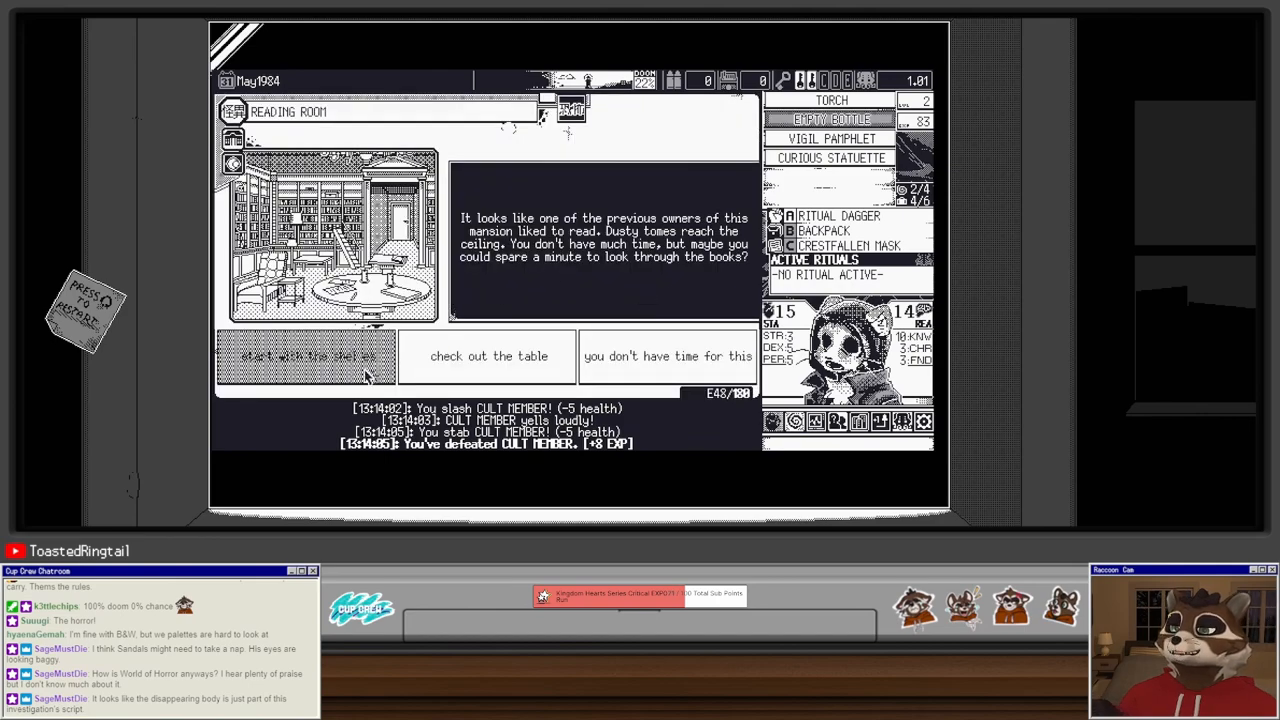
left_click(305, 356)
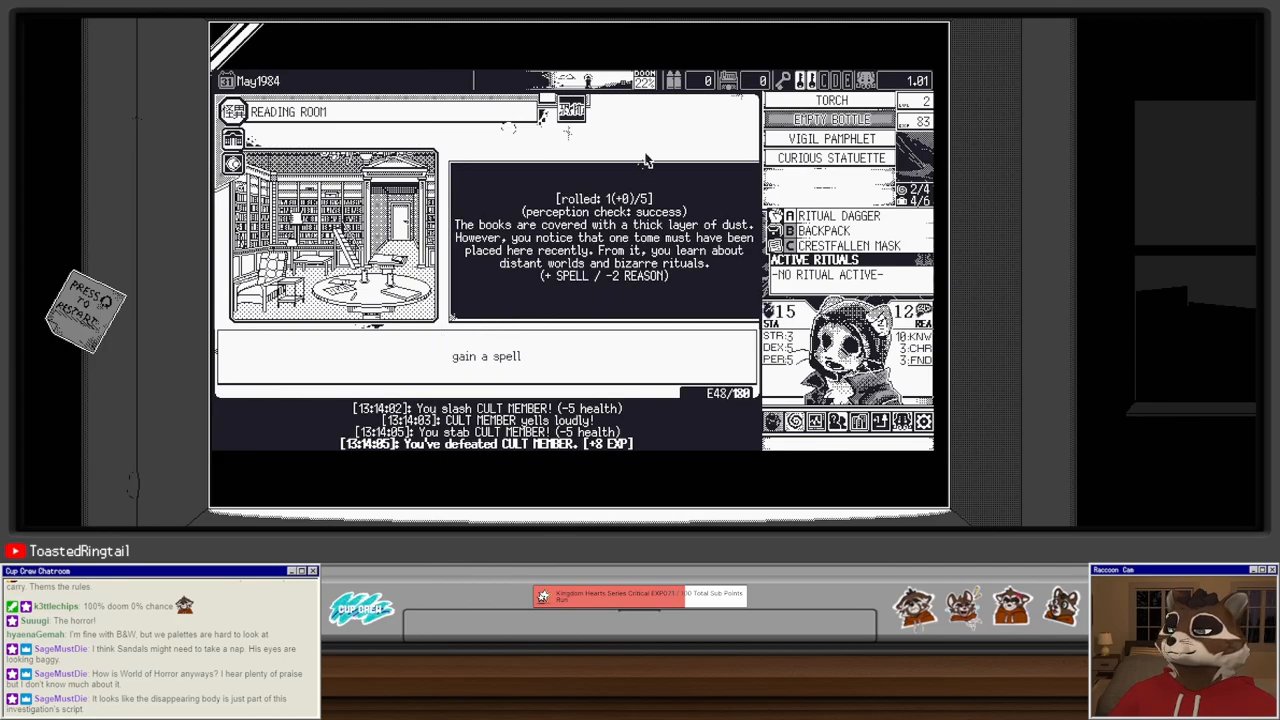
mouse_move(635, 125)
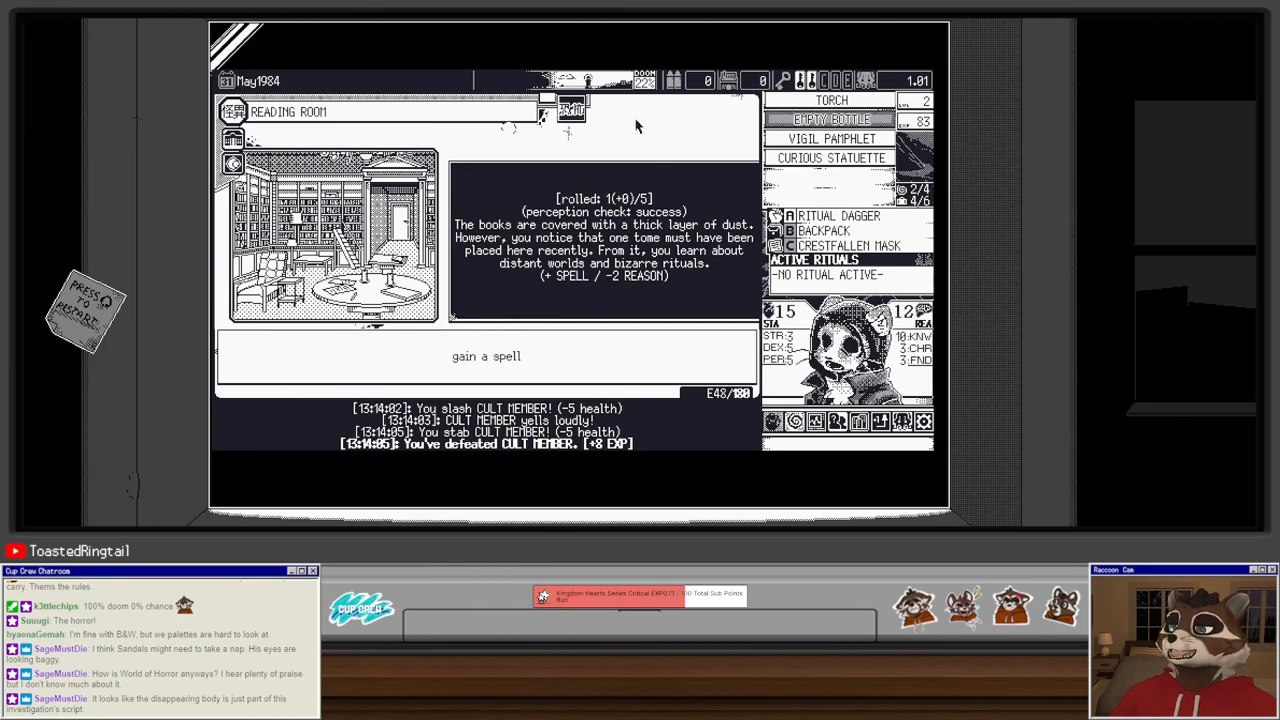
mouse_move(610, 205)
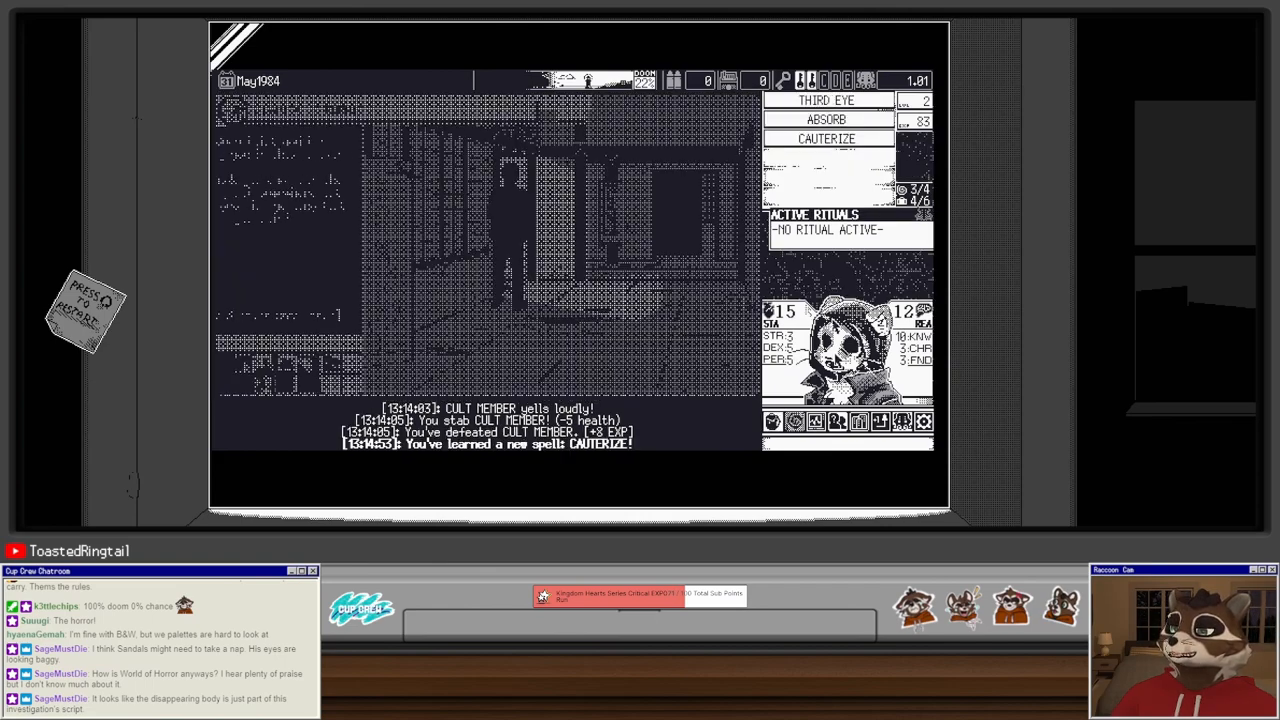
left_click(826, 138)
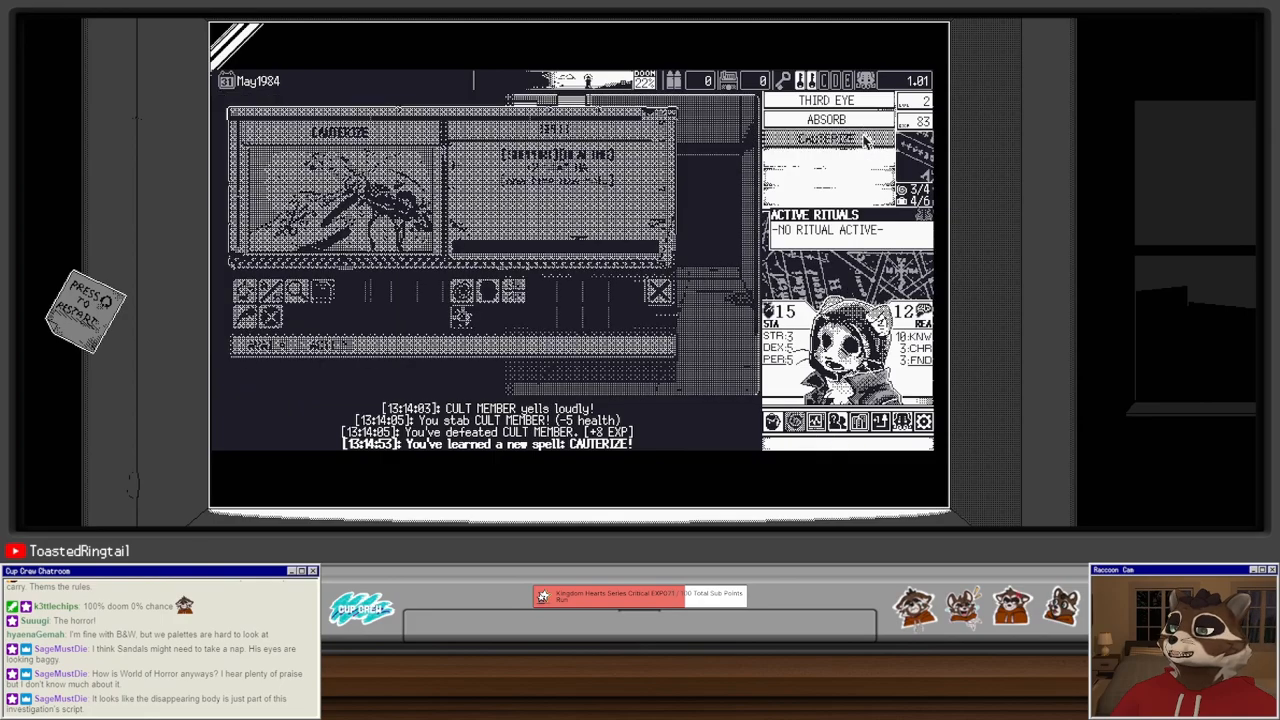
left_click(826, 138)
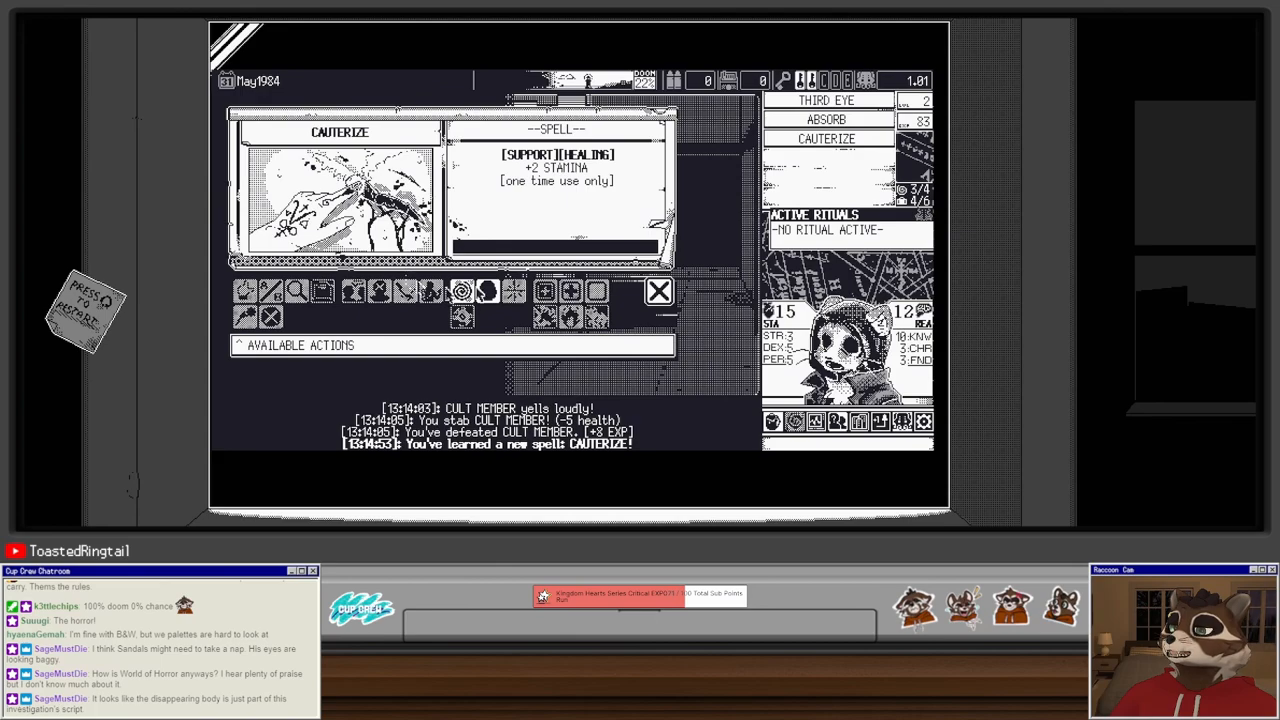
left_click(659, 291)
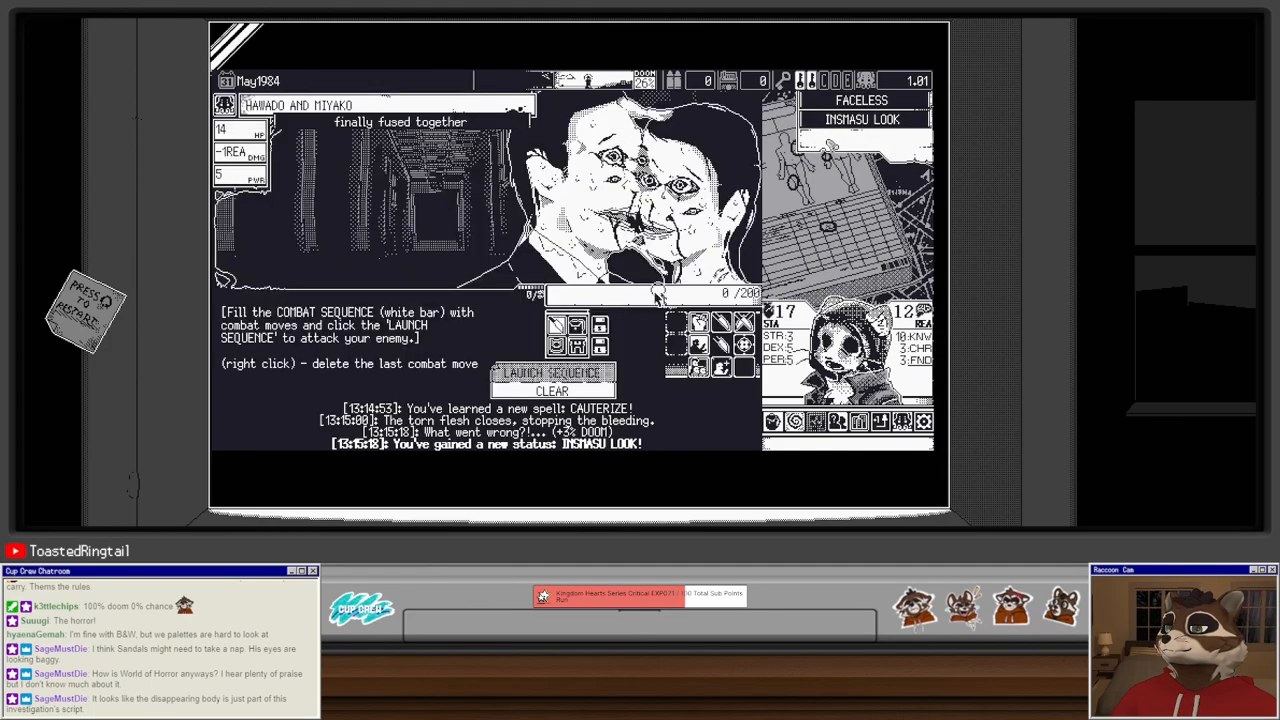
Step: Fill the combat sequence against the fused Hawado and Miyako
left_click(551, 373)
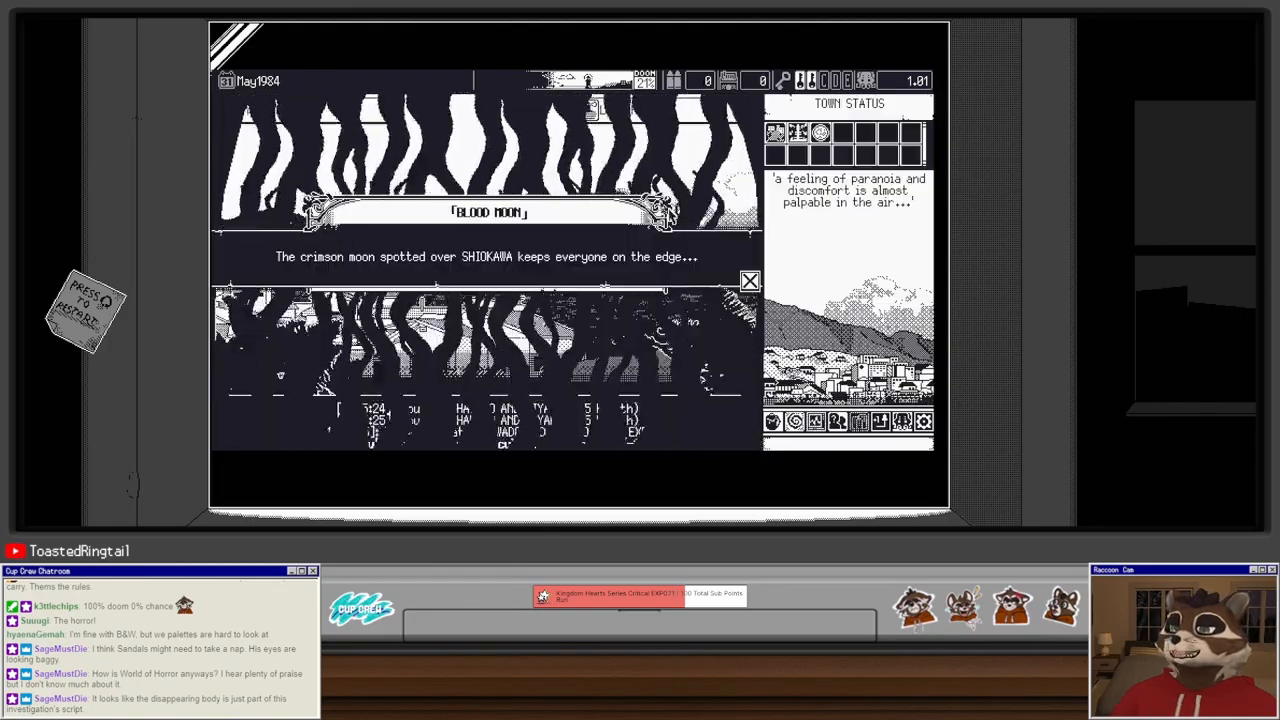
Step: Dismiss the Blood Moon notice and start a new mystery from home
left_click(750, 281)
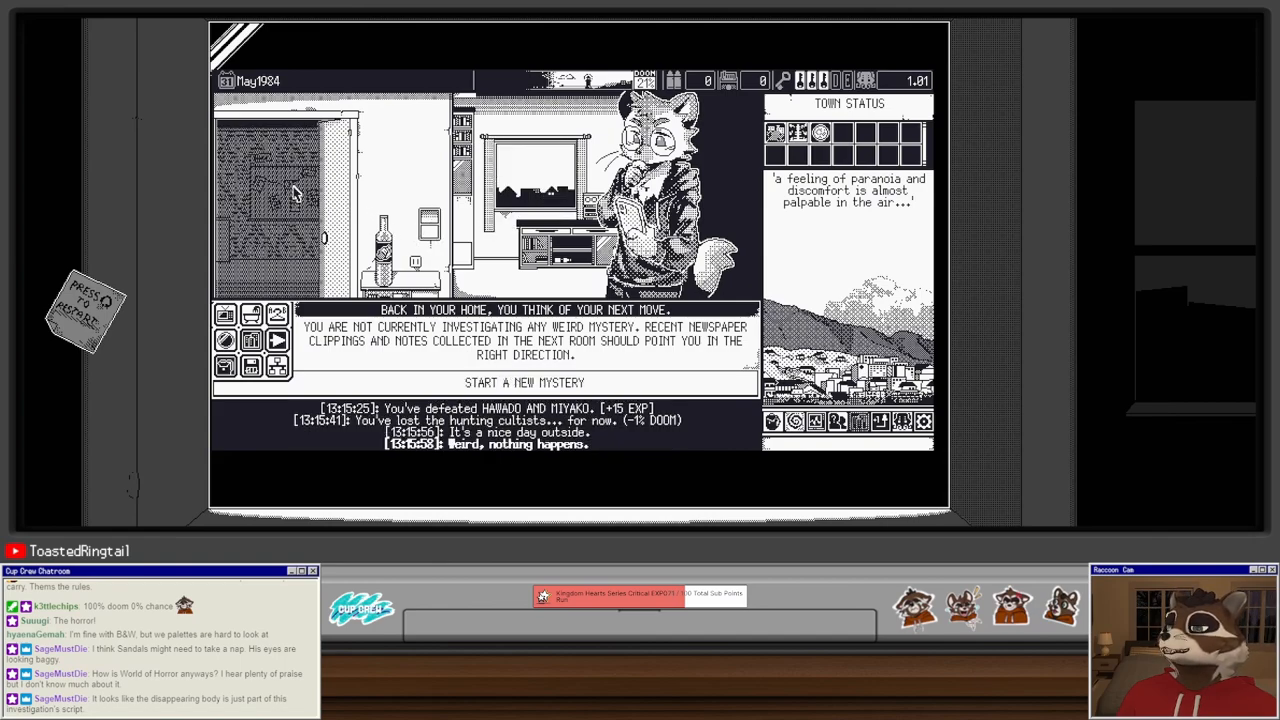
left_click(525, 382)
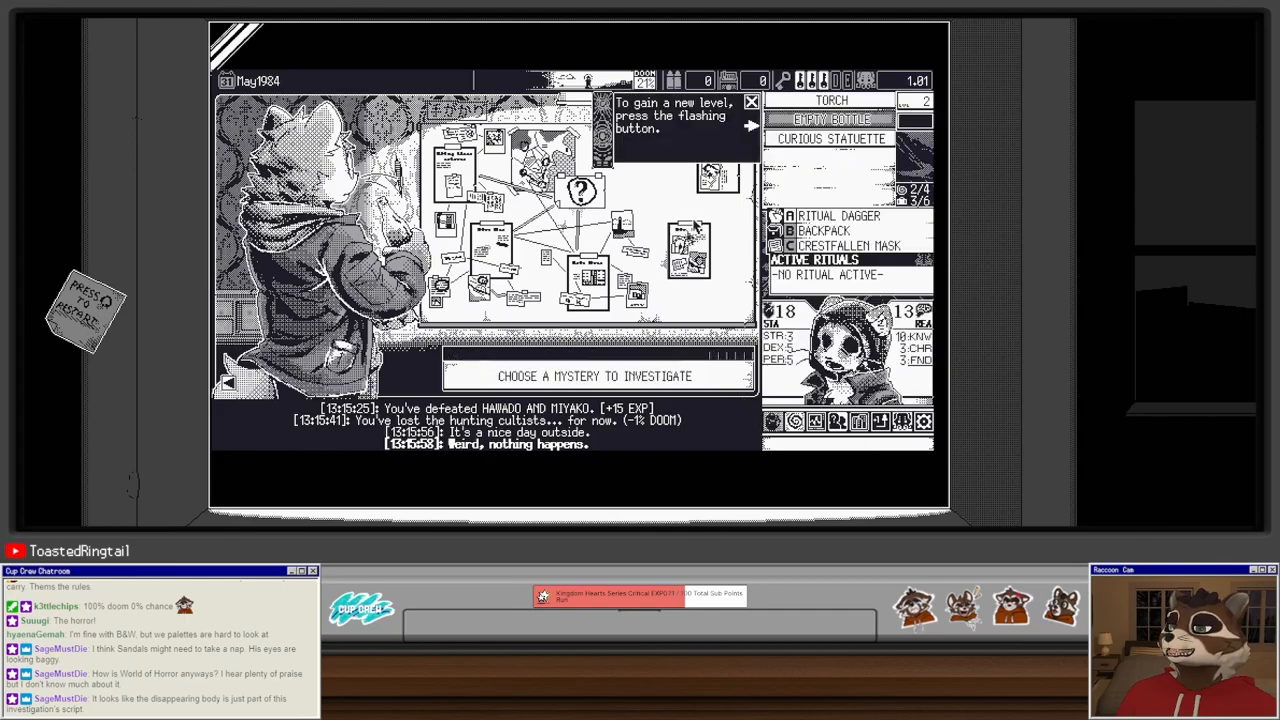
Step: Level up the character, choosing the Outdoorsman perk and knowledge
left_click(831, 139)
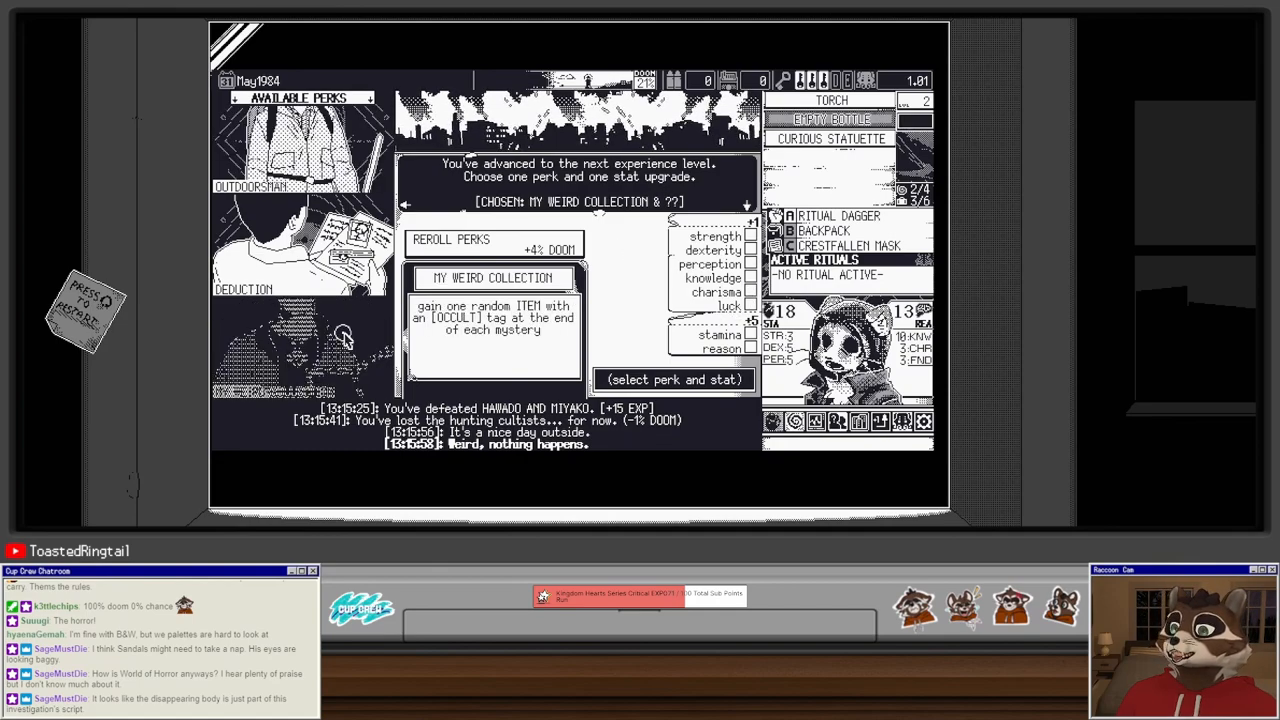
left_click(405, 204)
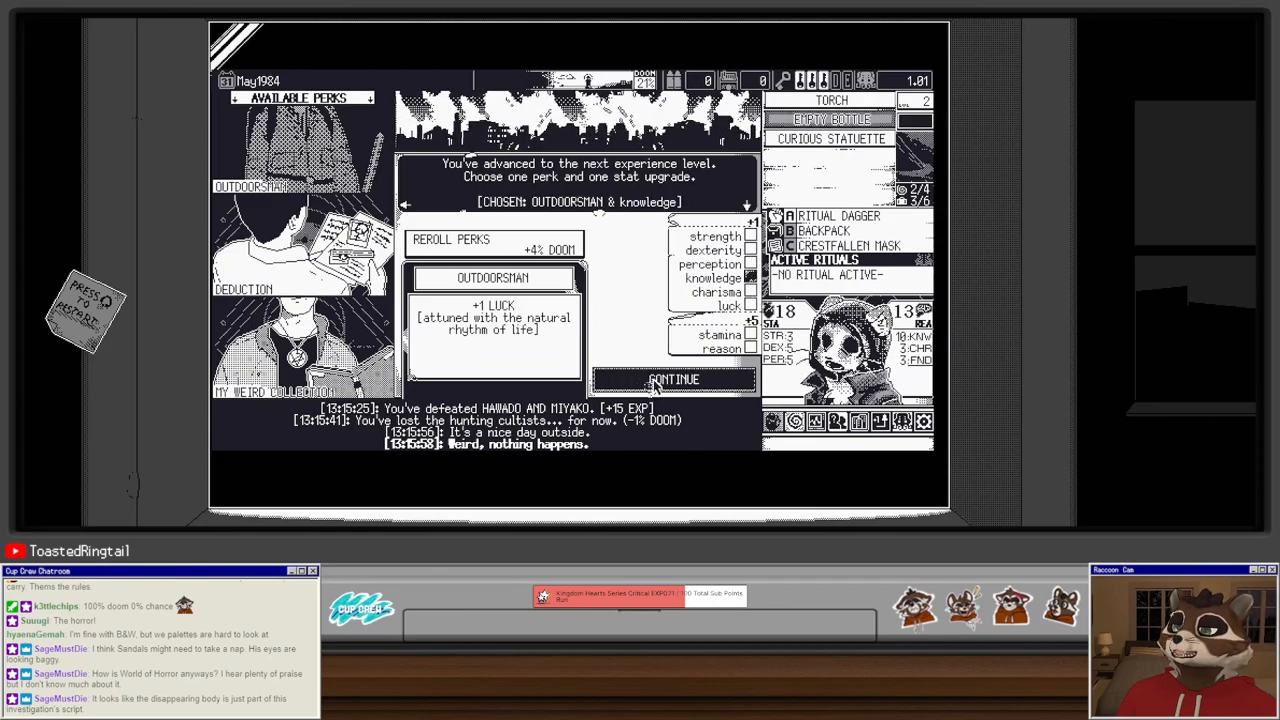
left_click(674, 379)
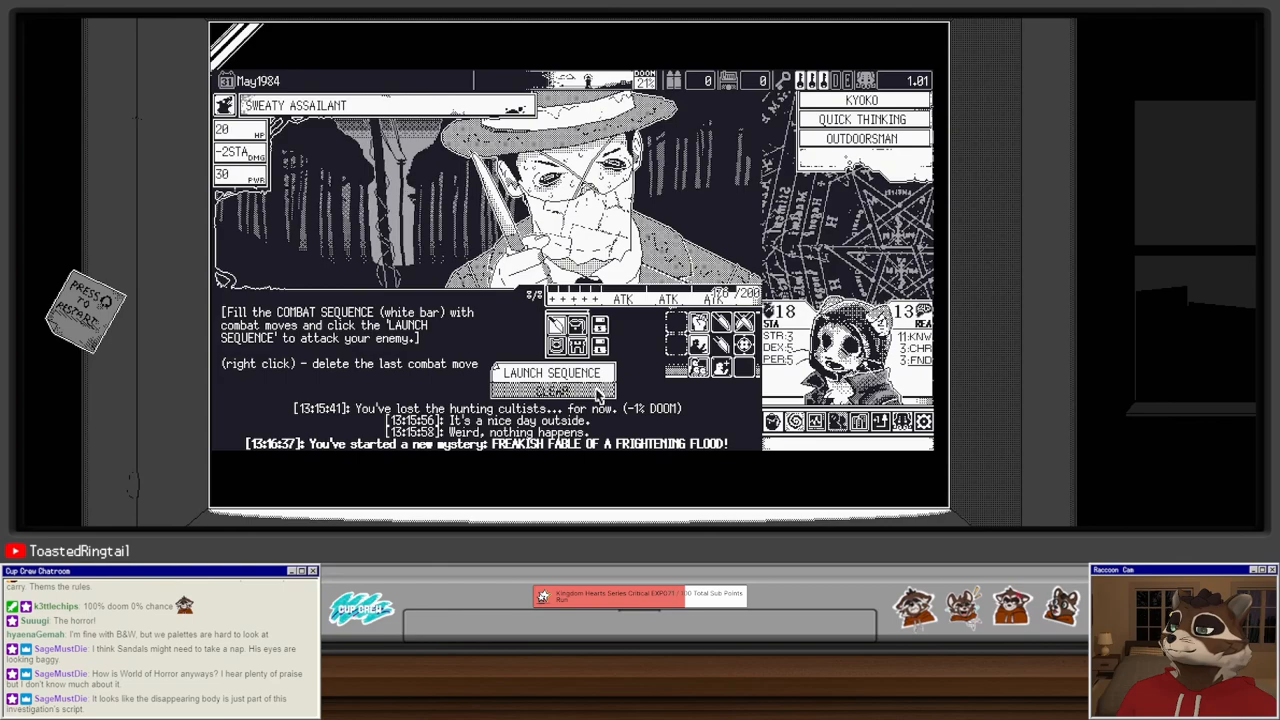
Step: Save an all-attack combat sequence and launch it three turns against the Sweaty Assailant
left_click(722, 368)
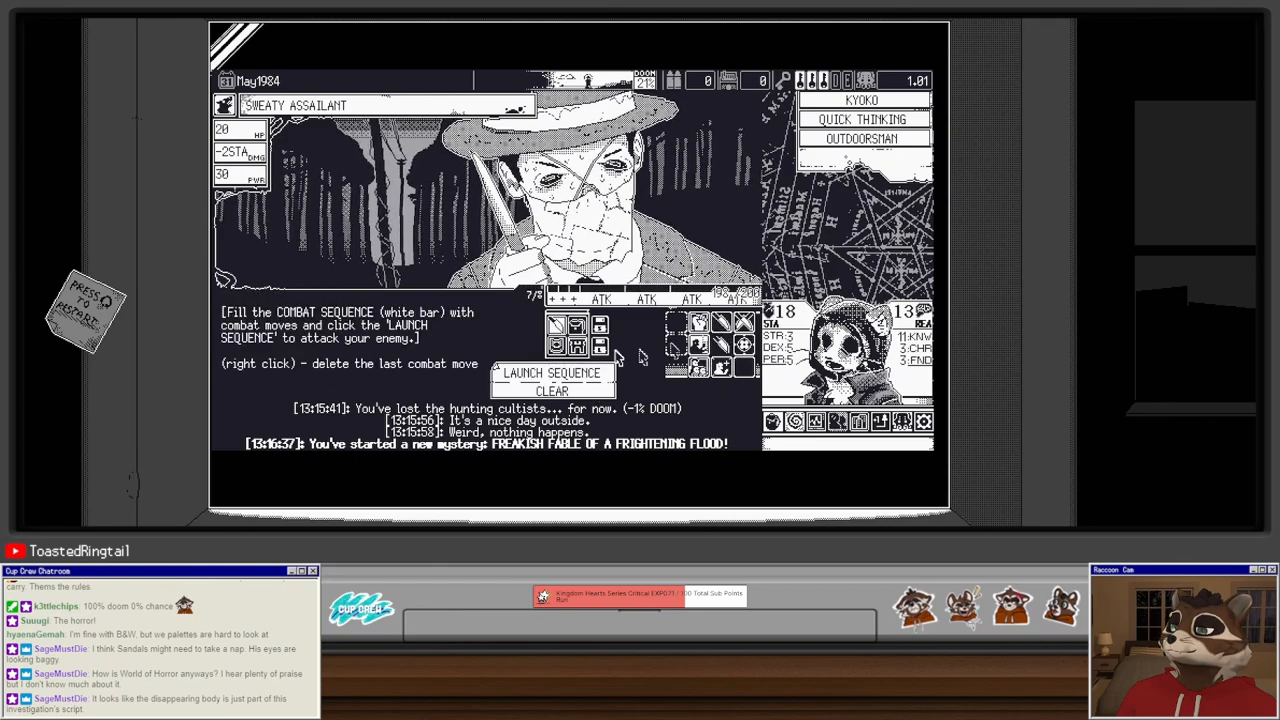
left_click(552, 373)
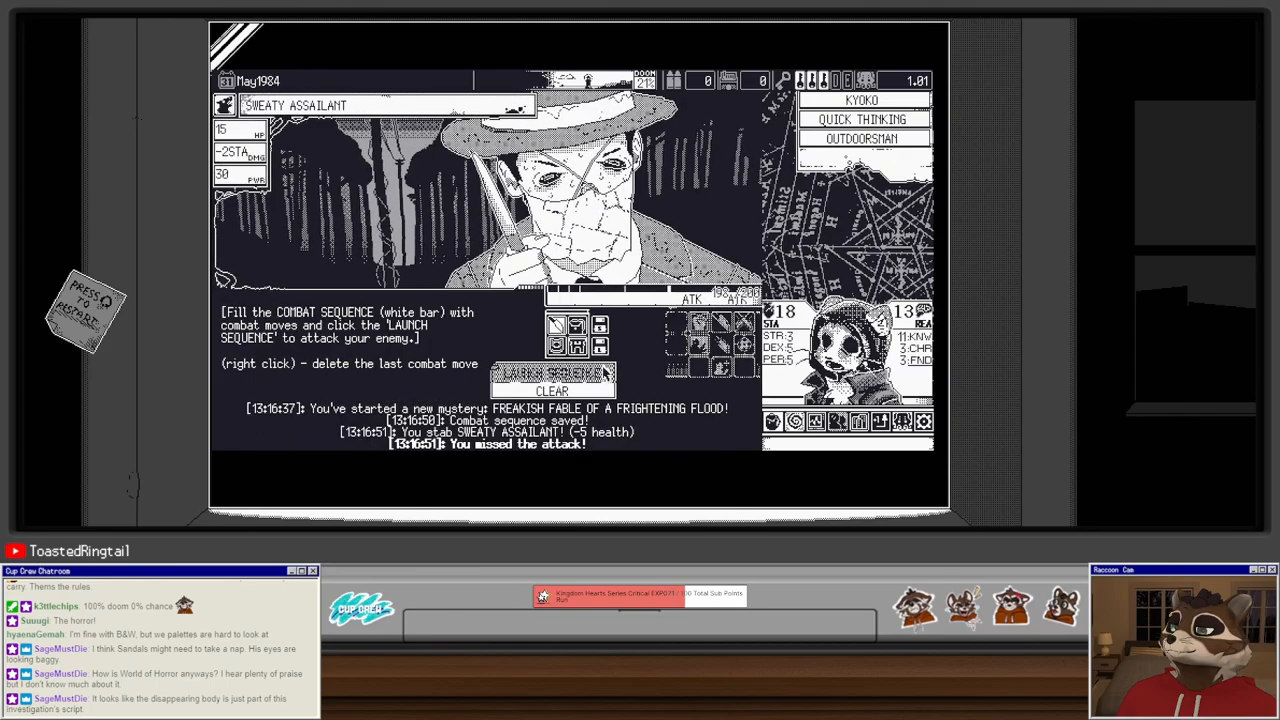
left_click(553, 374)
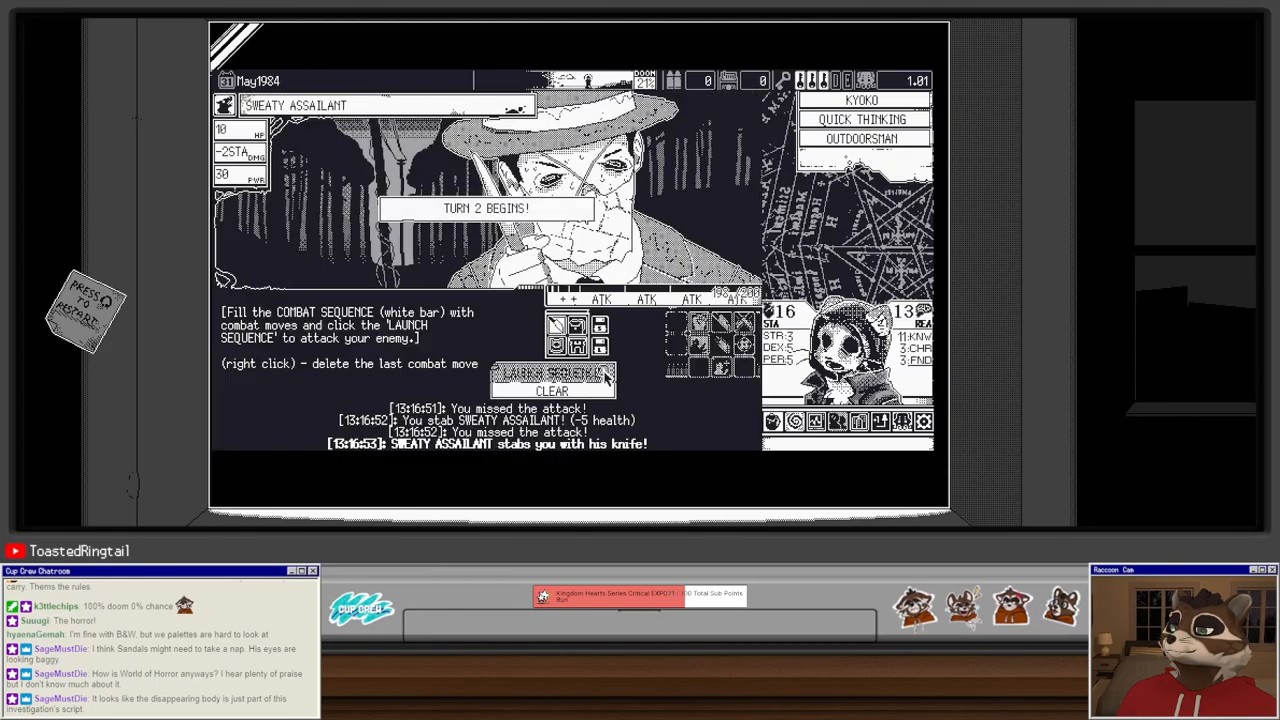
left_click(553, 374)
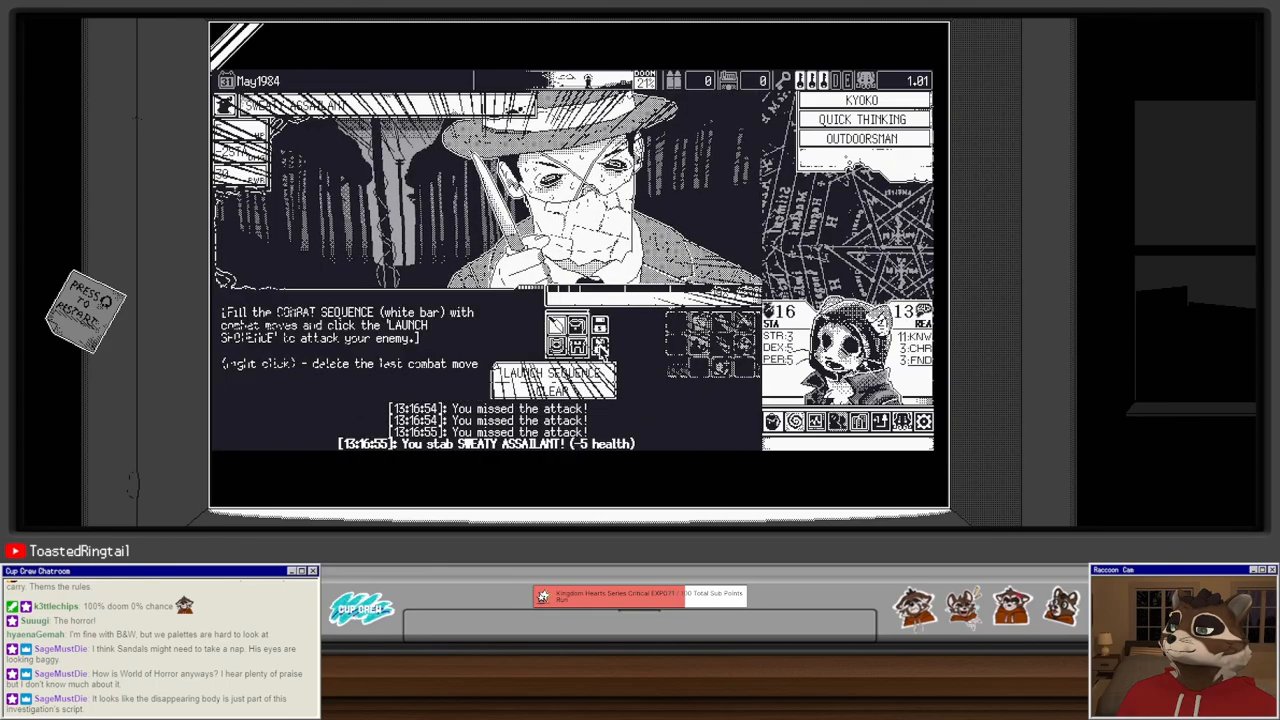
left_click(553, 374)
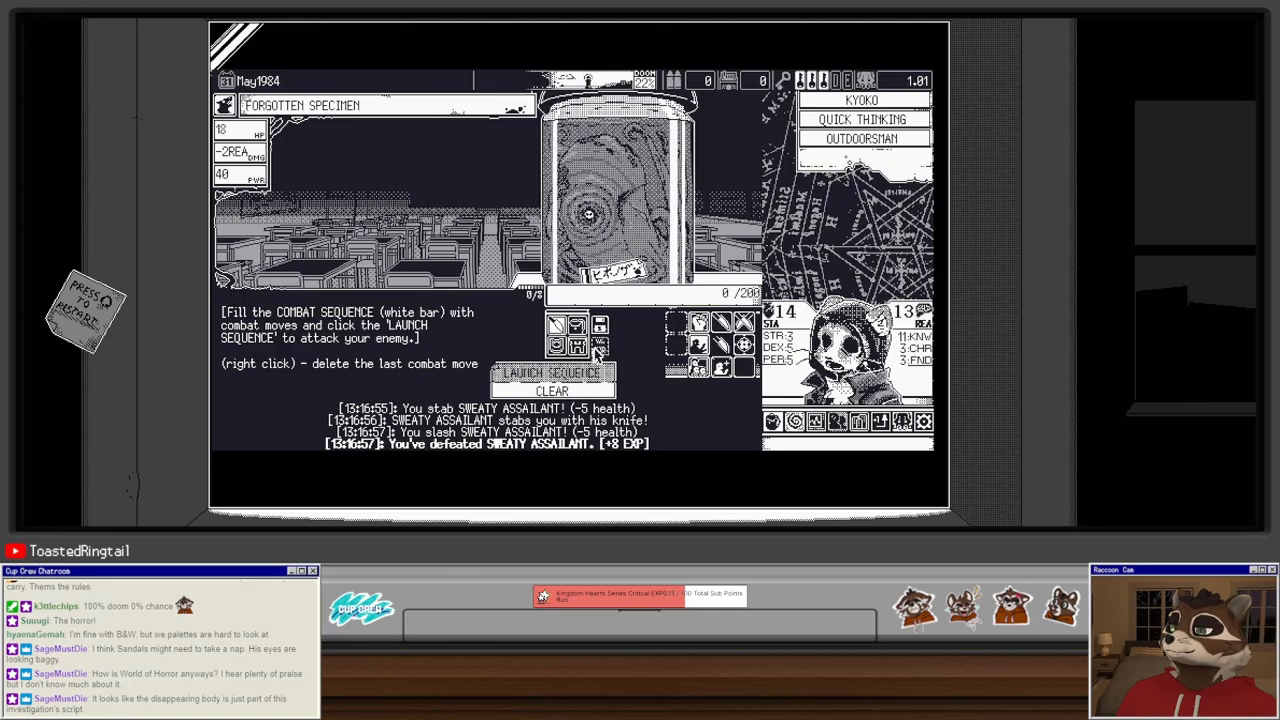
Step: Launch three rounds of attacks to finish off the Forgotten Specimen
left_click(551, 373)
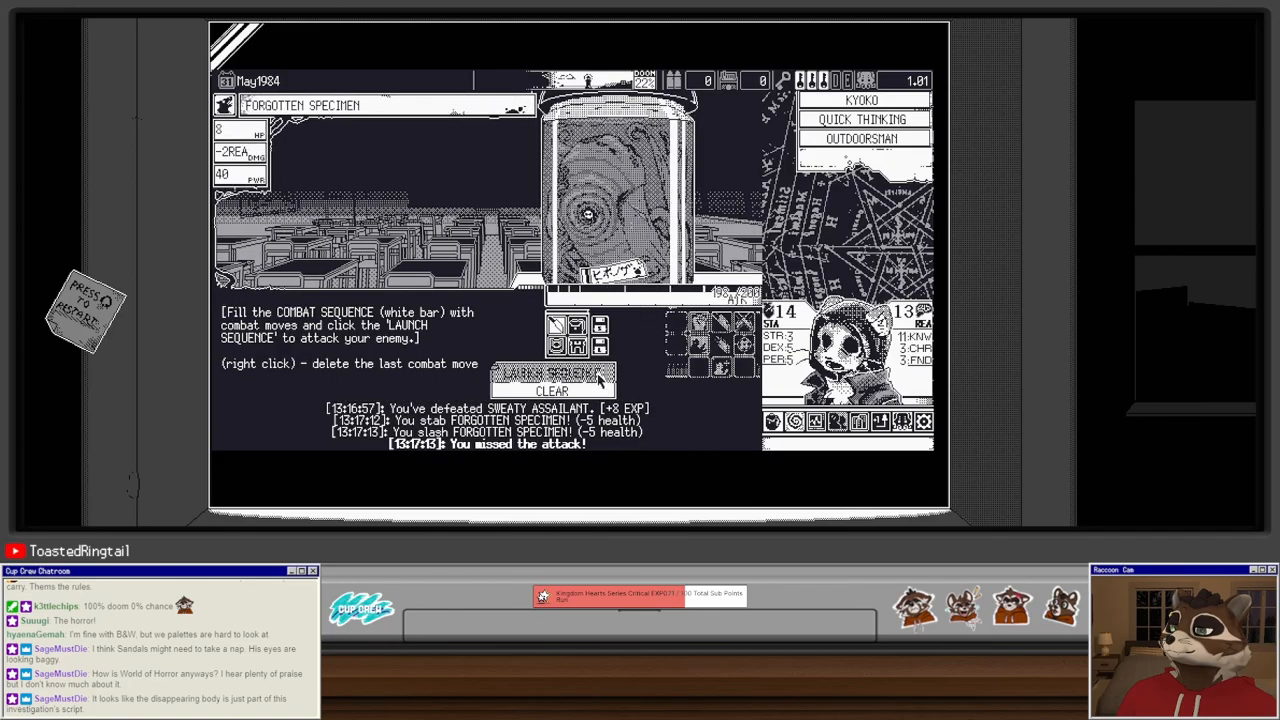
left_click(551, 374)
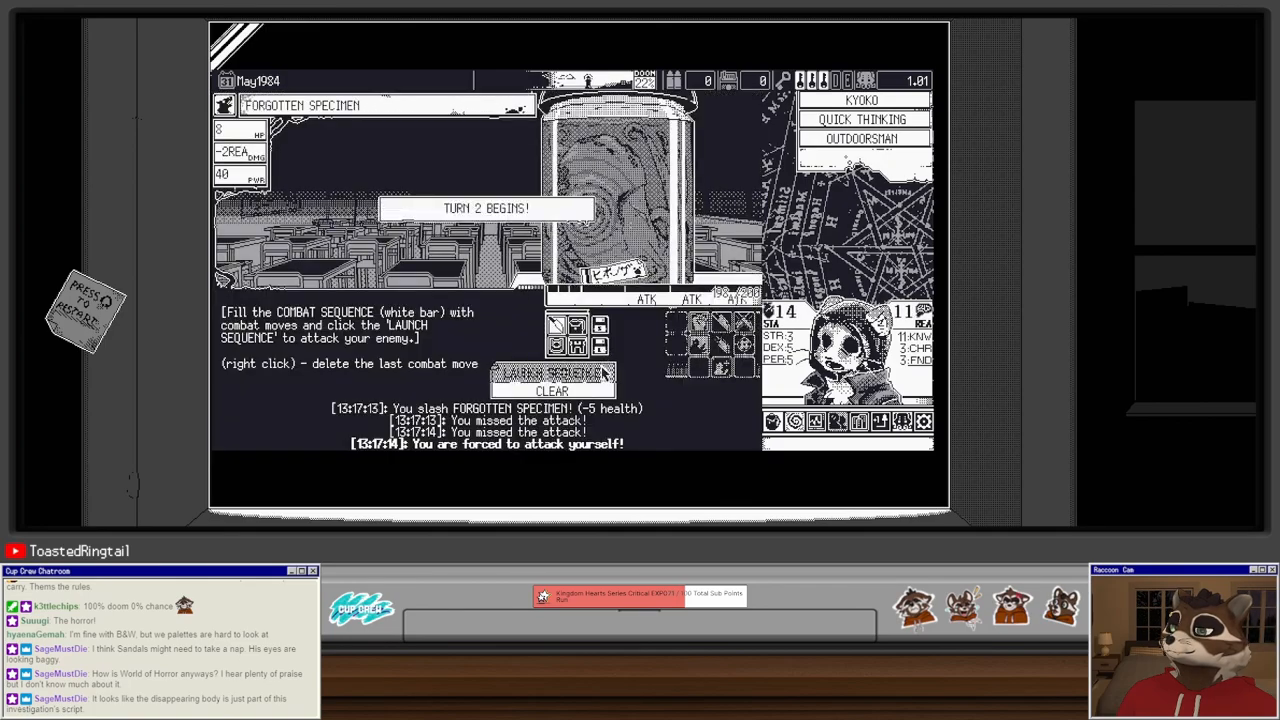
left_click(553, 373)
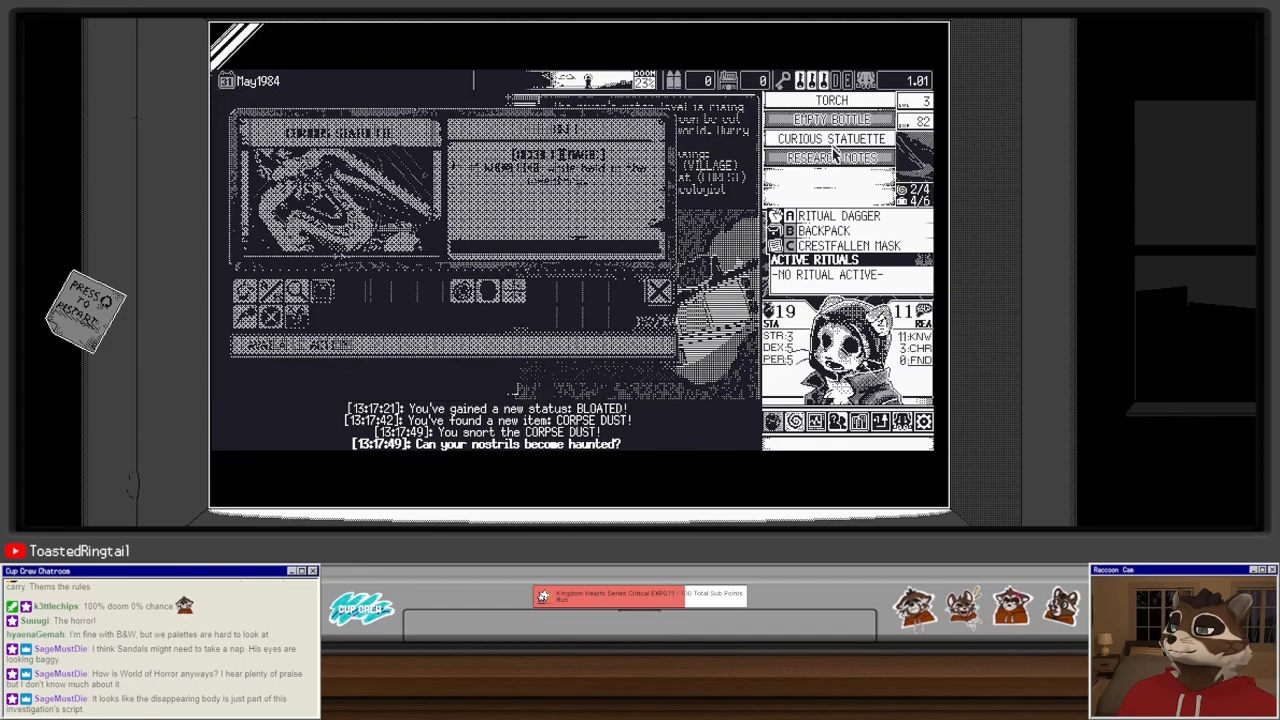
Step: View the details card of the newly found item
left_click(831, 158)
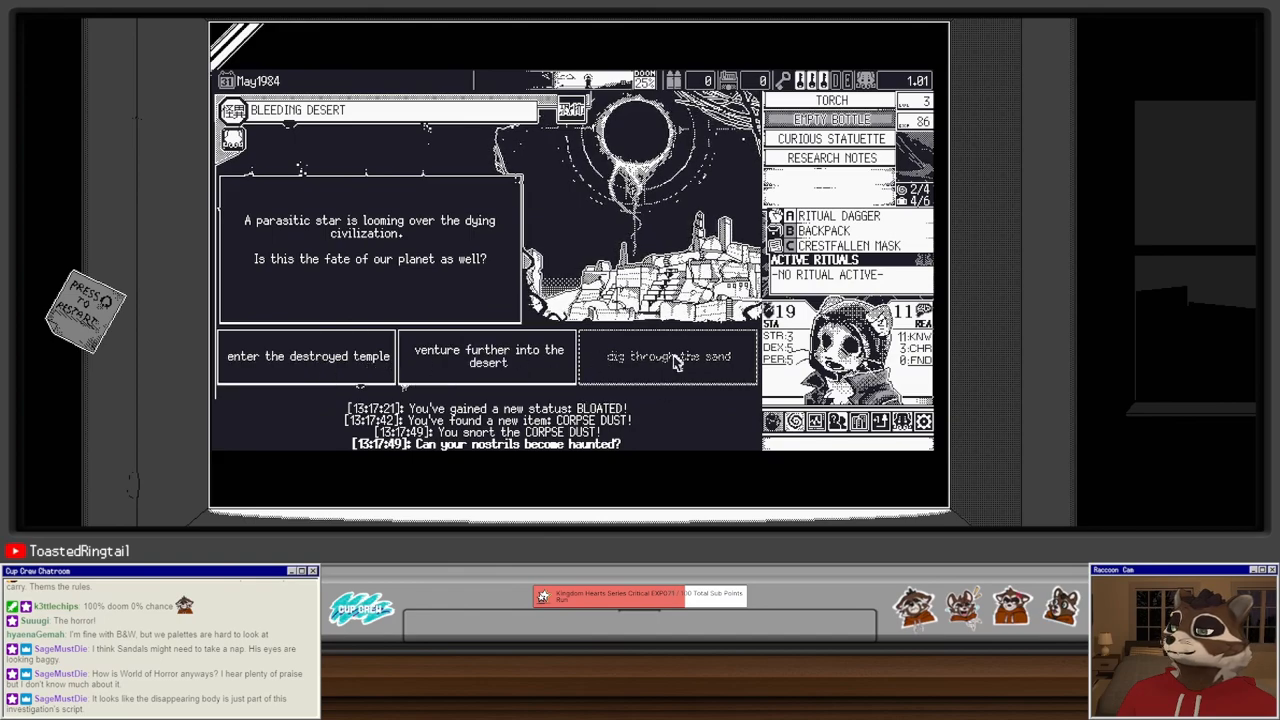
Step: Dig through the desert sand, losing 3 reason, and resolve the event
left_click(670, 356)
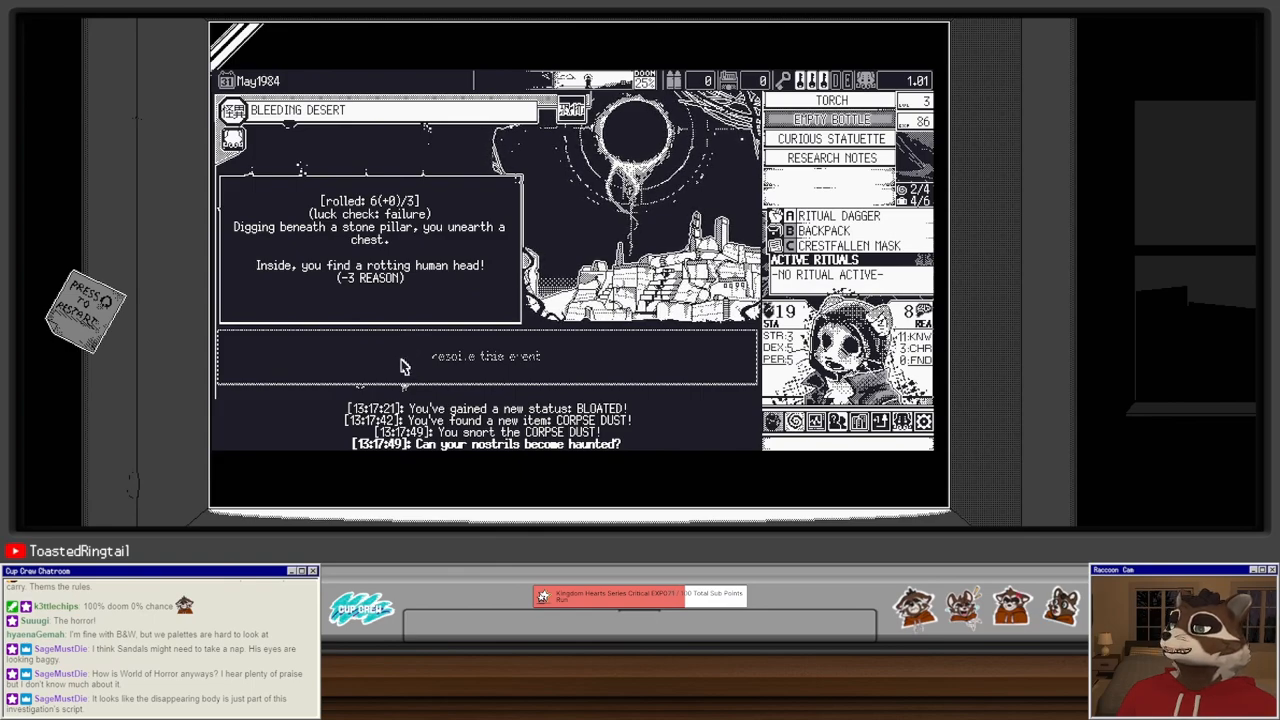
left_click(485, 356)
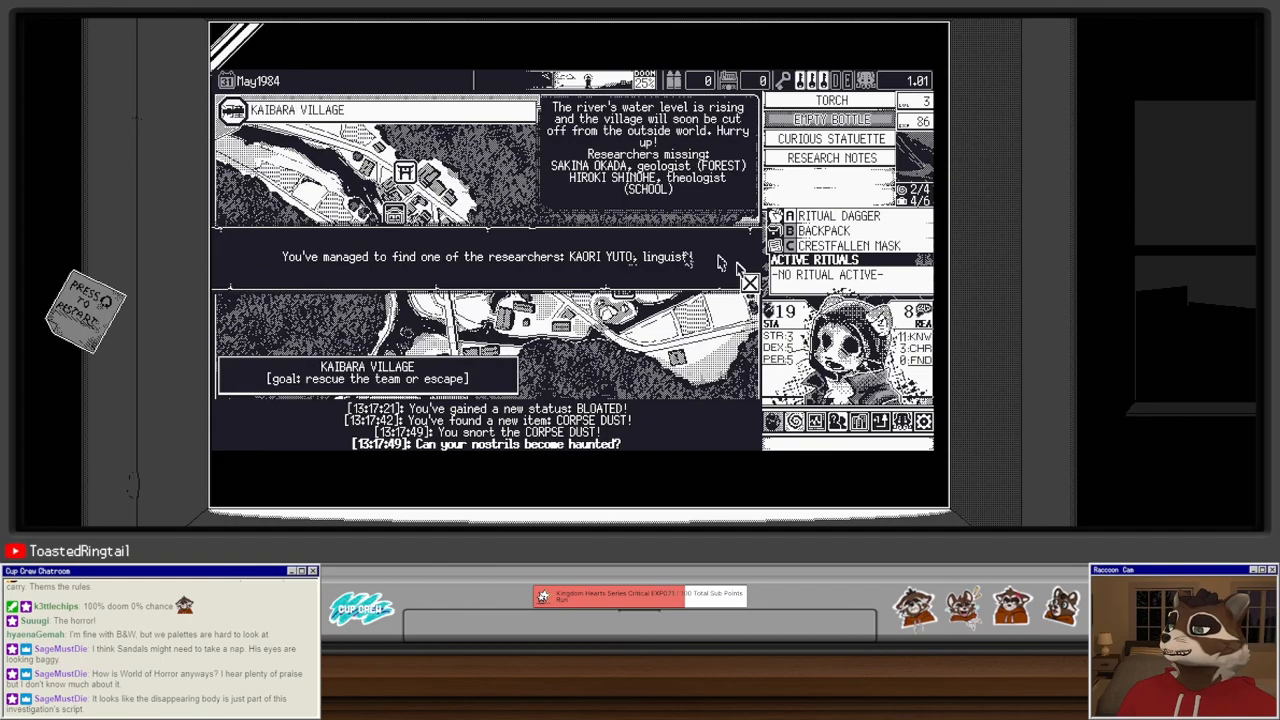
Step: Dismiss the researcher notice, explore the Forest, and view the Enthrallment spell details
left_click(749, 283)
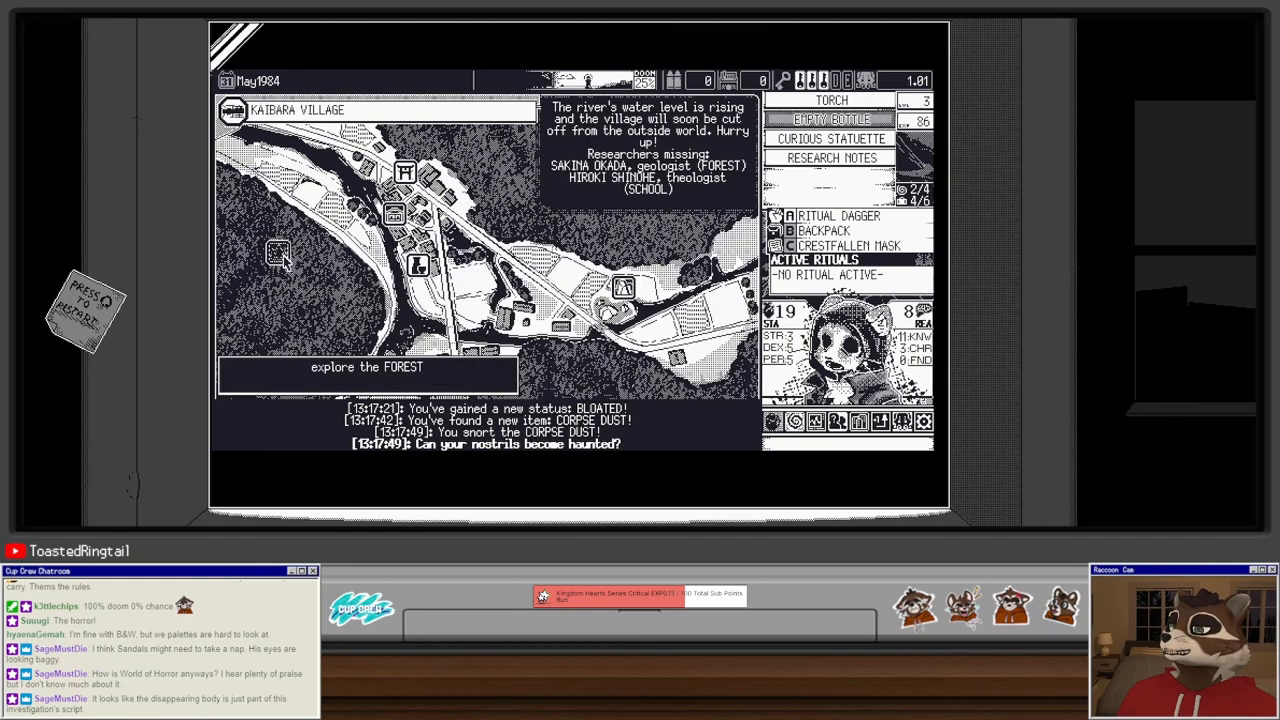
left_click(366, 367)
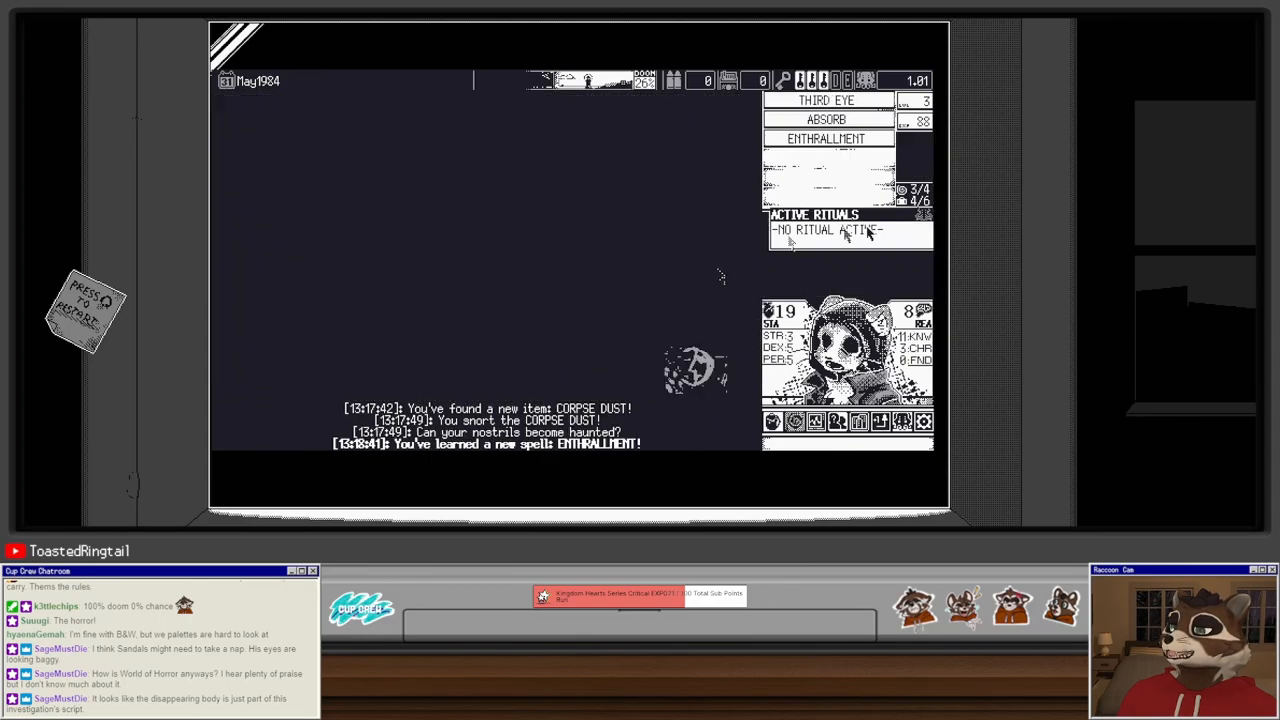
left_click(826, 138)
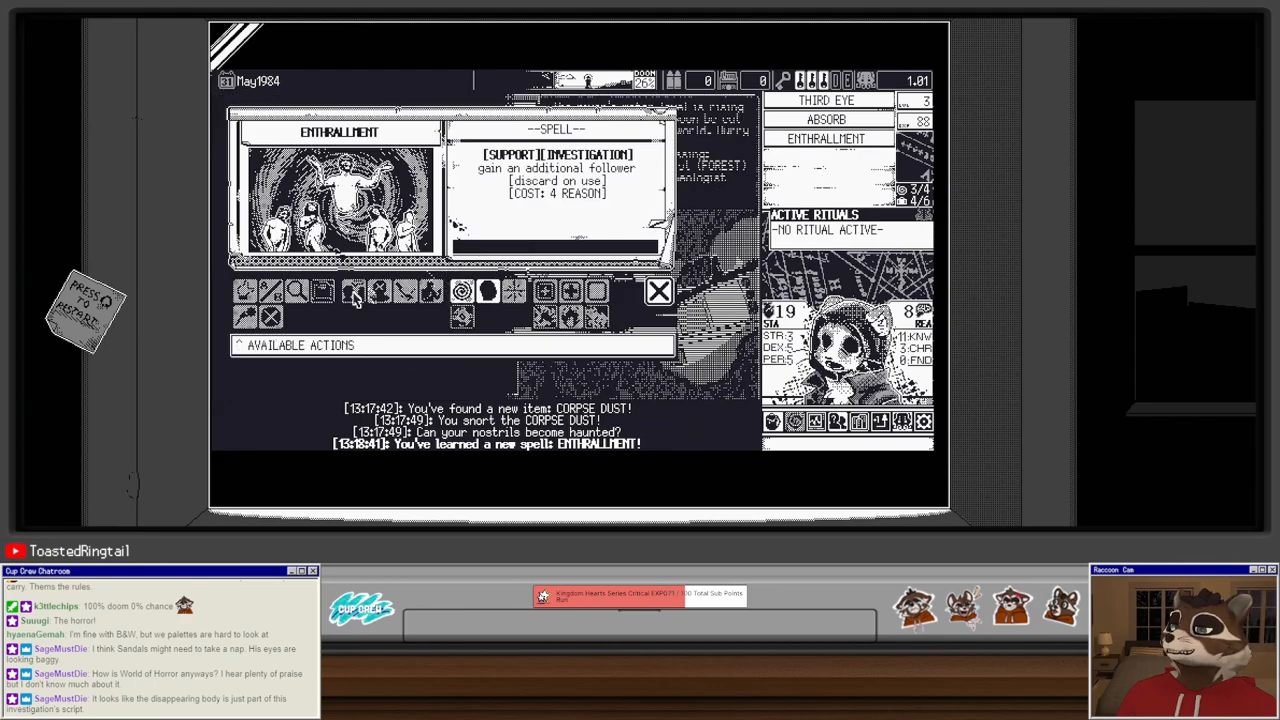
mouse_move(488, 291)
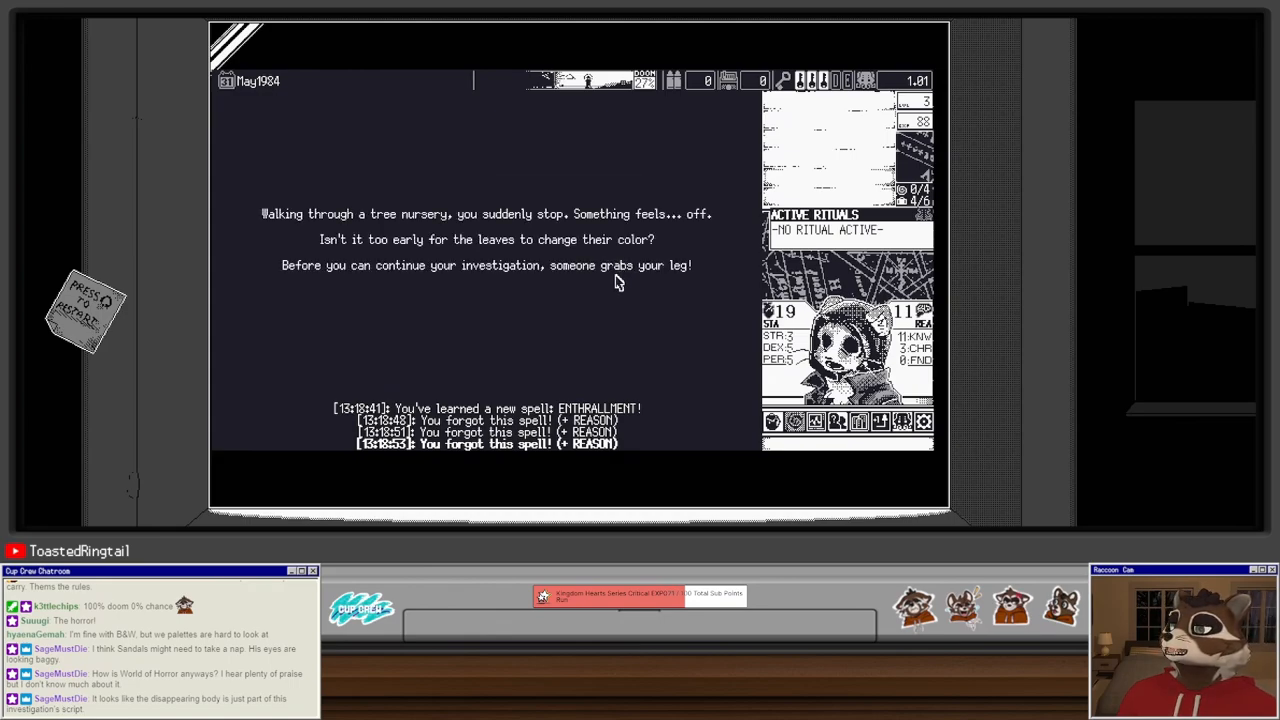
mouse_move(533, 308)
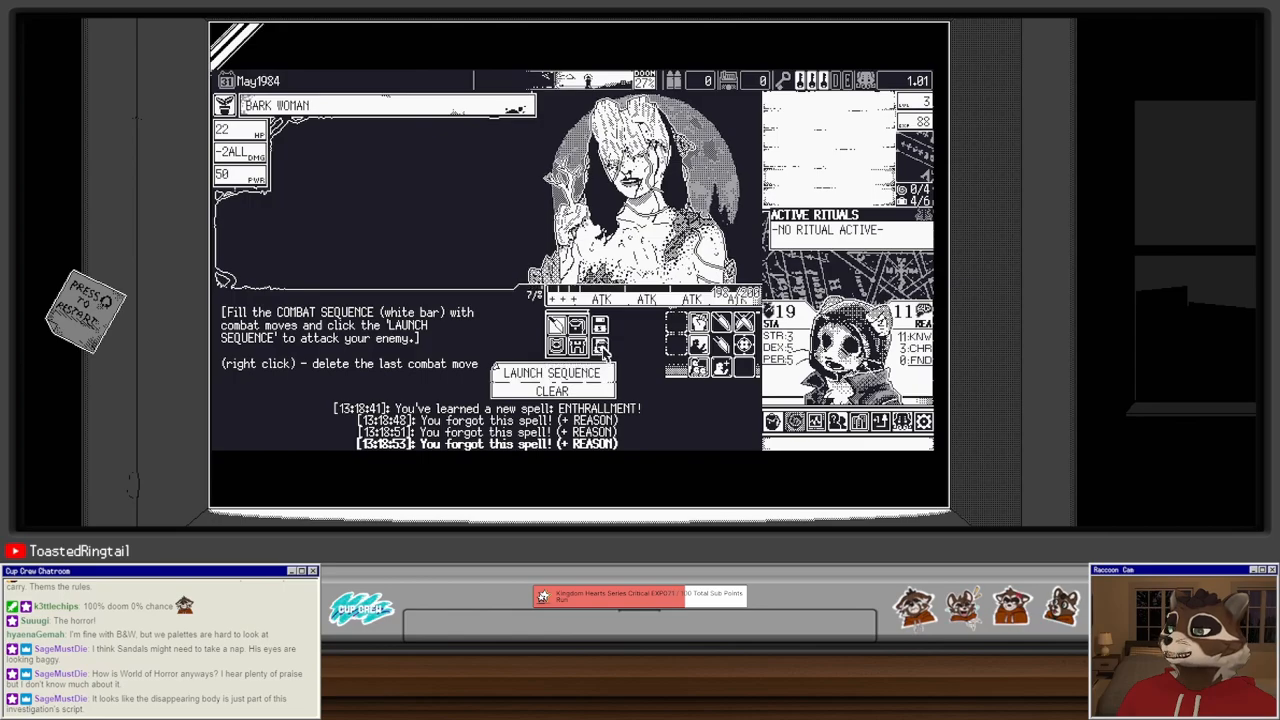
Step: Launch four rounds of attacks until the Bark Woman is defeated for +10 EXP
left_click(552, 372)
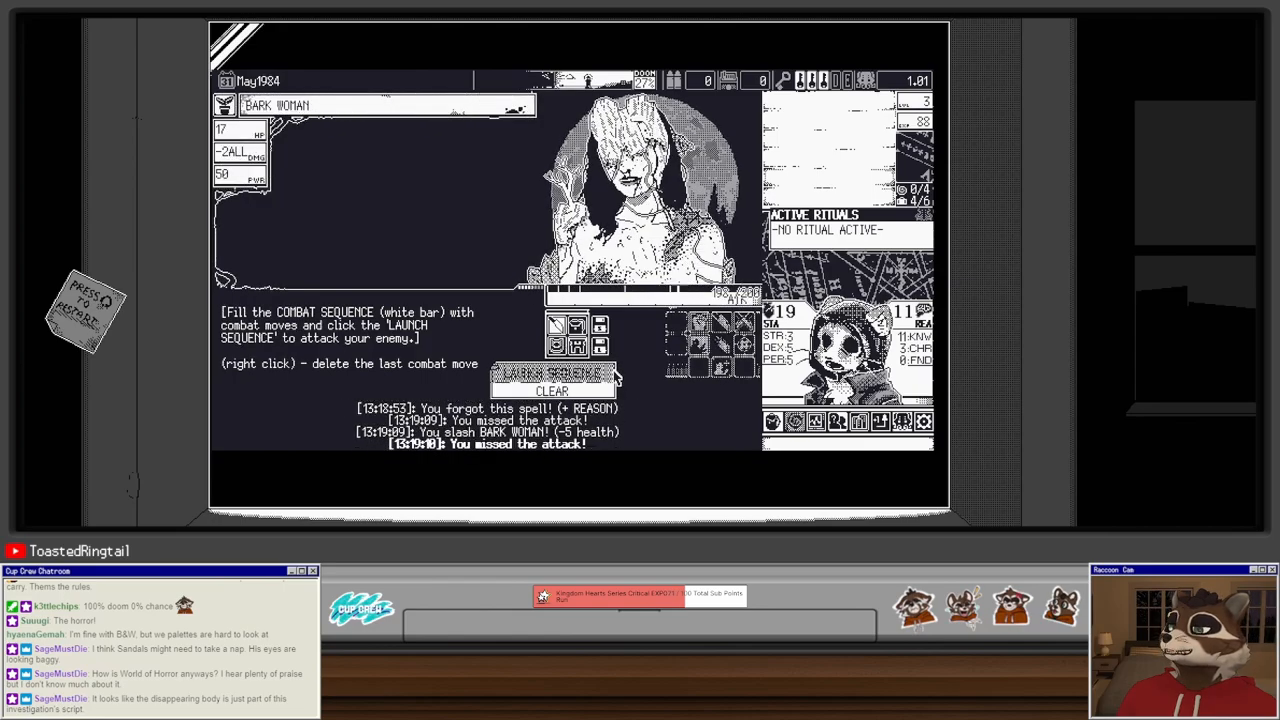
left_click(552, 372)
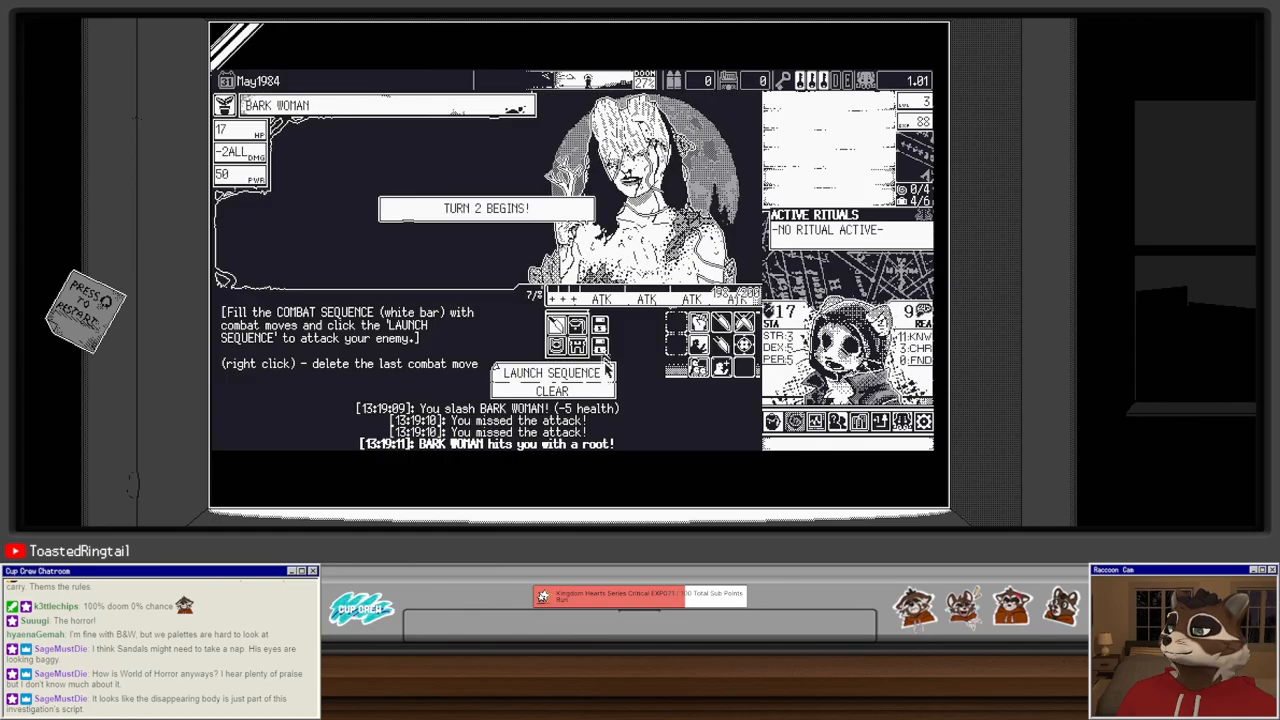
left_click(552, 373)
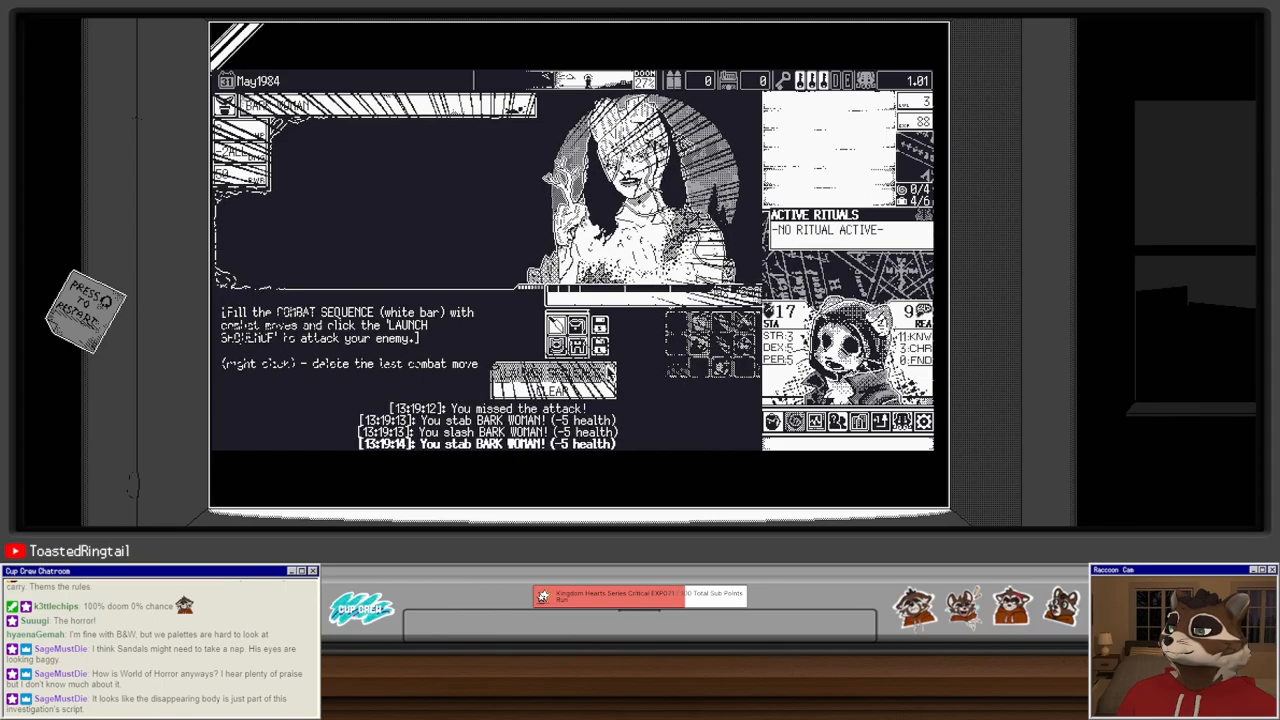
left_click(552, 374)
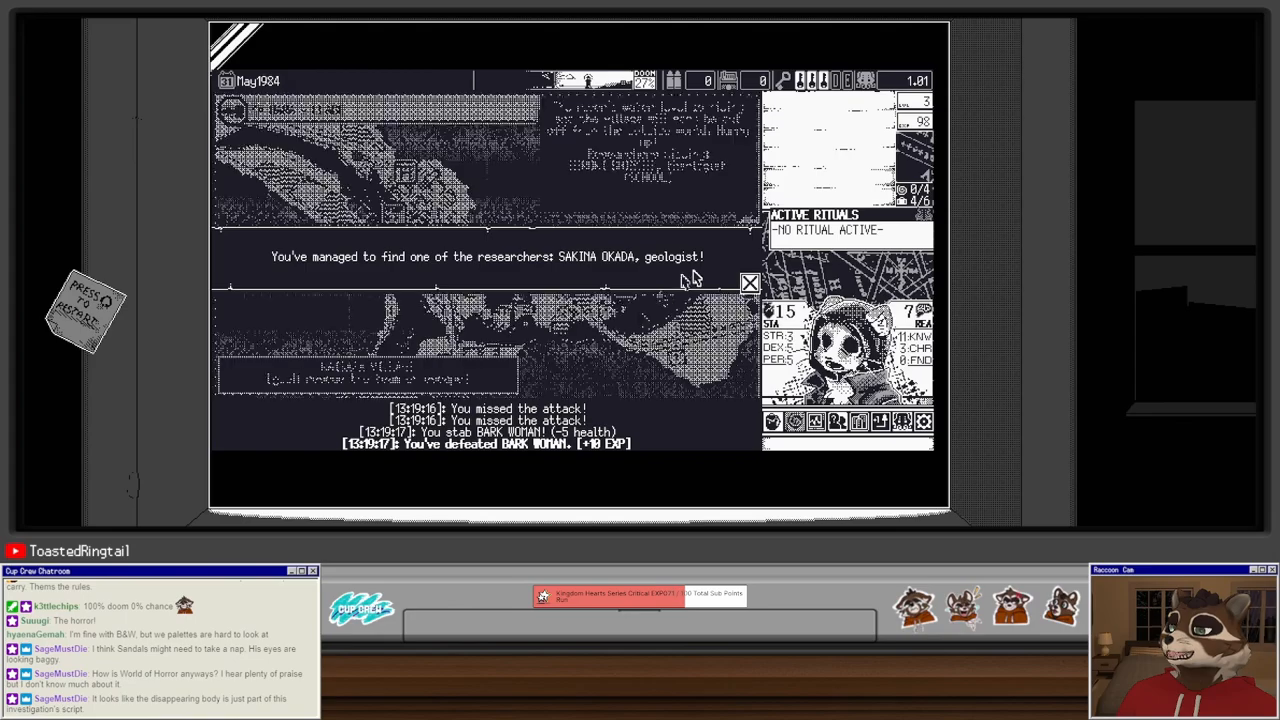
Step: Dismiss the geologist-found notice and take a horrified peek at the art class painting
left_click(750, 282)
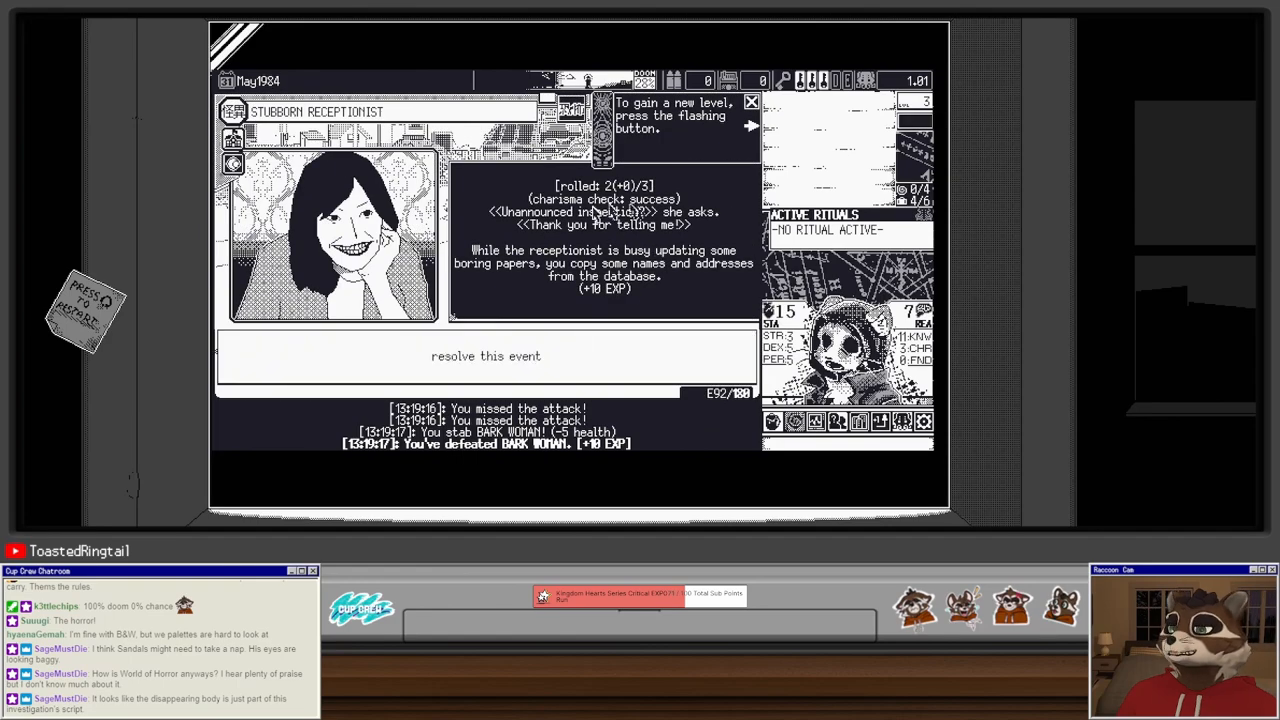
mouse_move(575, 225)
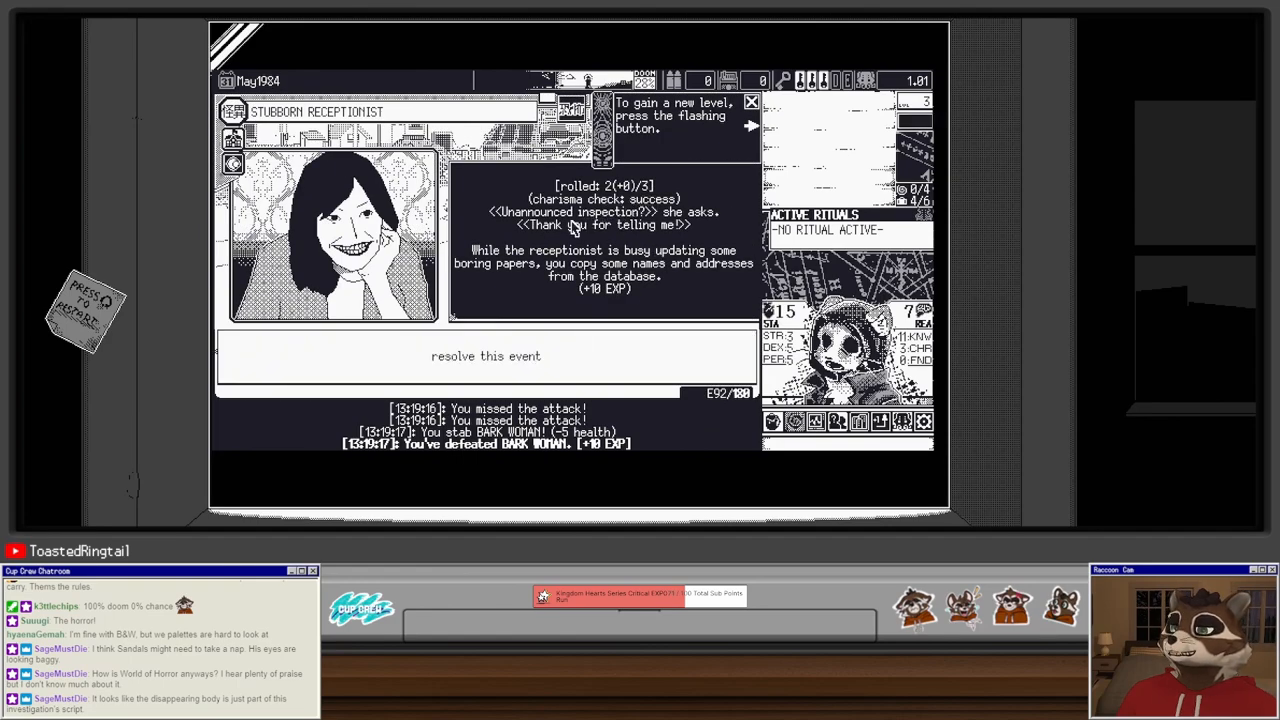
mouse_move(705, 230)
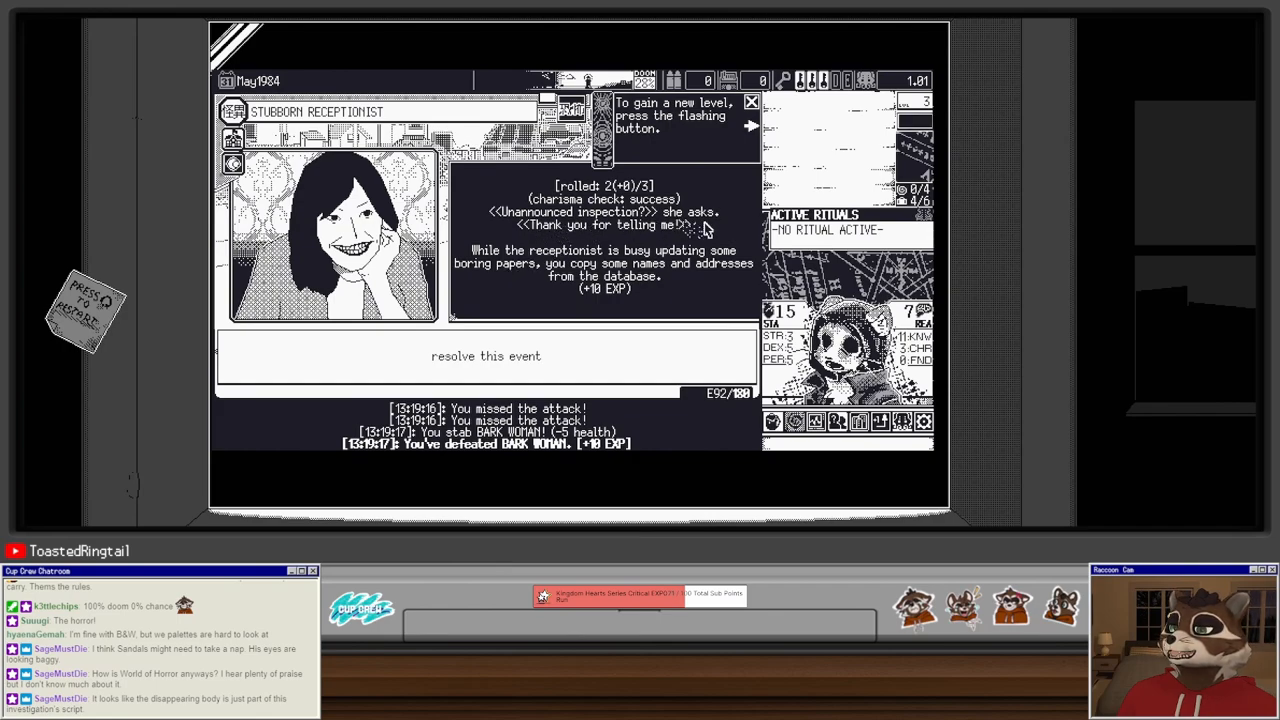
mouse_move(682, 277)
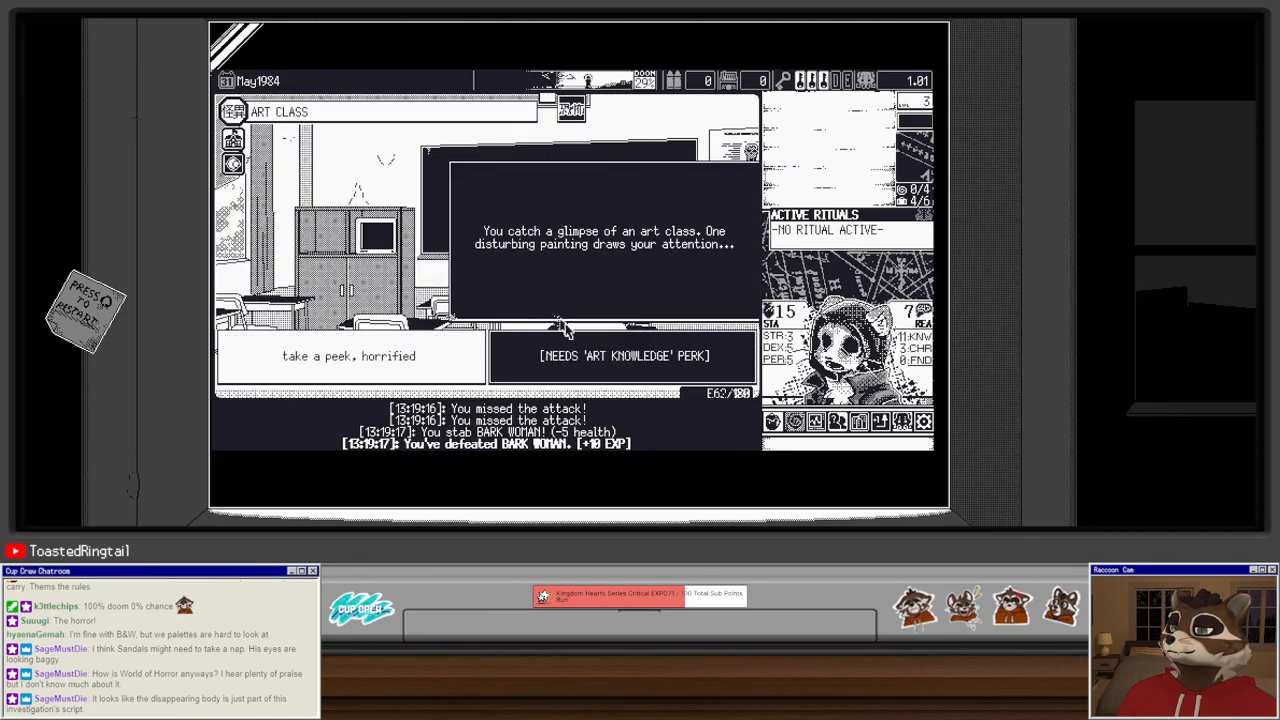
left_click(349, 356)
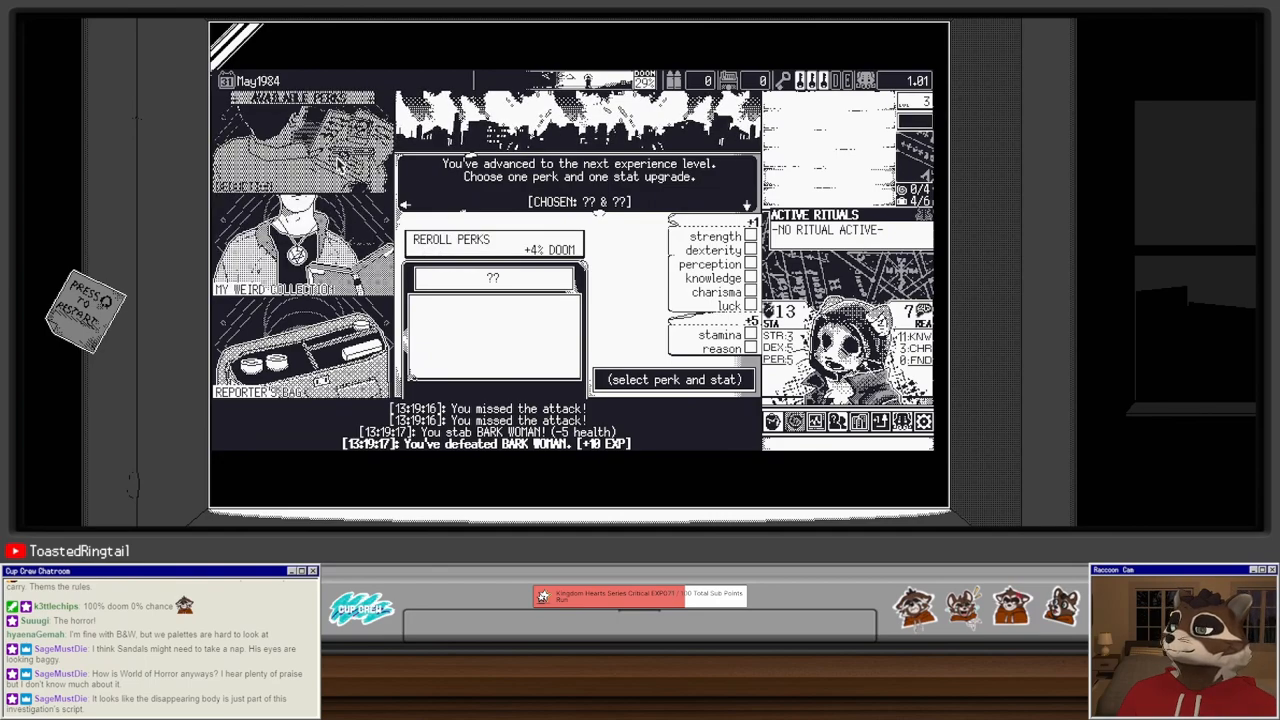
Step: Take the Deduction perk with a reason stat upgrade and confirm the level-up
left_click(494, 277)
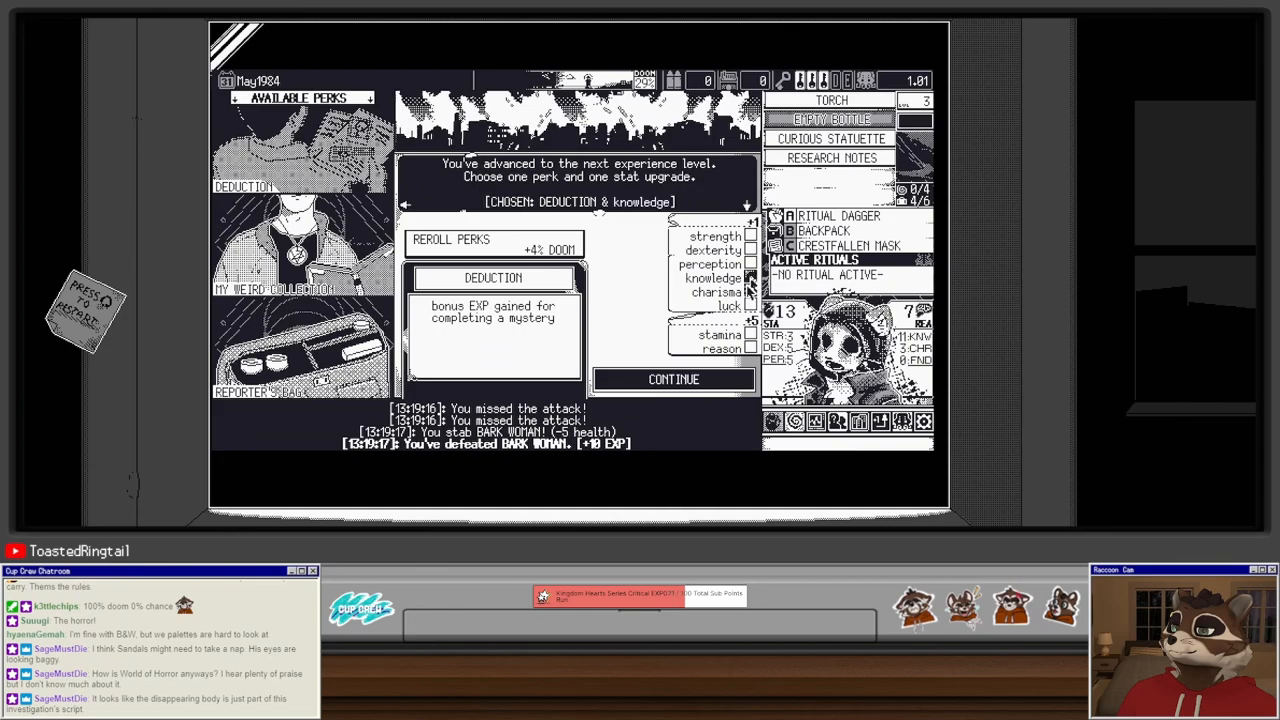
left_click(750, 348)
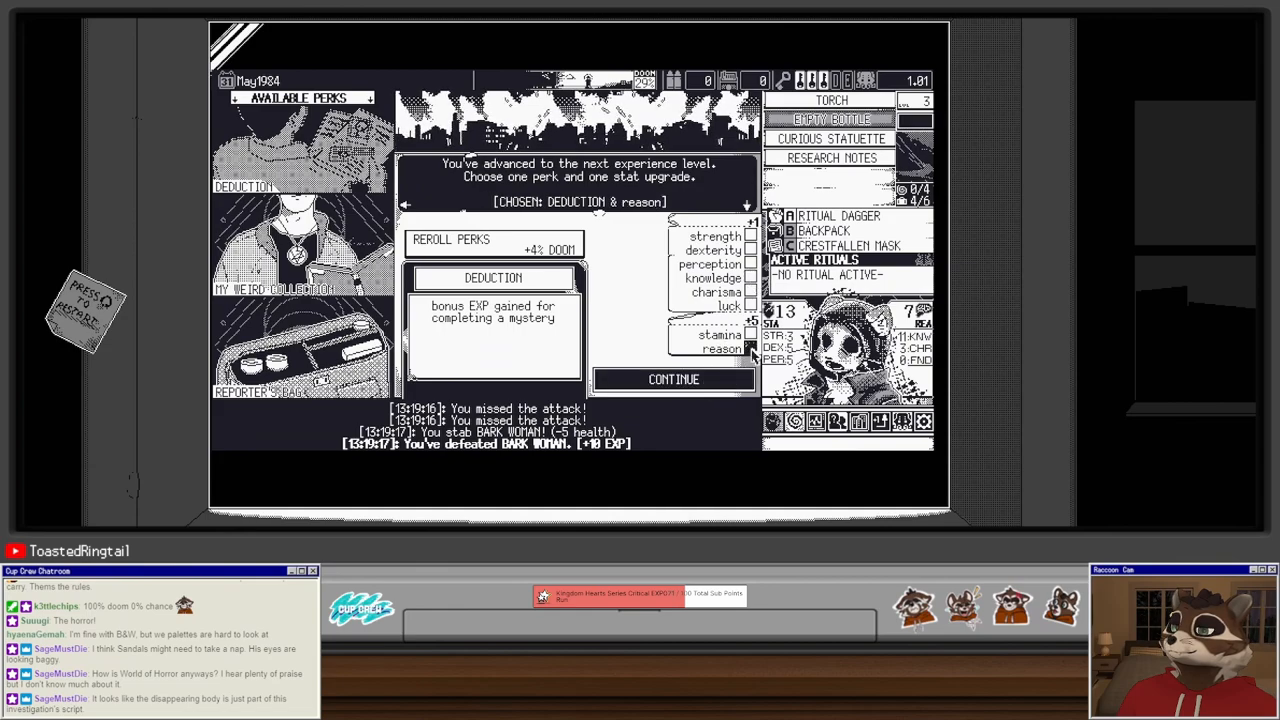
left_click(674, 379)
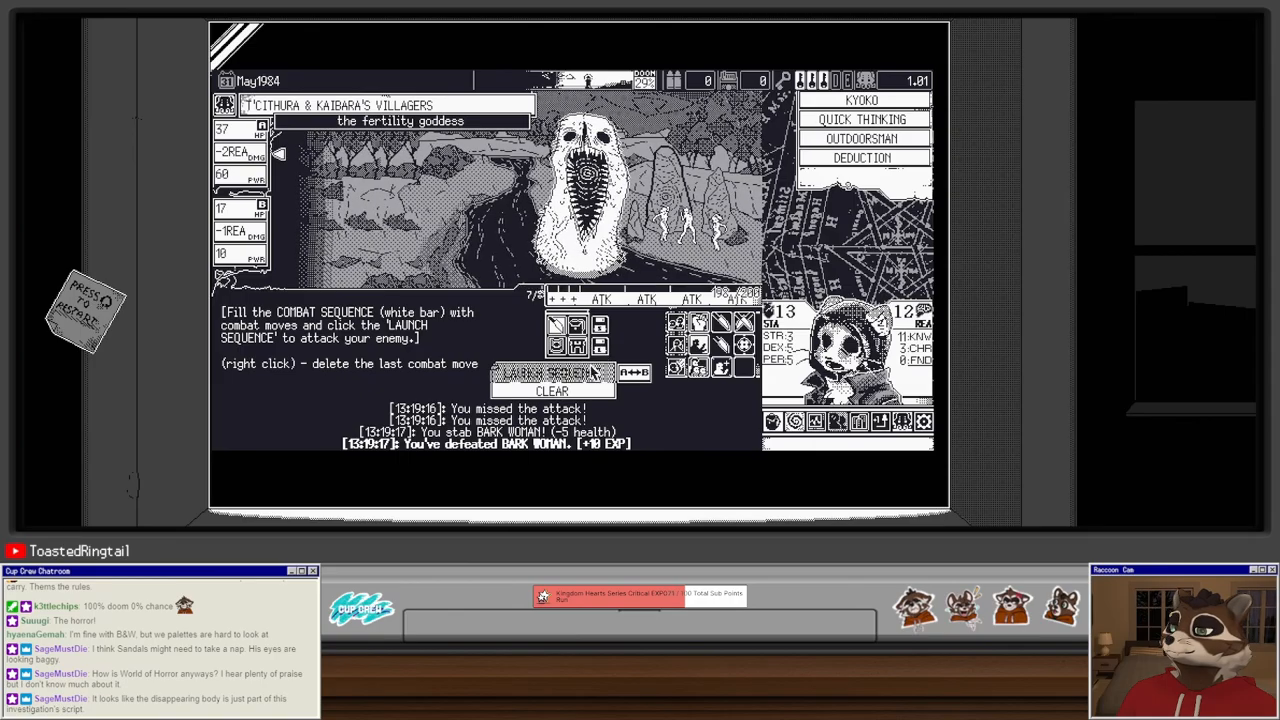
Step: Launch attack sequences over five turns until T'Cithura falls for +30 EXP
left_click(551, 373)
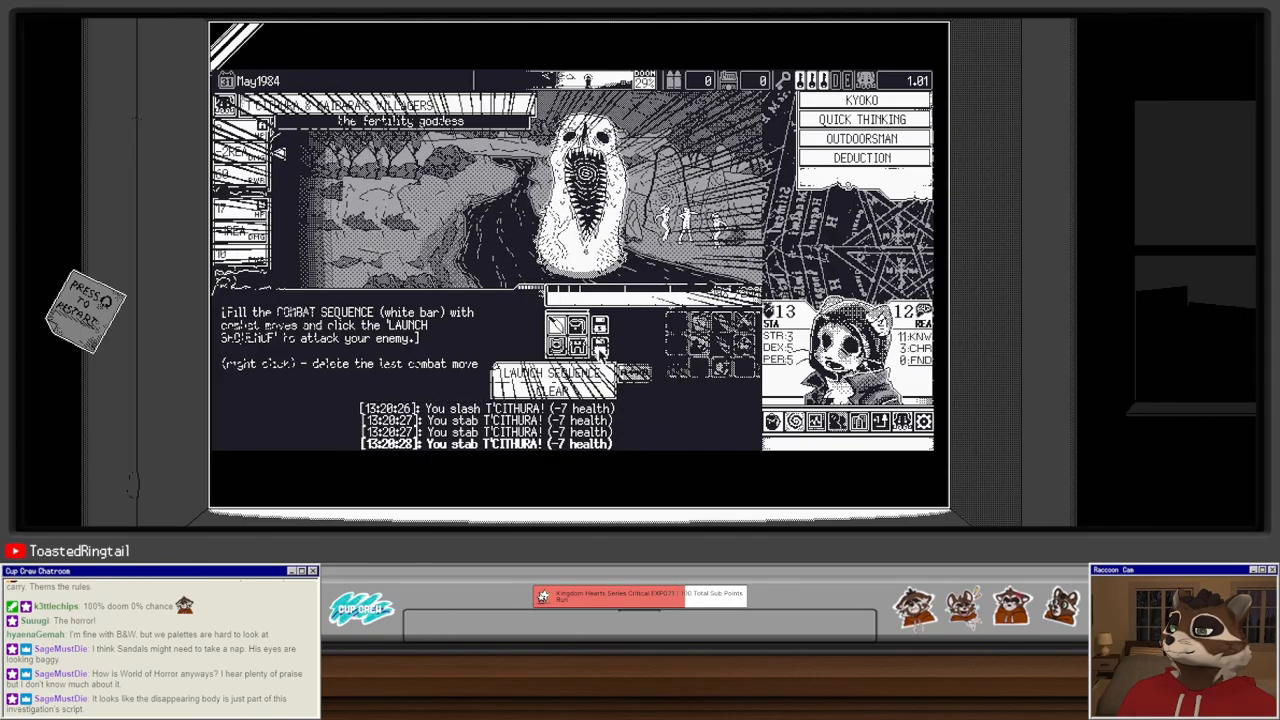
left_click(549, 373)
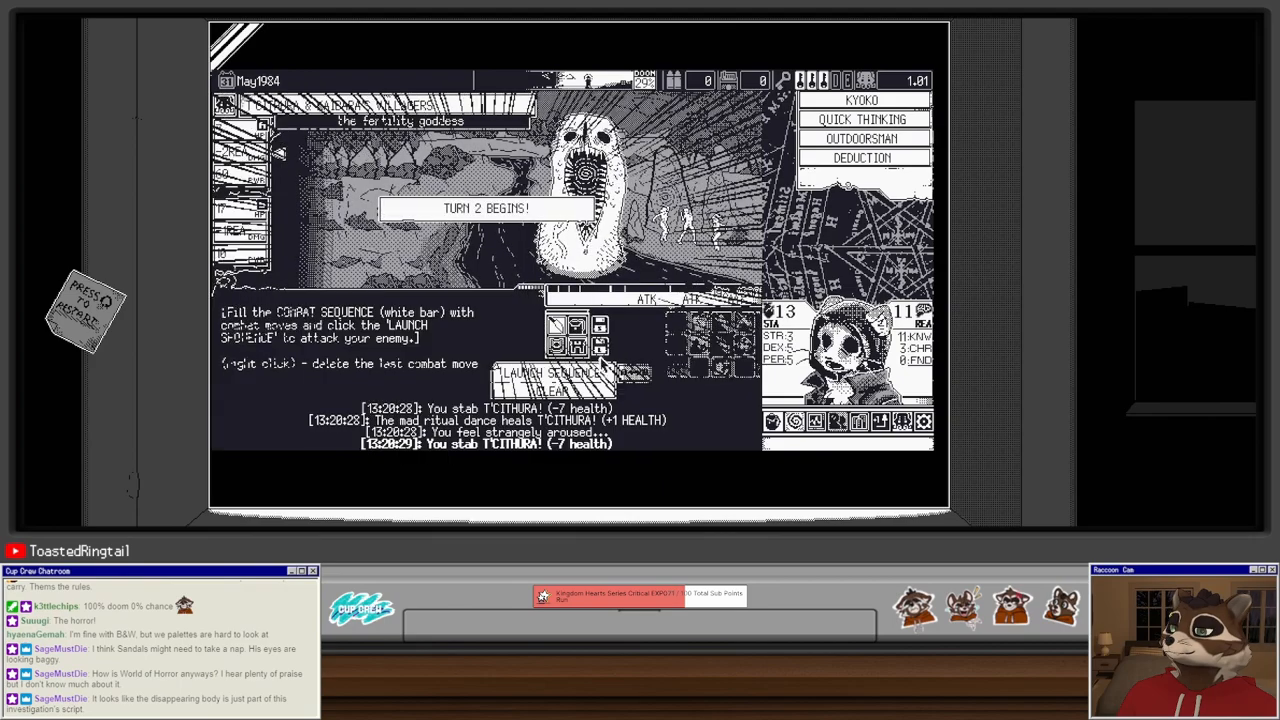
left_click(553, 372)
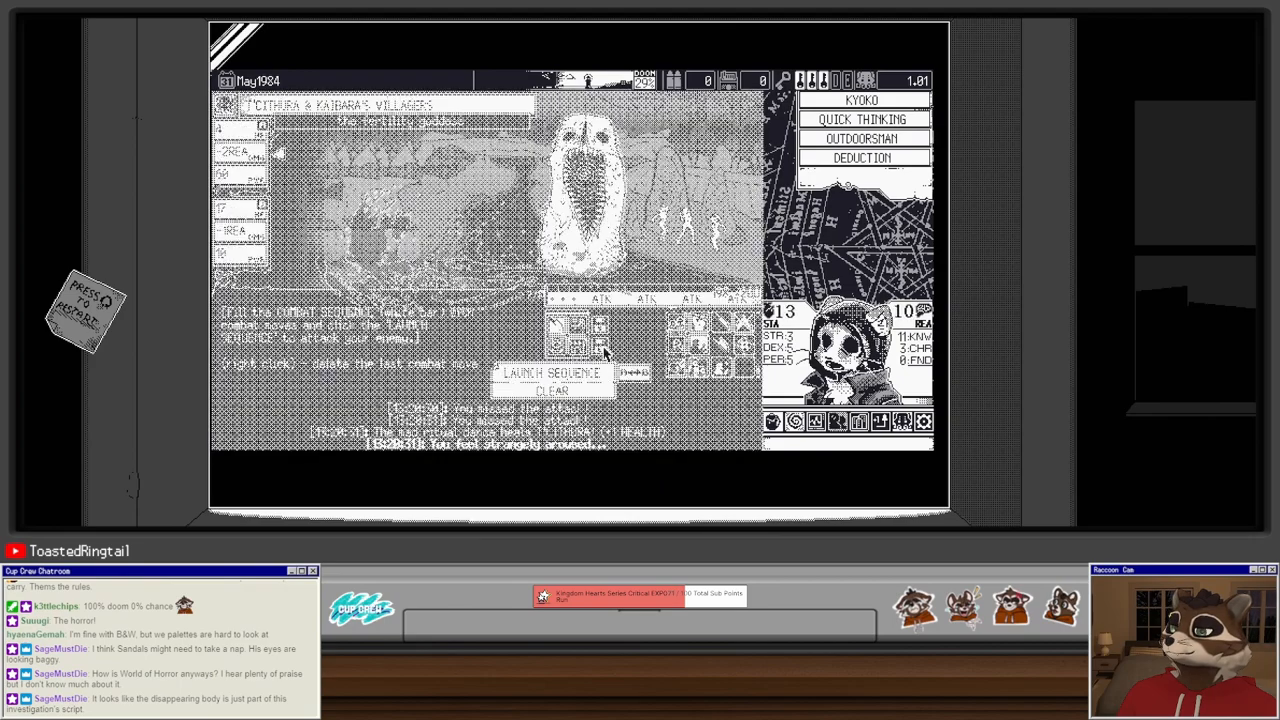
left_click(550, 373)
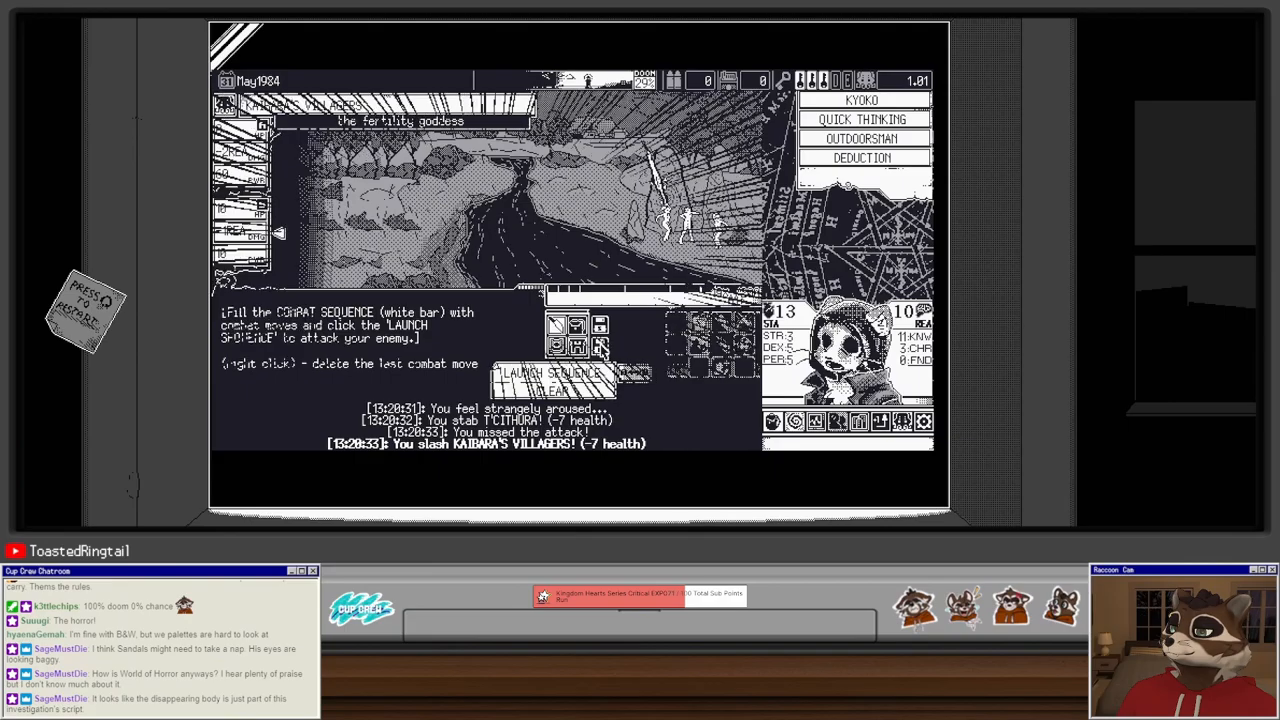
left_click(551, 373)
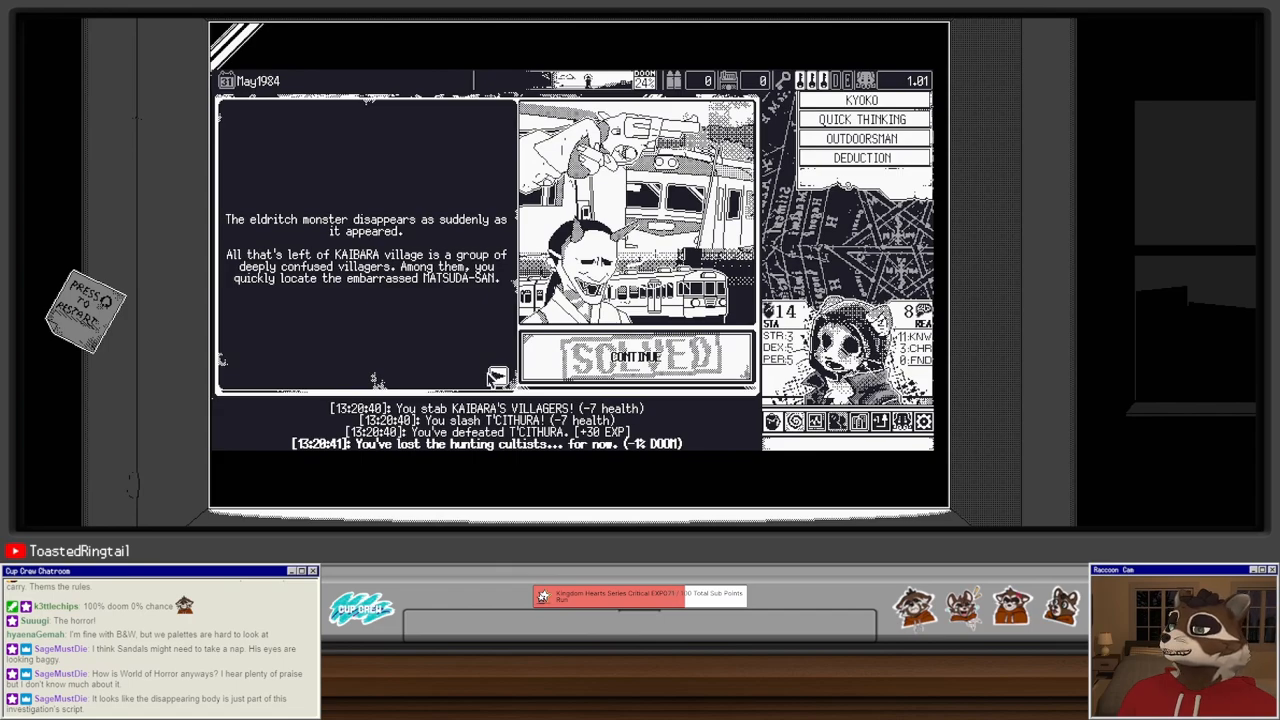
Step: Read the flood mystery's Ending A and rewards, then reveal the stirring old god's effect
left_click(636, 357)
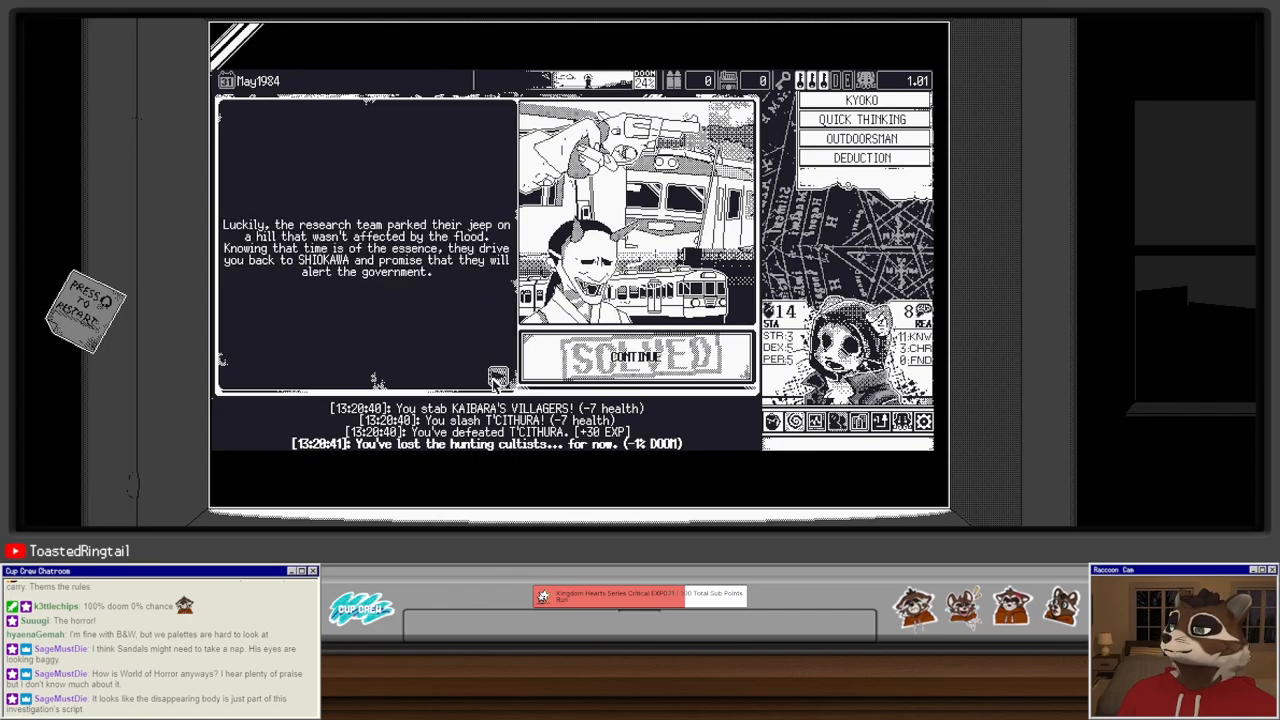
left_click(635, 357)
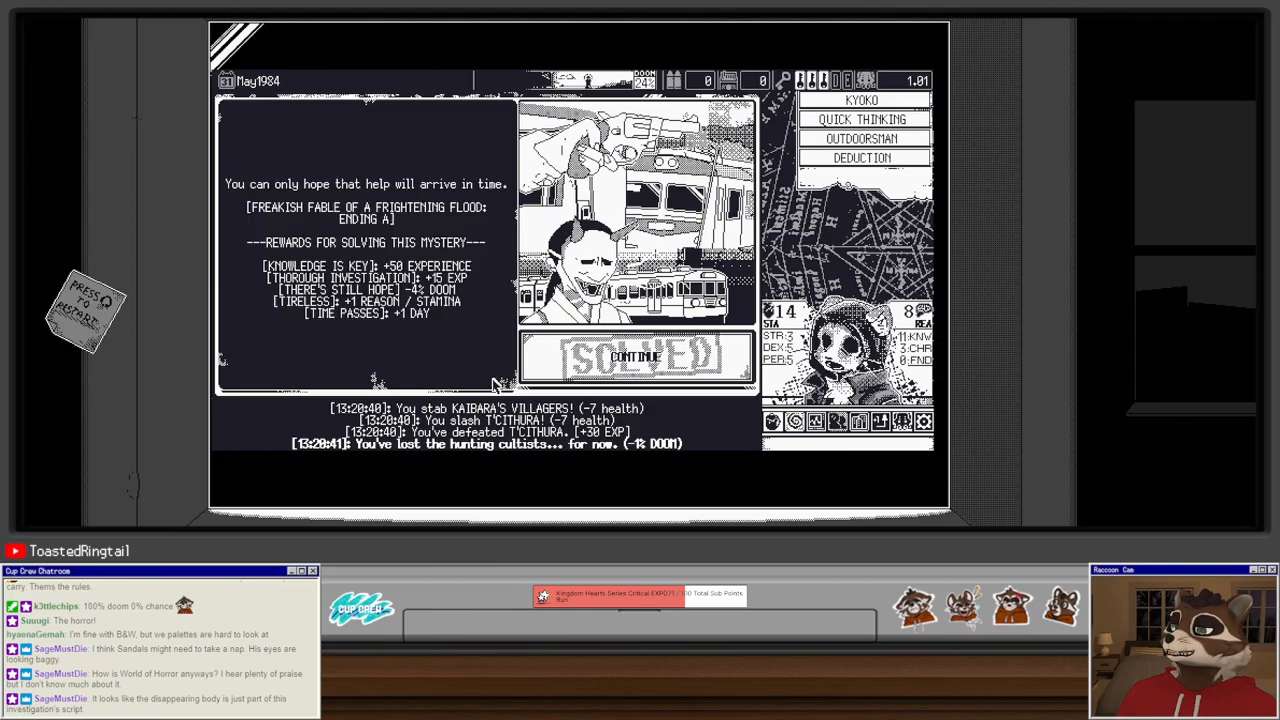
left_click(635, 357)
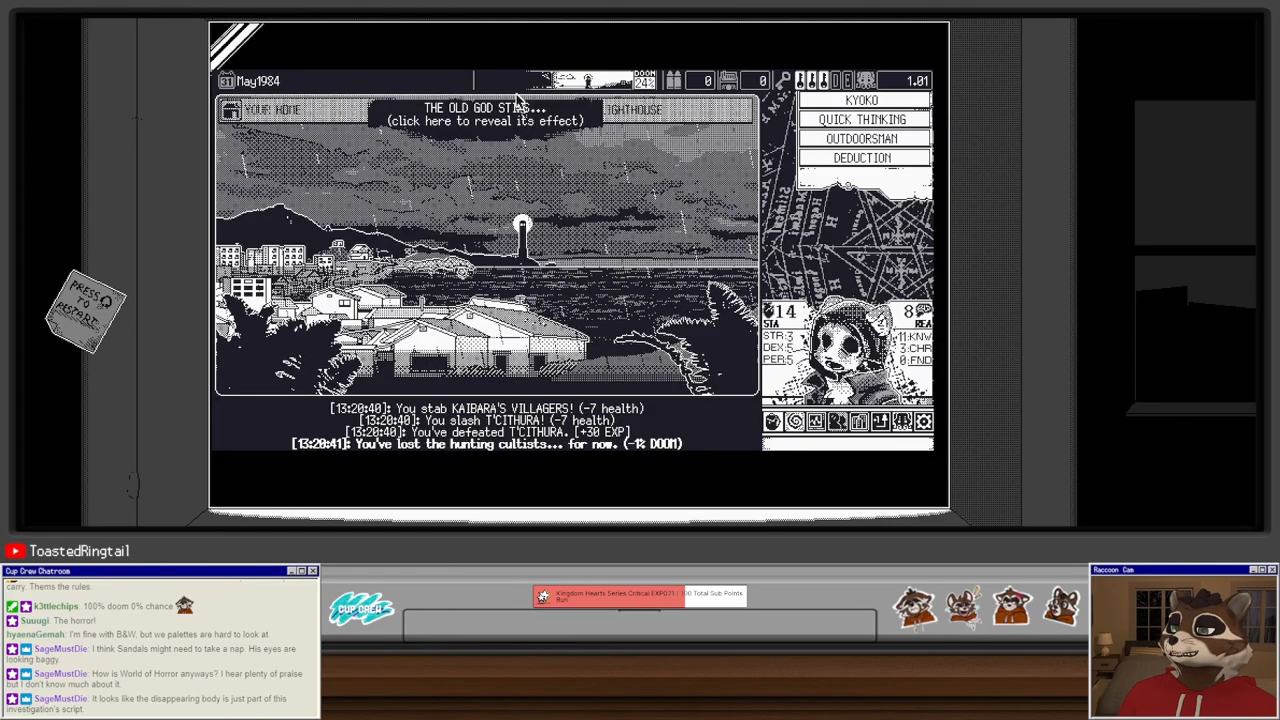
left_click(485, 115)
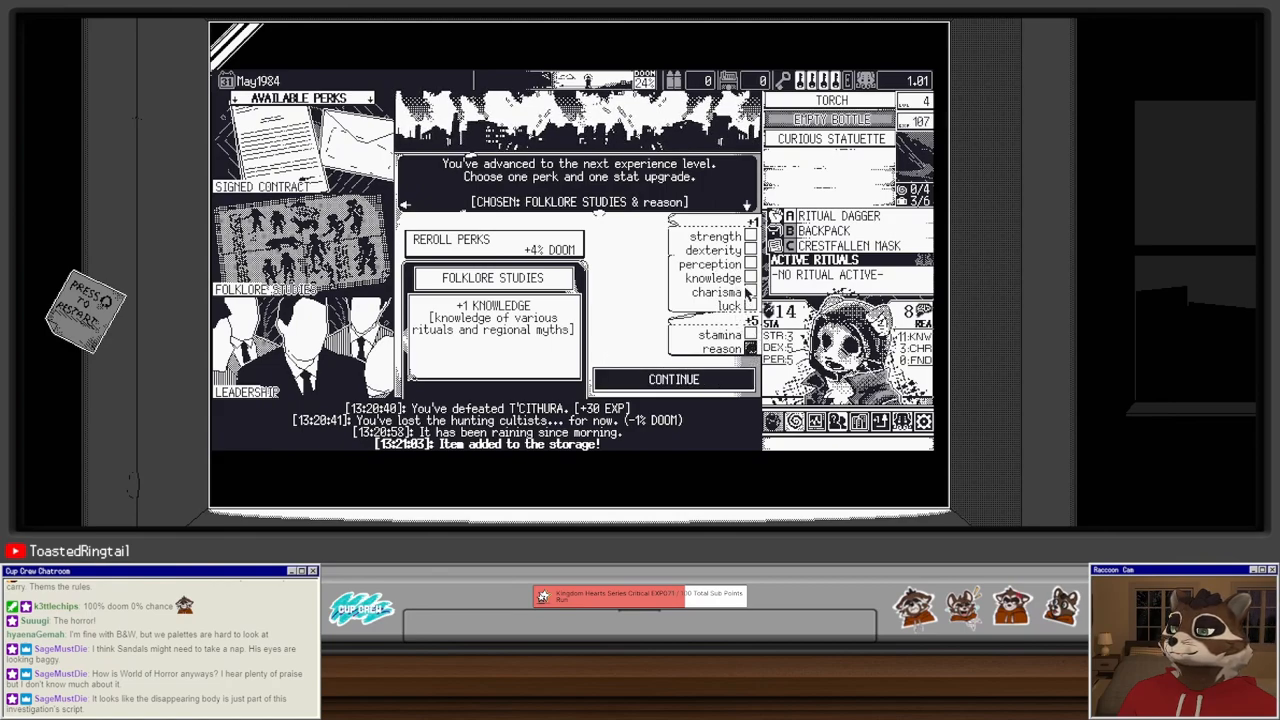
Step: Confirm Folklore Studies with the reason upgrade on the level-up screen
left_click(673, 379)
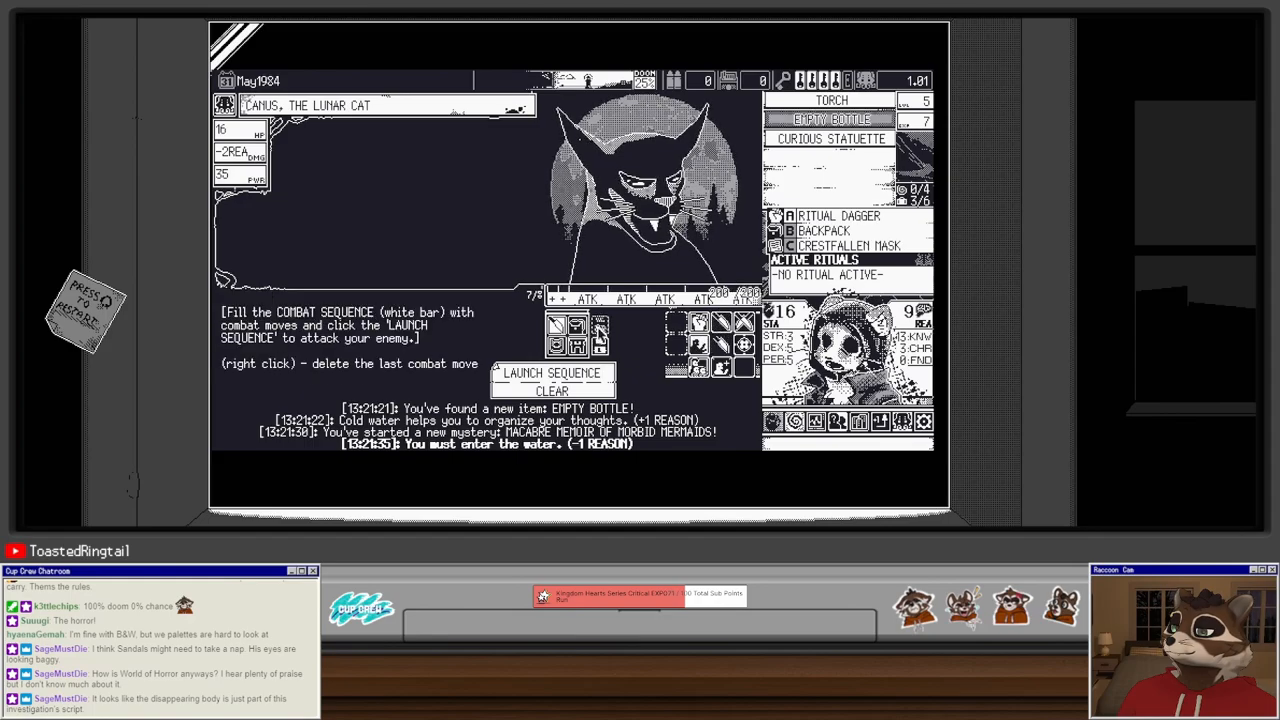
Step: Defeat Canus, the Lunar Cat for +11 EXP, then investigate the seaside and school
left_click(553, 372)
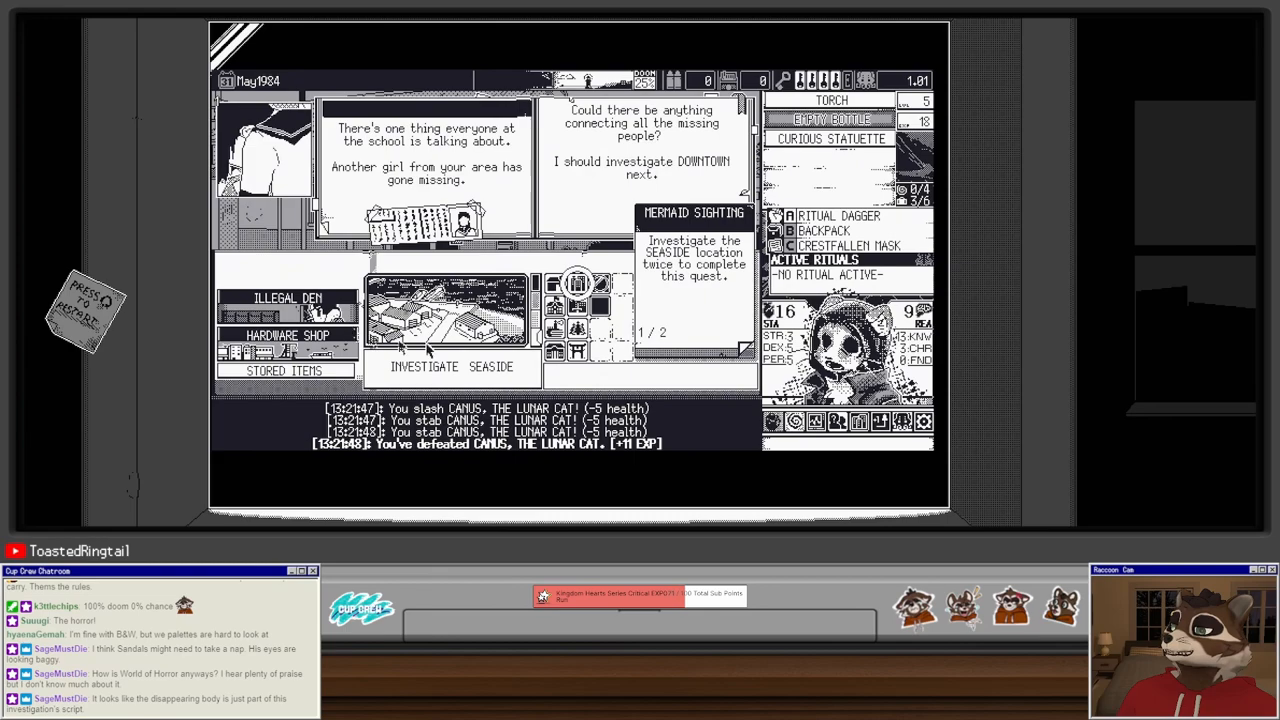
left_click(452, 366)
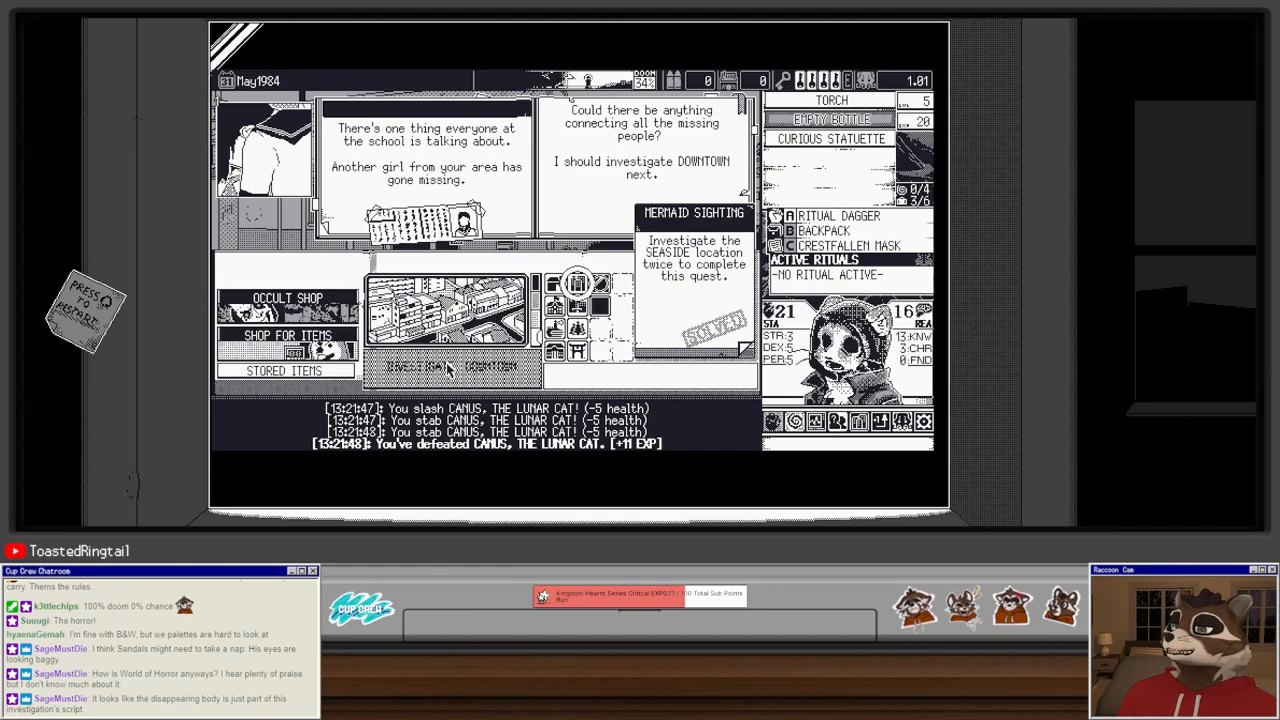
mouse_move(448, 370)
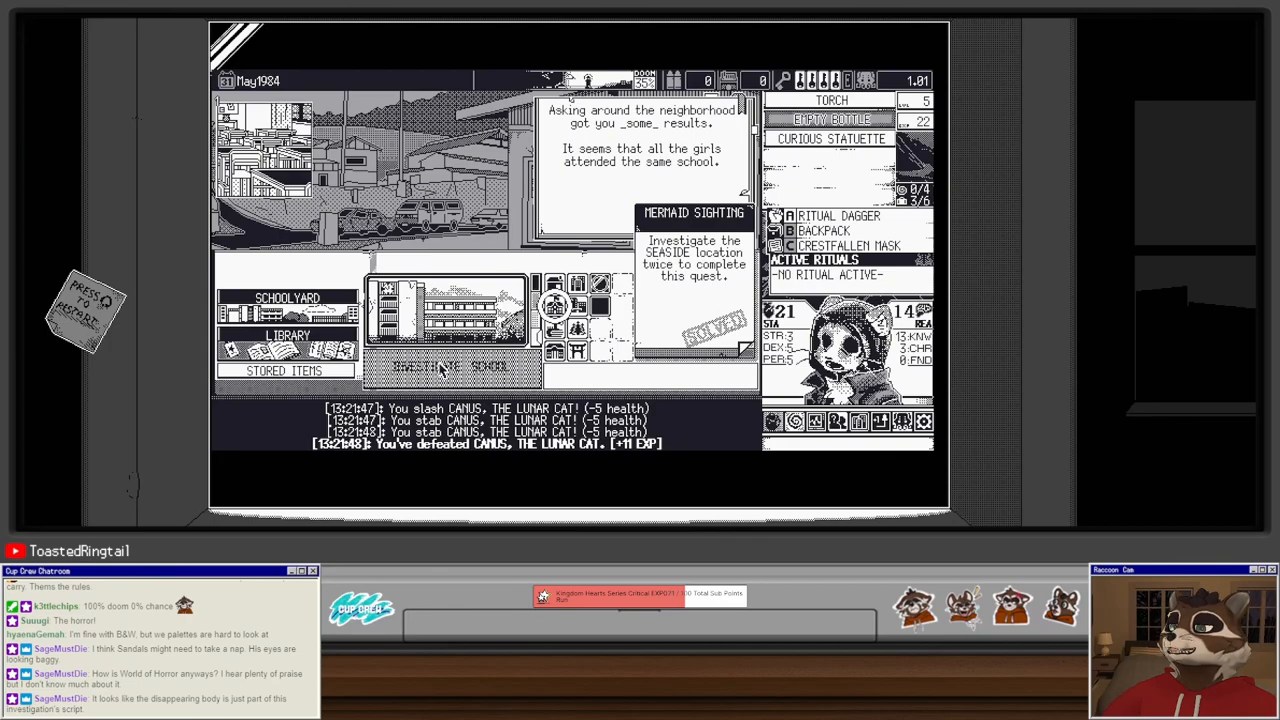
left_click(450, 365)
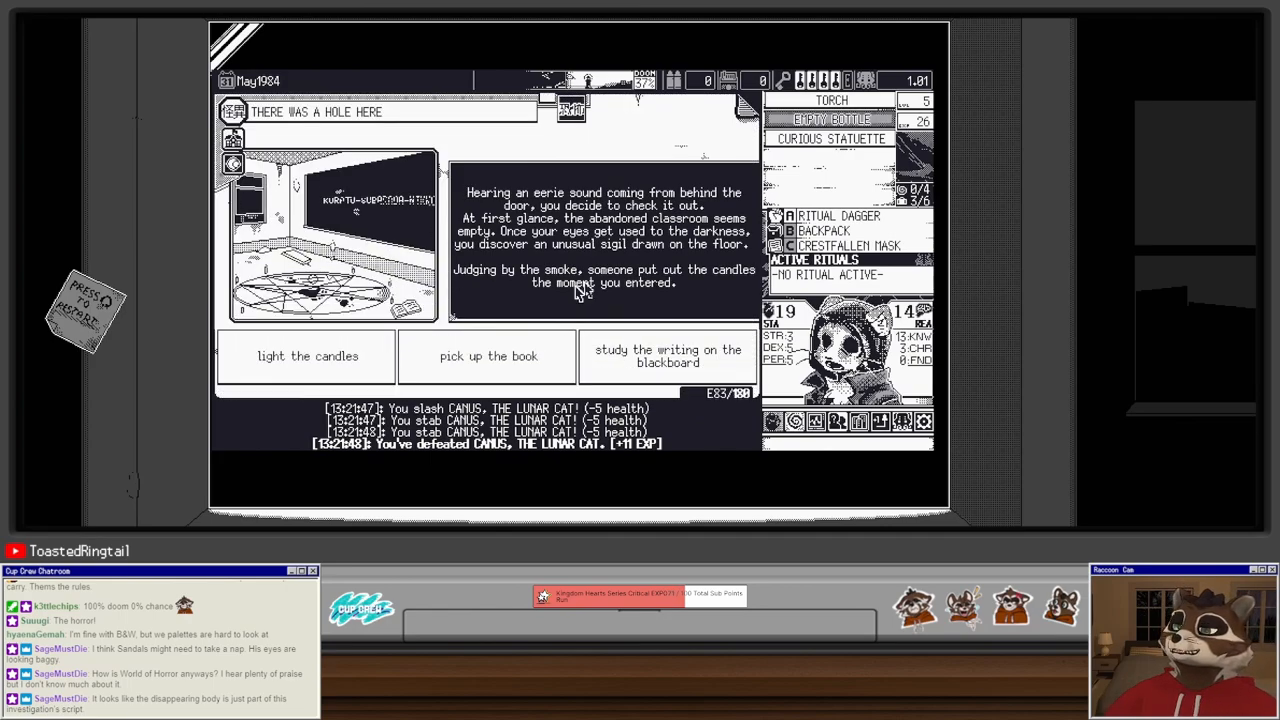
Step: Light the classroom candles for +20 EXP, then investigate downtown twice, triggering the rifleman ambush
left_click(308, 356)
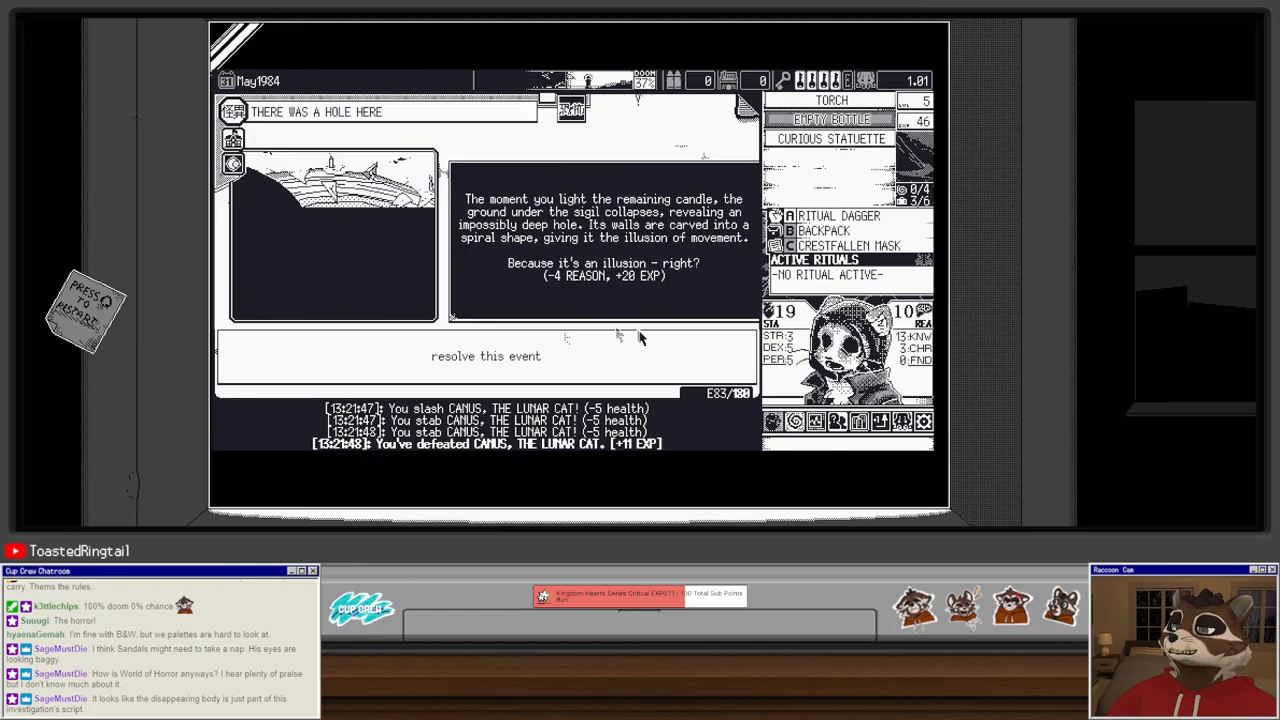
left_click(485, 356)
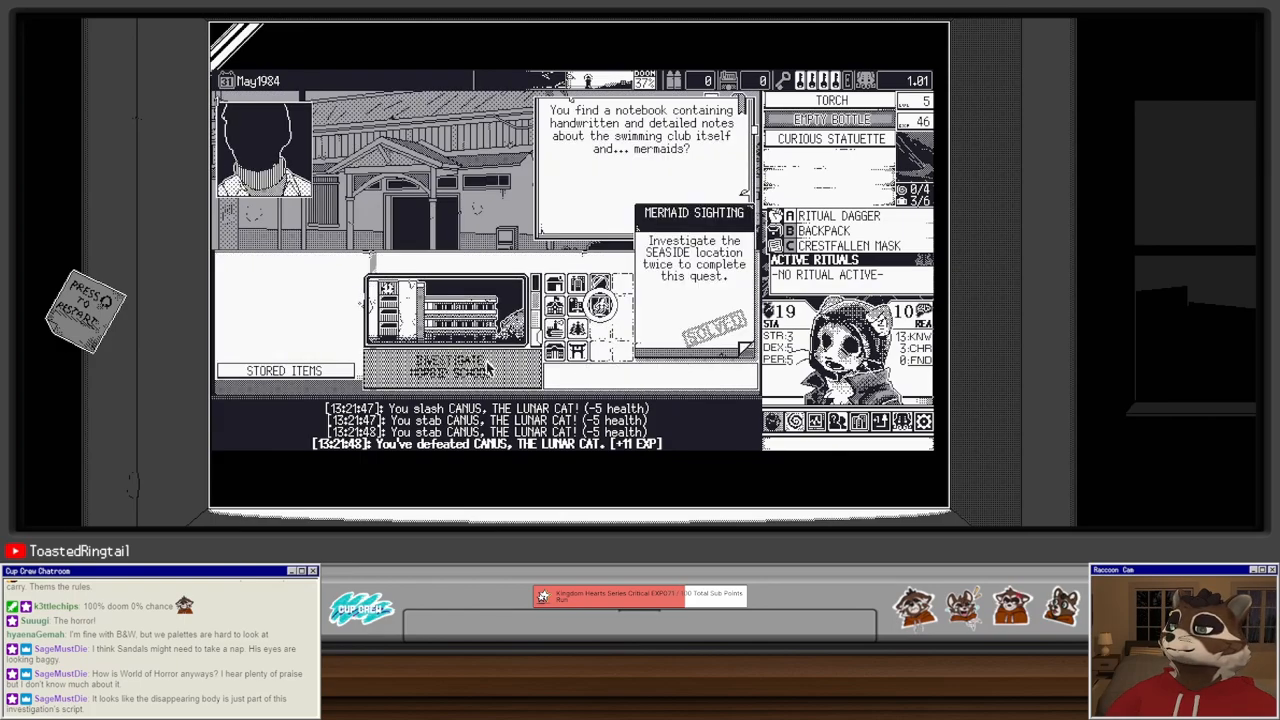
left_click(450, 365)
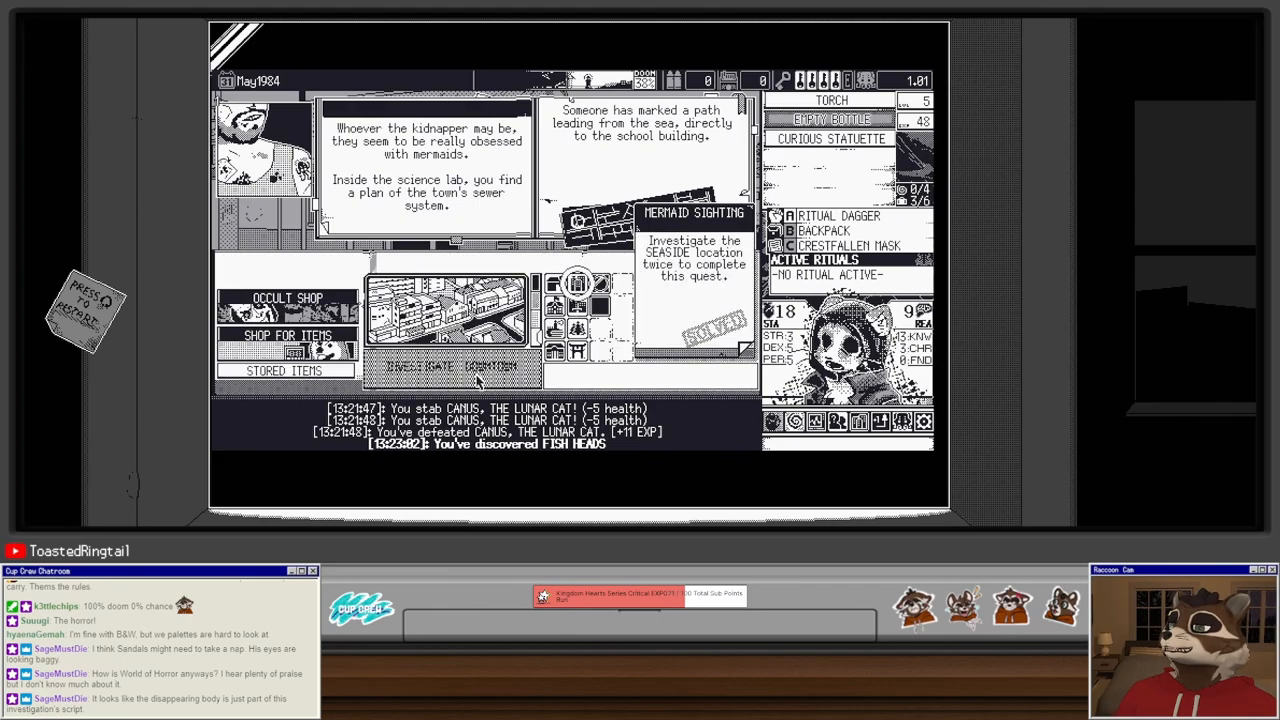
left_click(447, 366)
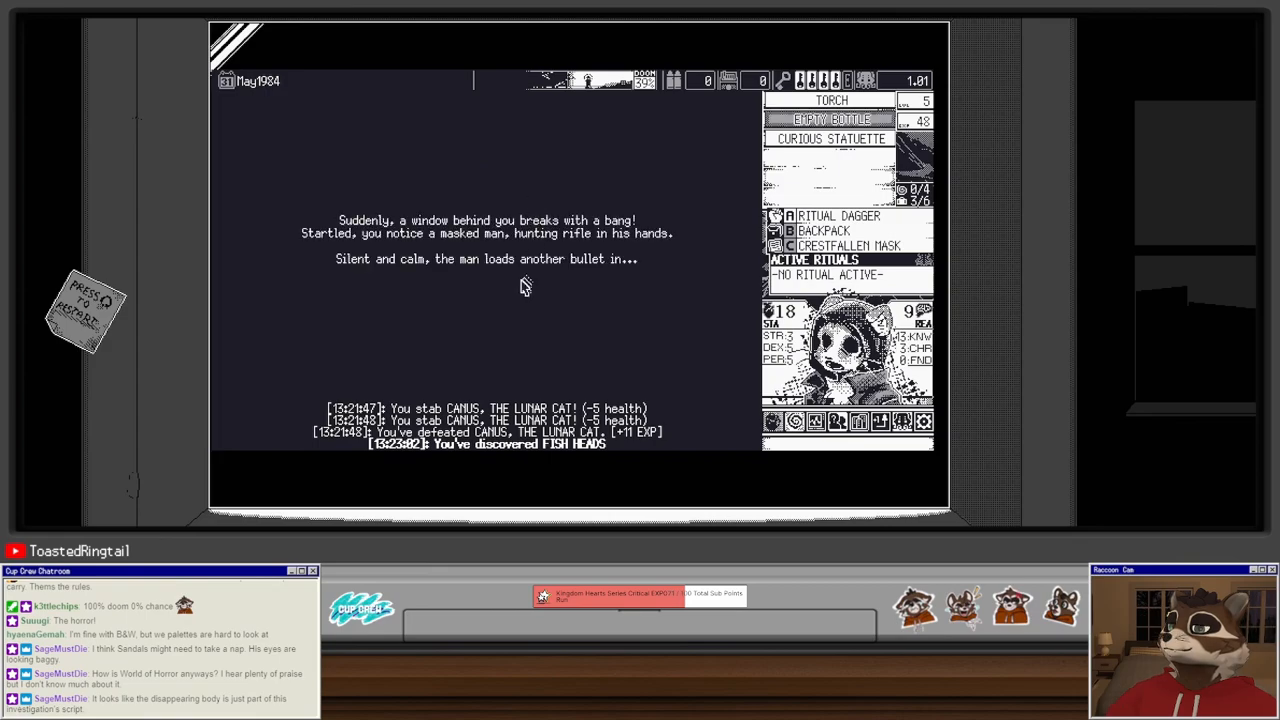
mouse_move(535, 275)
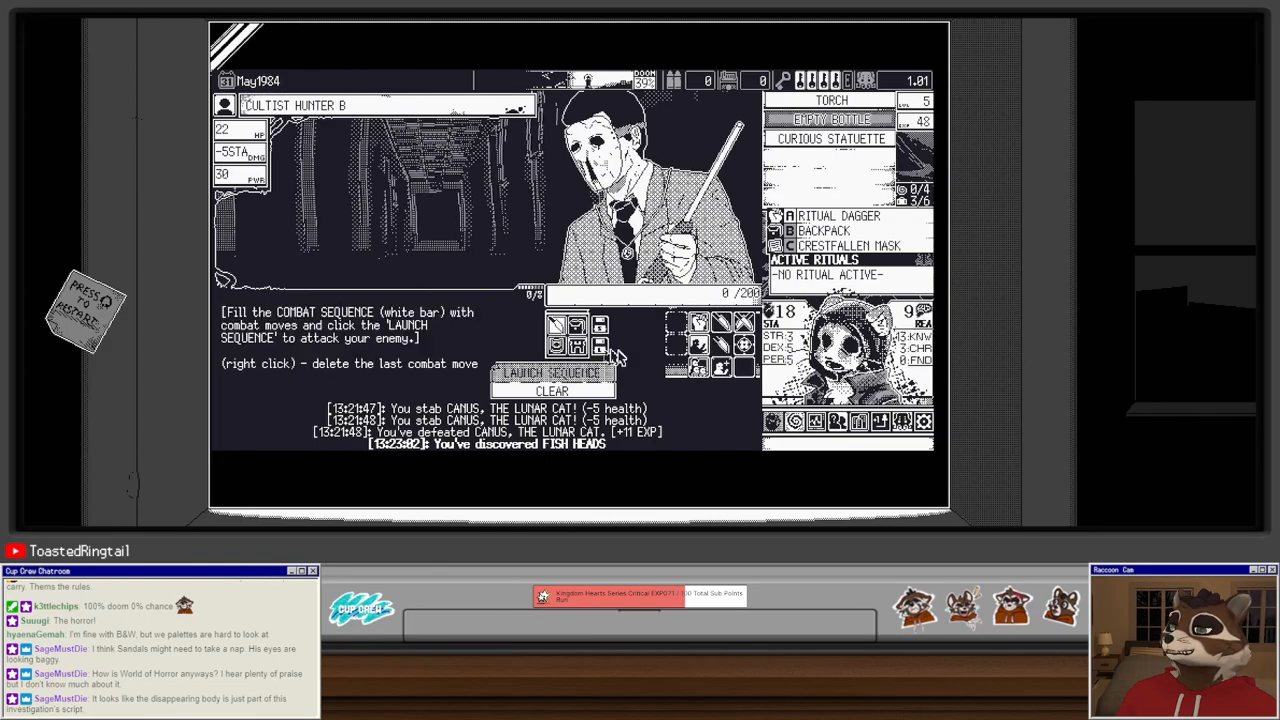
Step: Attack Cultist Hunter B for three turns and resolve combat, keeping the Hunting Rifle
left_click(553, 373)
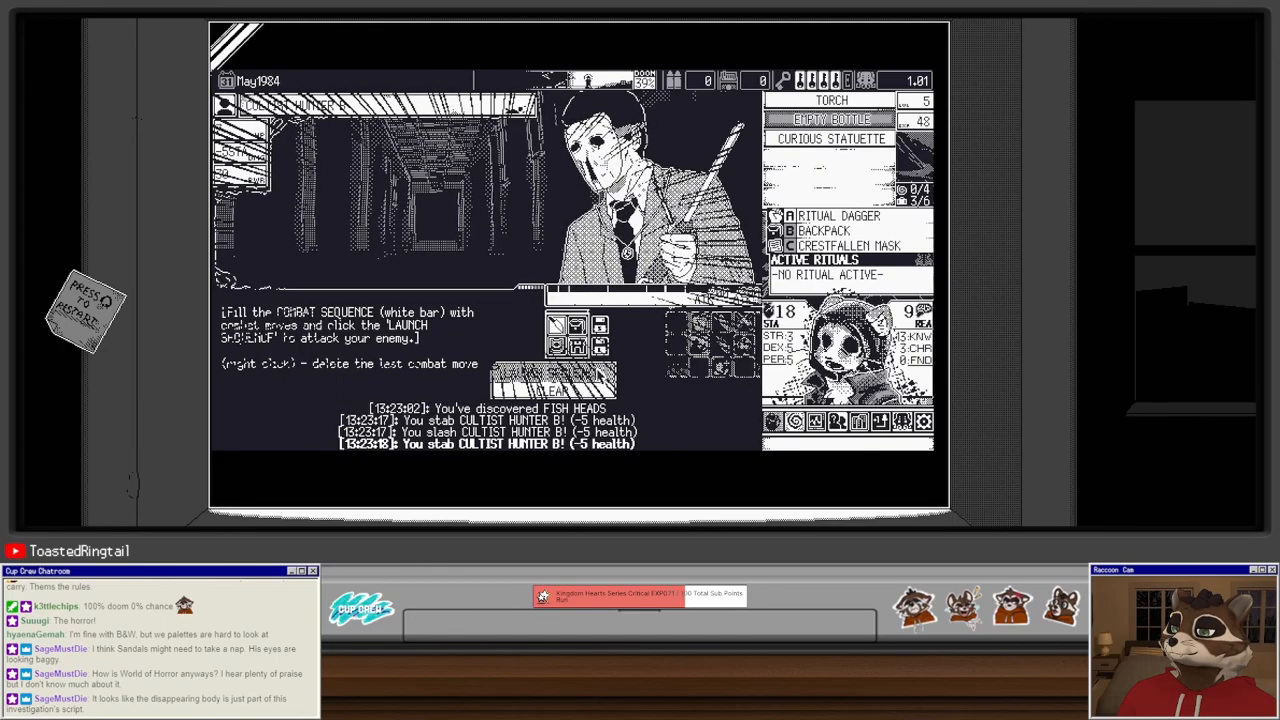
left_click(552, 373)
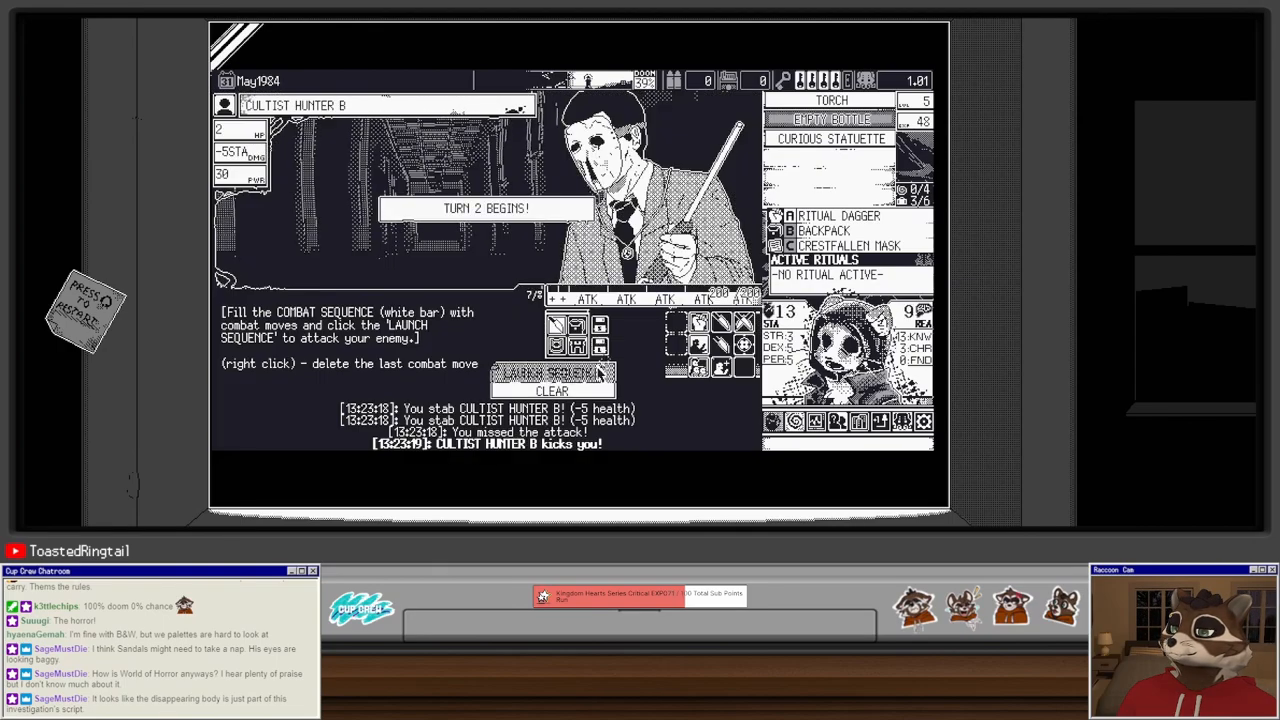
left_click(553, 373)
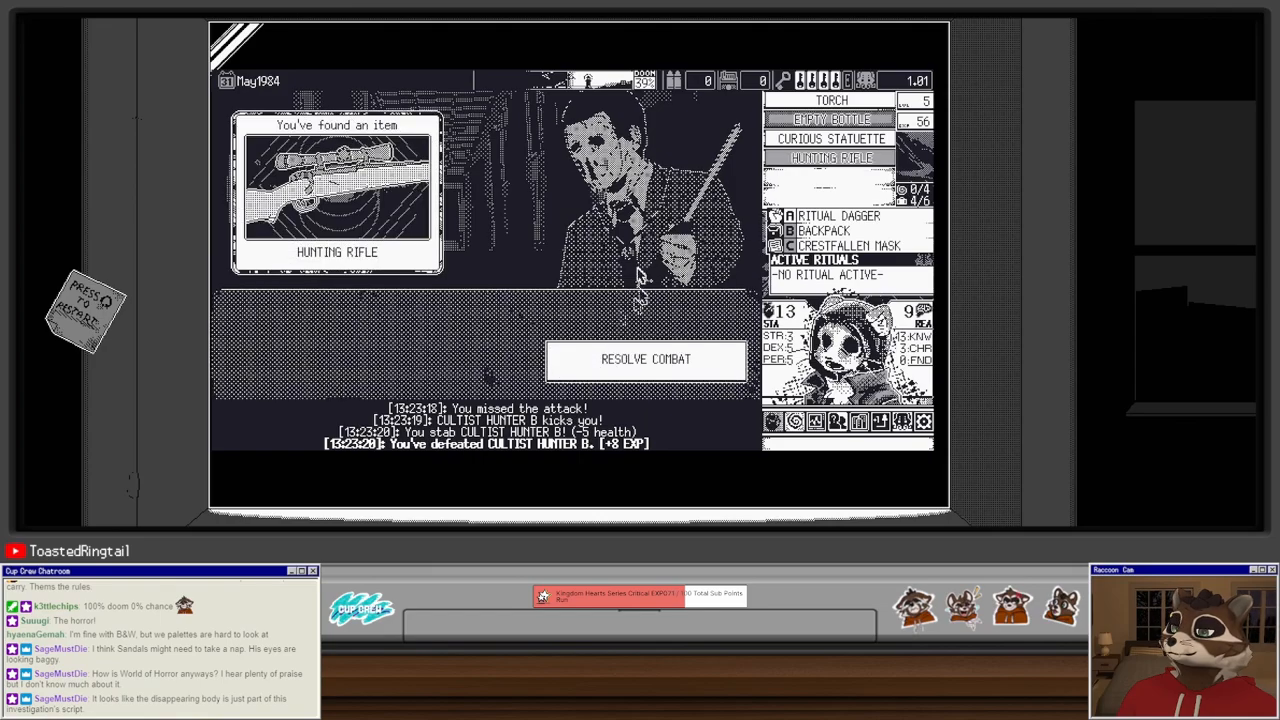
left_click(646, 359)
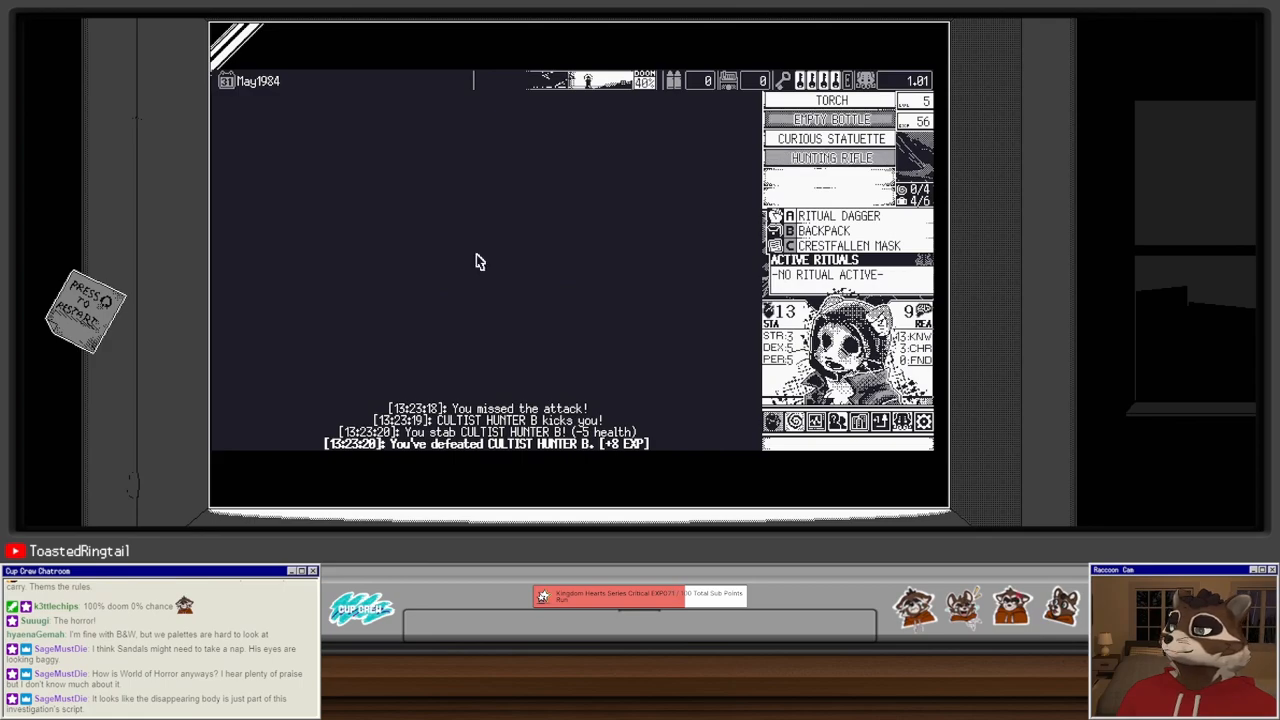
mouse_move(471, 278)
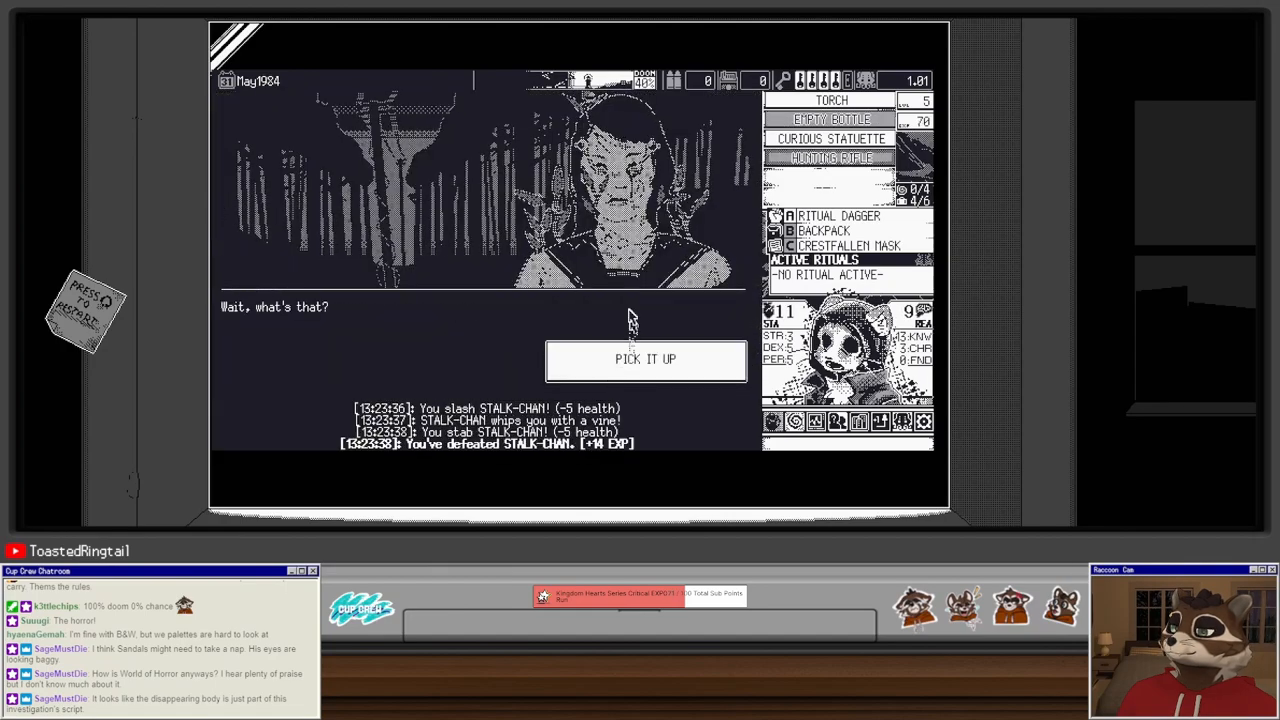
Step: Pick up the Branch dropped by Stalk-chan and resolve the combat
left_click(645, 359)
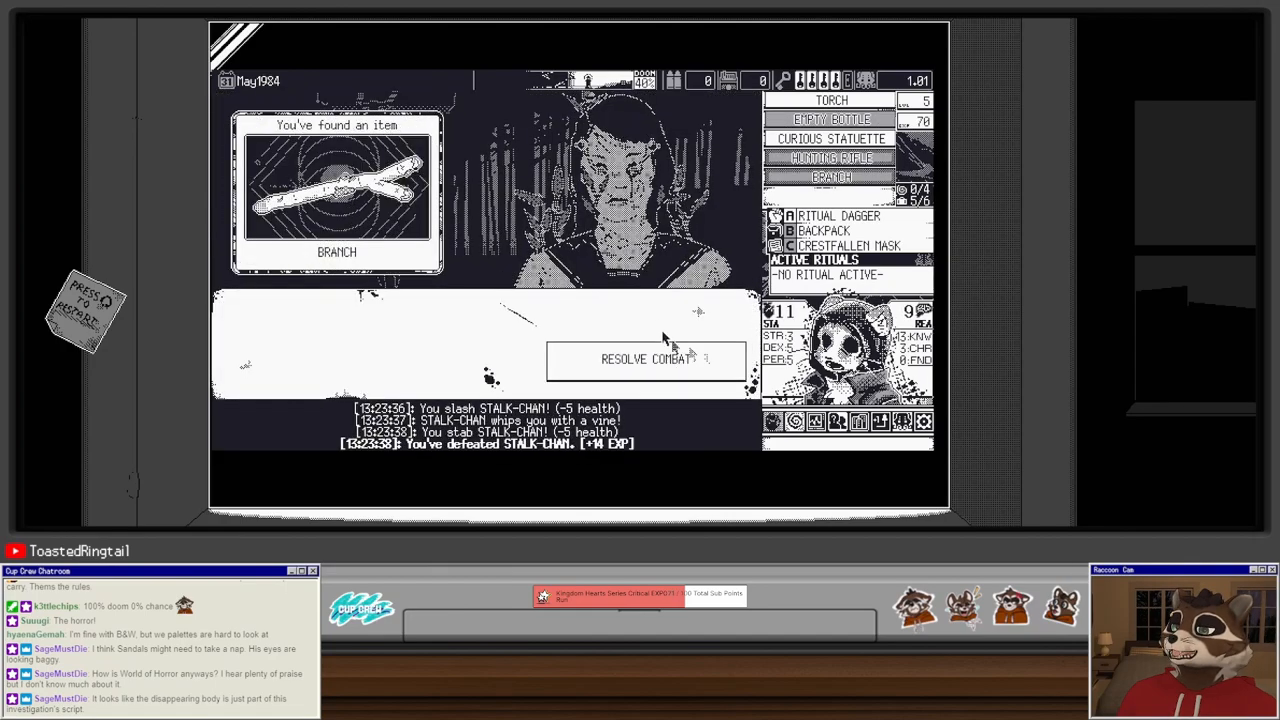
left_click(646, 359)
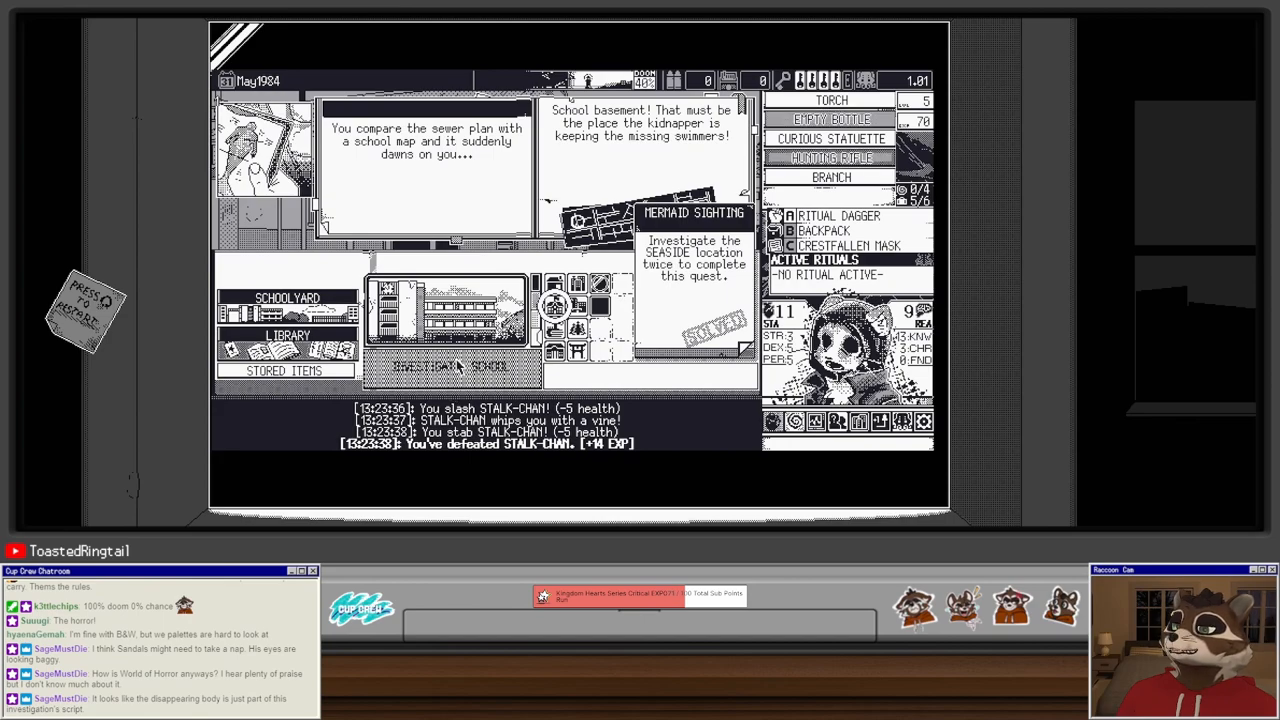
Step: Investigate the school, resolve the Hunted event, confront the basement janitor, and pass out
left_click(450, 365)
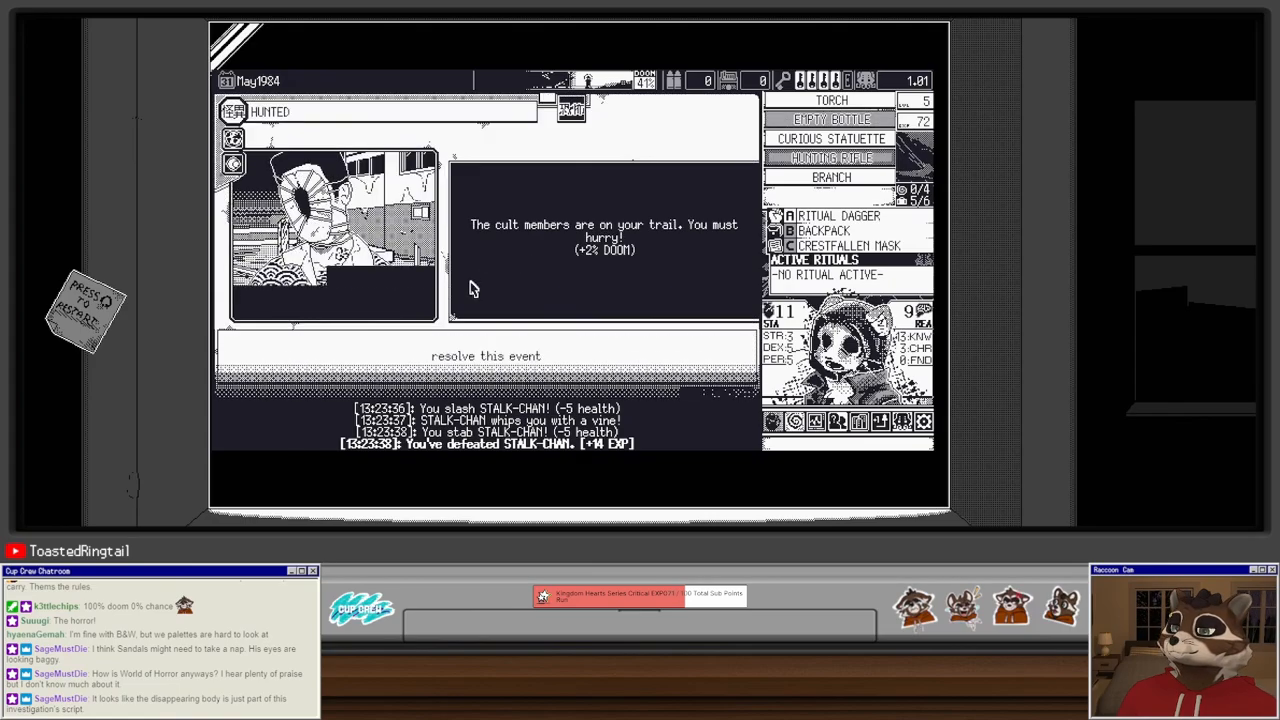
left_click(486, 355)
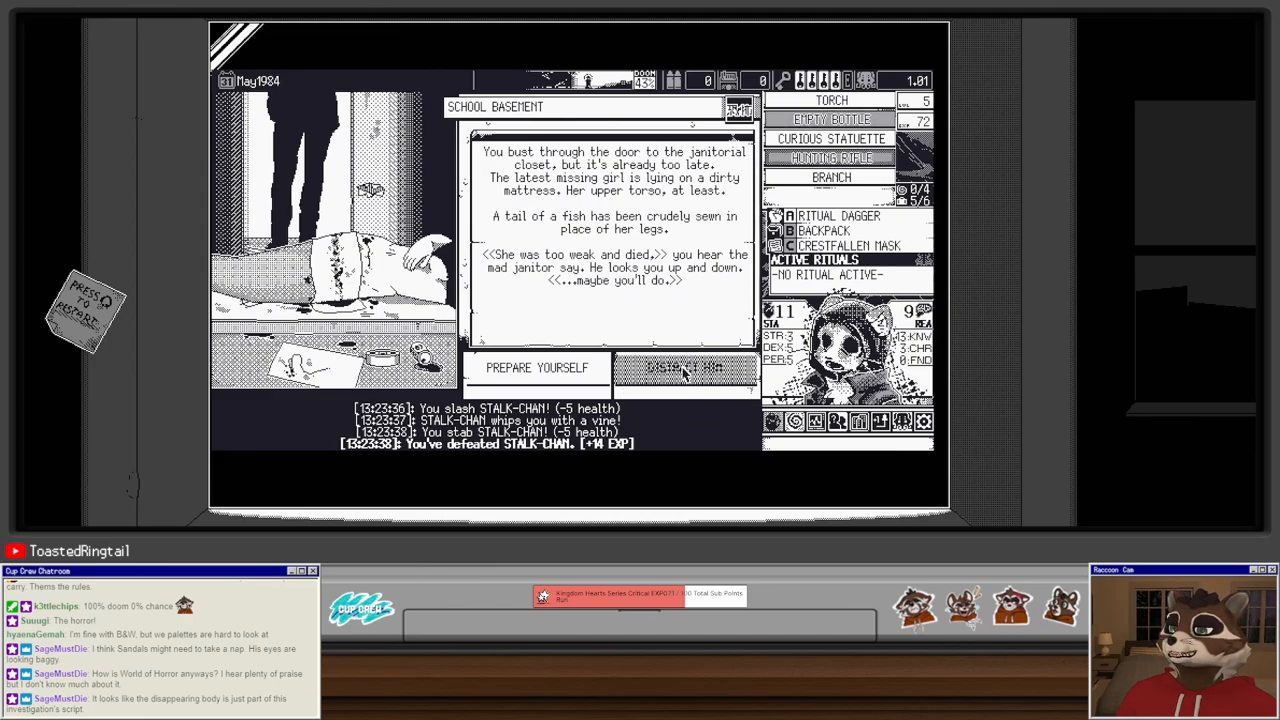
left_click(685, 367)
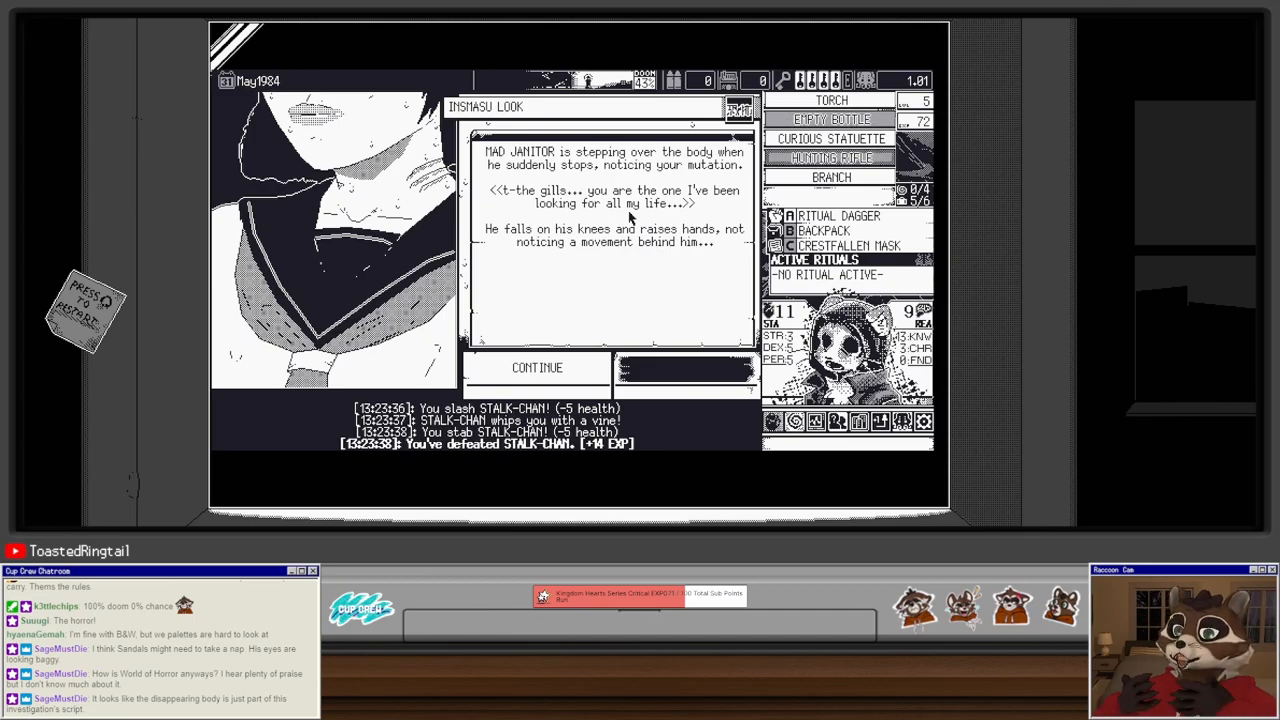
mouse_move(635, 322)
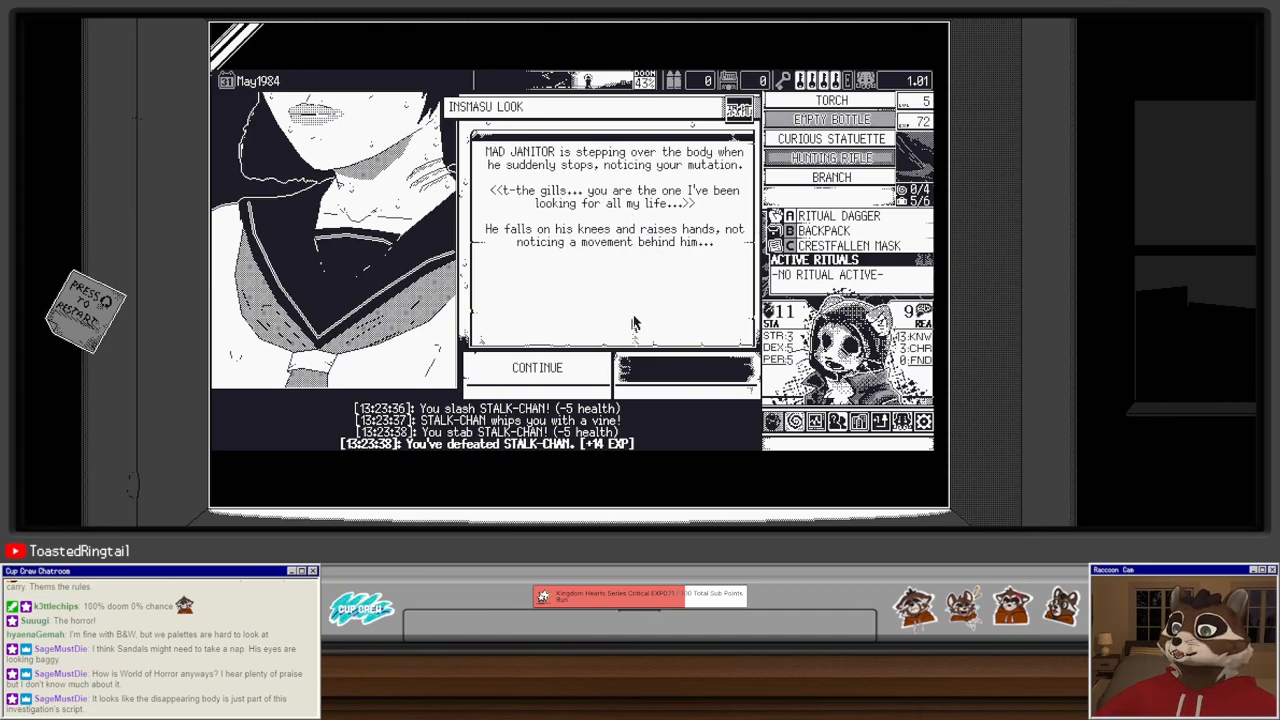
mouse_move(592, 286)
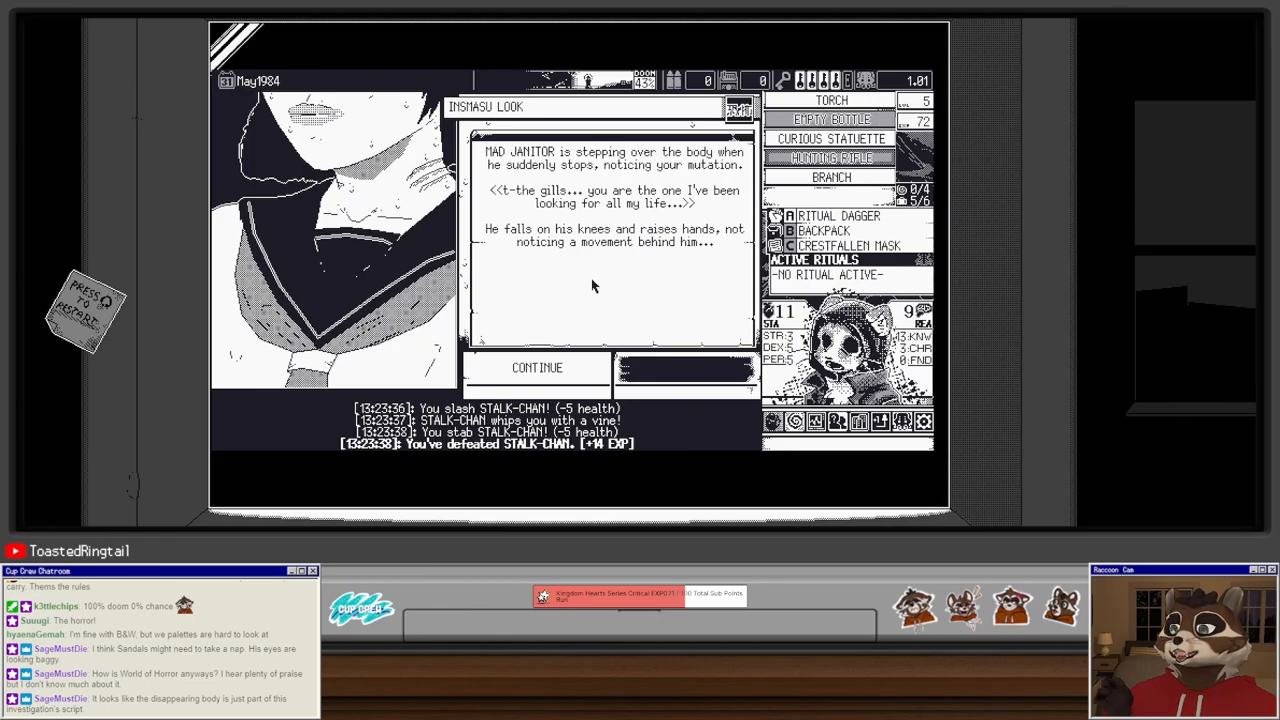
mouse_move(583, 283)
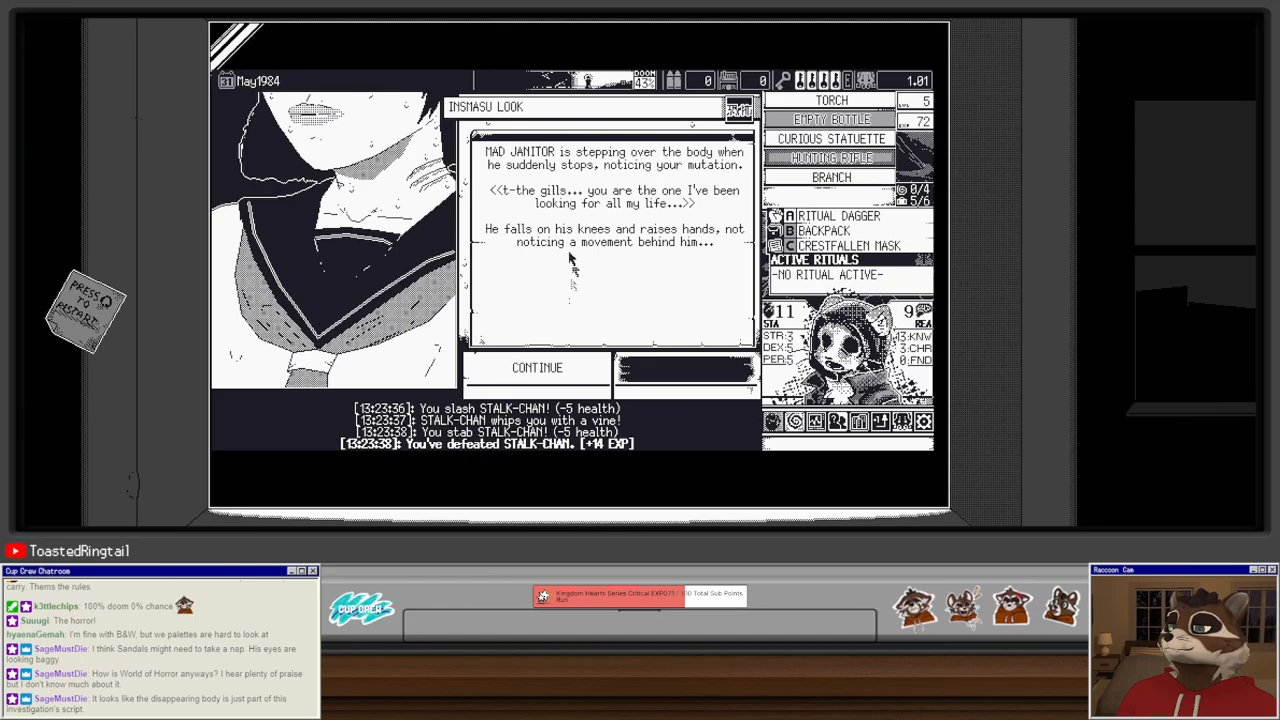
mouse_move(535, 256)
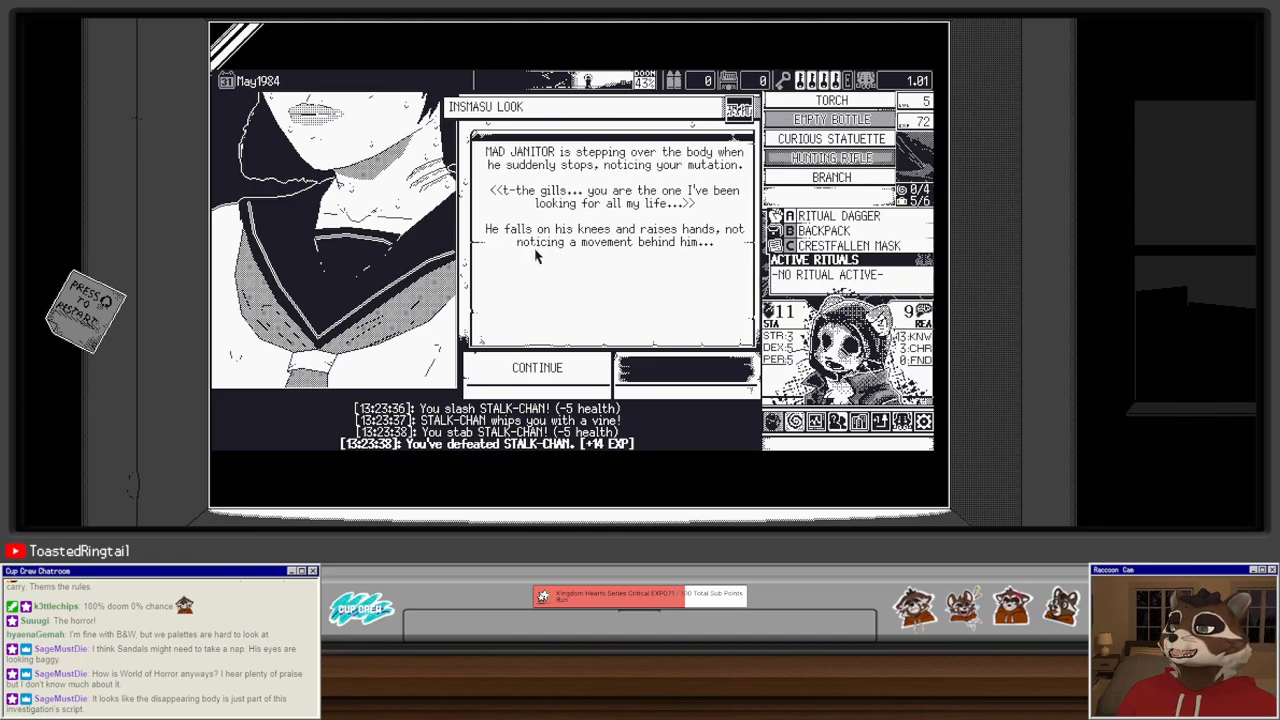
mouse_move(600, 298)
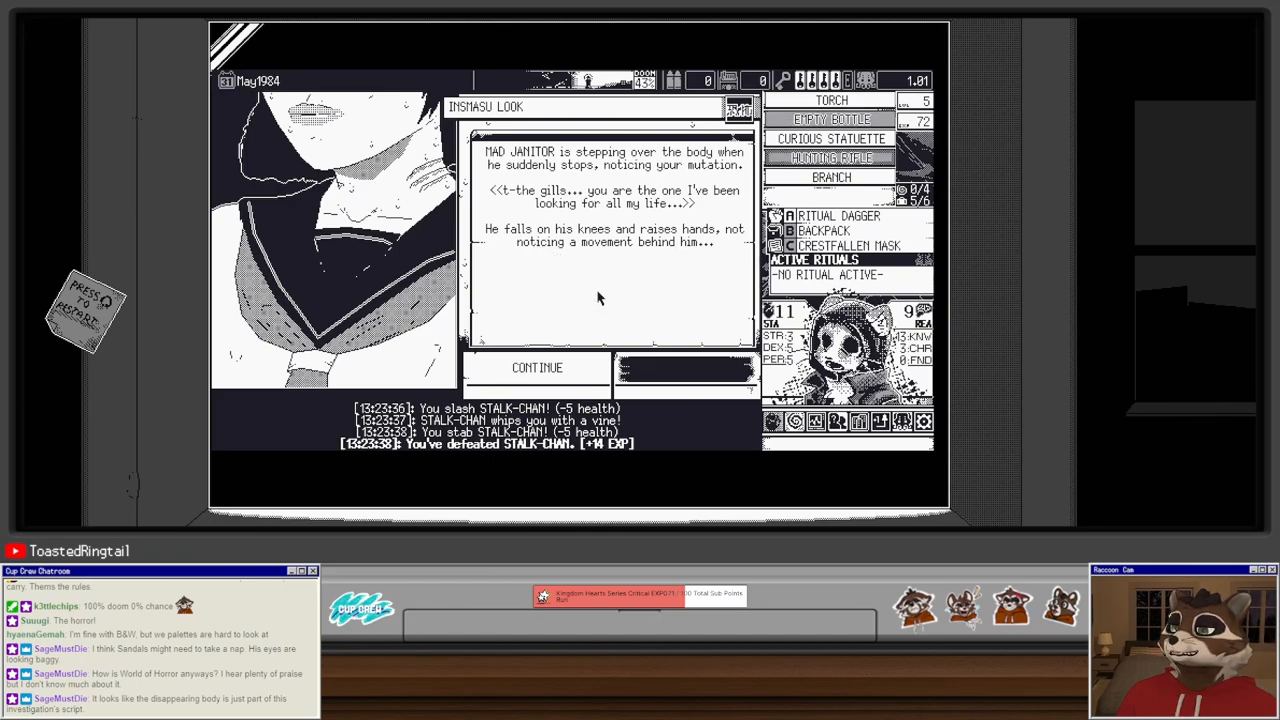
left_click(537, 367)
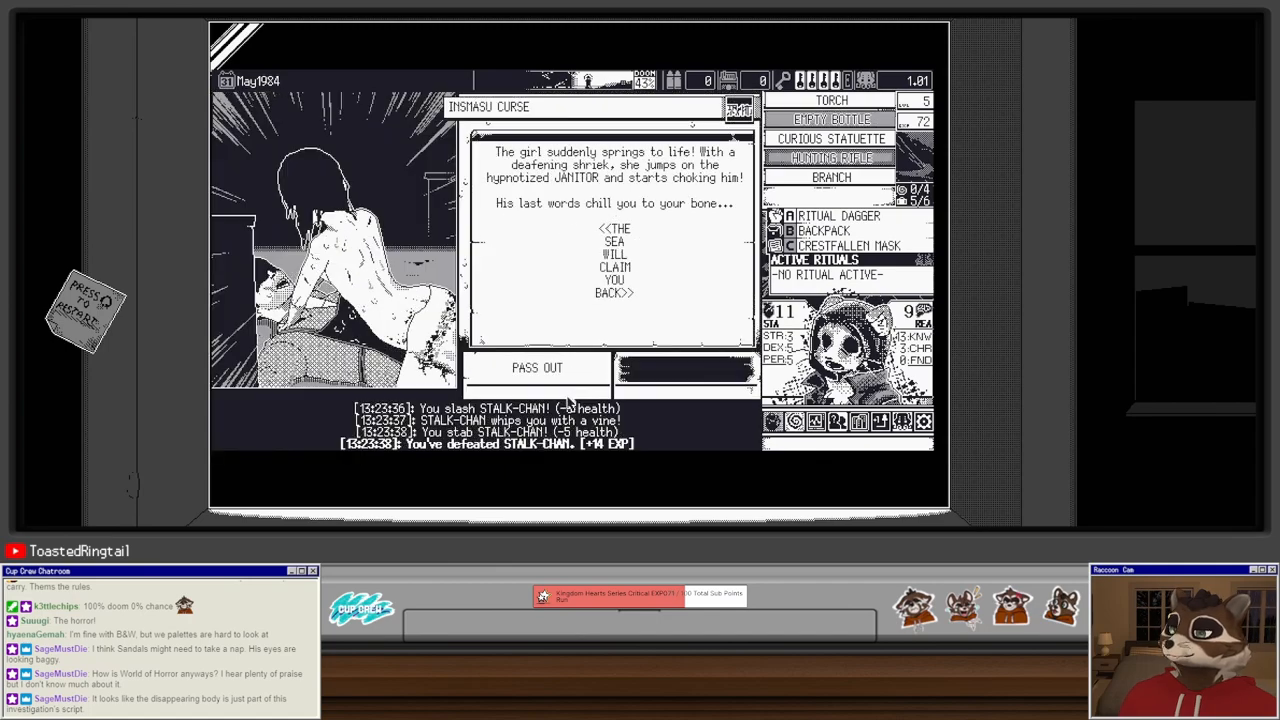
mouse_move(670, 338)
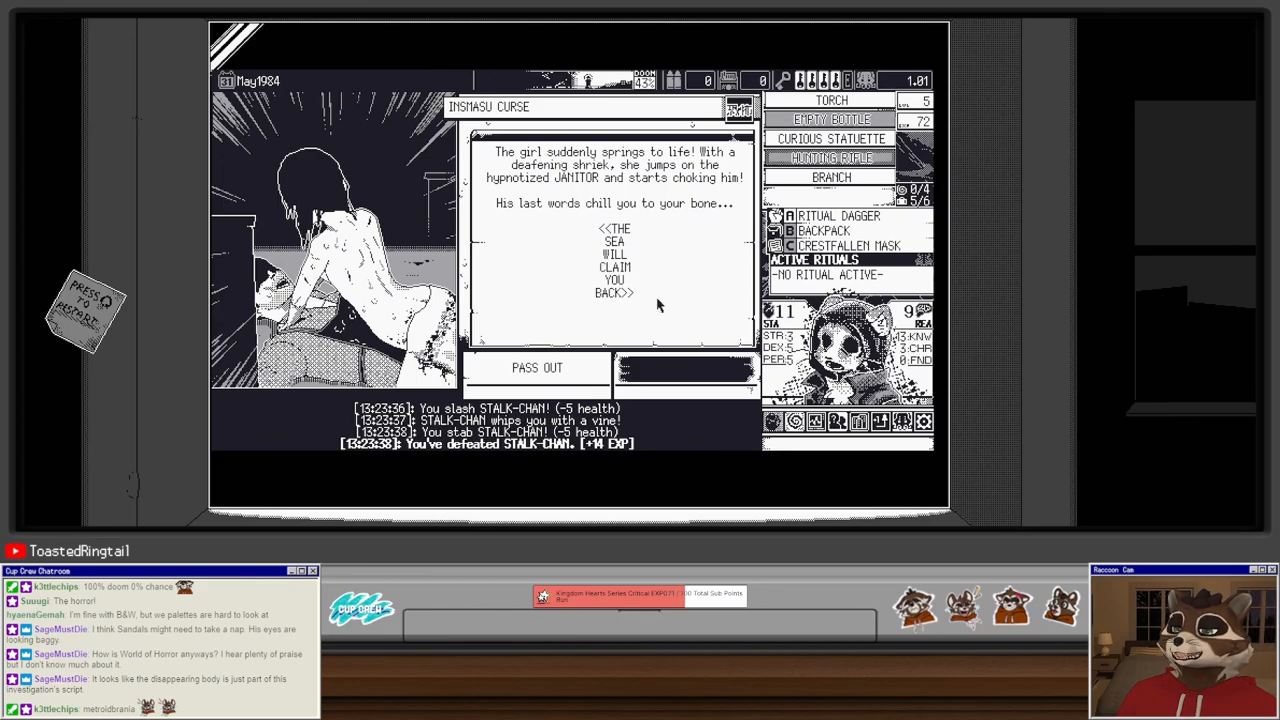
mouse_move(668, 362)
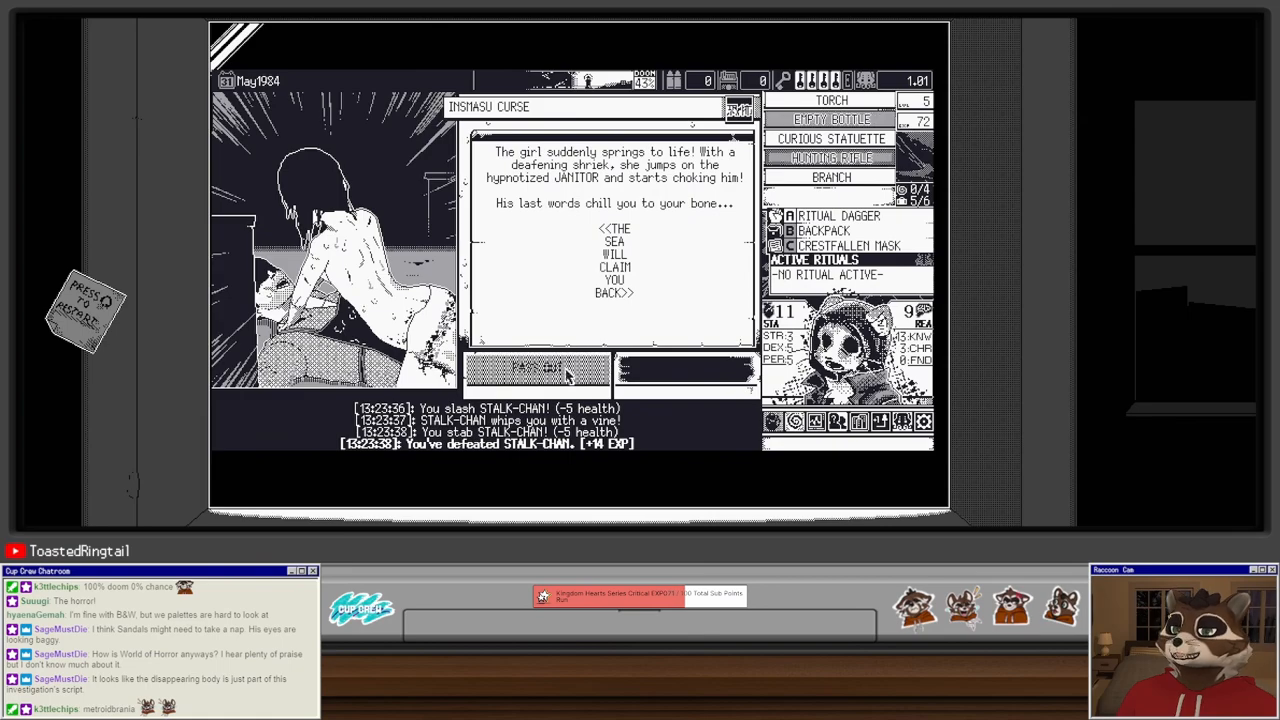
left_click(537, 369)
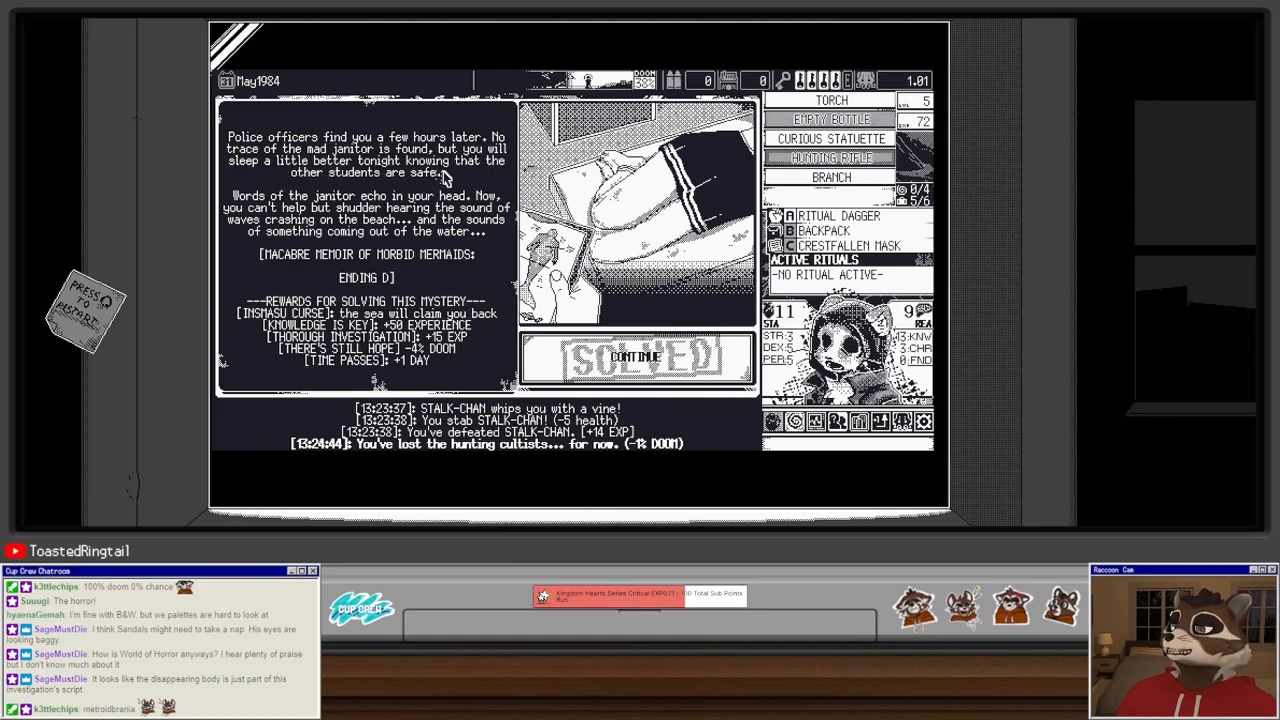
mouse_move(425, 230)
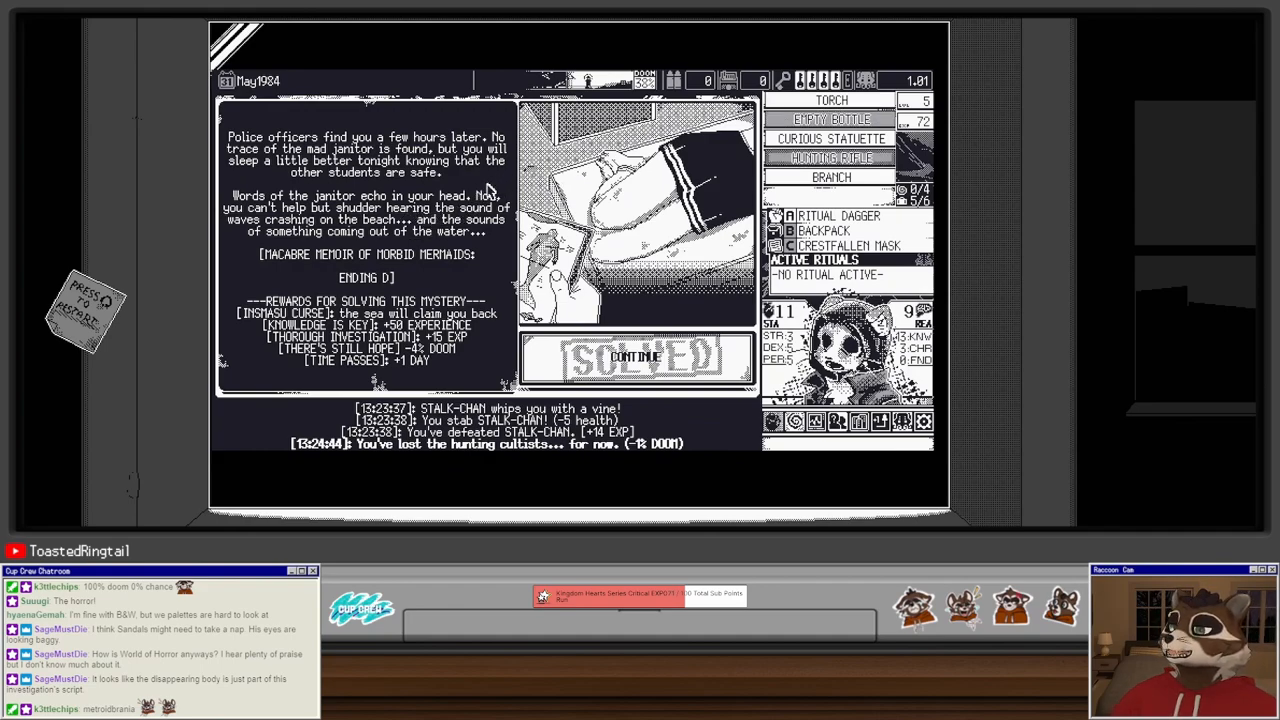
mouse_move(405, 210)
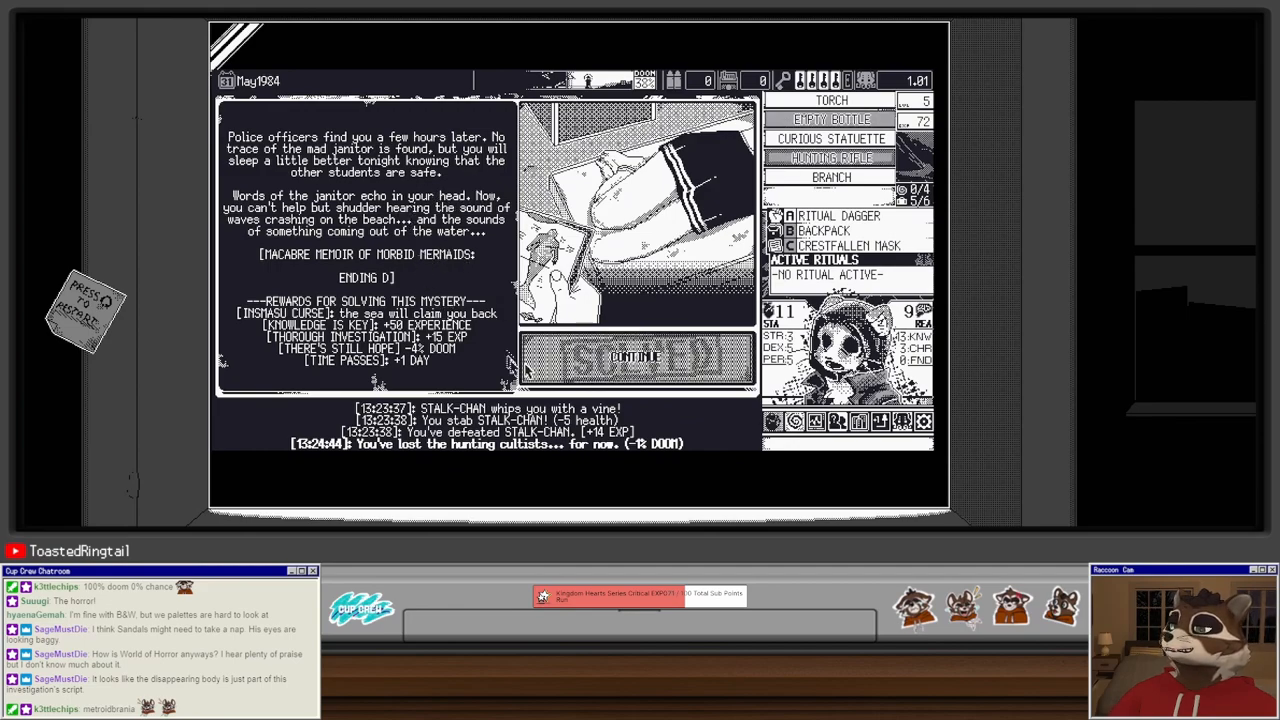
Step: Take the Leadership perk with a reason upgrade instead of strength
left_click(634, 357)
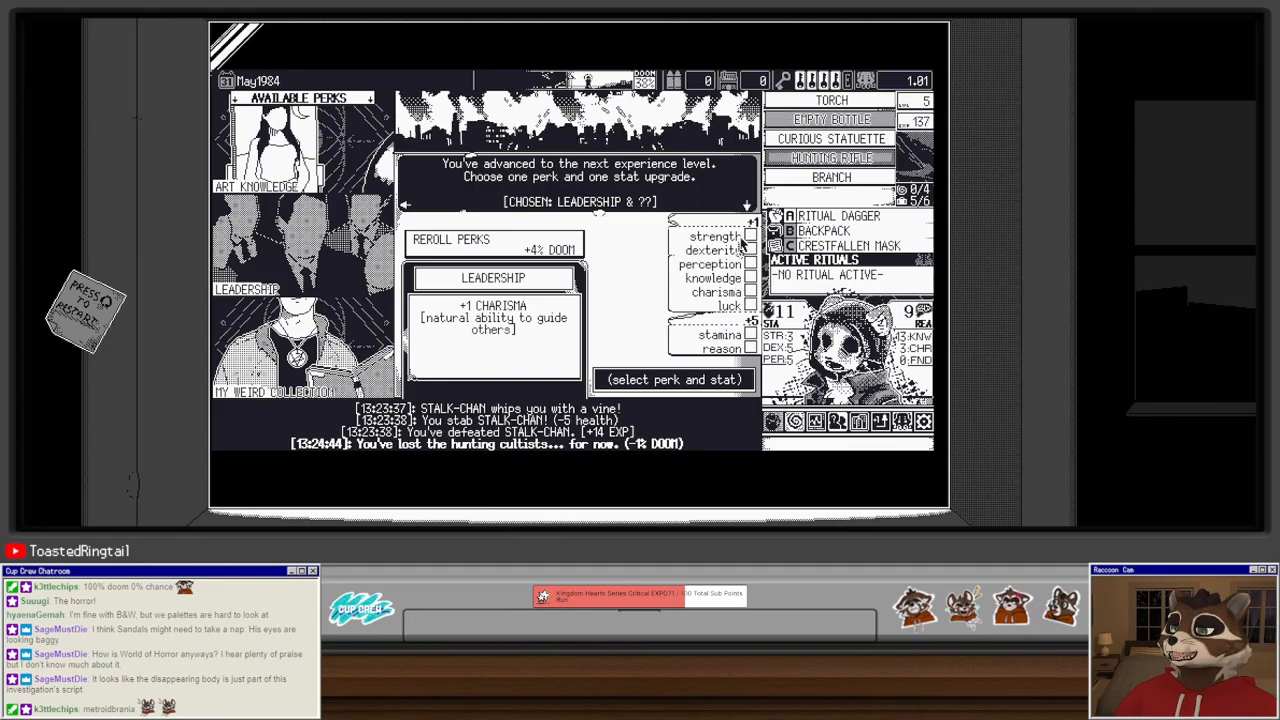
left_click(718, 235)
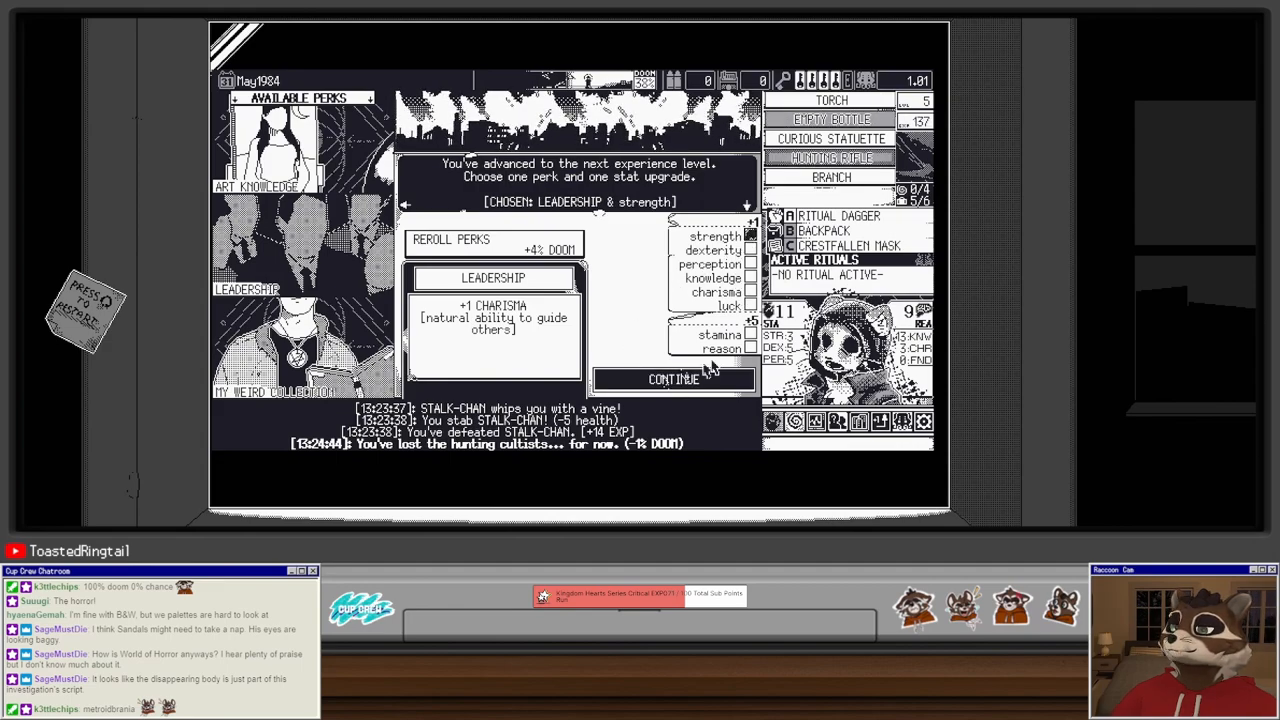
left_click(722, 348)
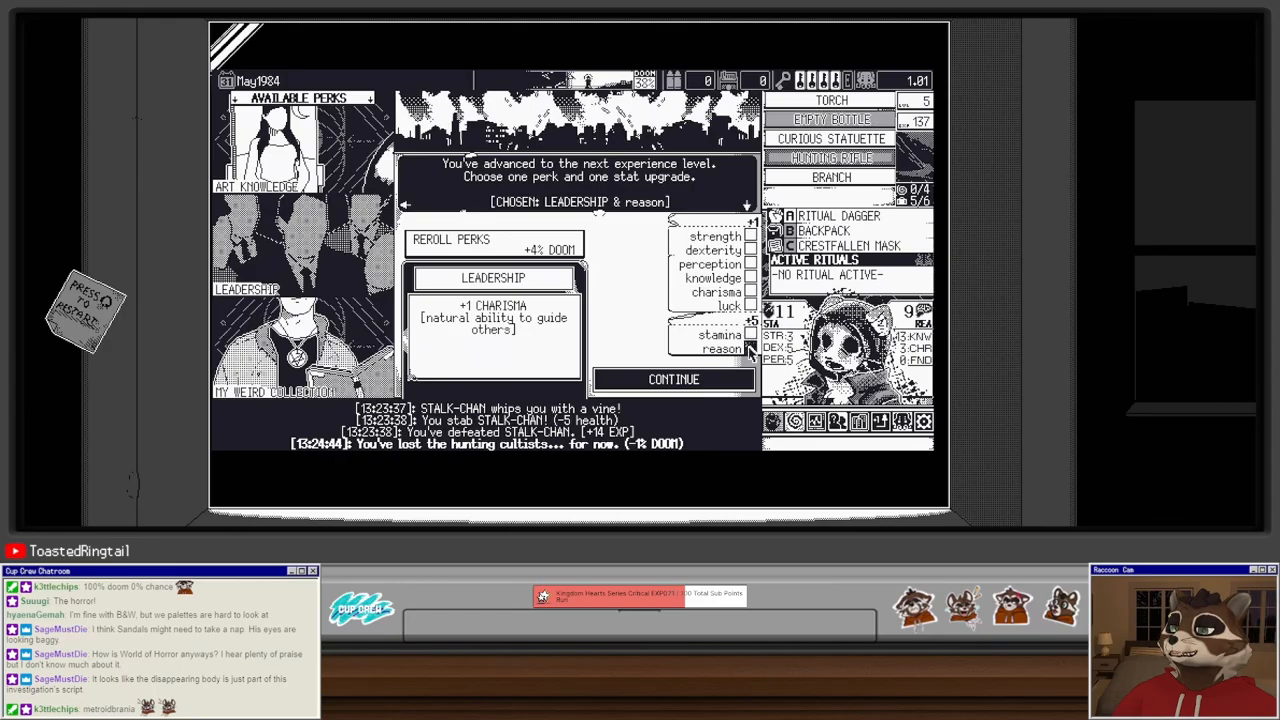
left_click(674, 379)
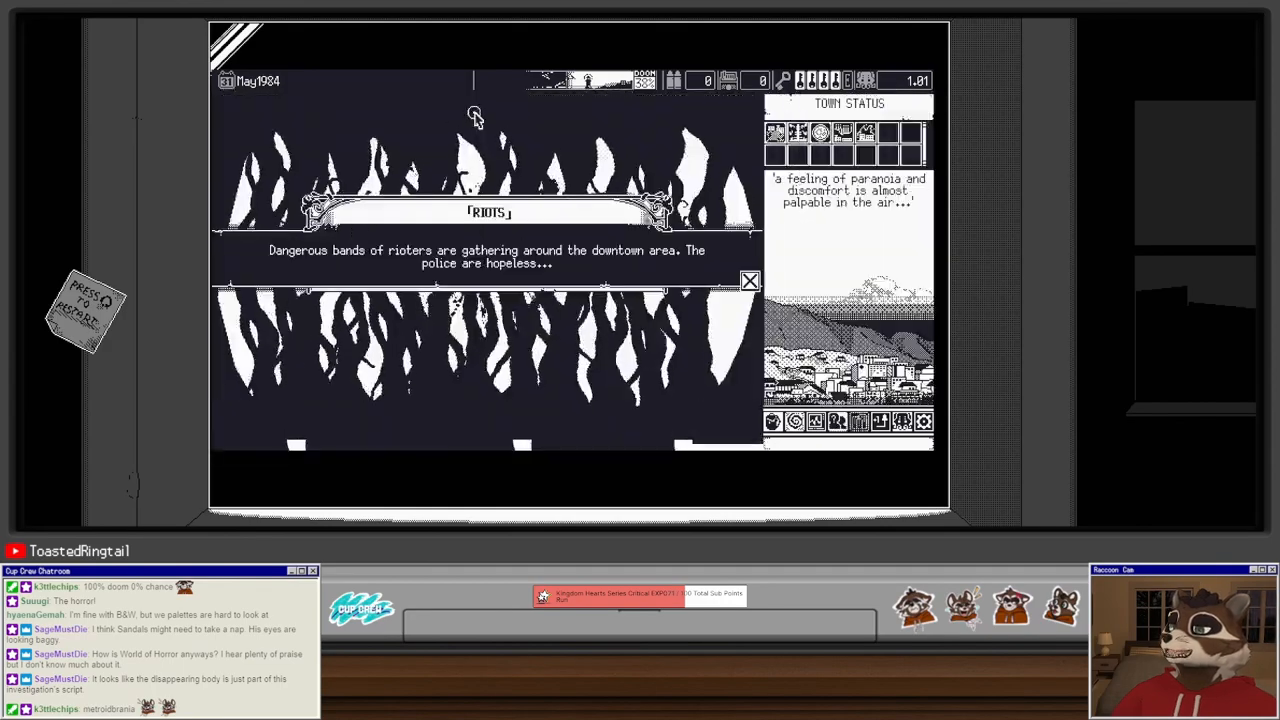
Step: Dismiss the Riots notice and enter the unlocked lighthouse
left_click(750, 281)
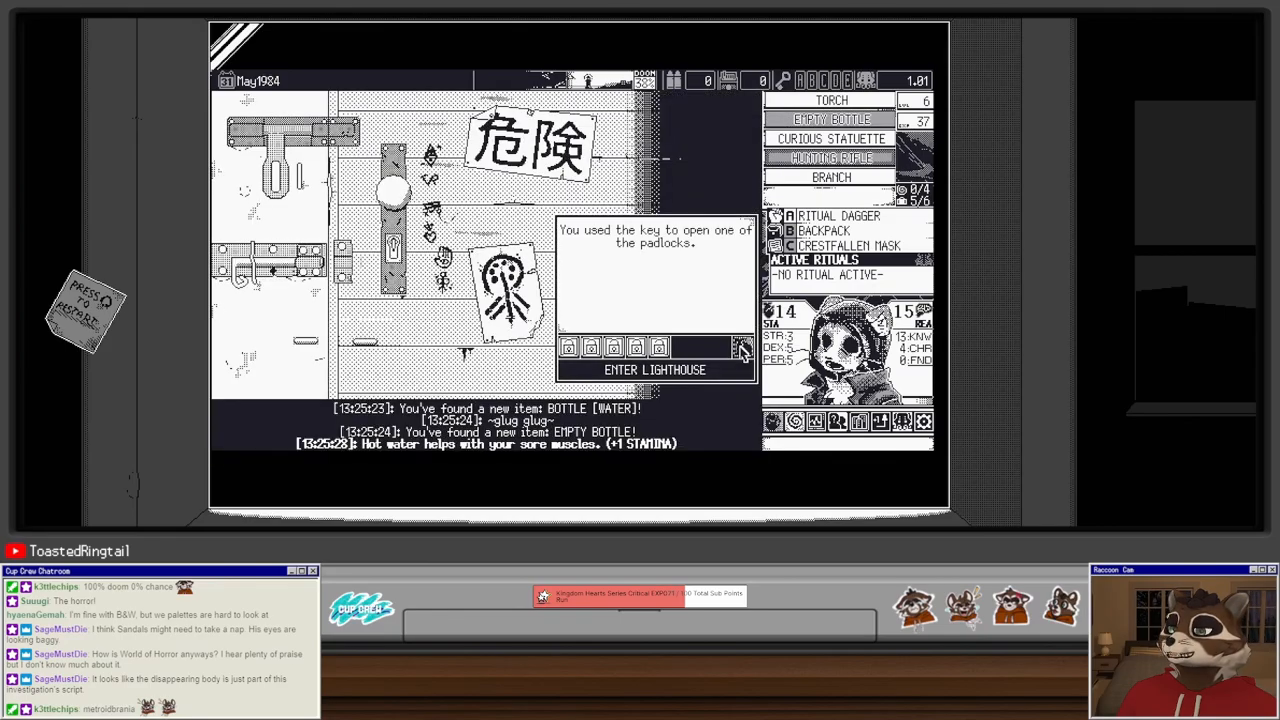
left_click(654, 369)
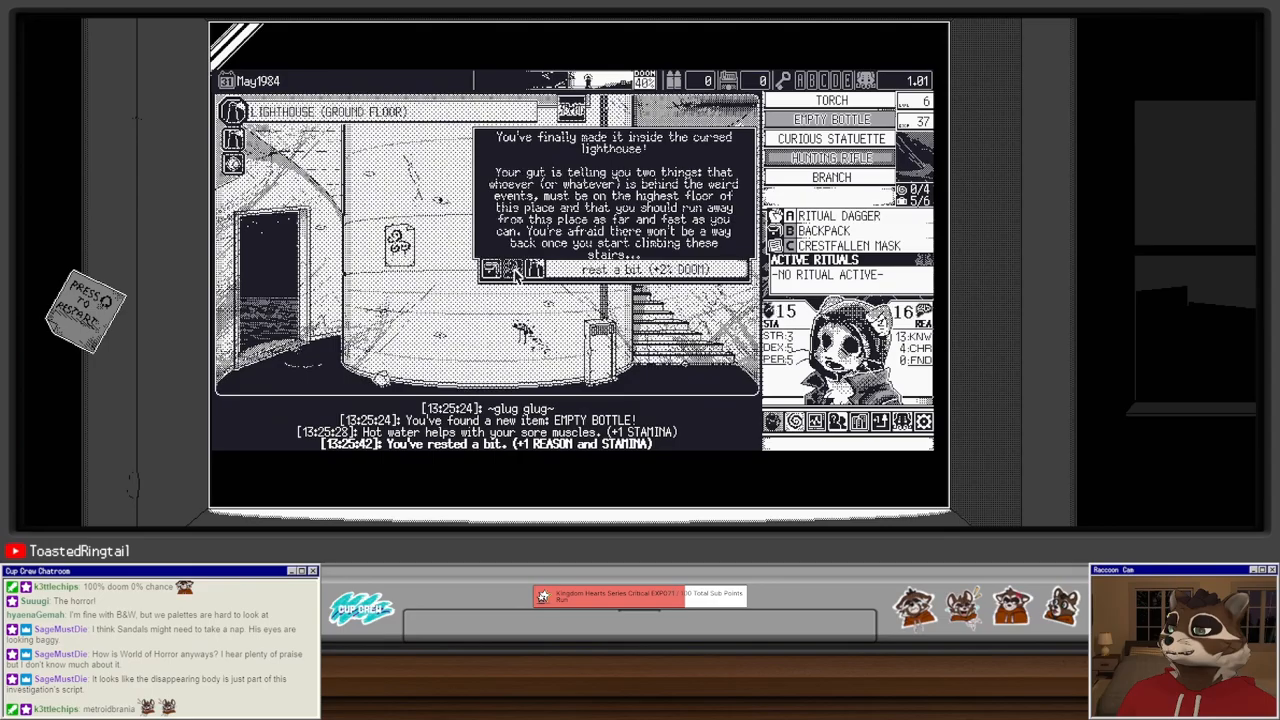
Step: Rest, pick the second mystery's title, and grab the metal rods to climb the lighthouse
left_click(513, 270)
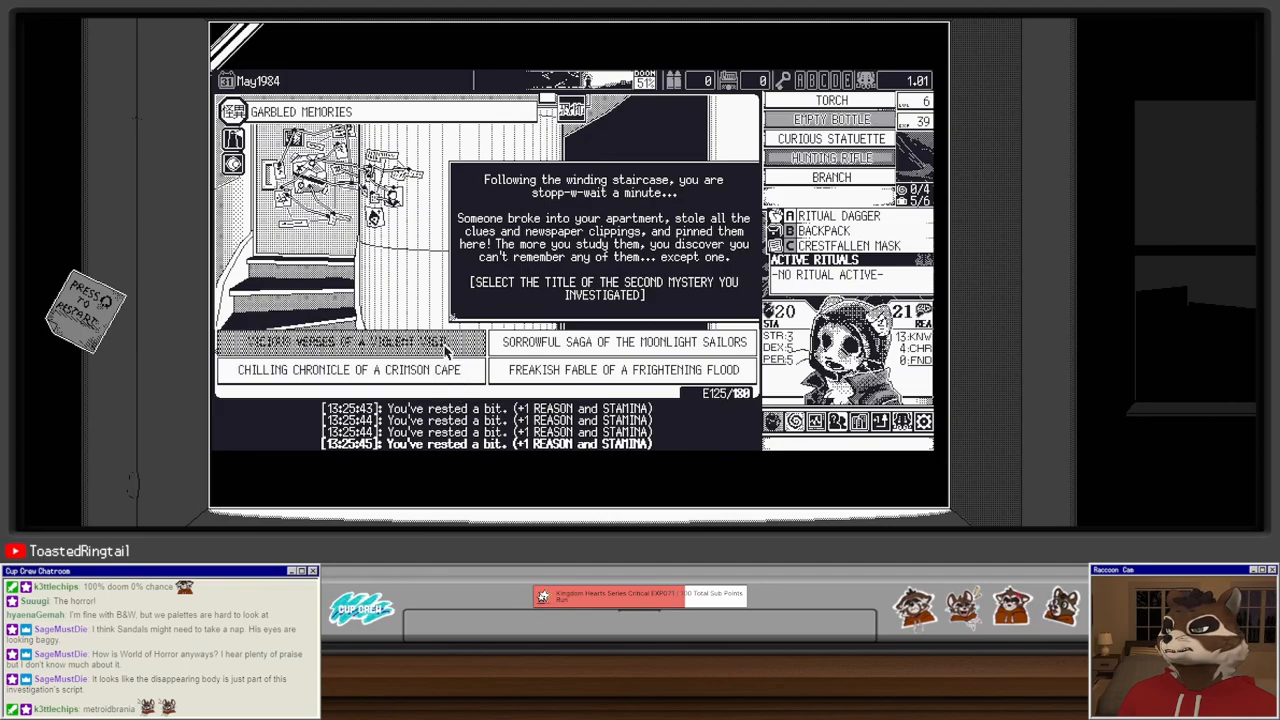
left_click(350, 342)
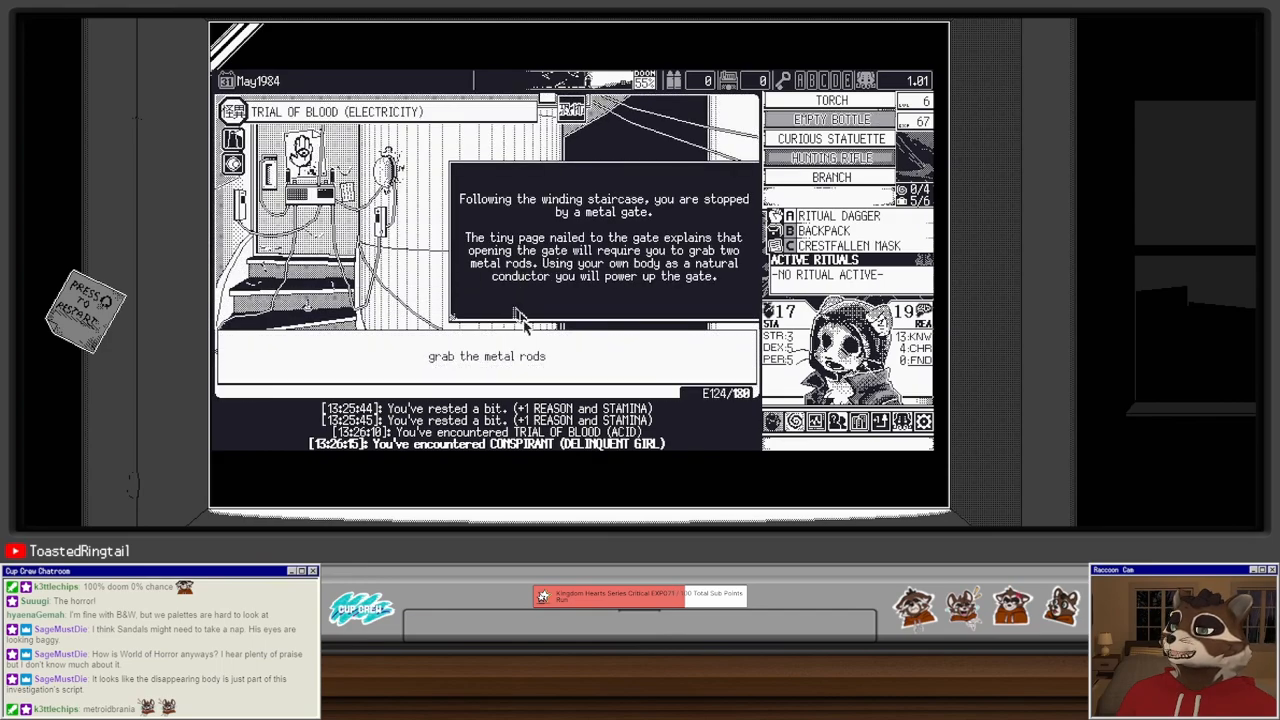
left_click(487, 356)
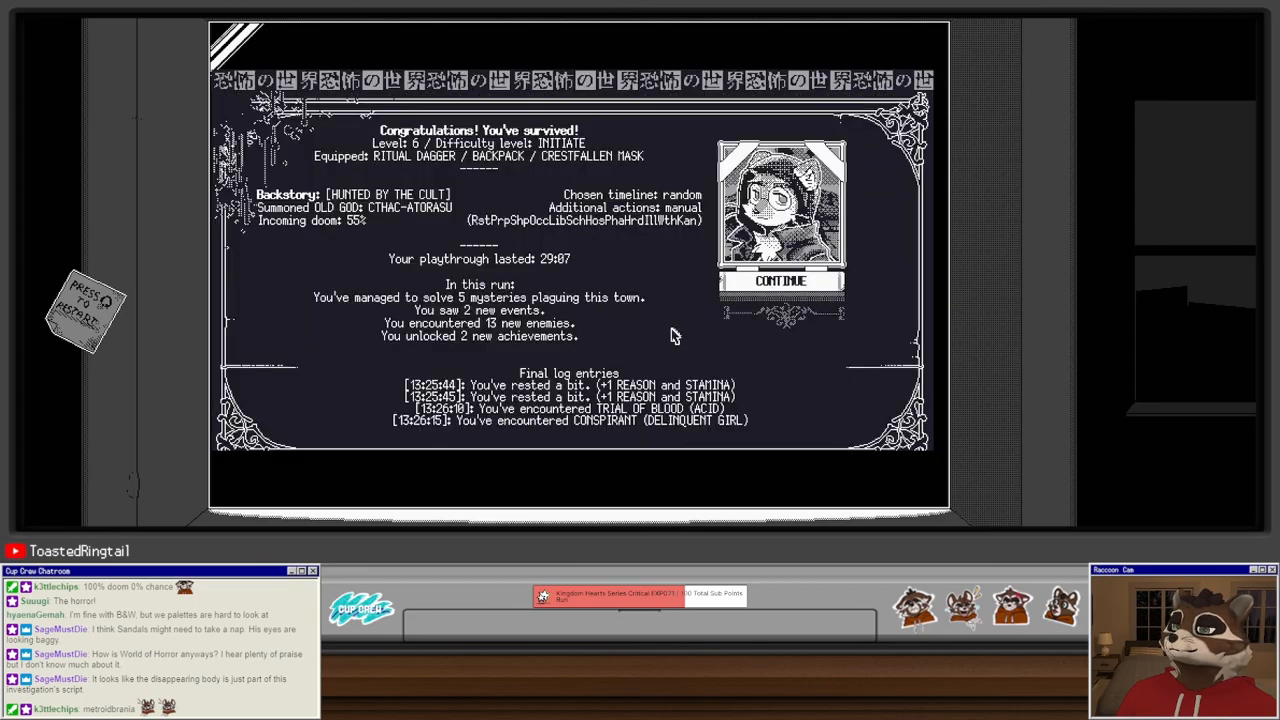
mouse_move(535, 337)
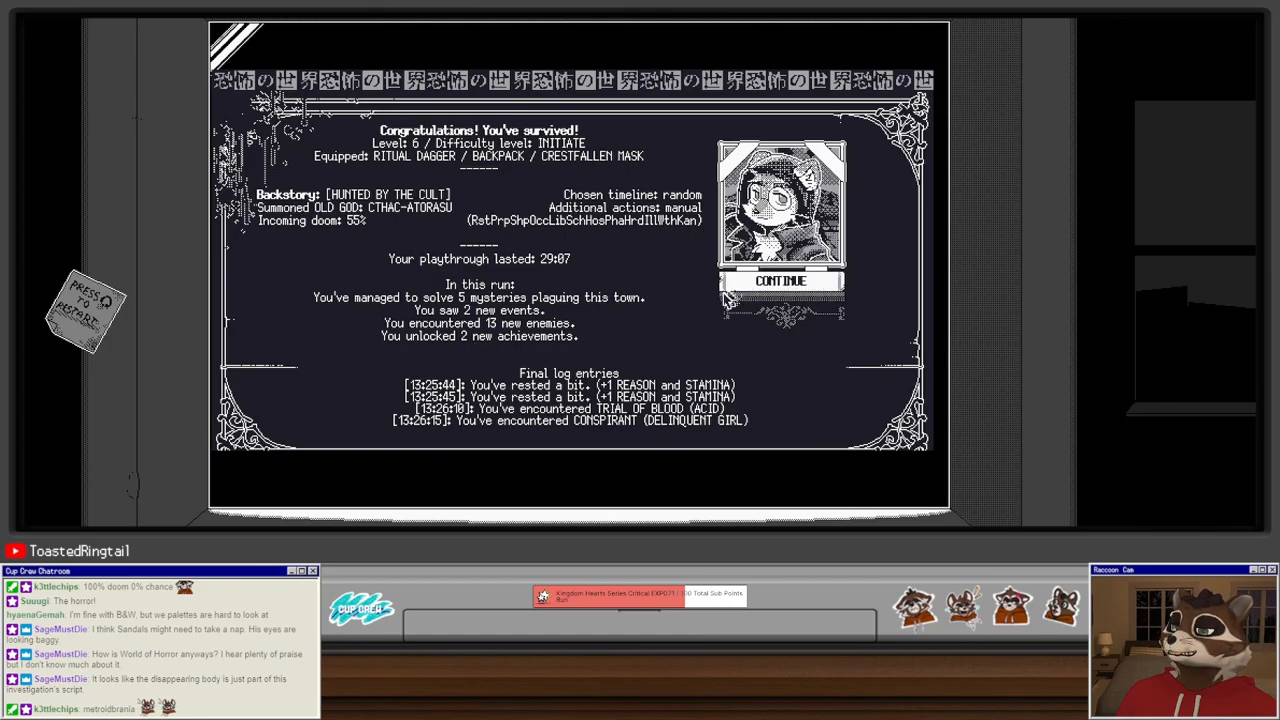
Step: Dismiss the survival summary with CONTINUE and wait for the title screen
left_click(781, 281)
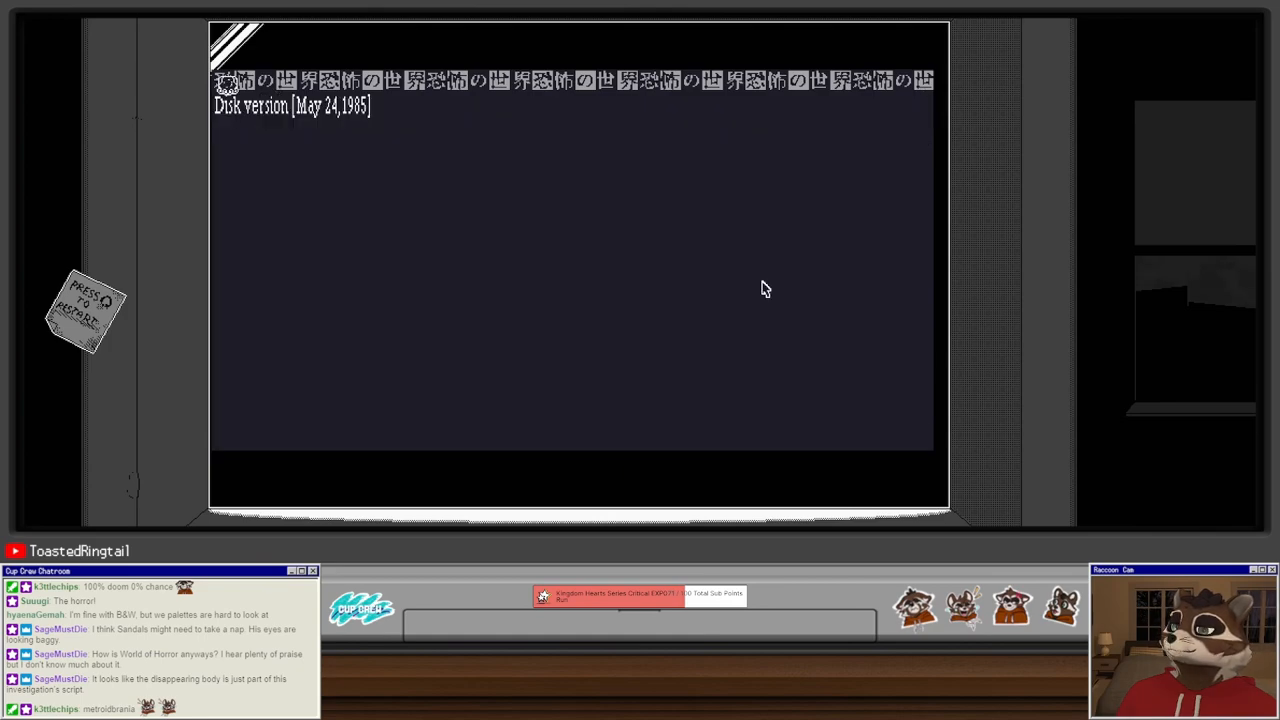
left_click(765, 289)
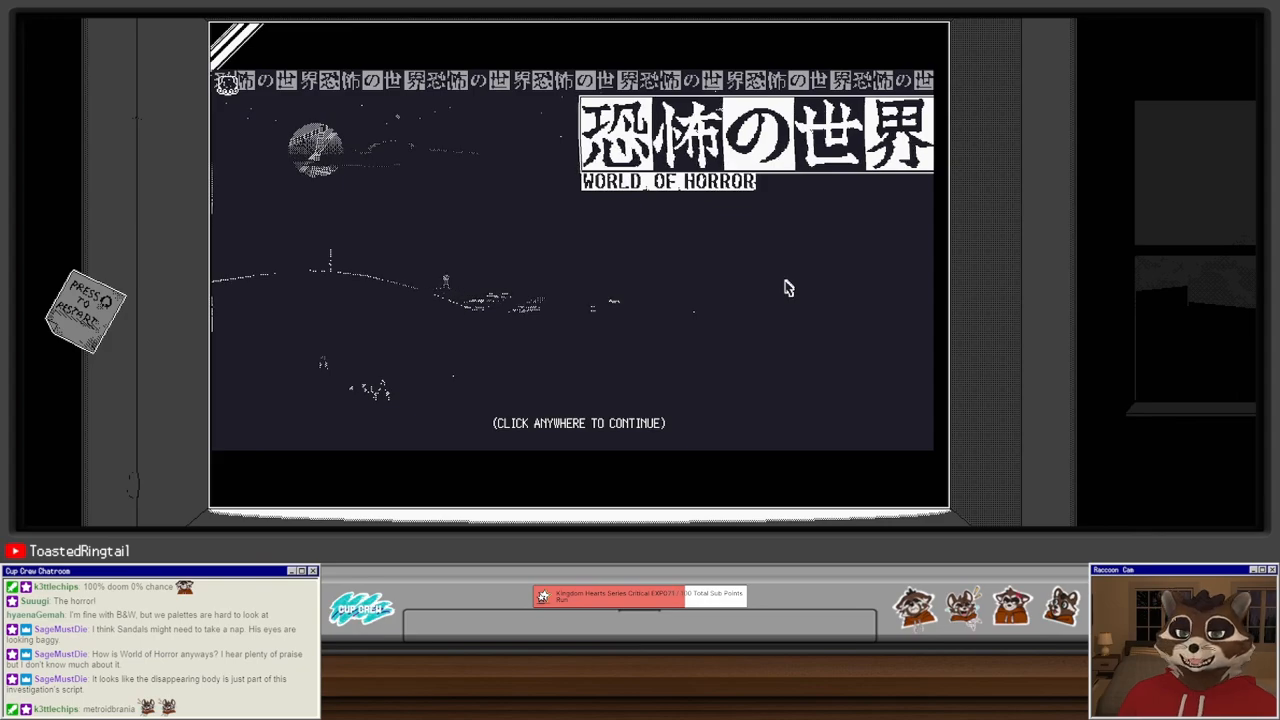